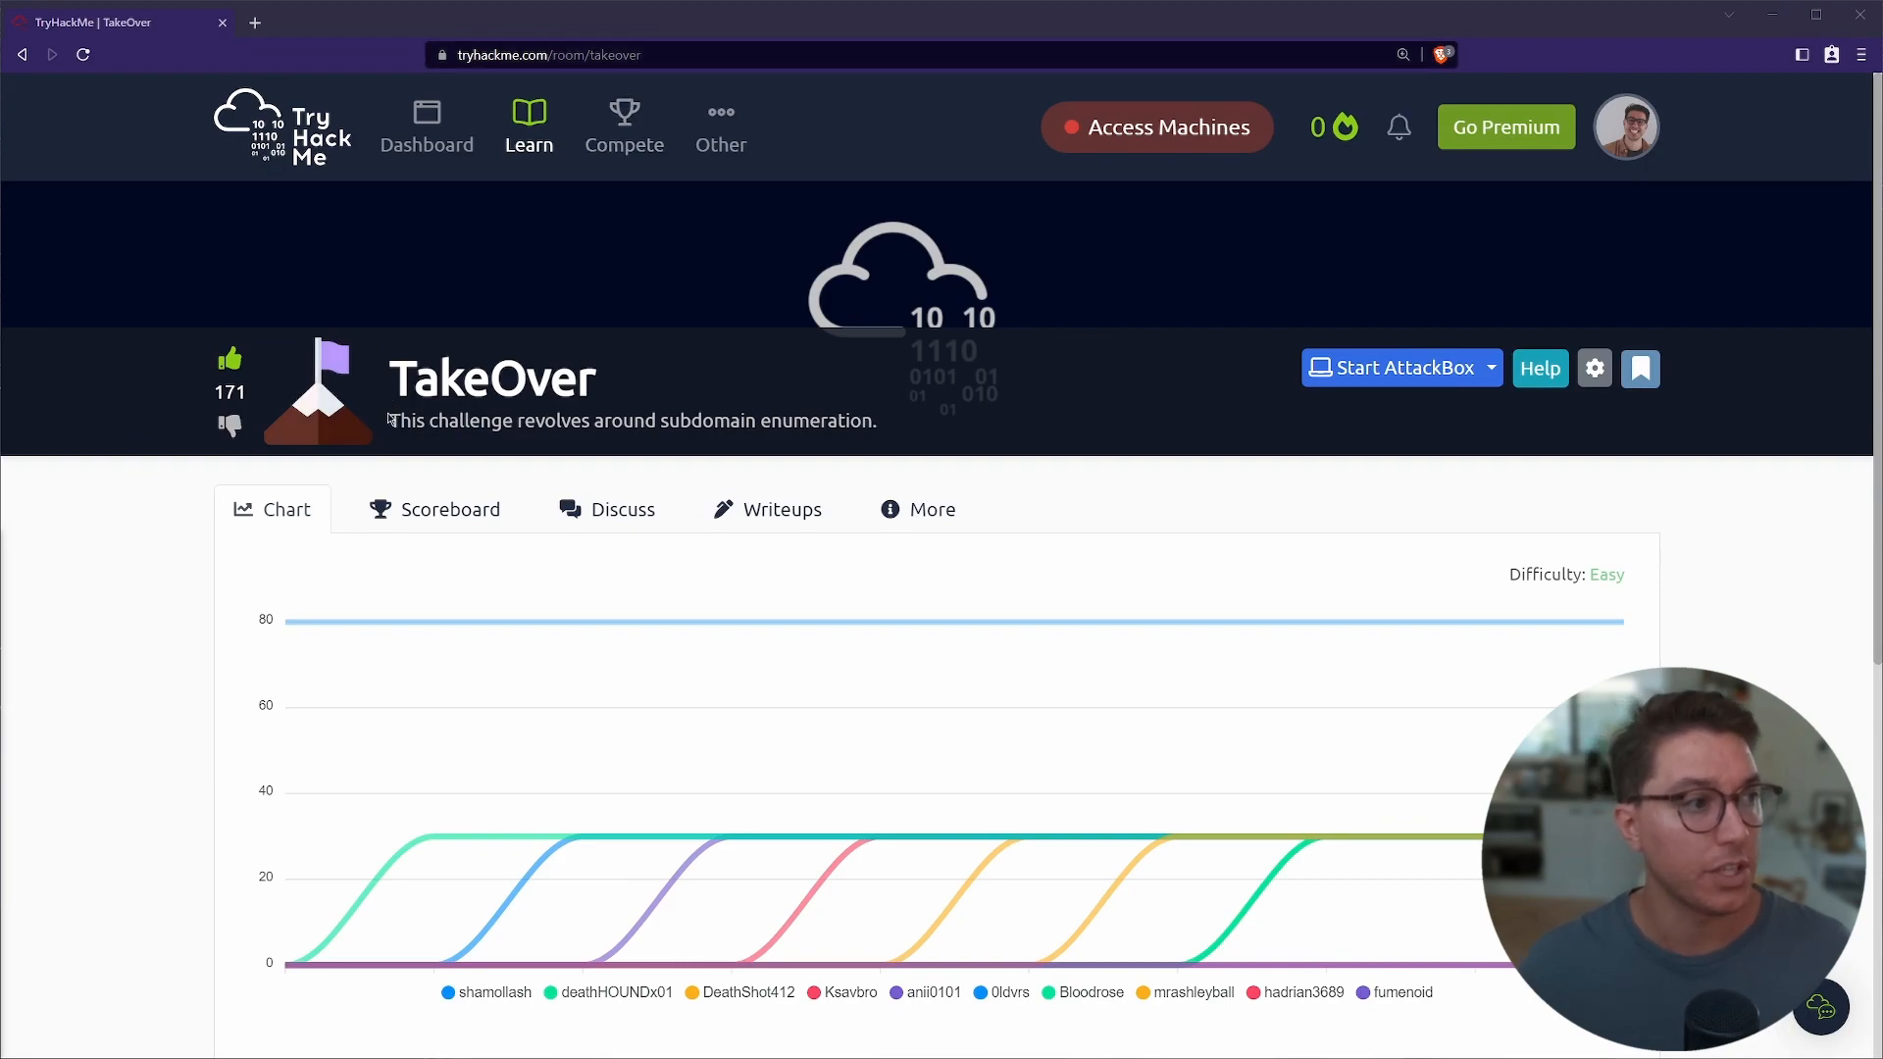
- Sort easy CTF challenges by newest in a new search tab, then return to TakeOver
{"action": "left_click_drag", "start_coordinate": [389, 421], "coordinate": [748, 421]}
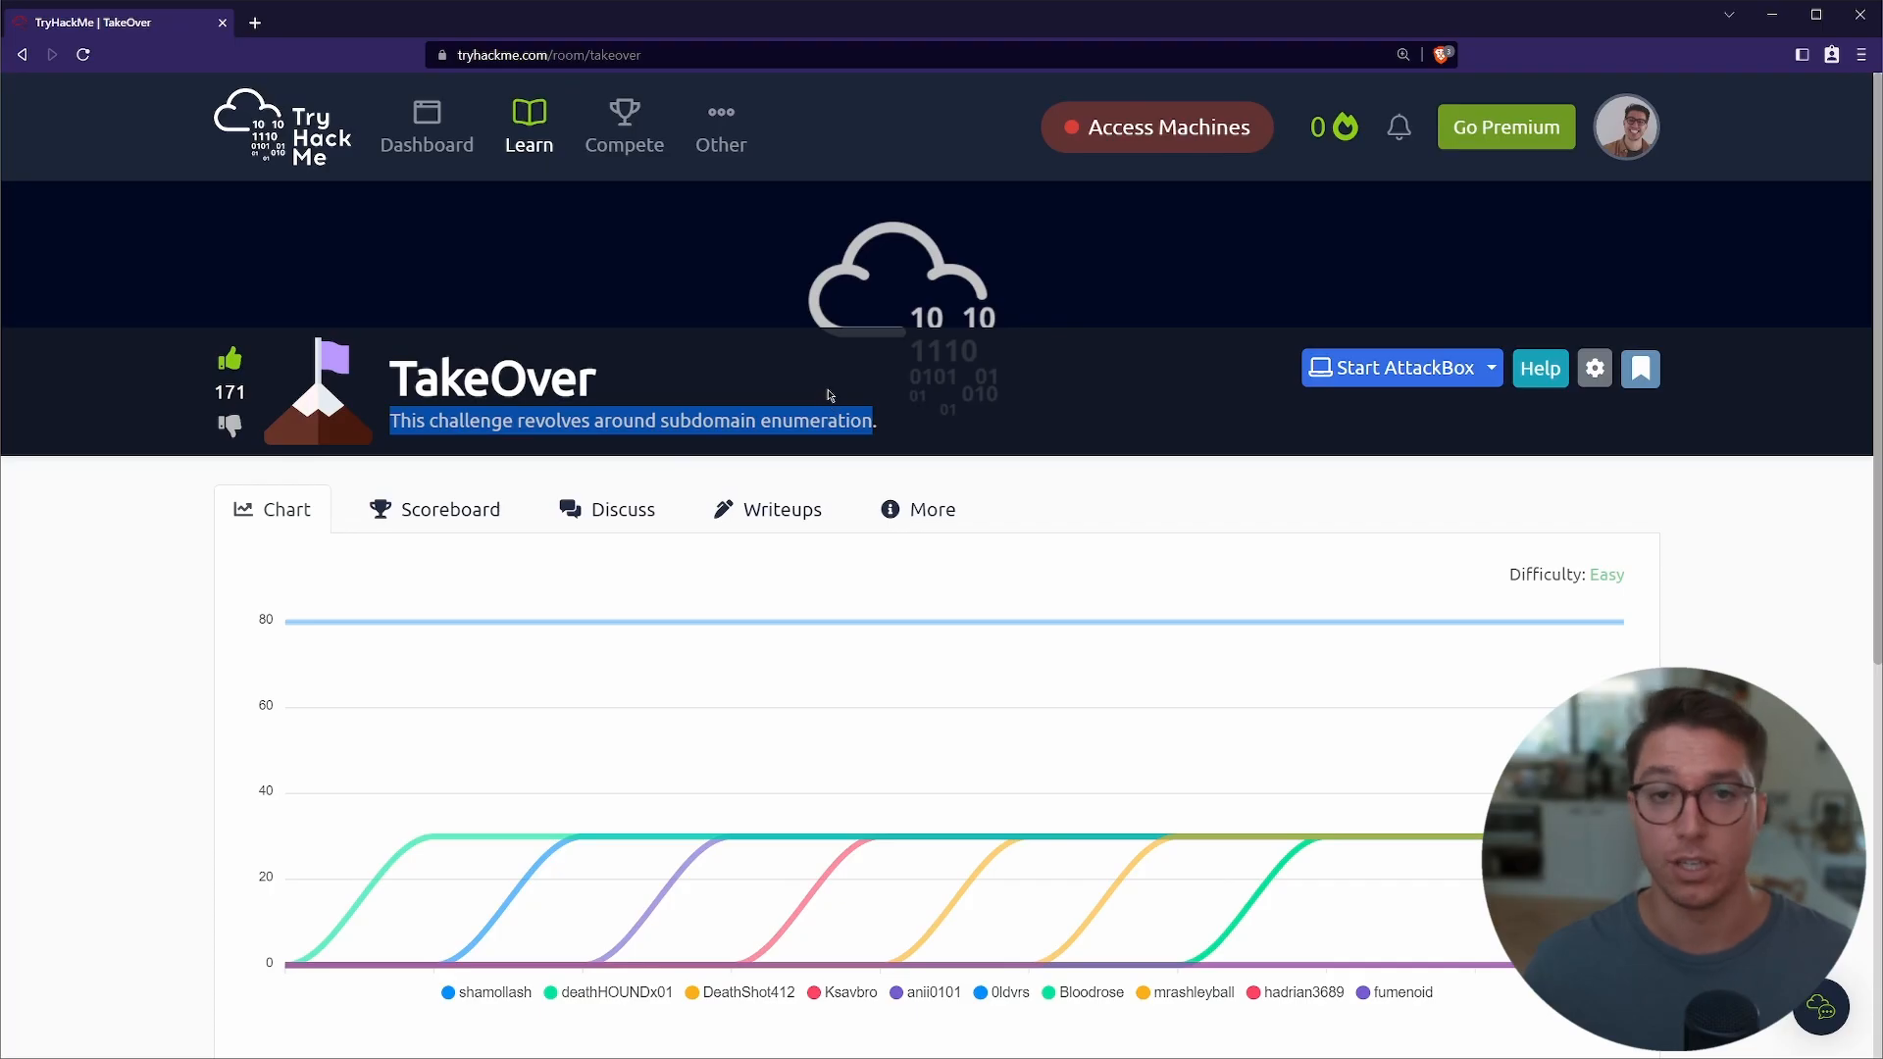
{"action": "left_click", "coordinate": [528, 126]}
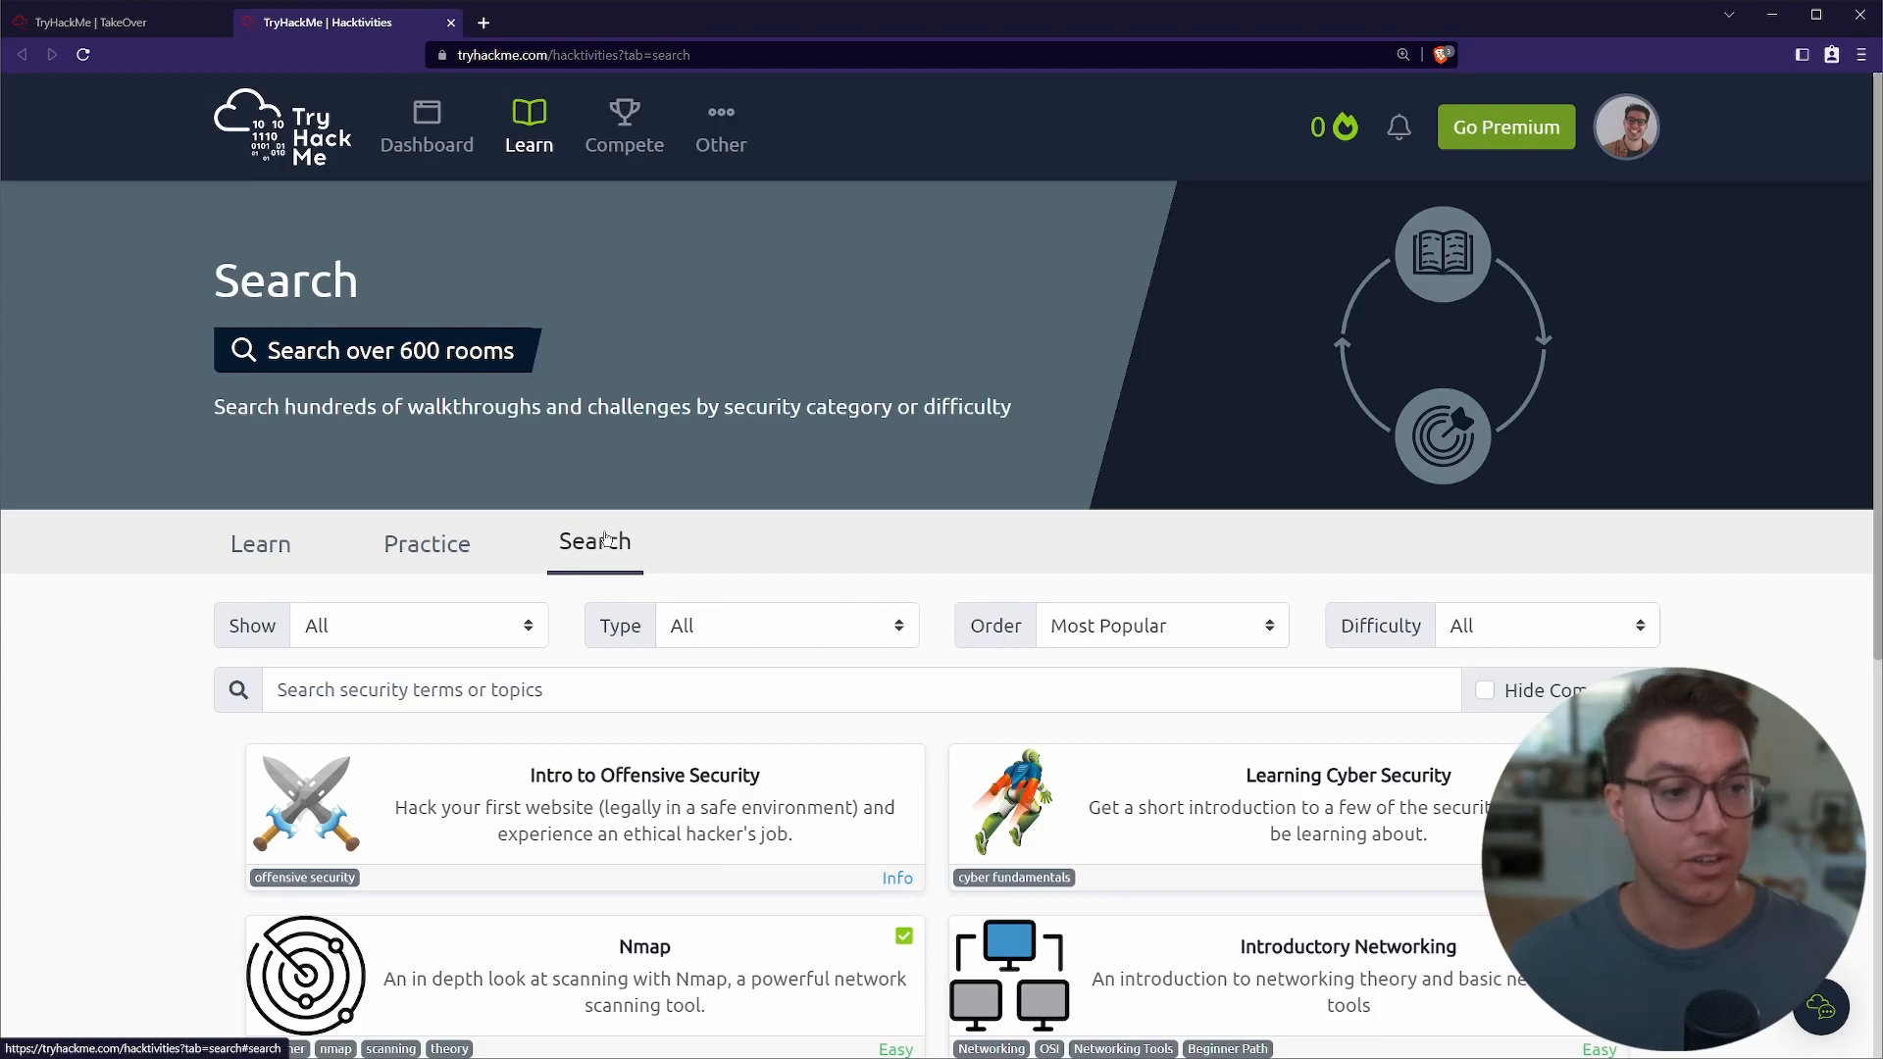
{"action": "left_click", "coordinate": [1160, 625]}
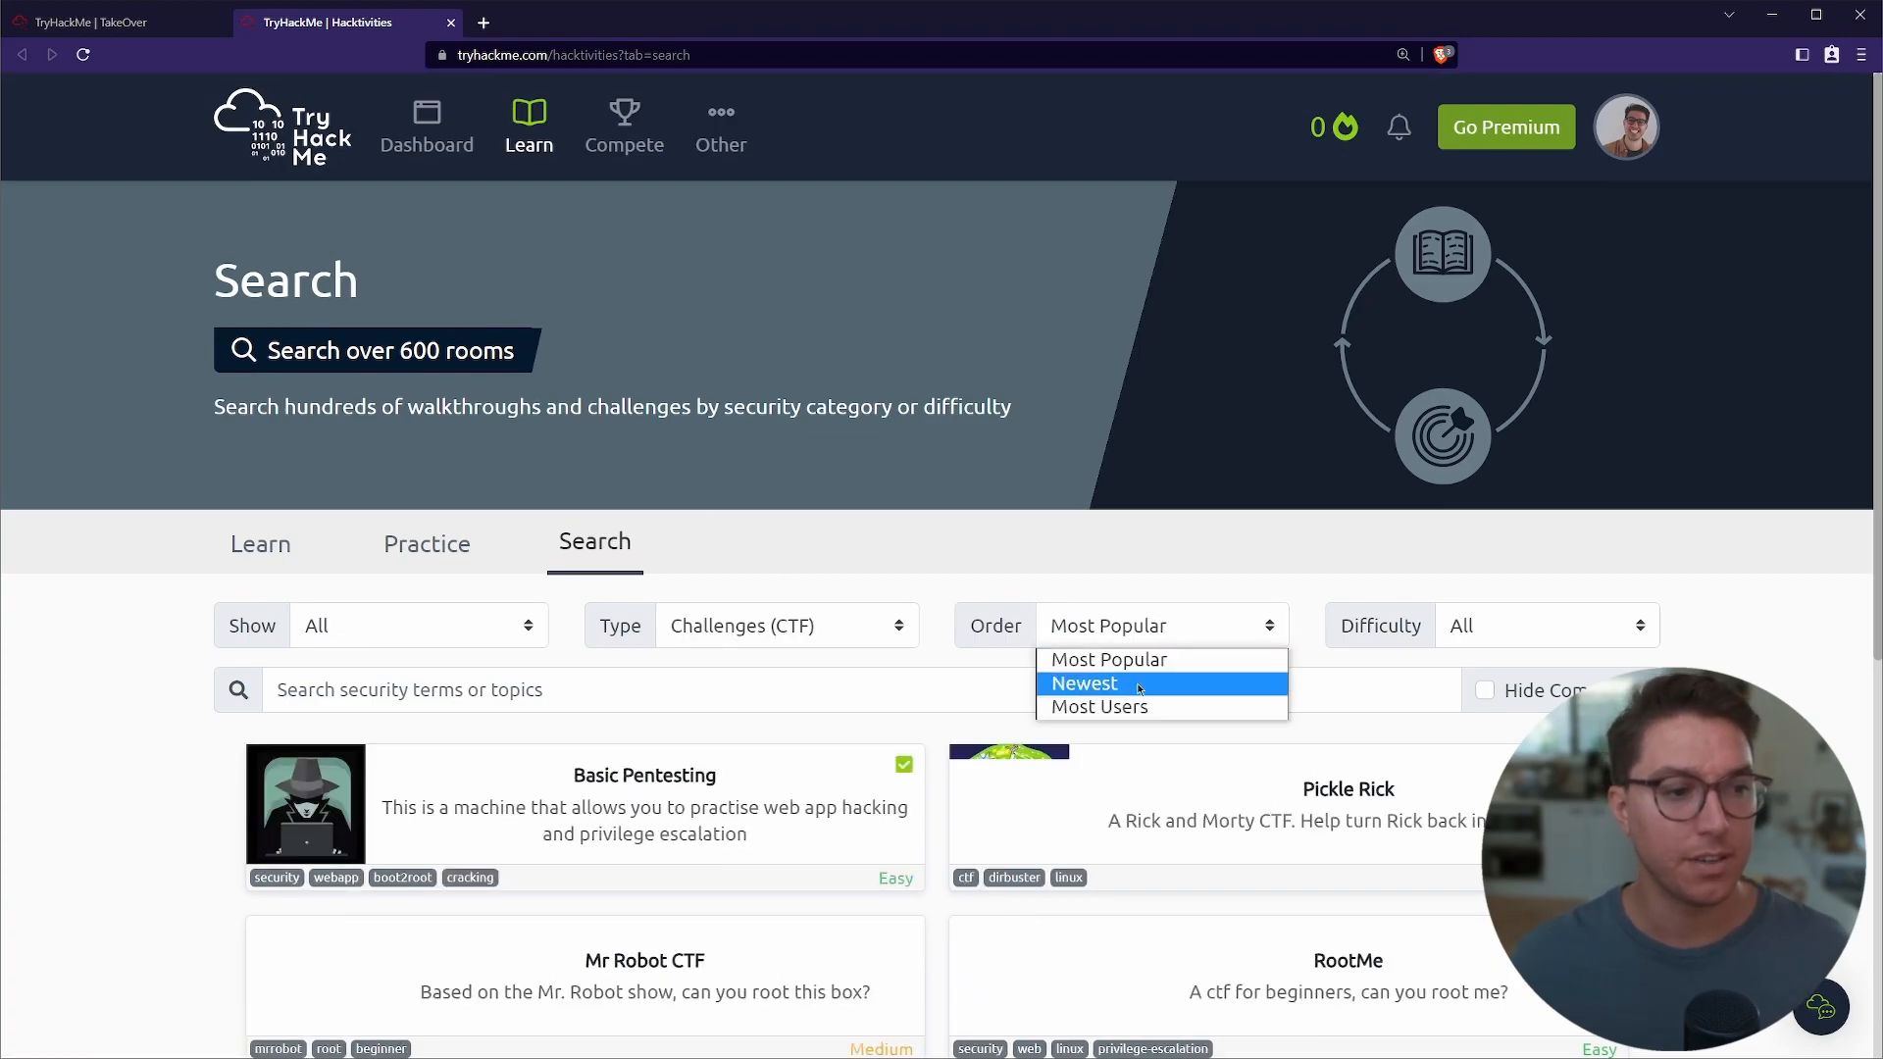
{"action": "left_click", "coordinate": [1083, 683]}
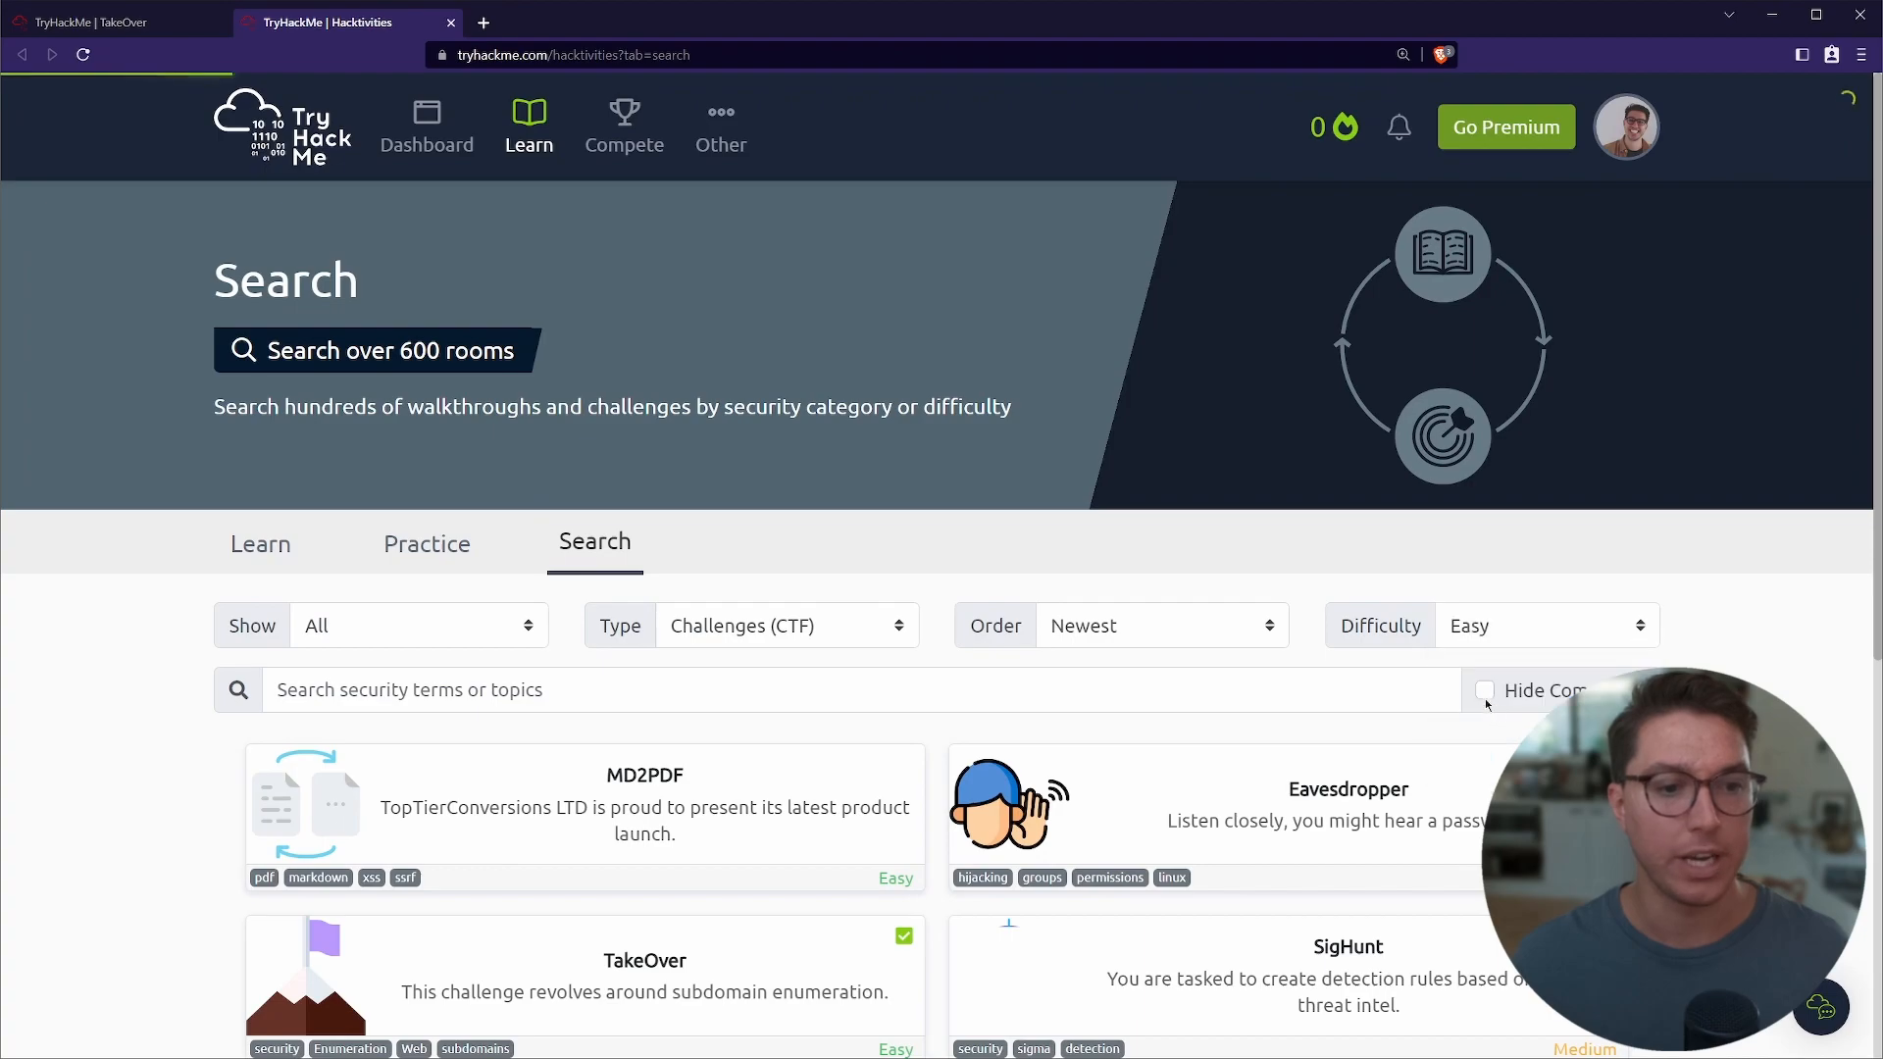
{"action": "scroll", "scroll_direction": "down", "scroll_amount": 3}
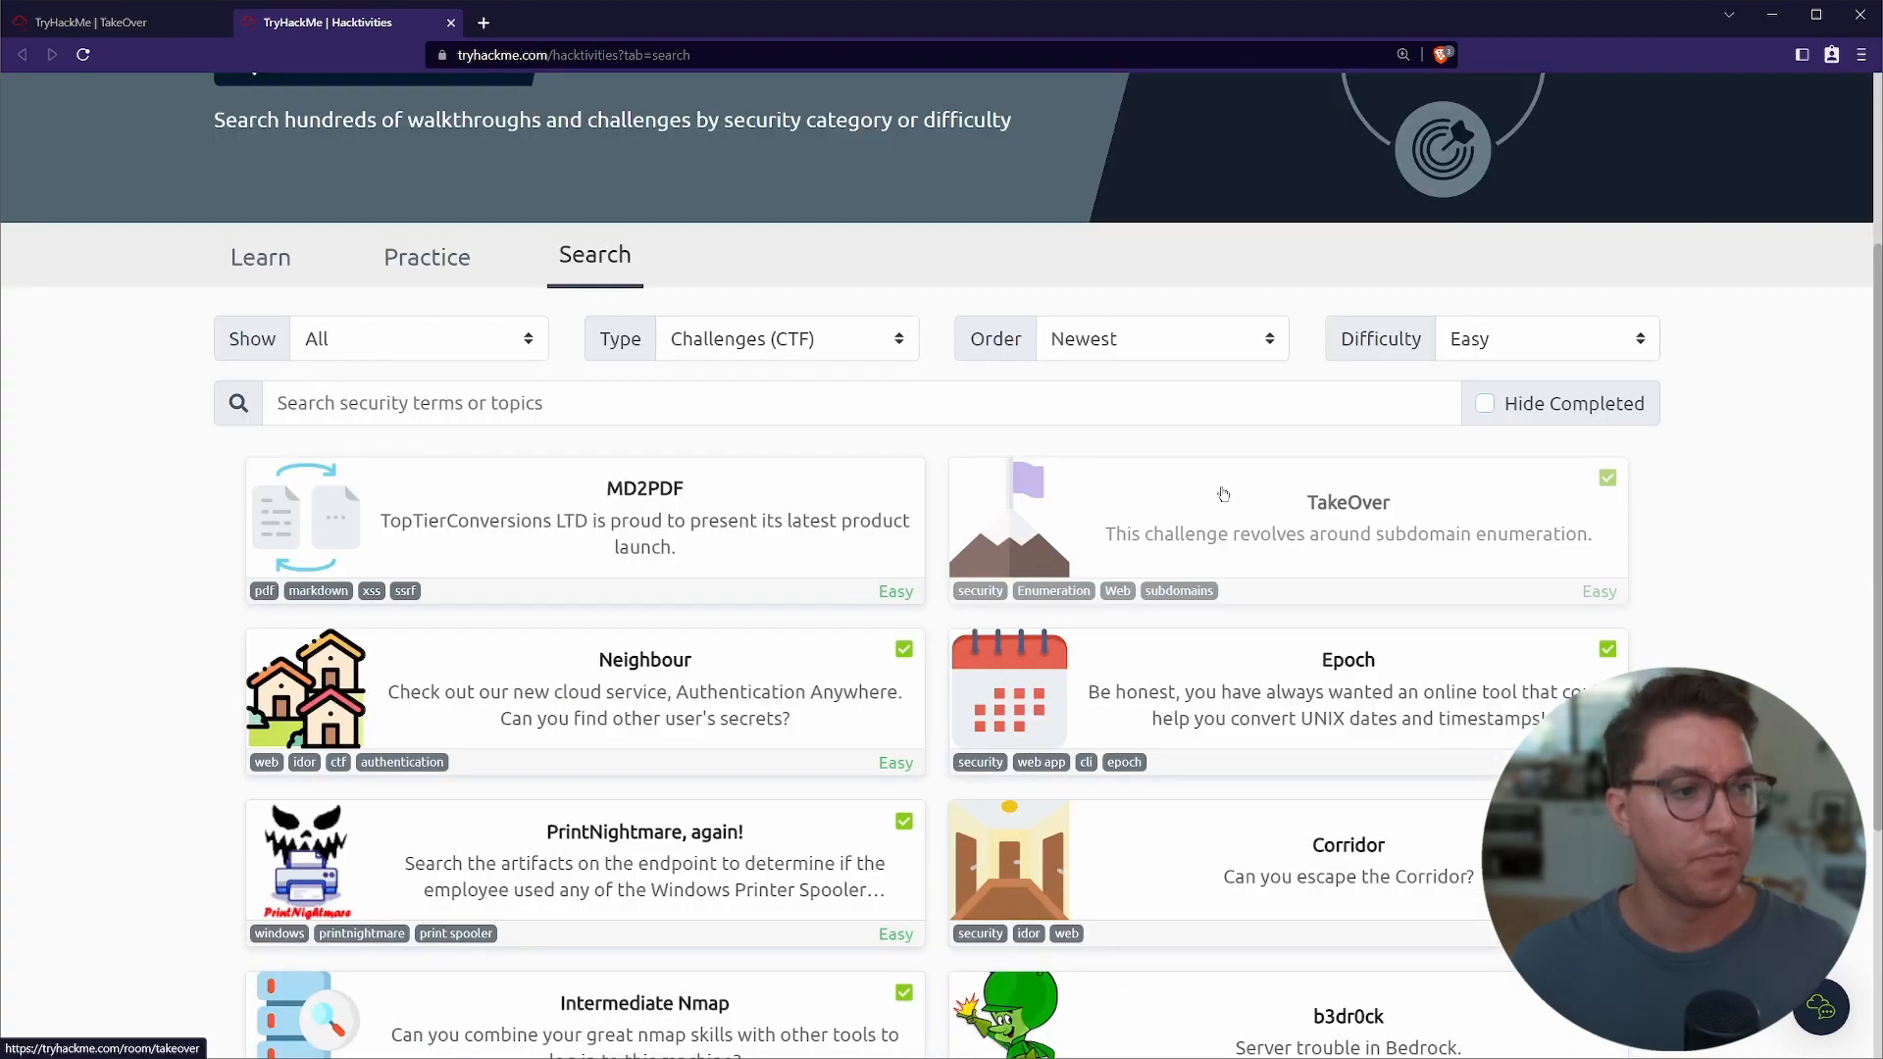
{"action": "mouse_move", "coordinate": [1198, 597]}
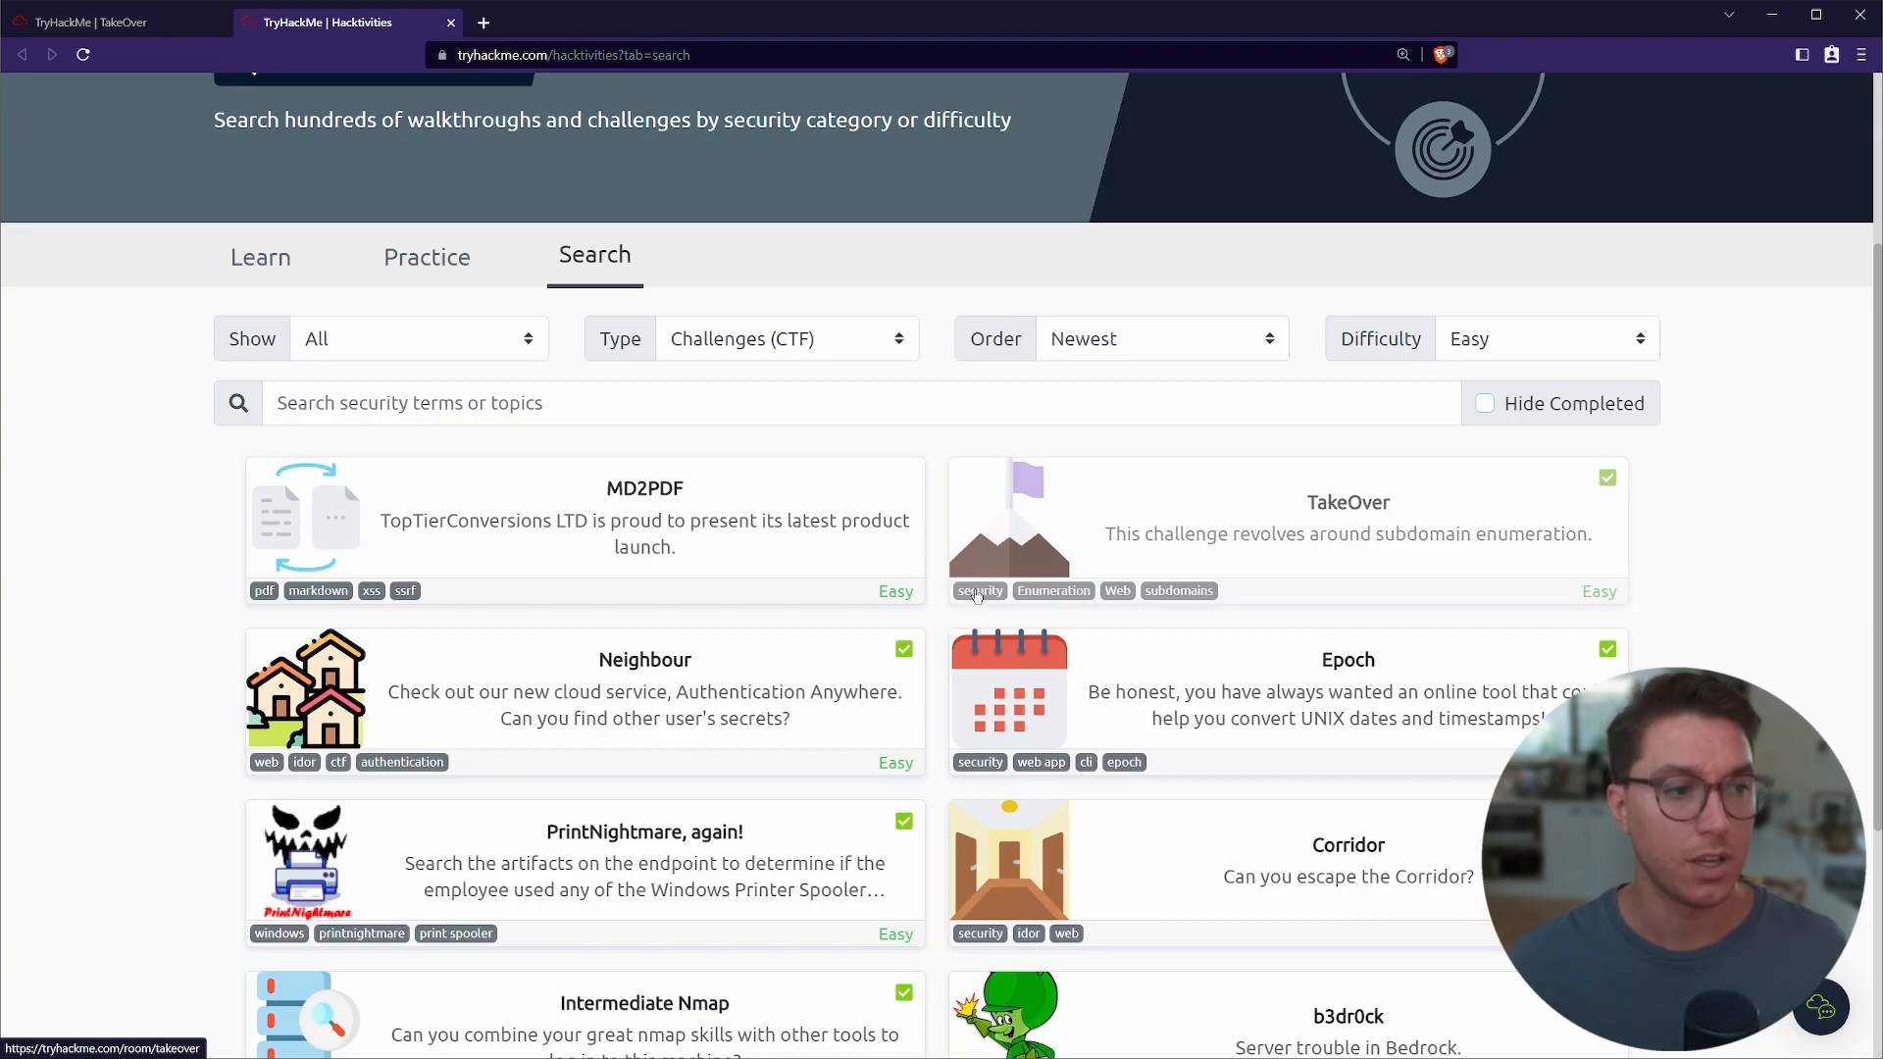
{"action": "mouse_move", "coordinate": [1023, 604]}
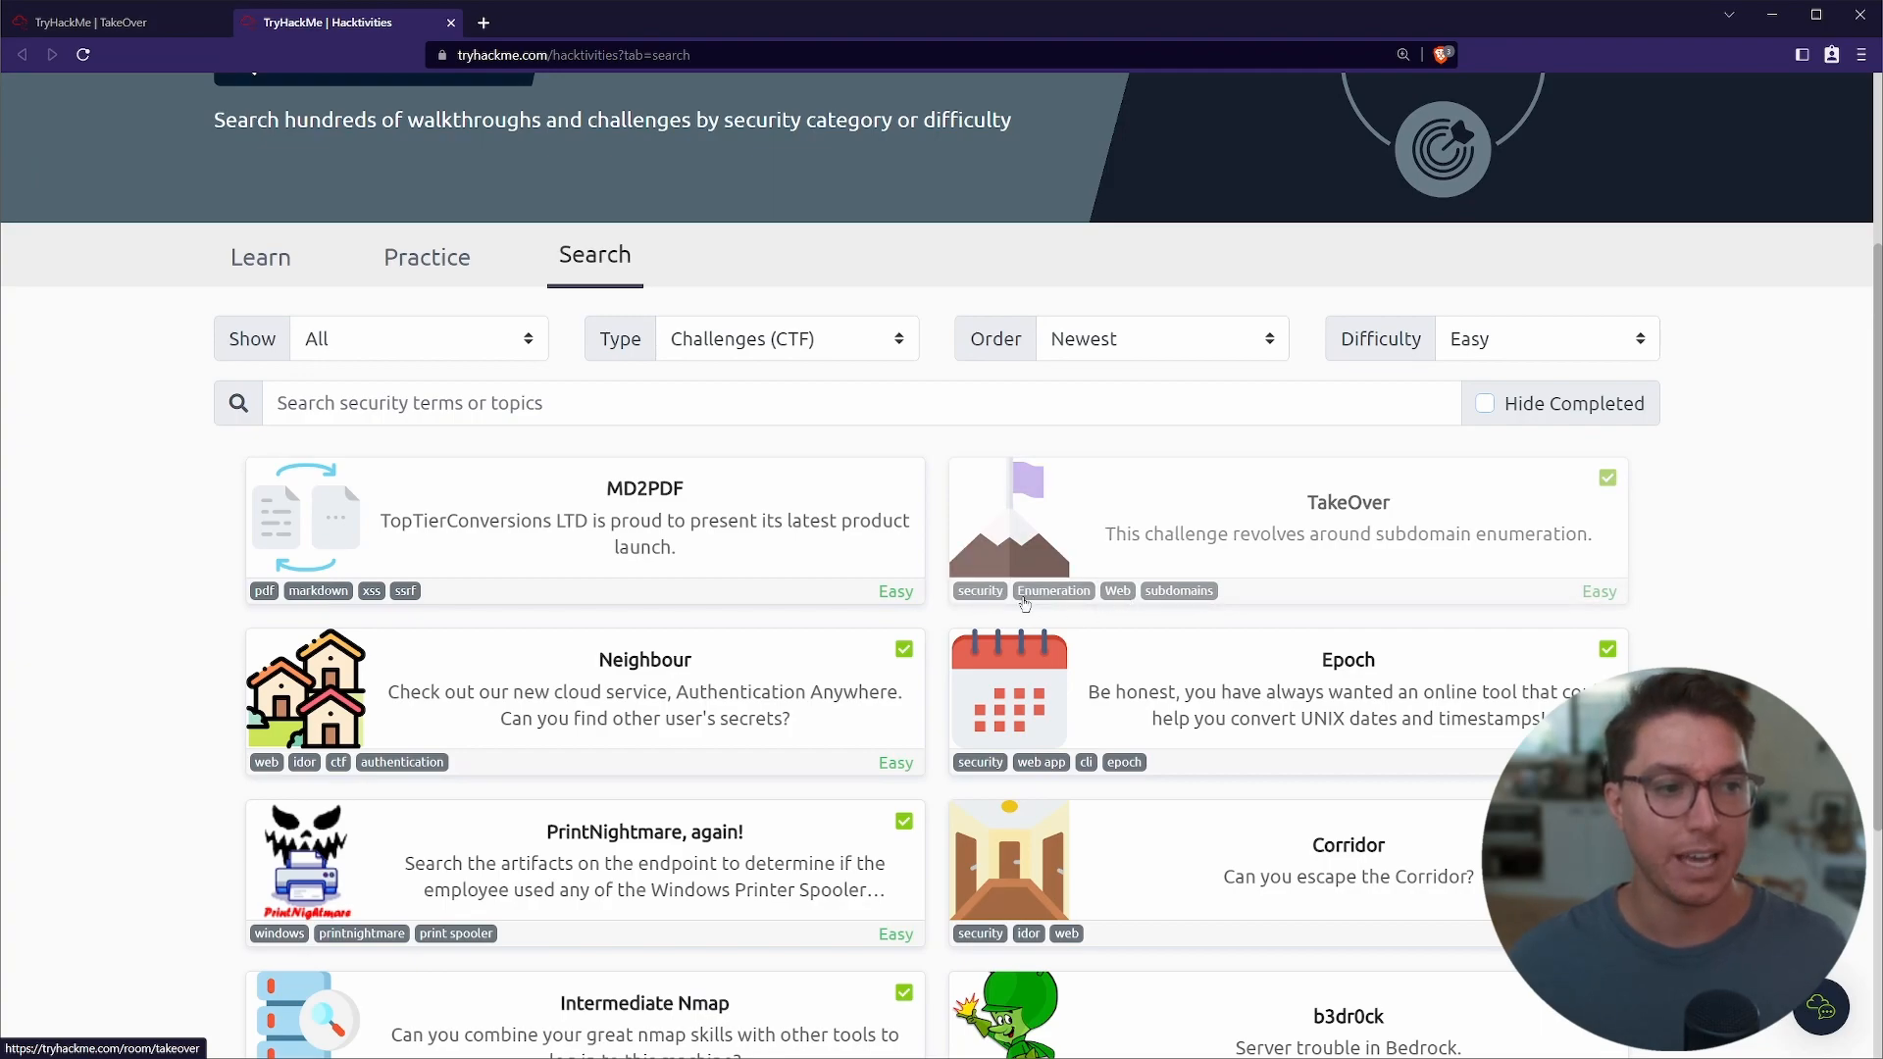
{"action": "mouse_move", "coordinate": [1189, 598]}
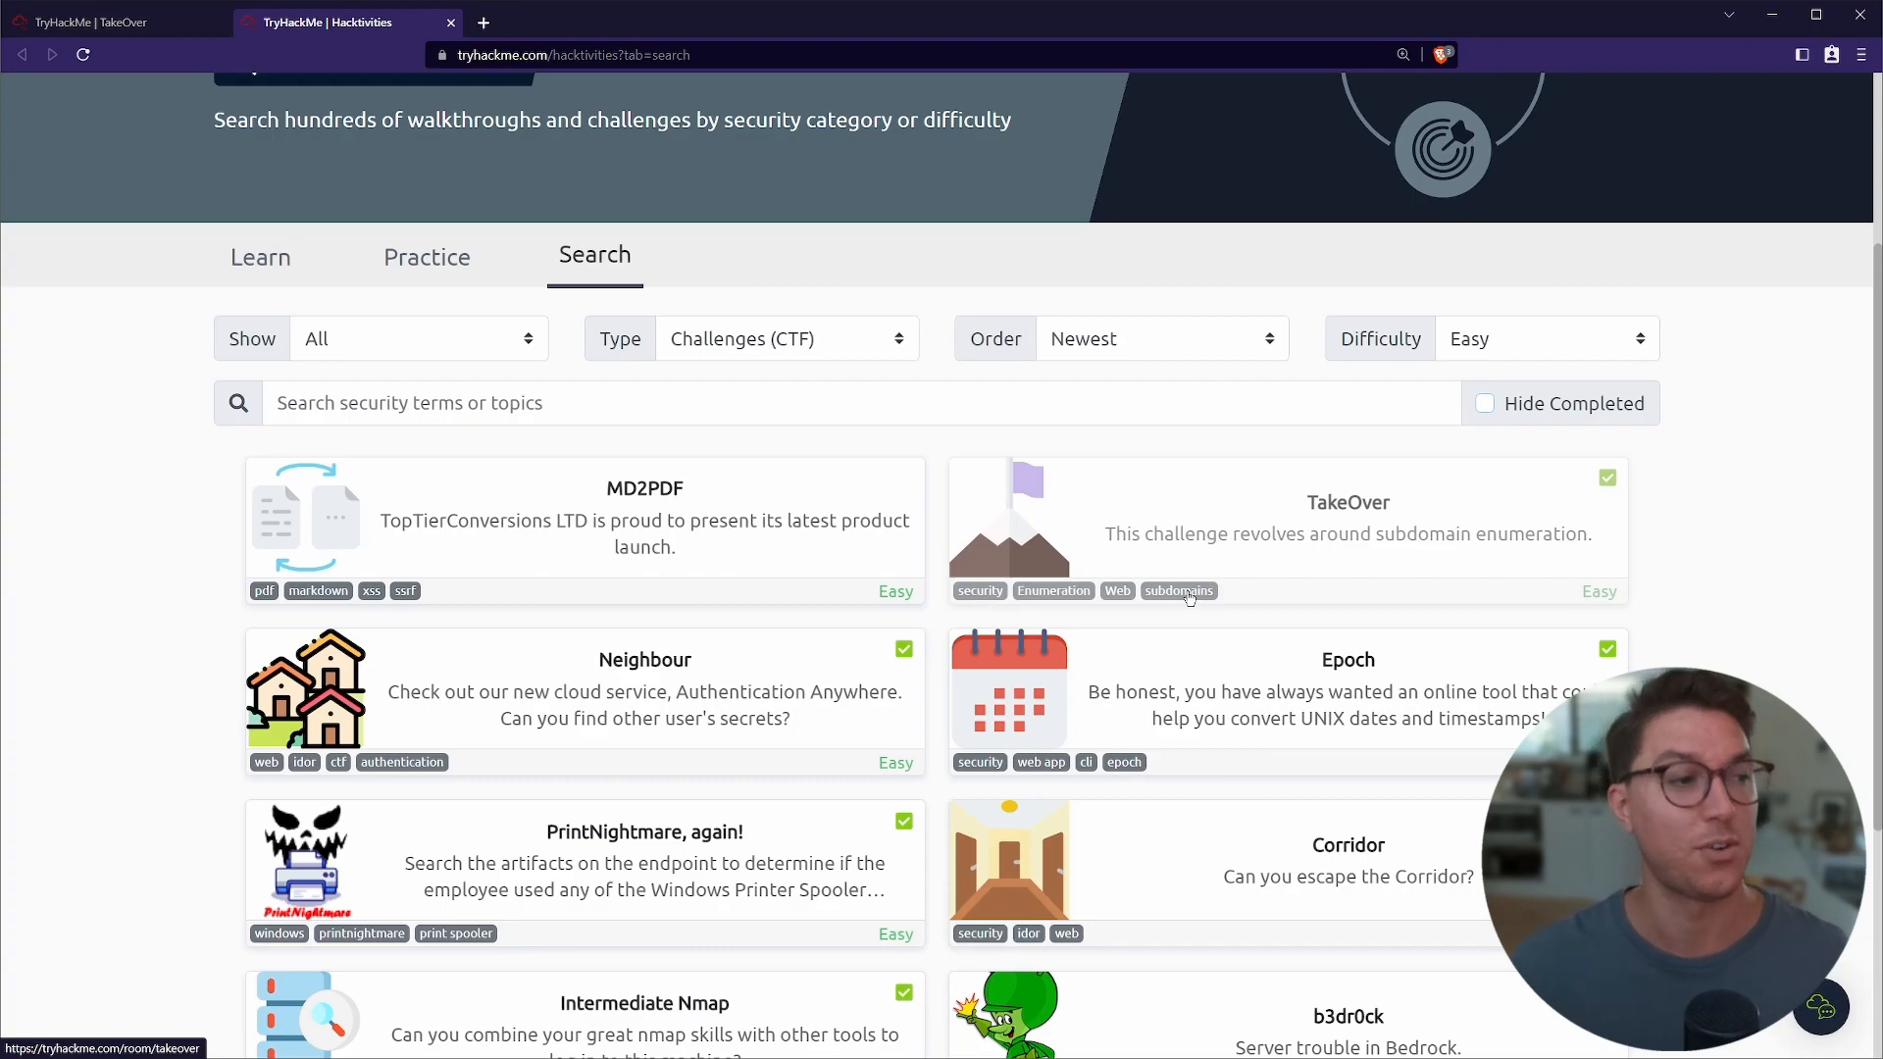
{"action": "left_click", "coordinate": [1348, 502]}
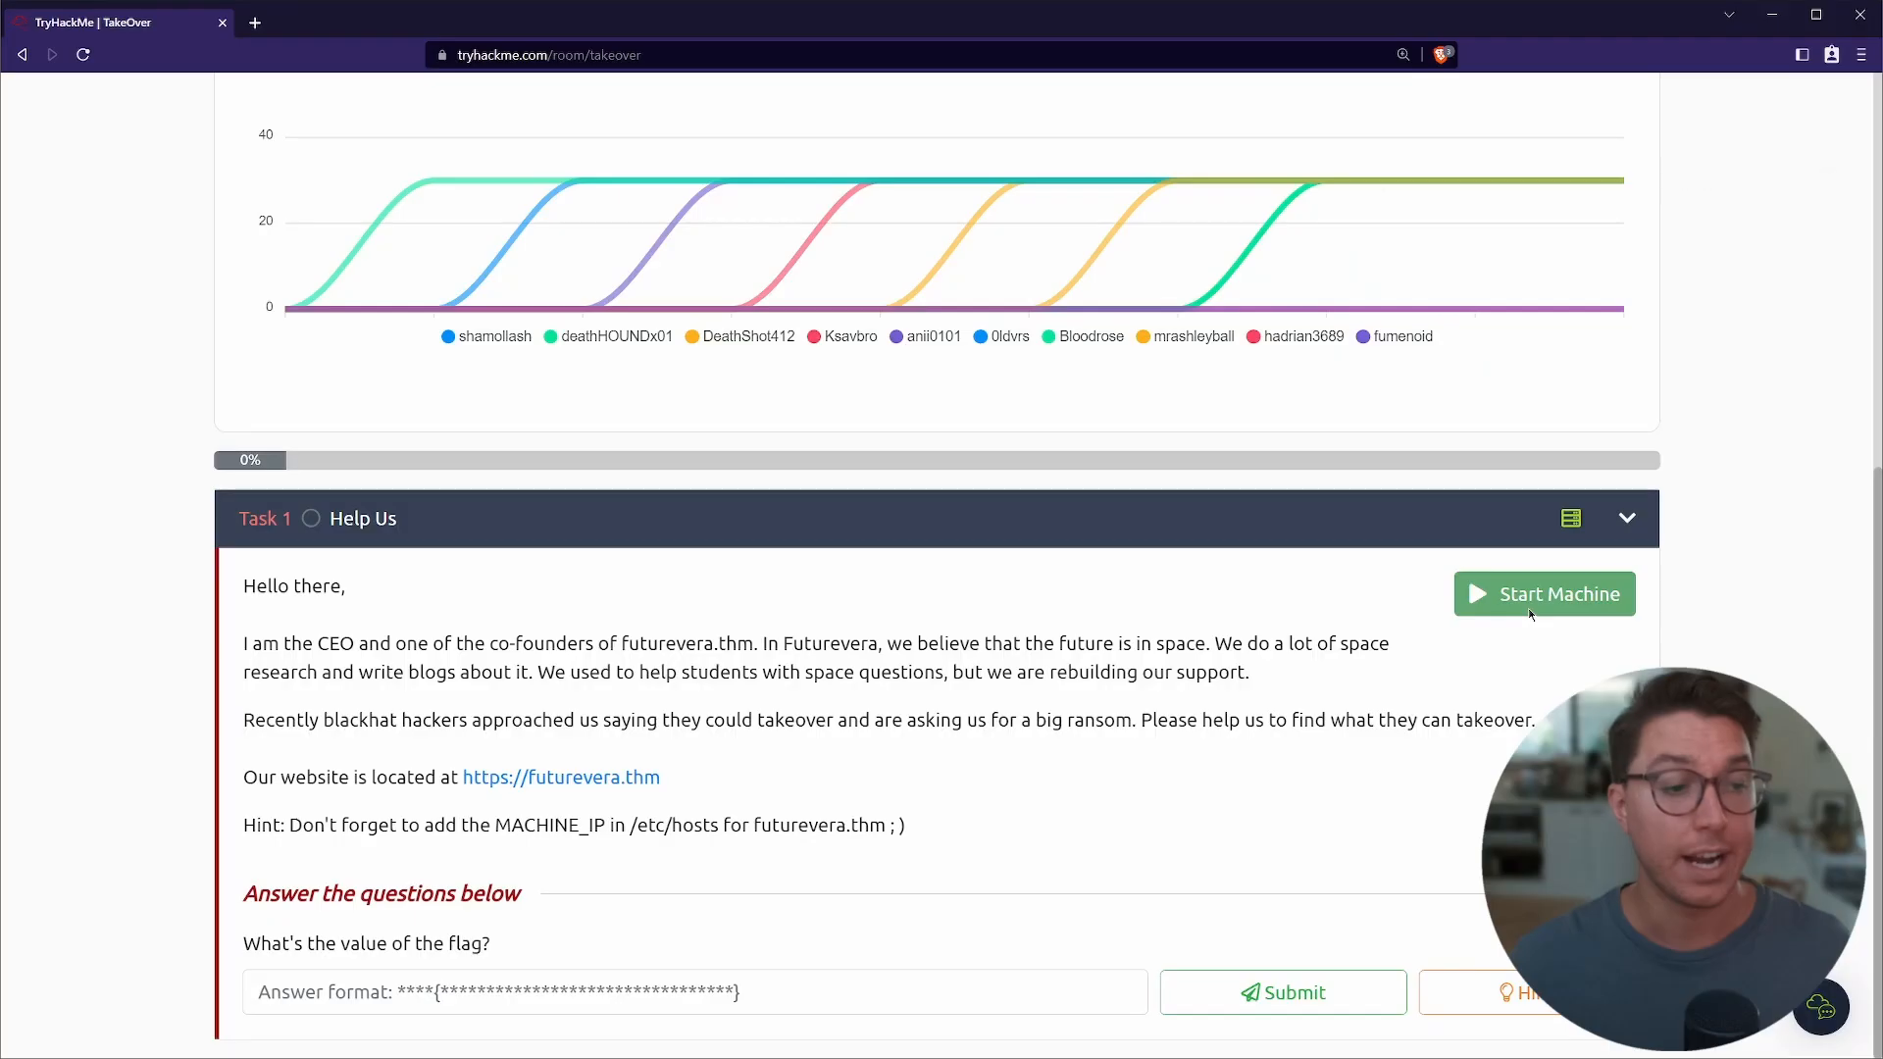
- Start the TakeOver machine, note the futurevera.thm domain, and copy IP 10.10.147.166
{"action": "left_click", "coordinate": [1543, 593]}
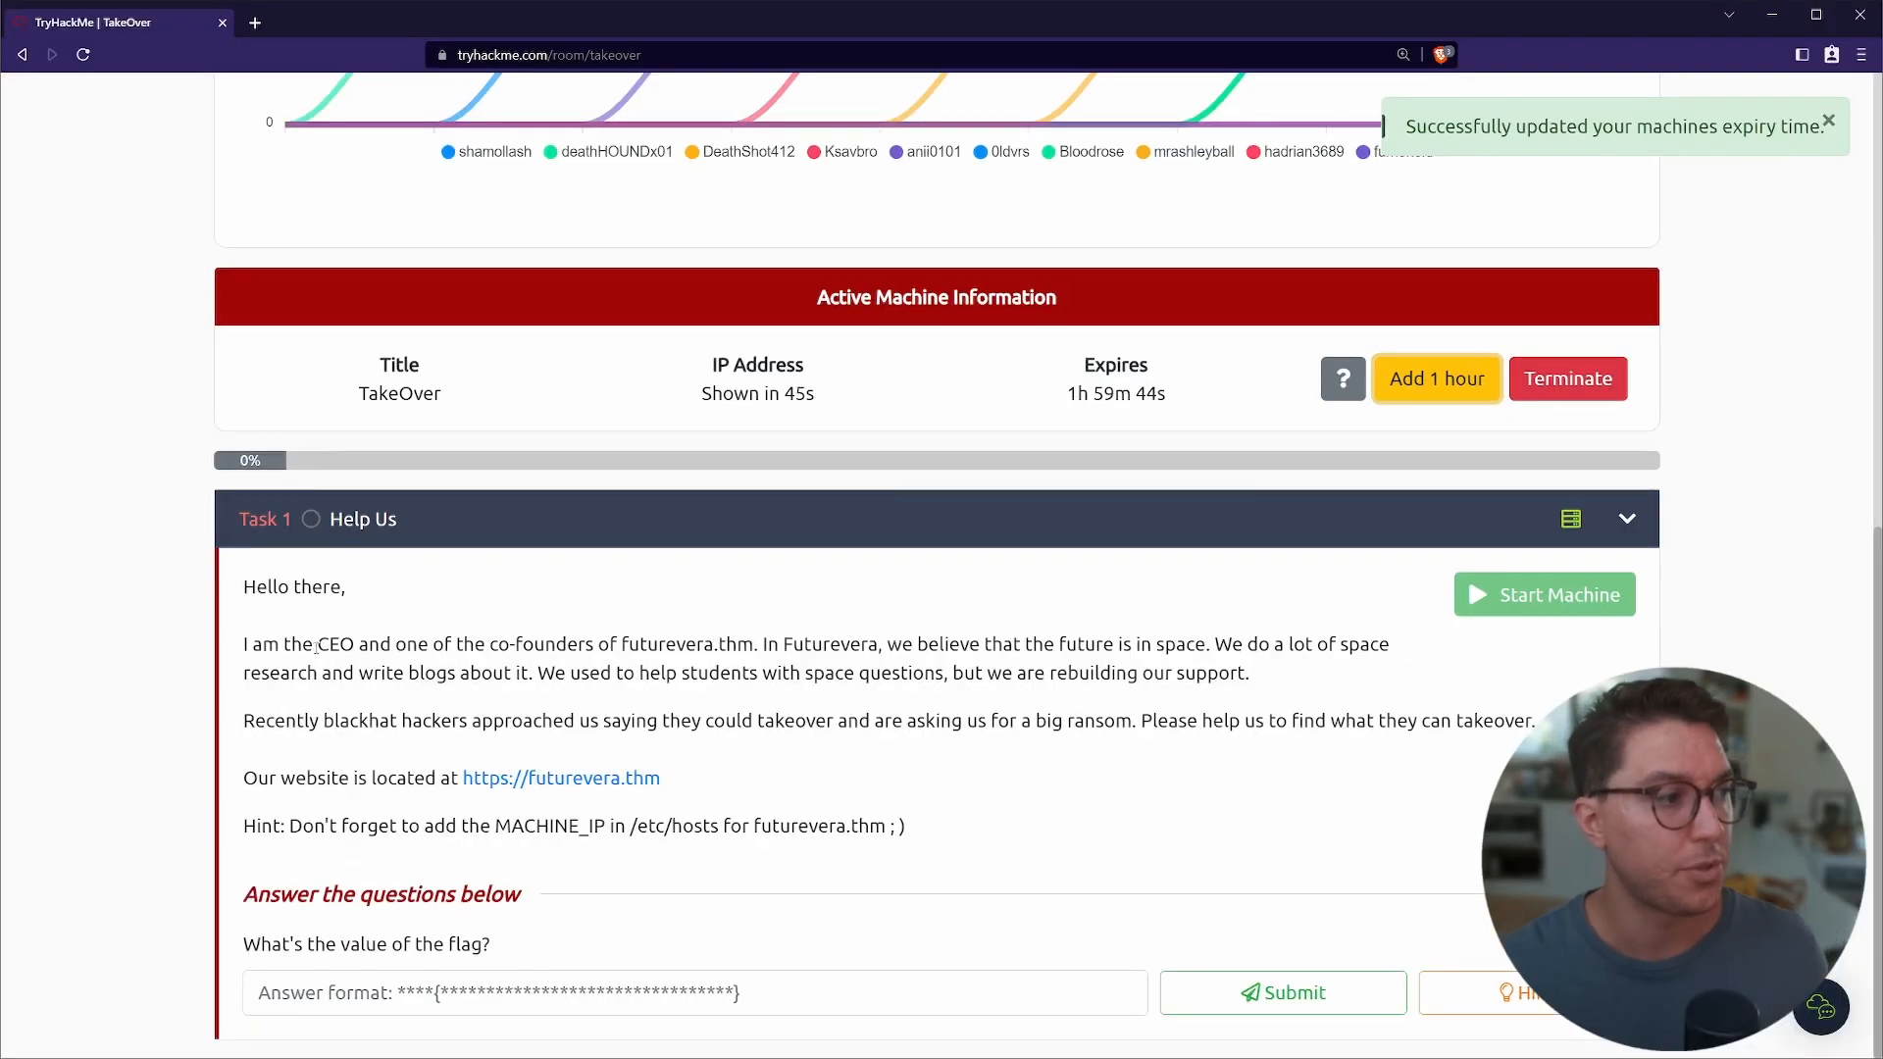
{"action": "double_click", "coordinate": [273, 587]}
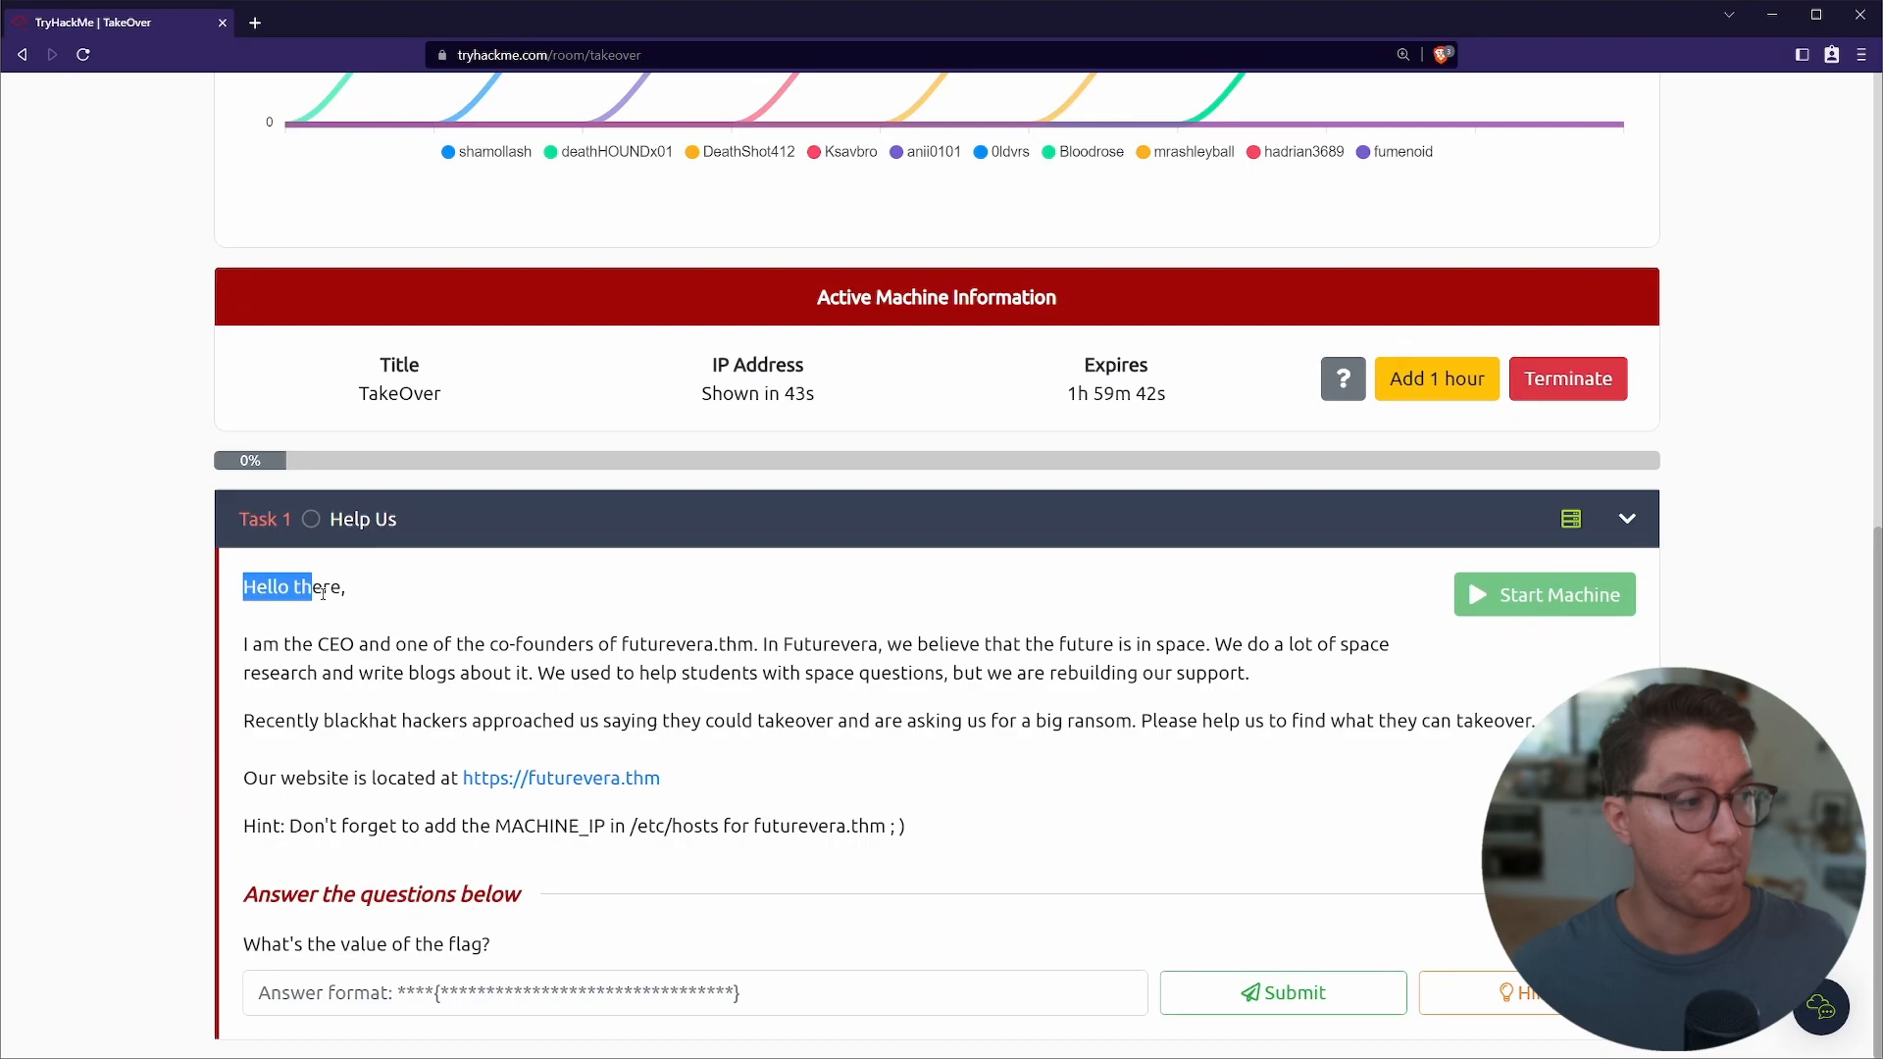
{"action": "double_click", "coordinate": [296, 643]}
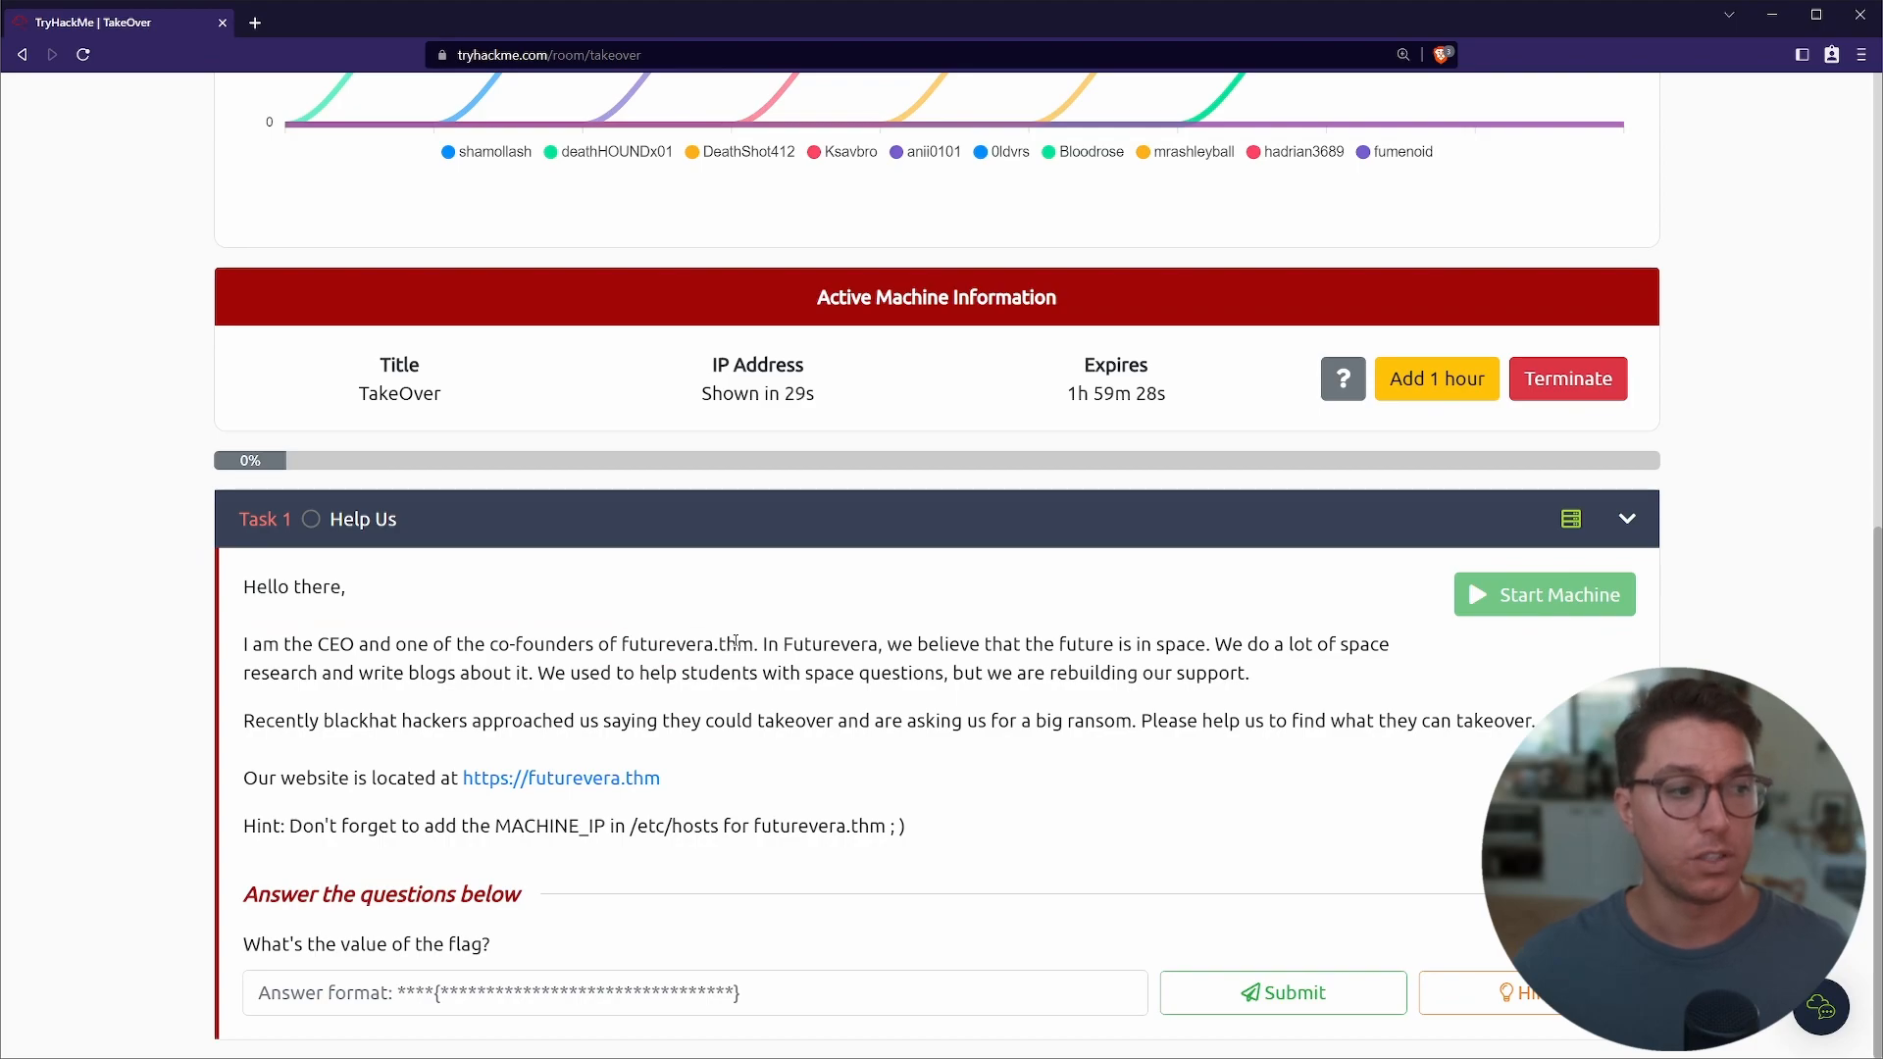
{"action": "double_click", "coordinate": [900, 643]}
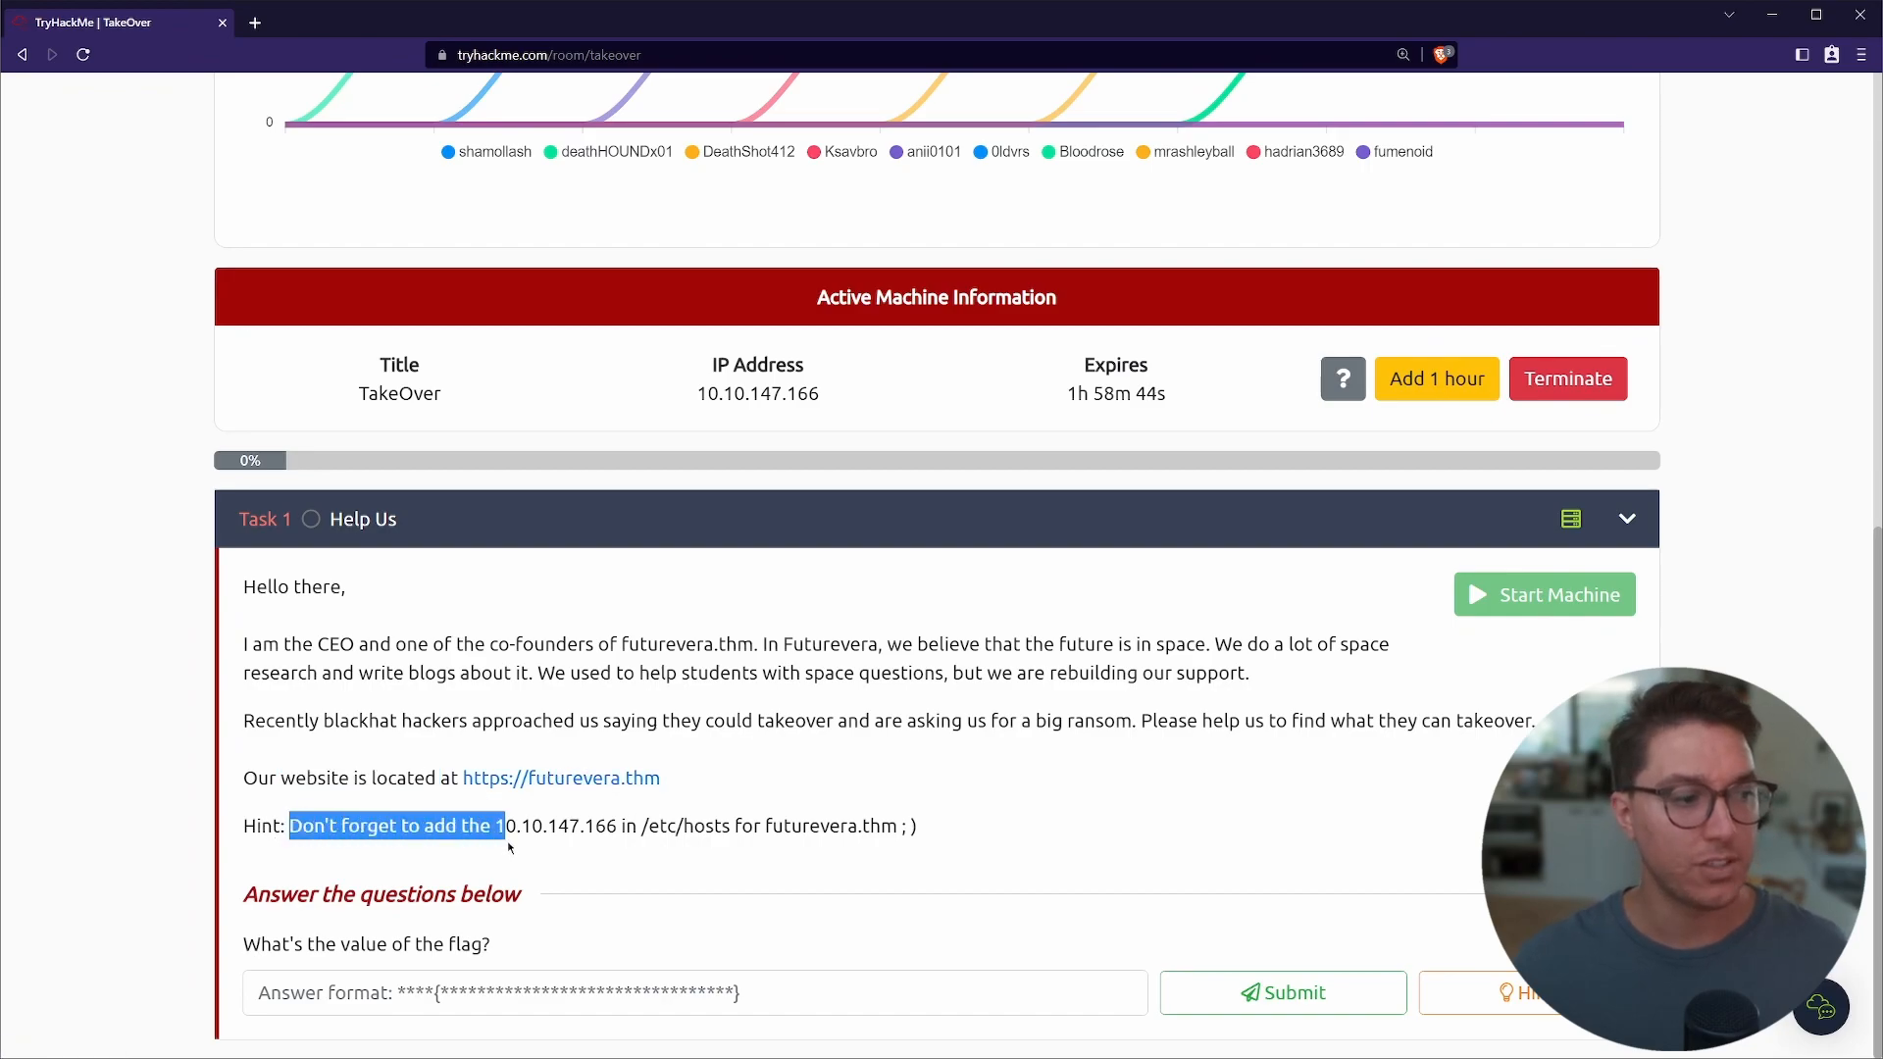
{"action": "mouse_move", "coordinate": [822, 394]}
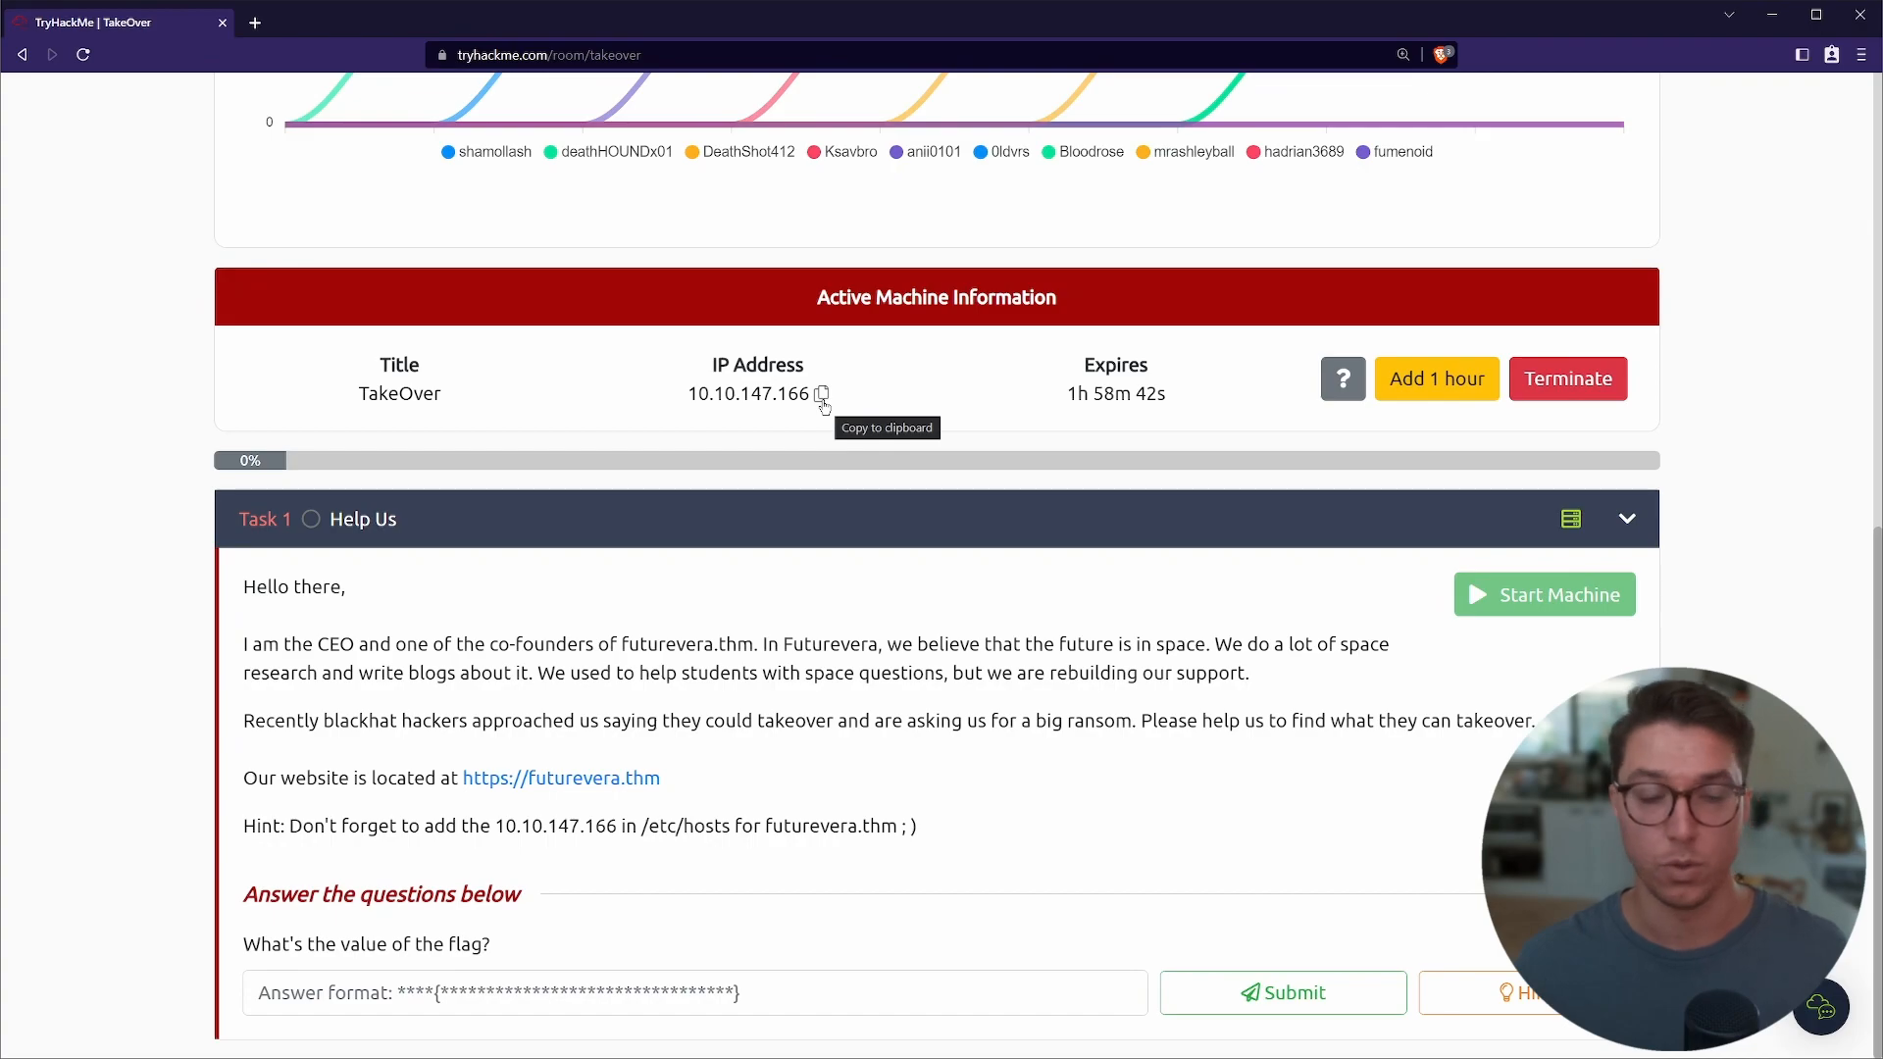
{"action": "double_click", "coordinate": [685, 826]}
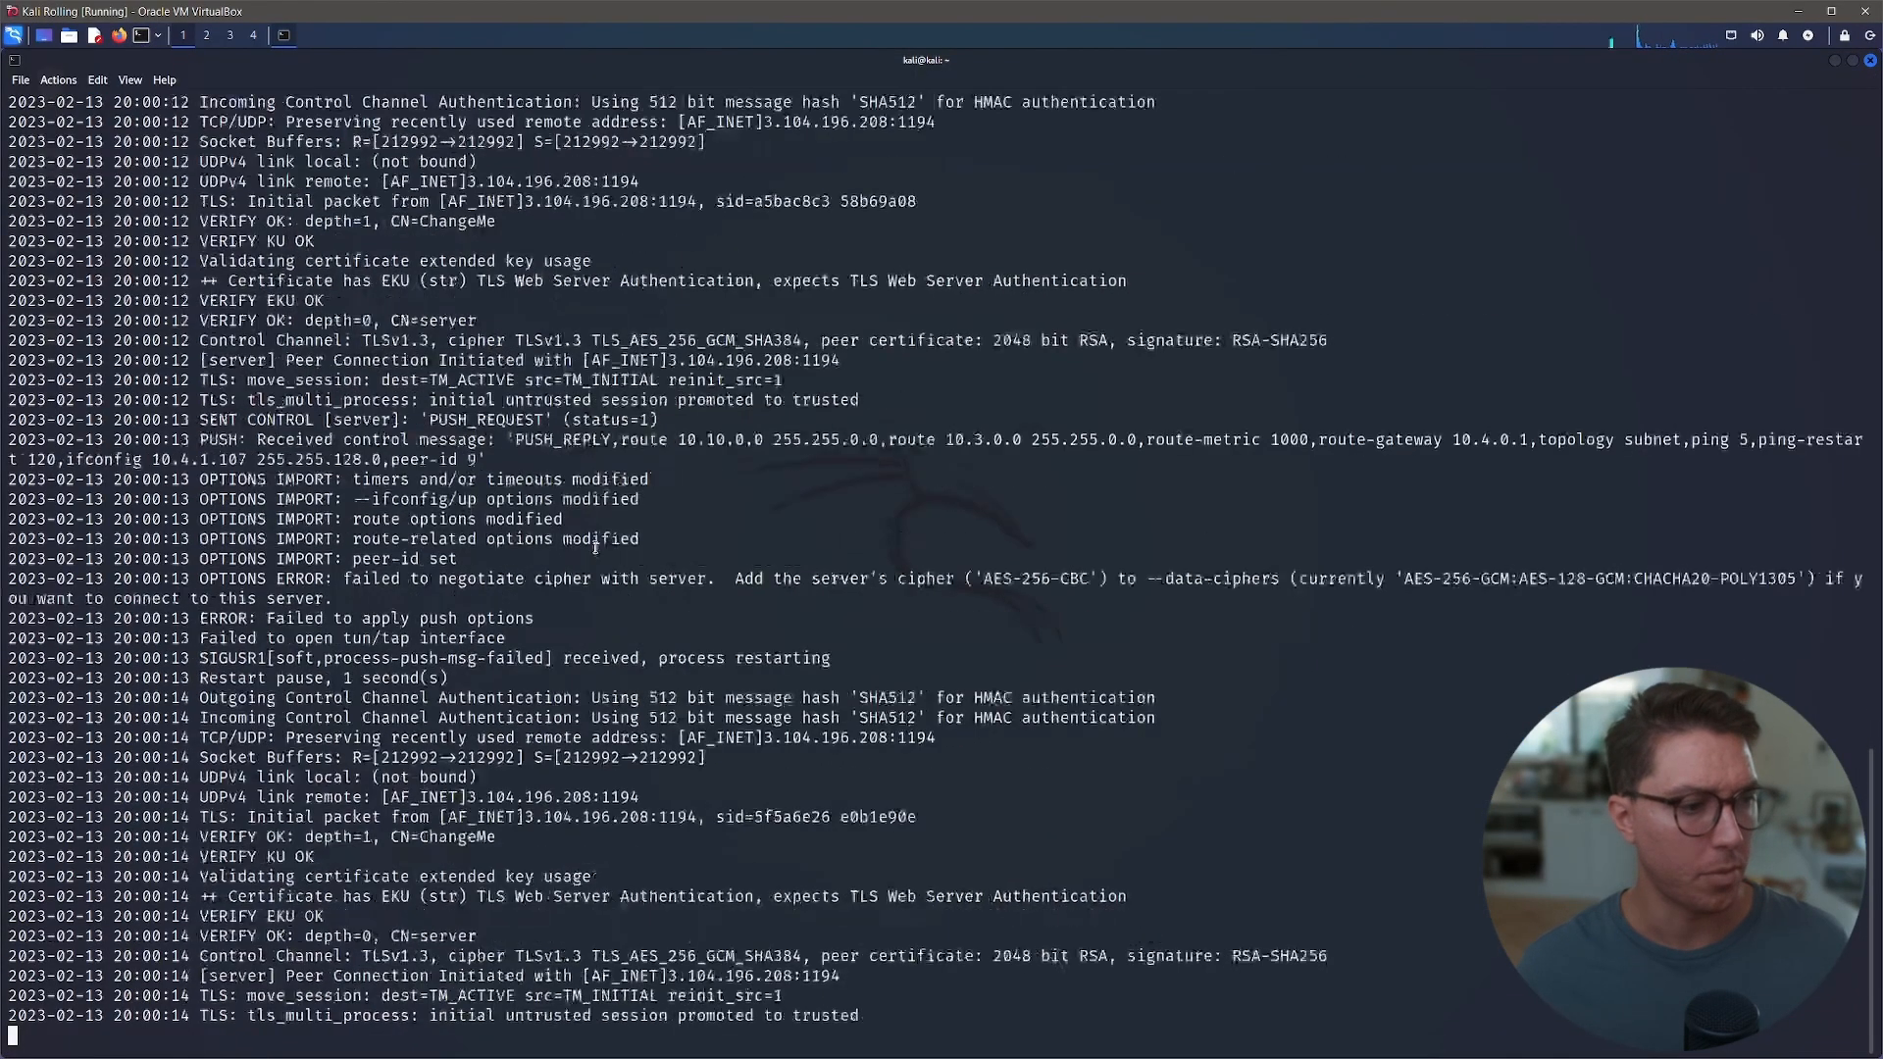
- Review the OpenVPN cipher error and switch the .ovpn files to data-ciphers AES-256-CBC
{"action": "scroll", "scroll_direction": "down", "scroll_amount": 3}
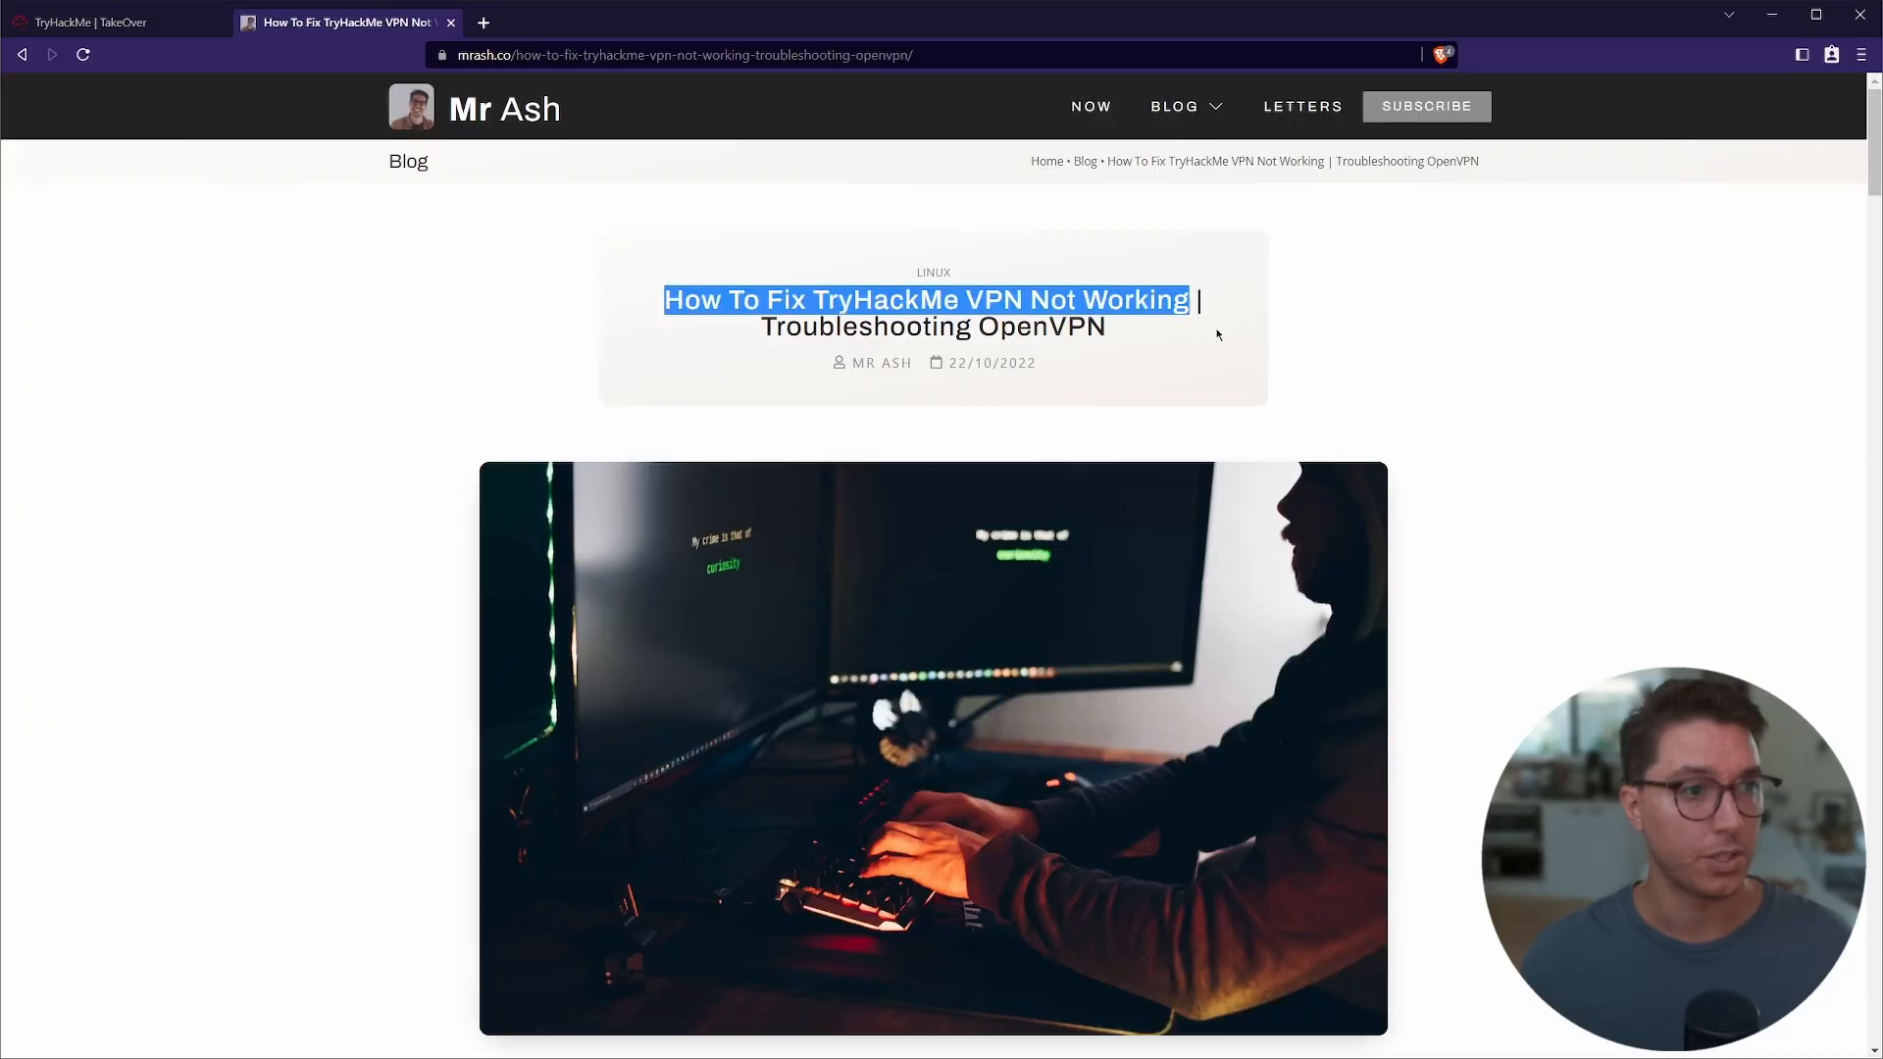
{"action": "scroll", "scroll_direction": "down", "scroll_amount": 3}
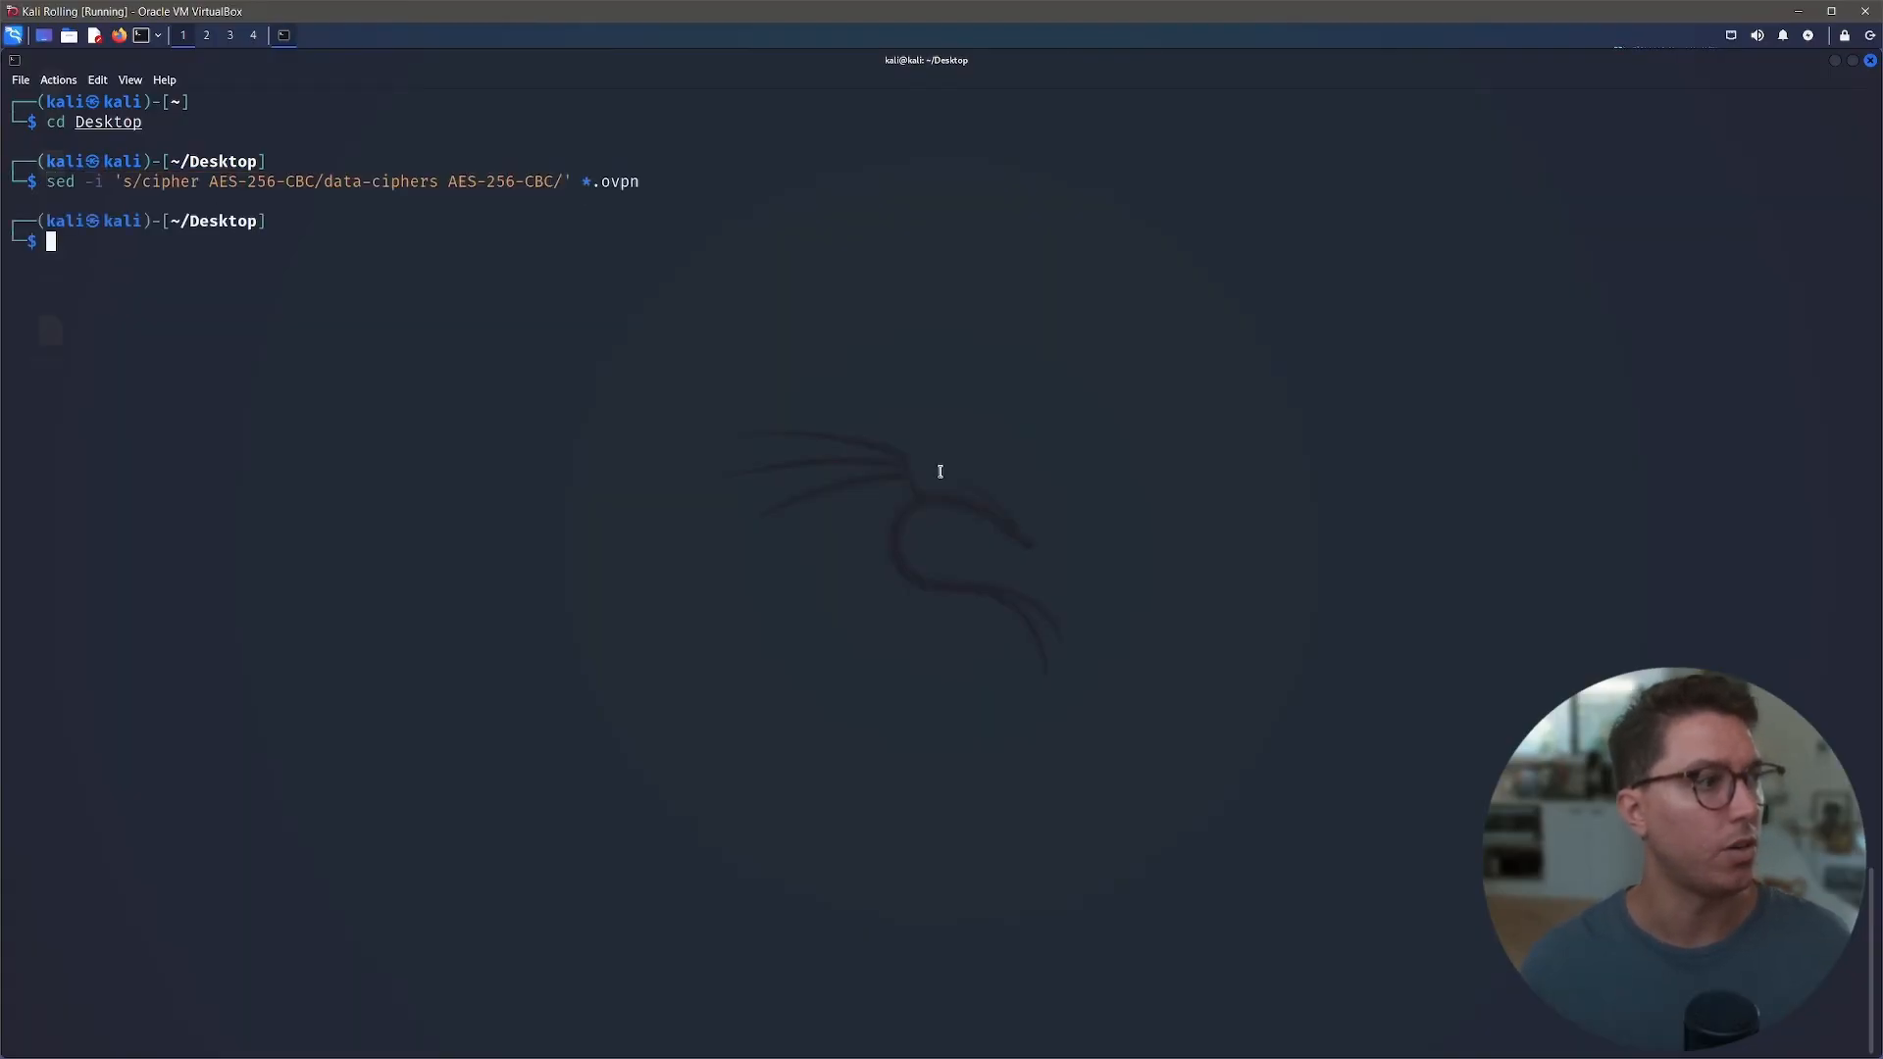
{"action": "key", "text": "Return"}
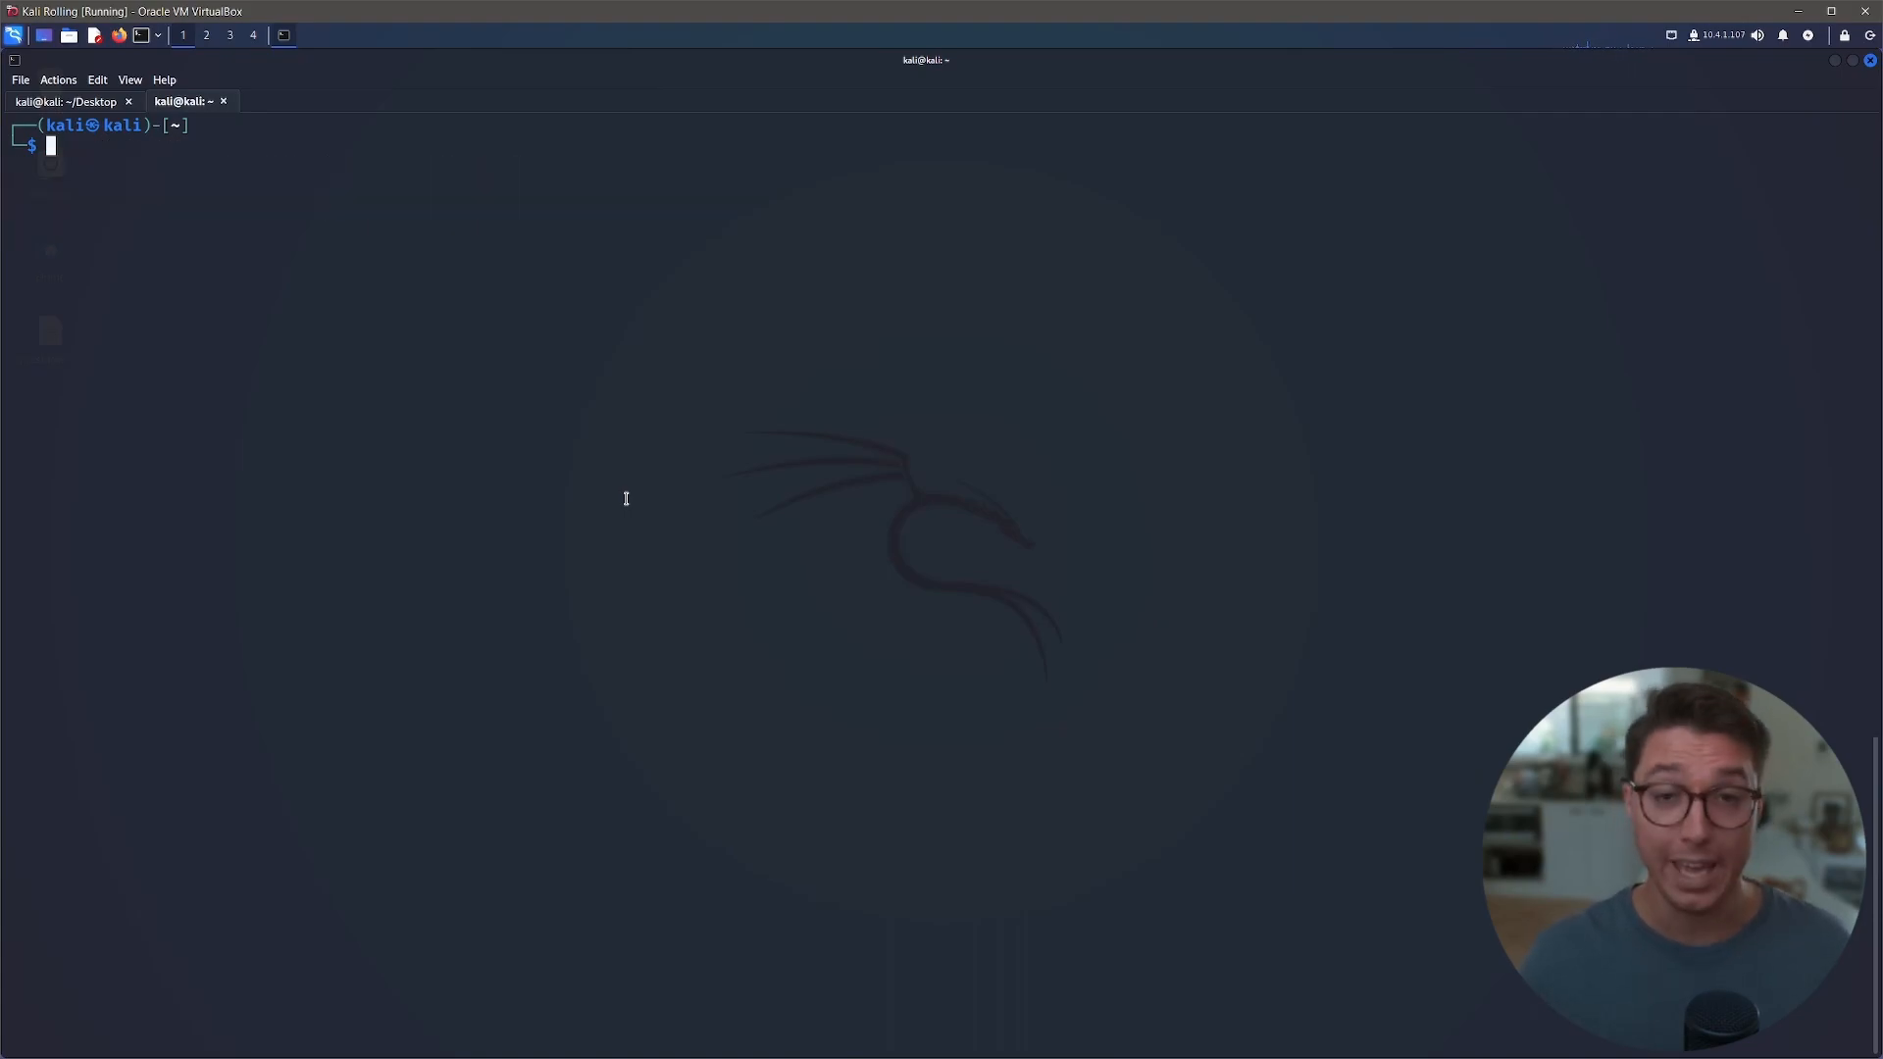
- Run rustscan -a 10.10.147.166 and find ports 22, 80 and 443 open
{"action": "type", "text": "rustsc"}
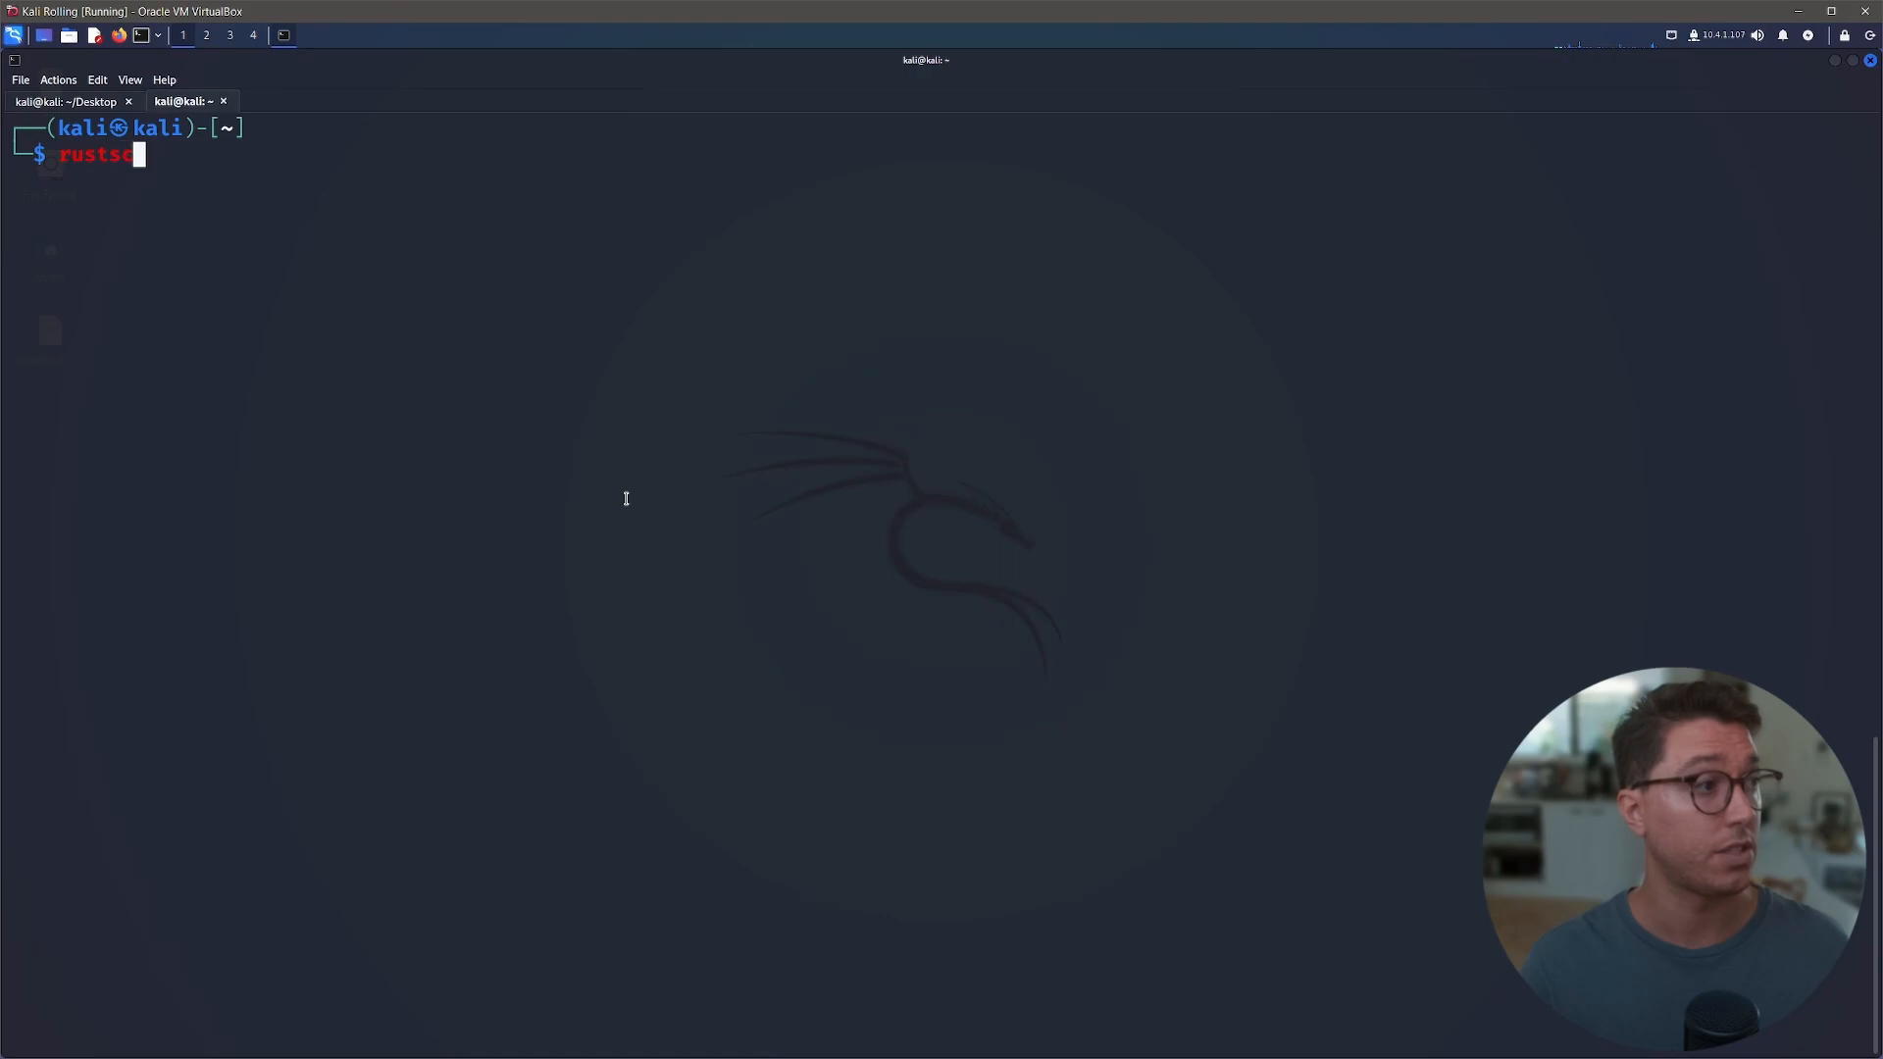
{"action": "type", "text": "can -"}
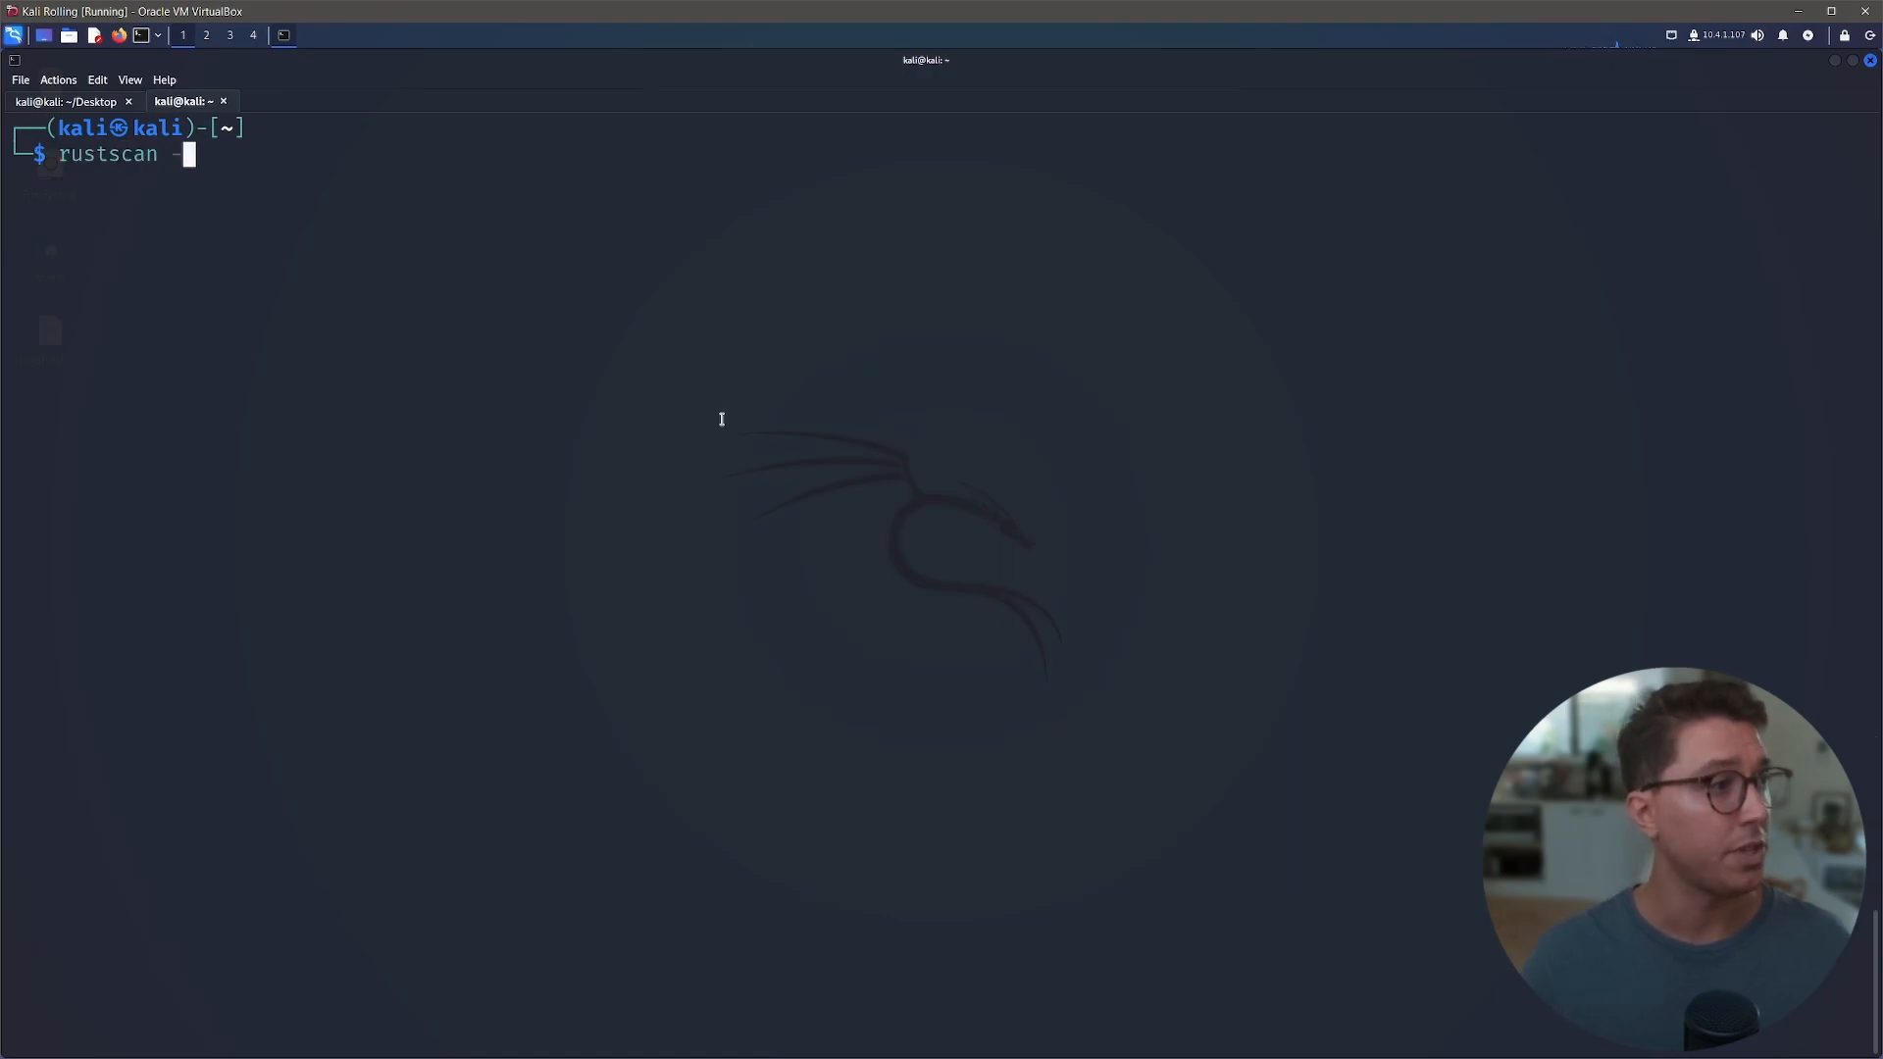
{"action": "type", "text": "a 10.10.147.166"}
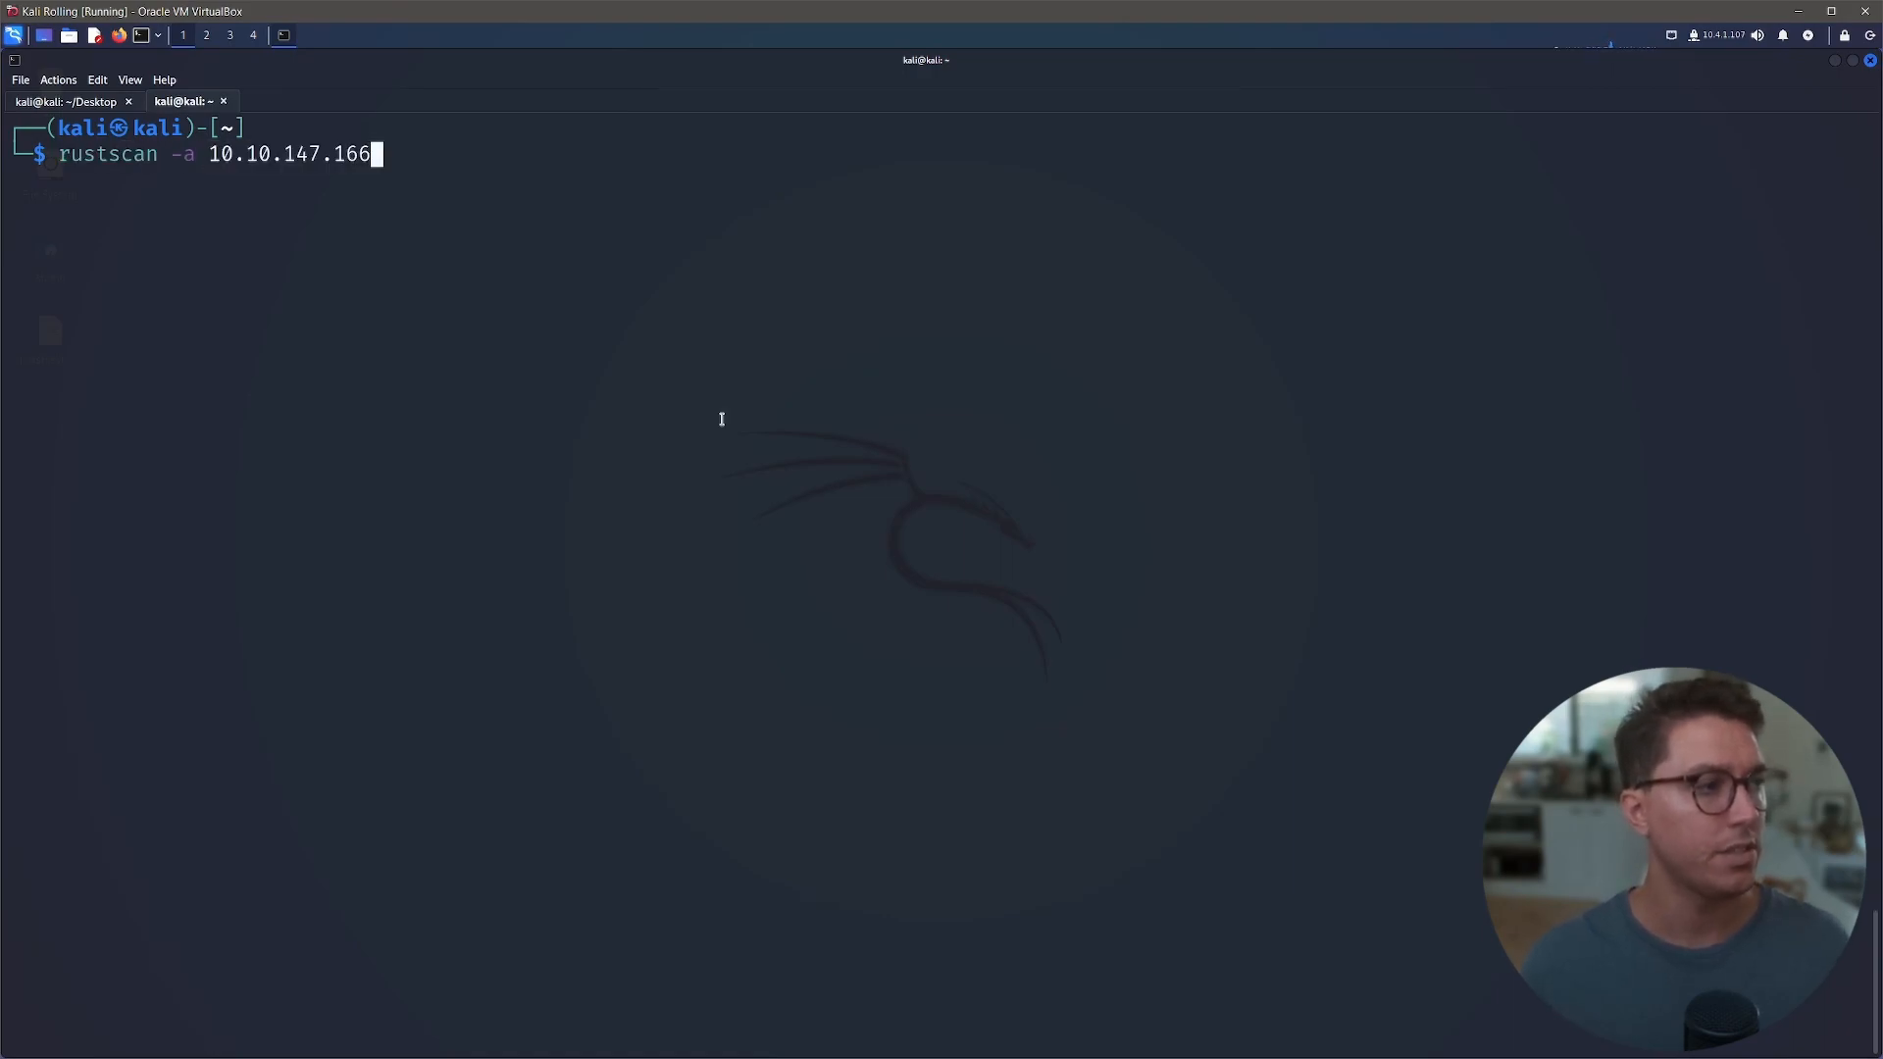
{"action": "key", "text": "Return"}
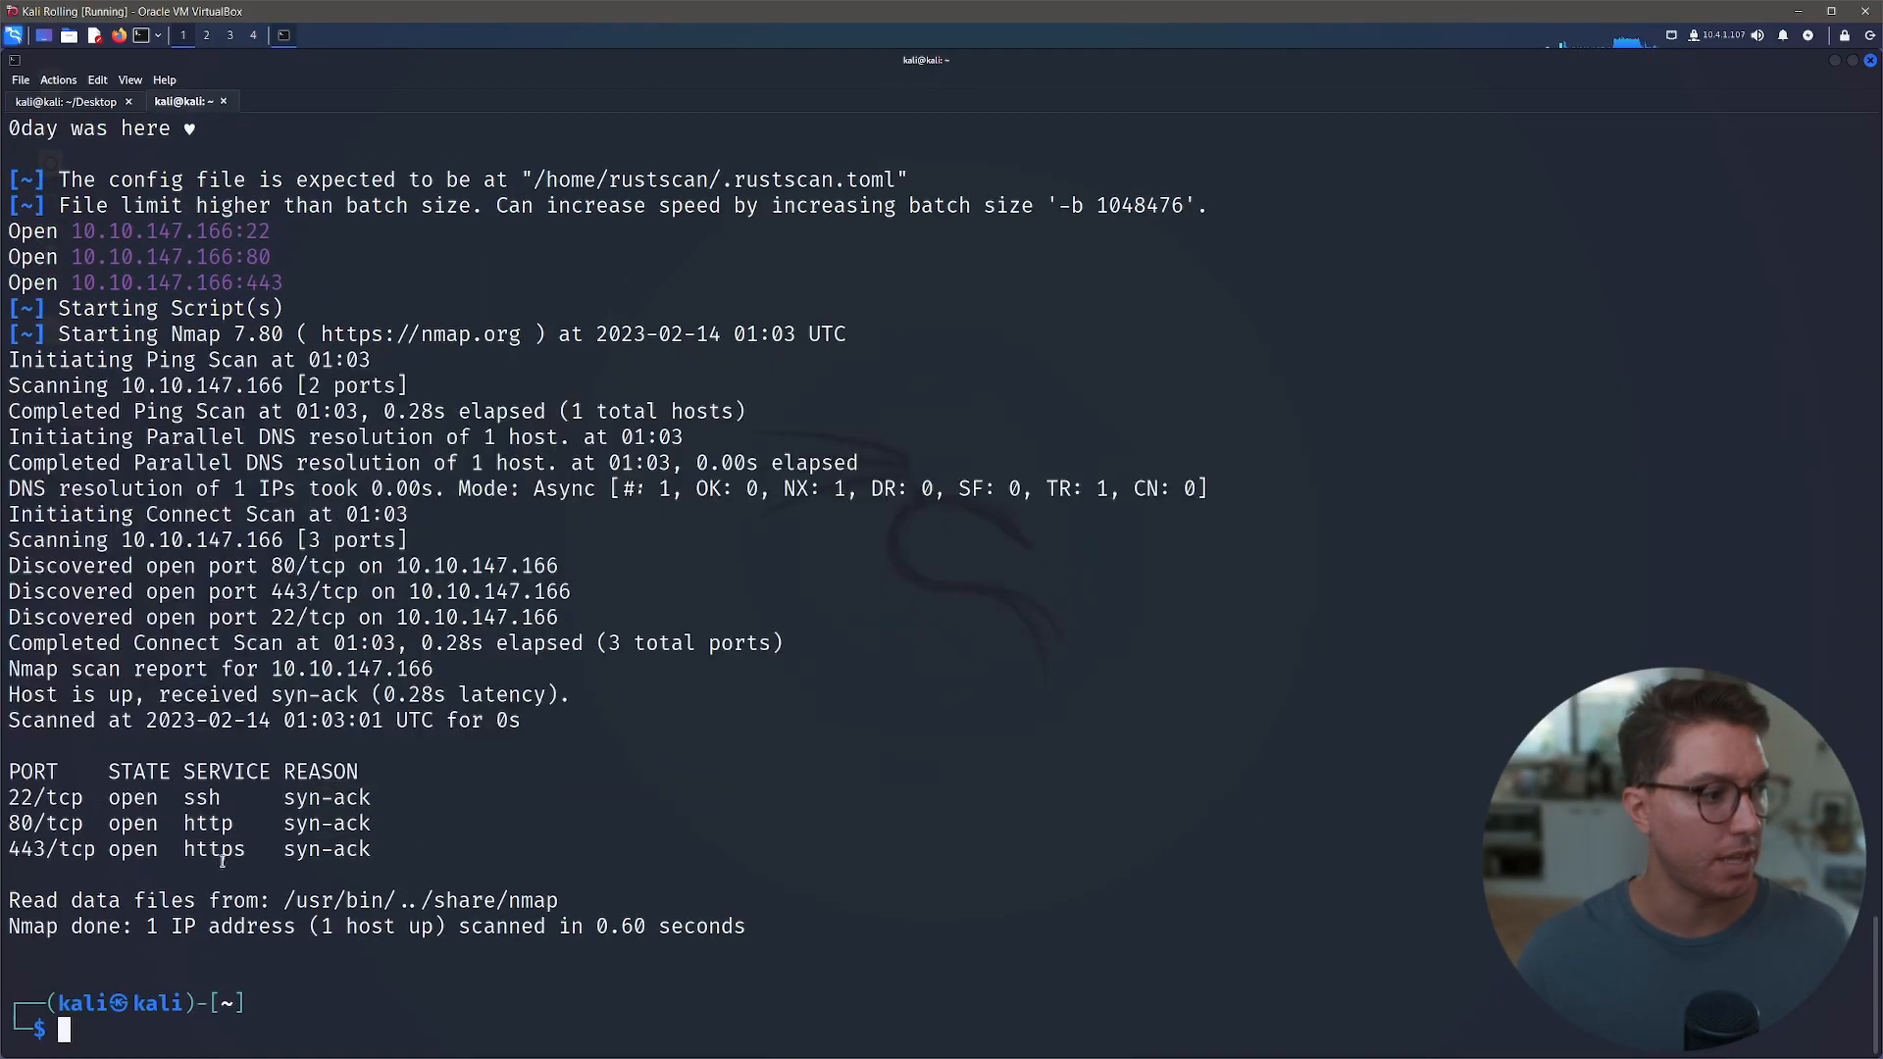
{"action": "double_click", "coordinate": [199, 797]}
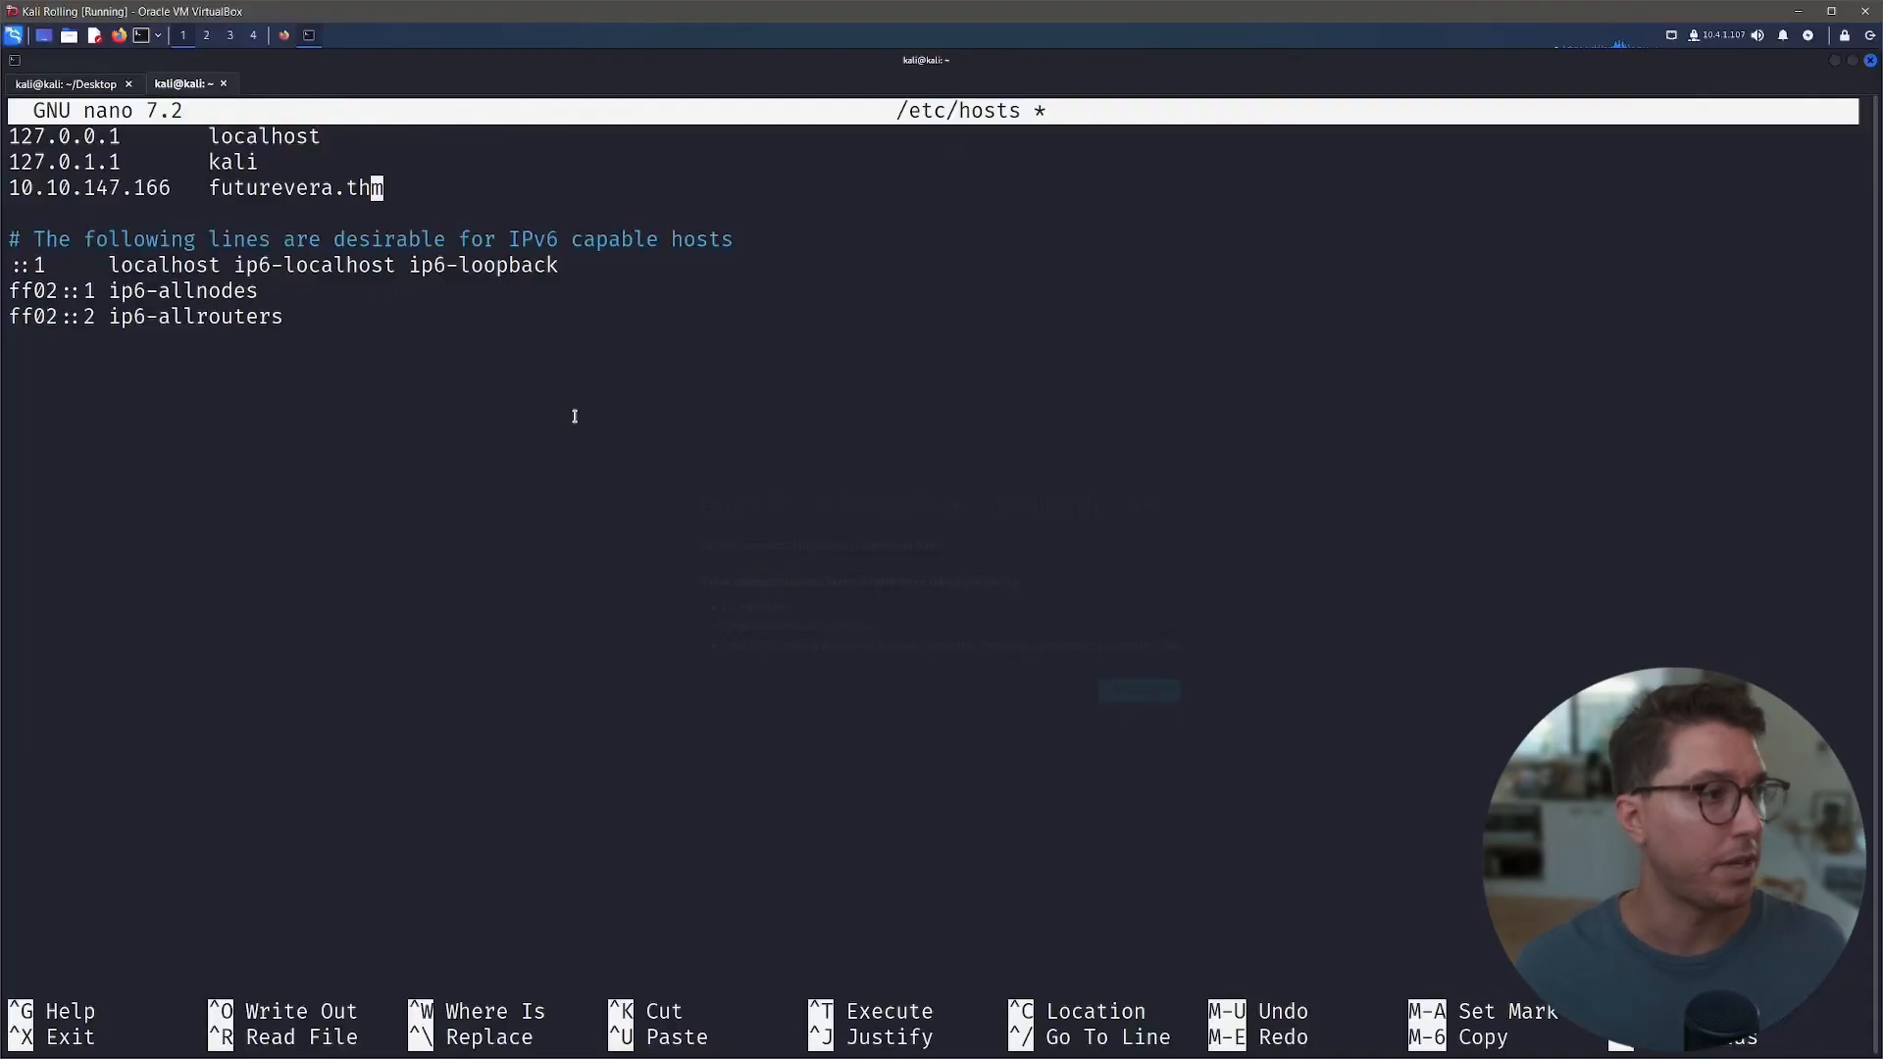
- Change the /etc/hosts entry to *.futurevera.thm and save the file
{"action": "type", "text": "*."}
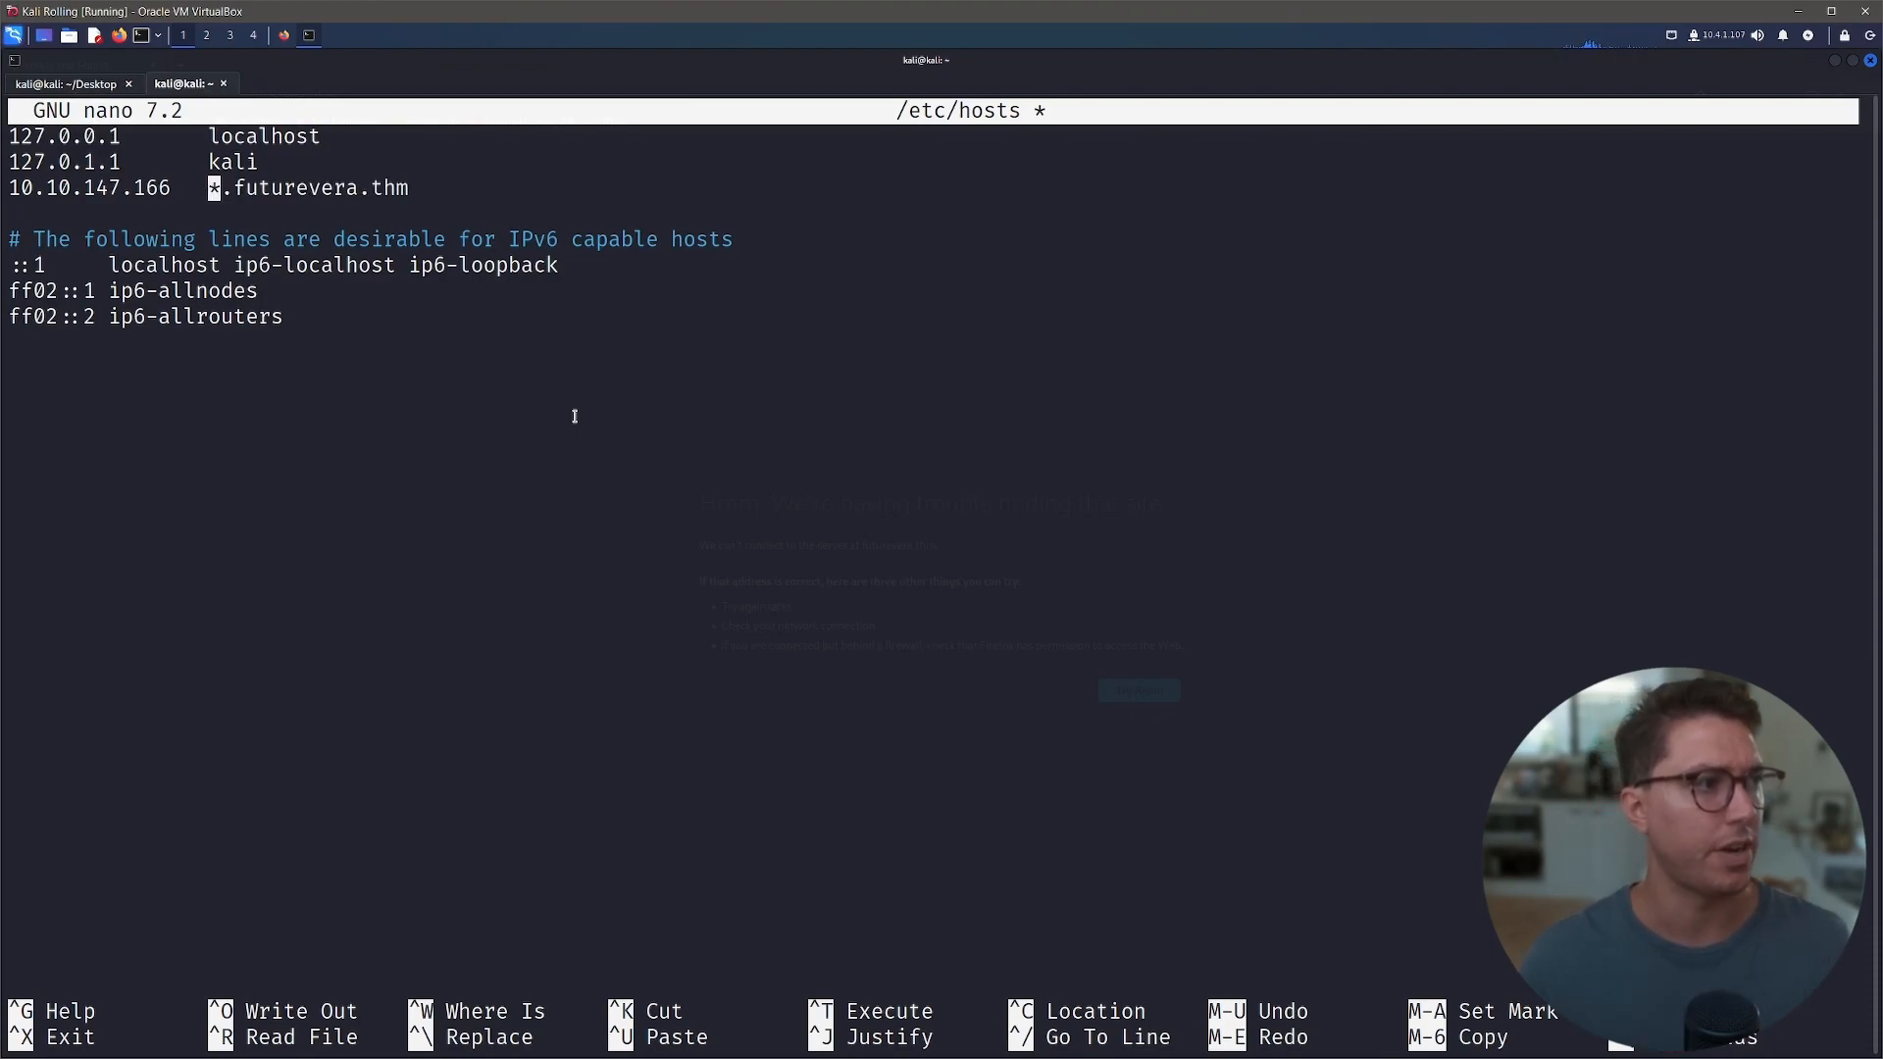
{"action": "key", "text": "ctrl+o"}
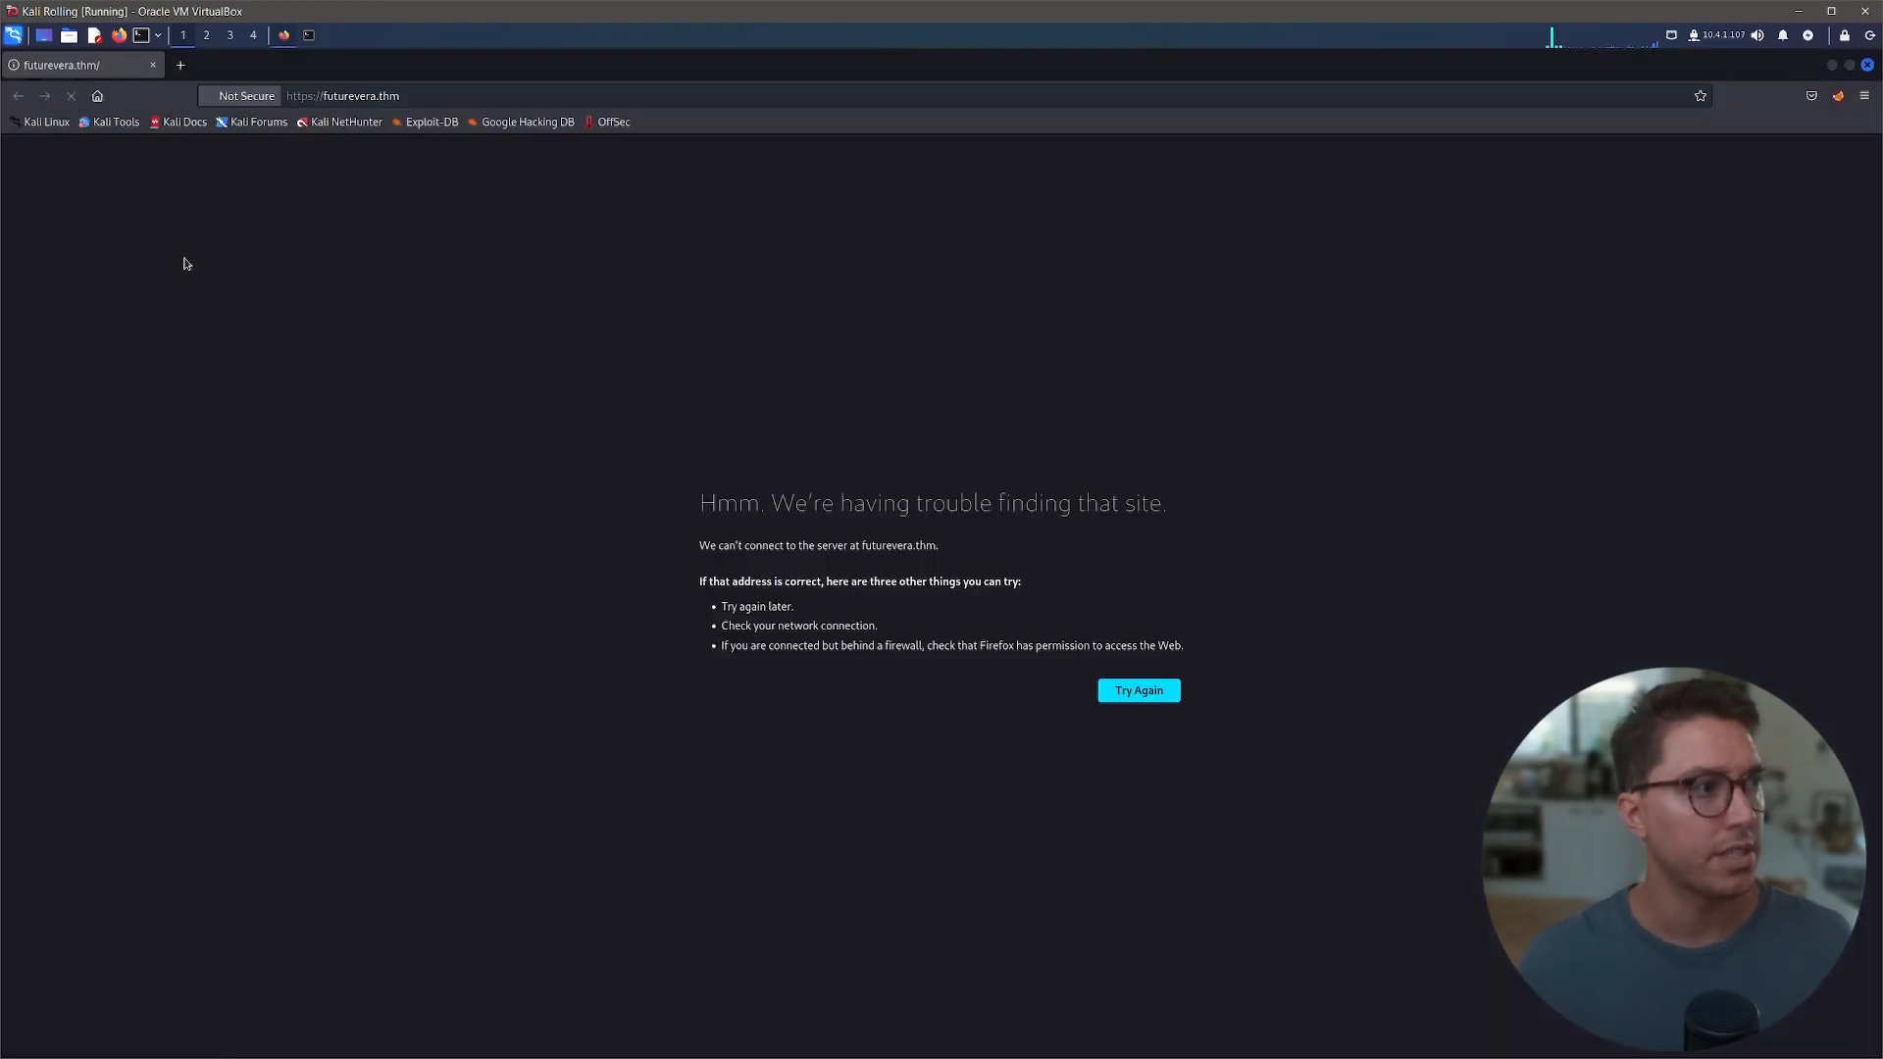
{"action": "left_click", "coordinate": [246, 96]}
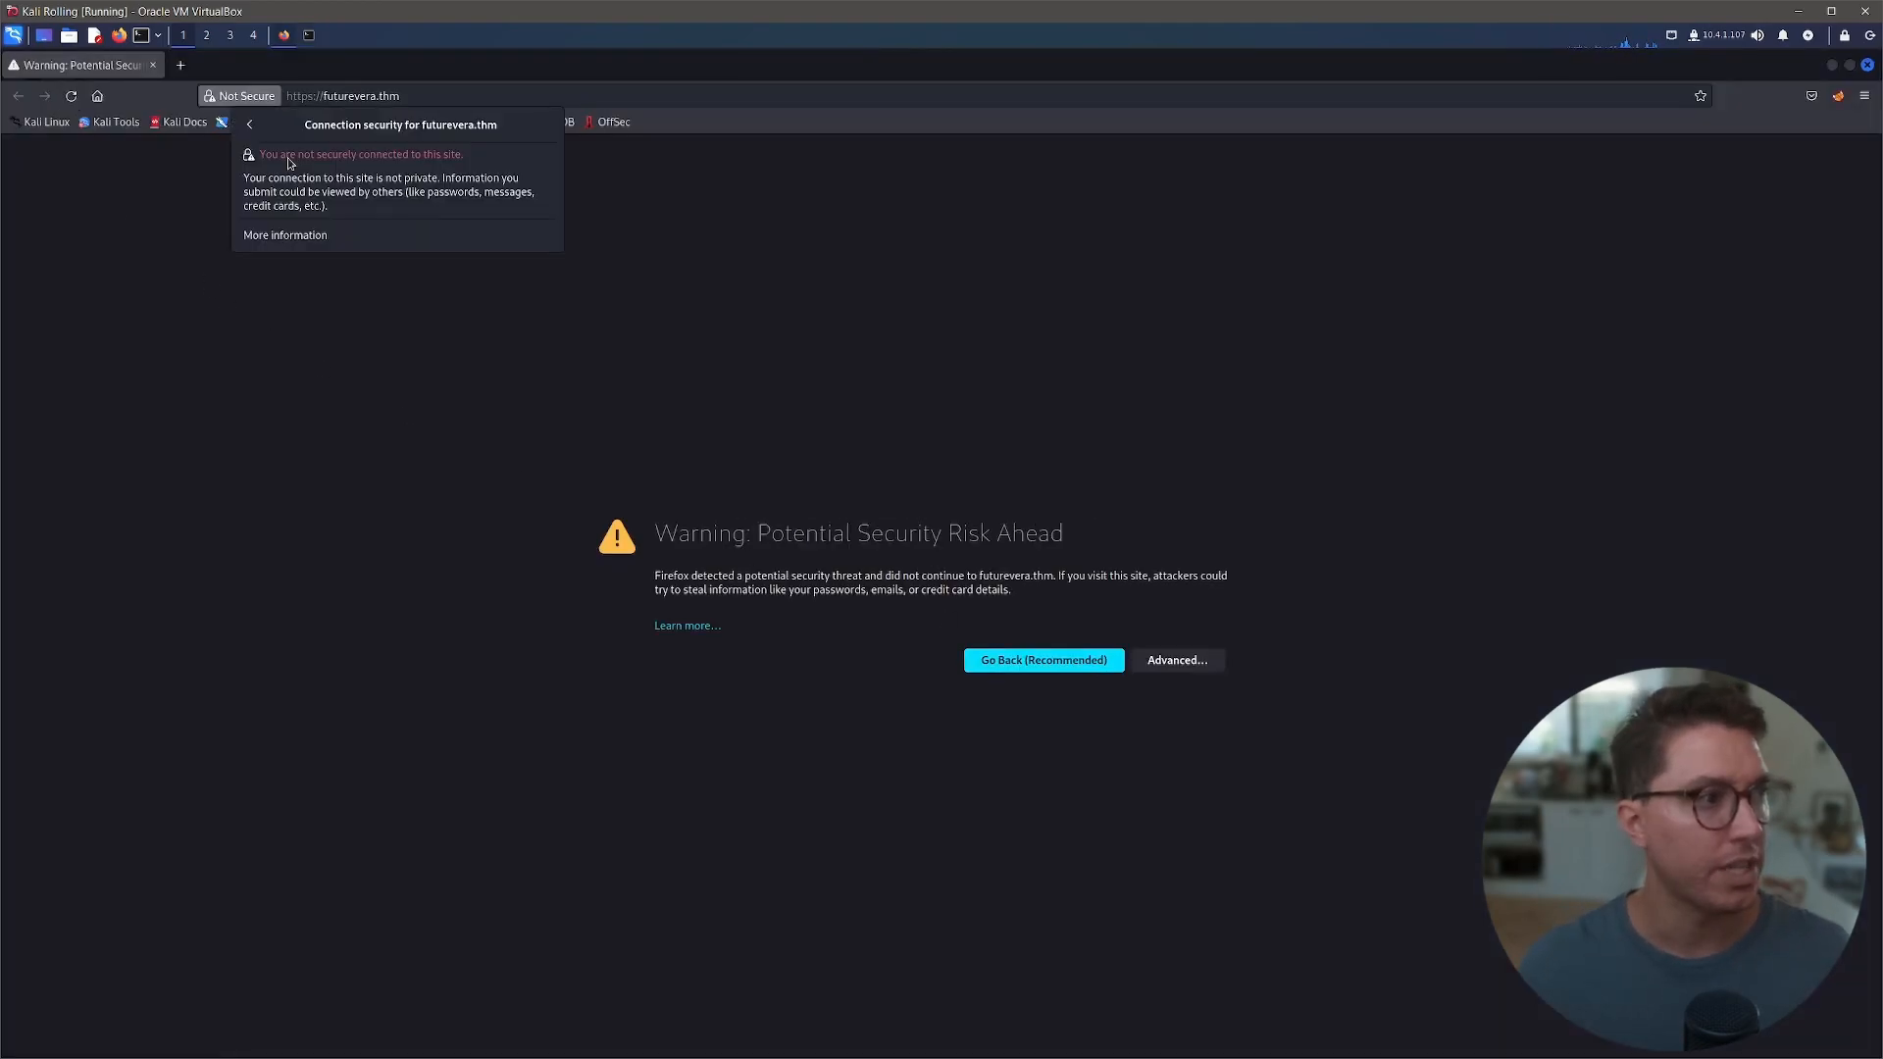
{"action": "left_click", "coordinate": [342, 96]}
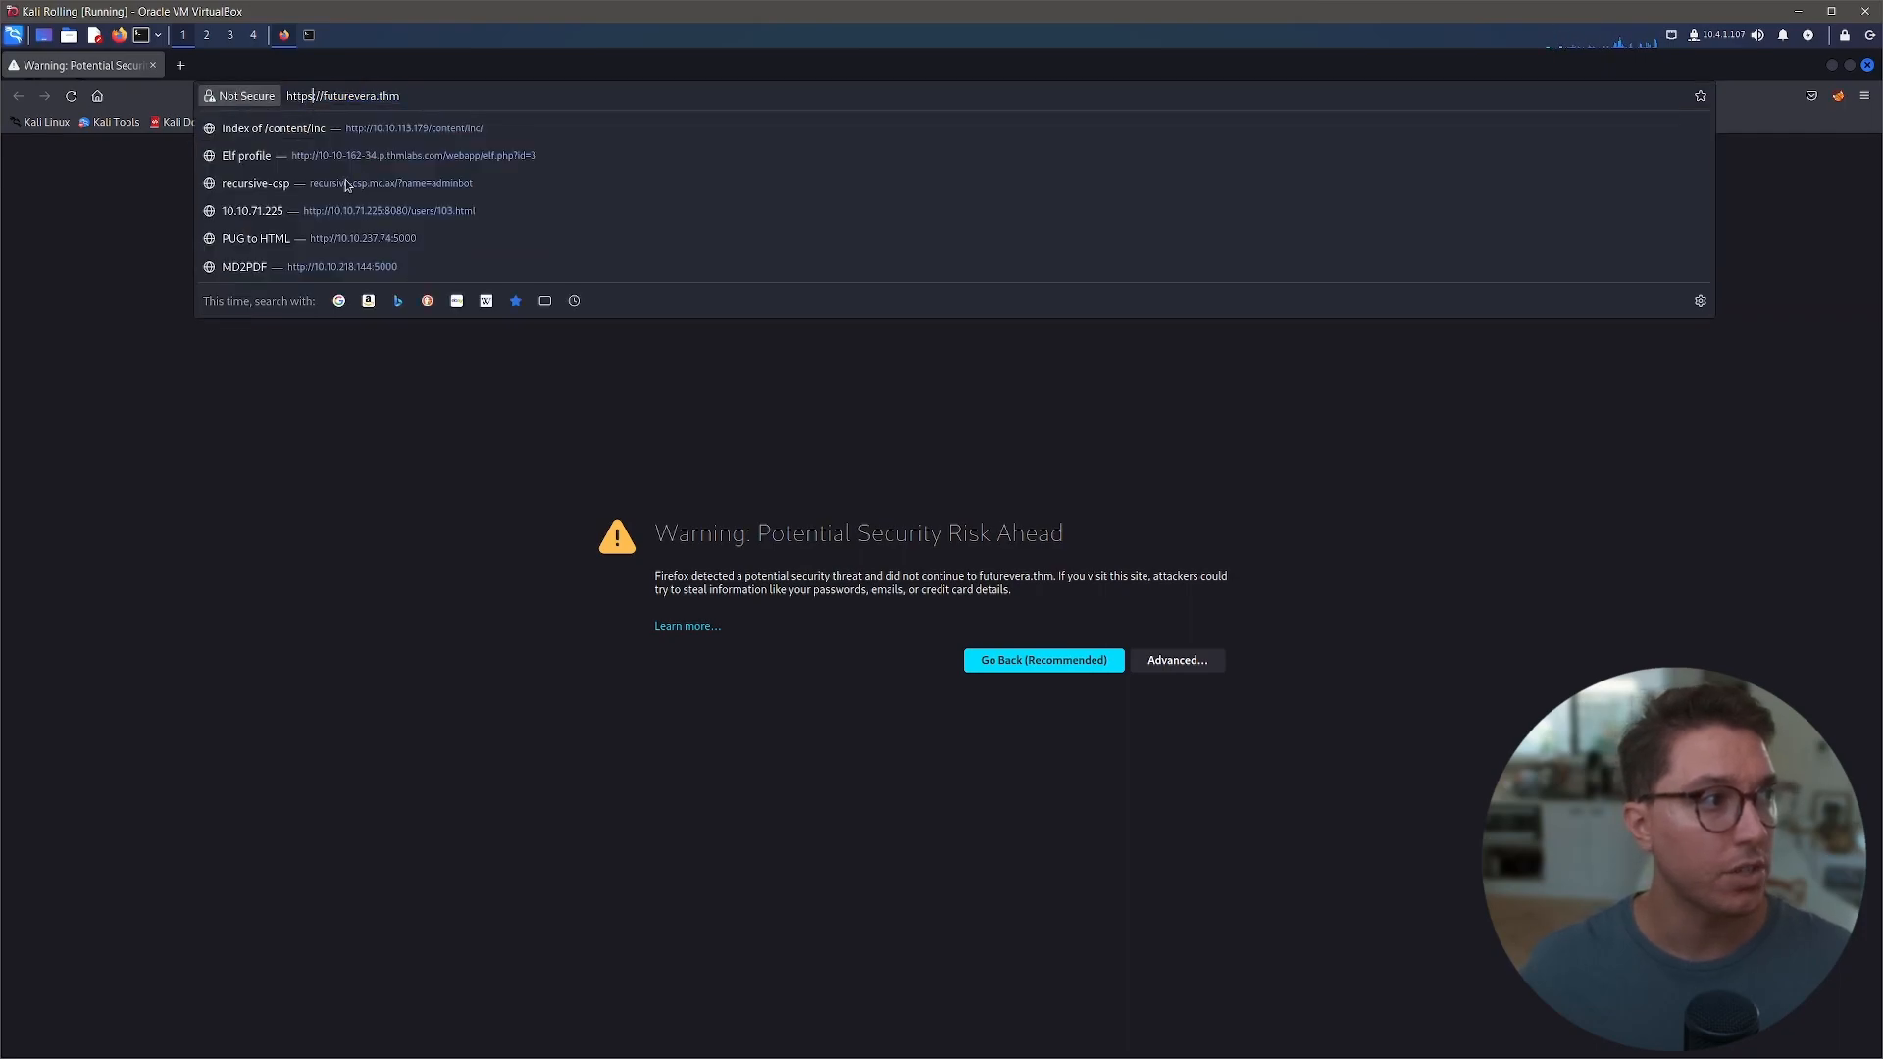
{"action": "key", "text": "Return"}
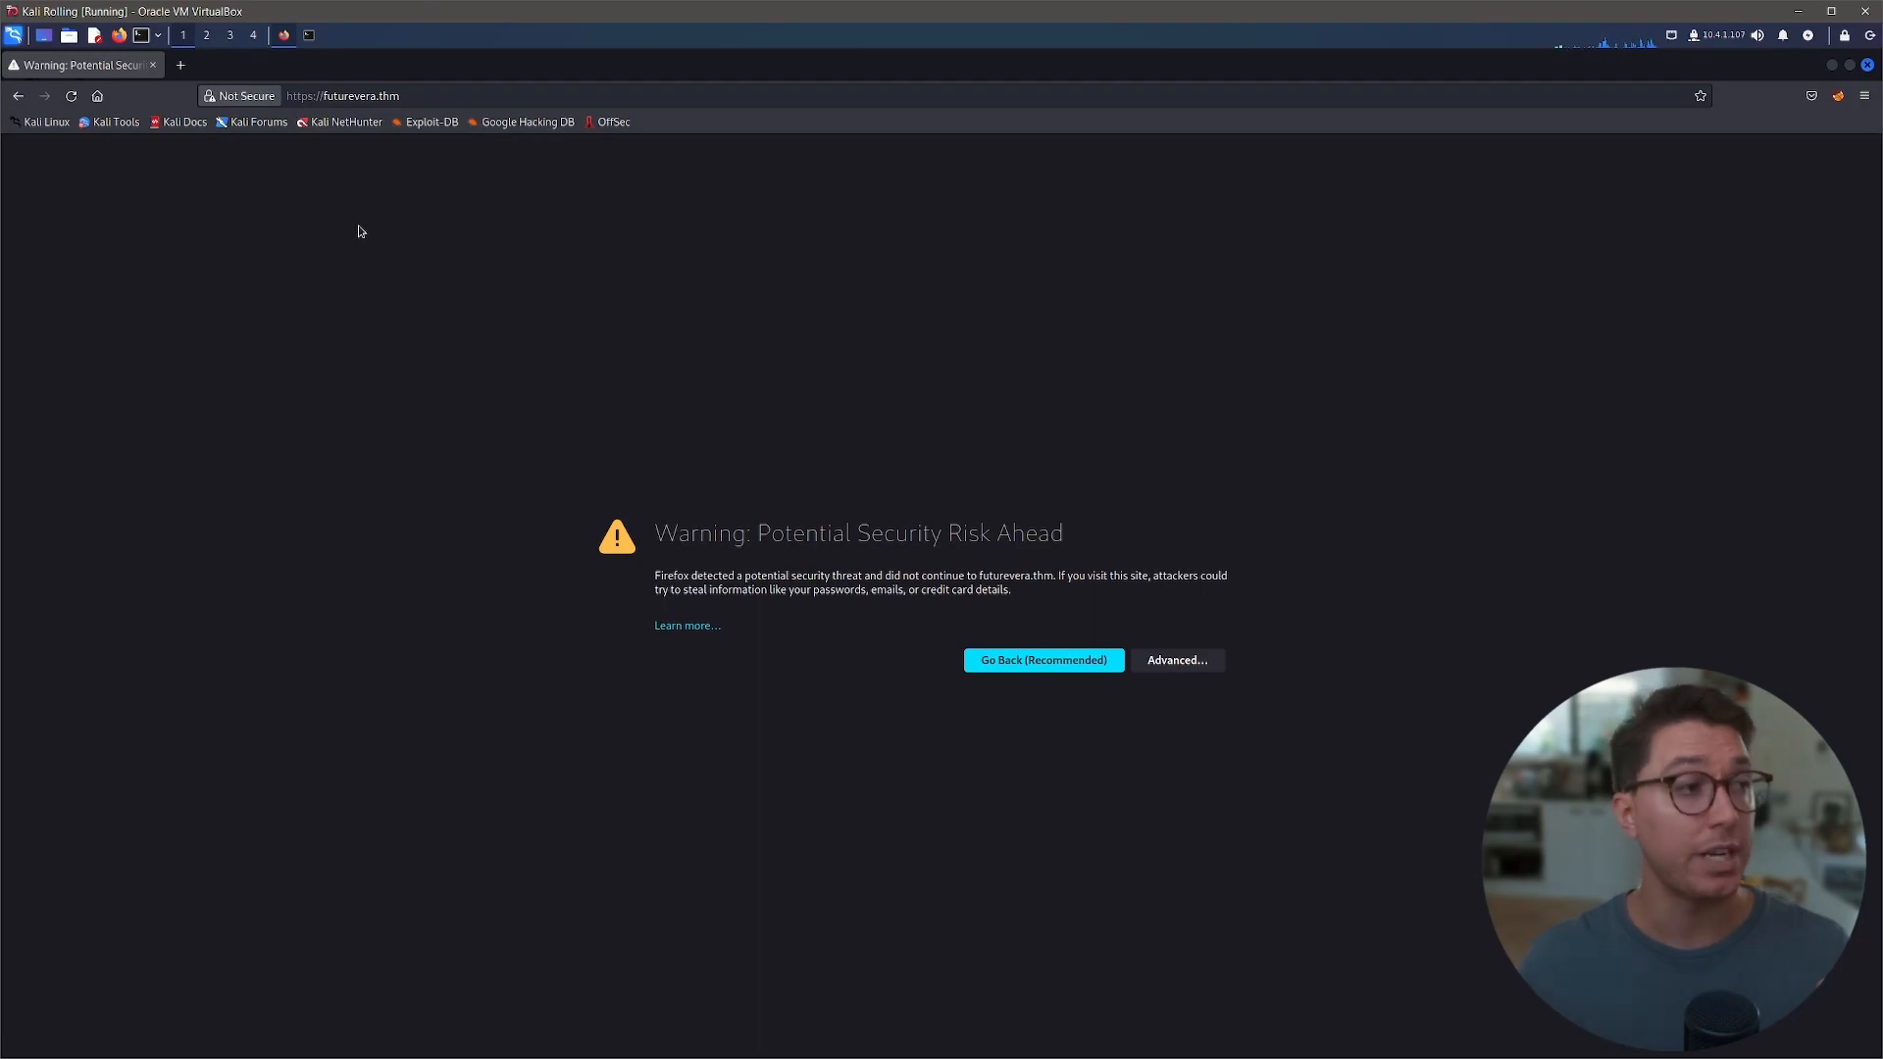
{"action": "left_click", "coordinate": [343, 96]}
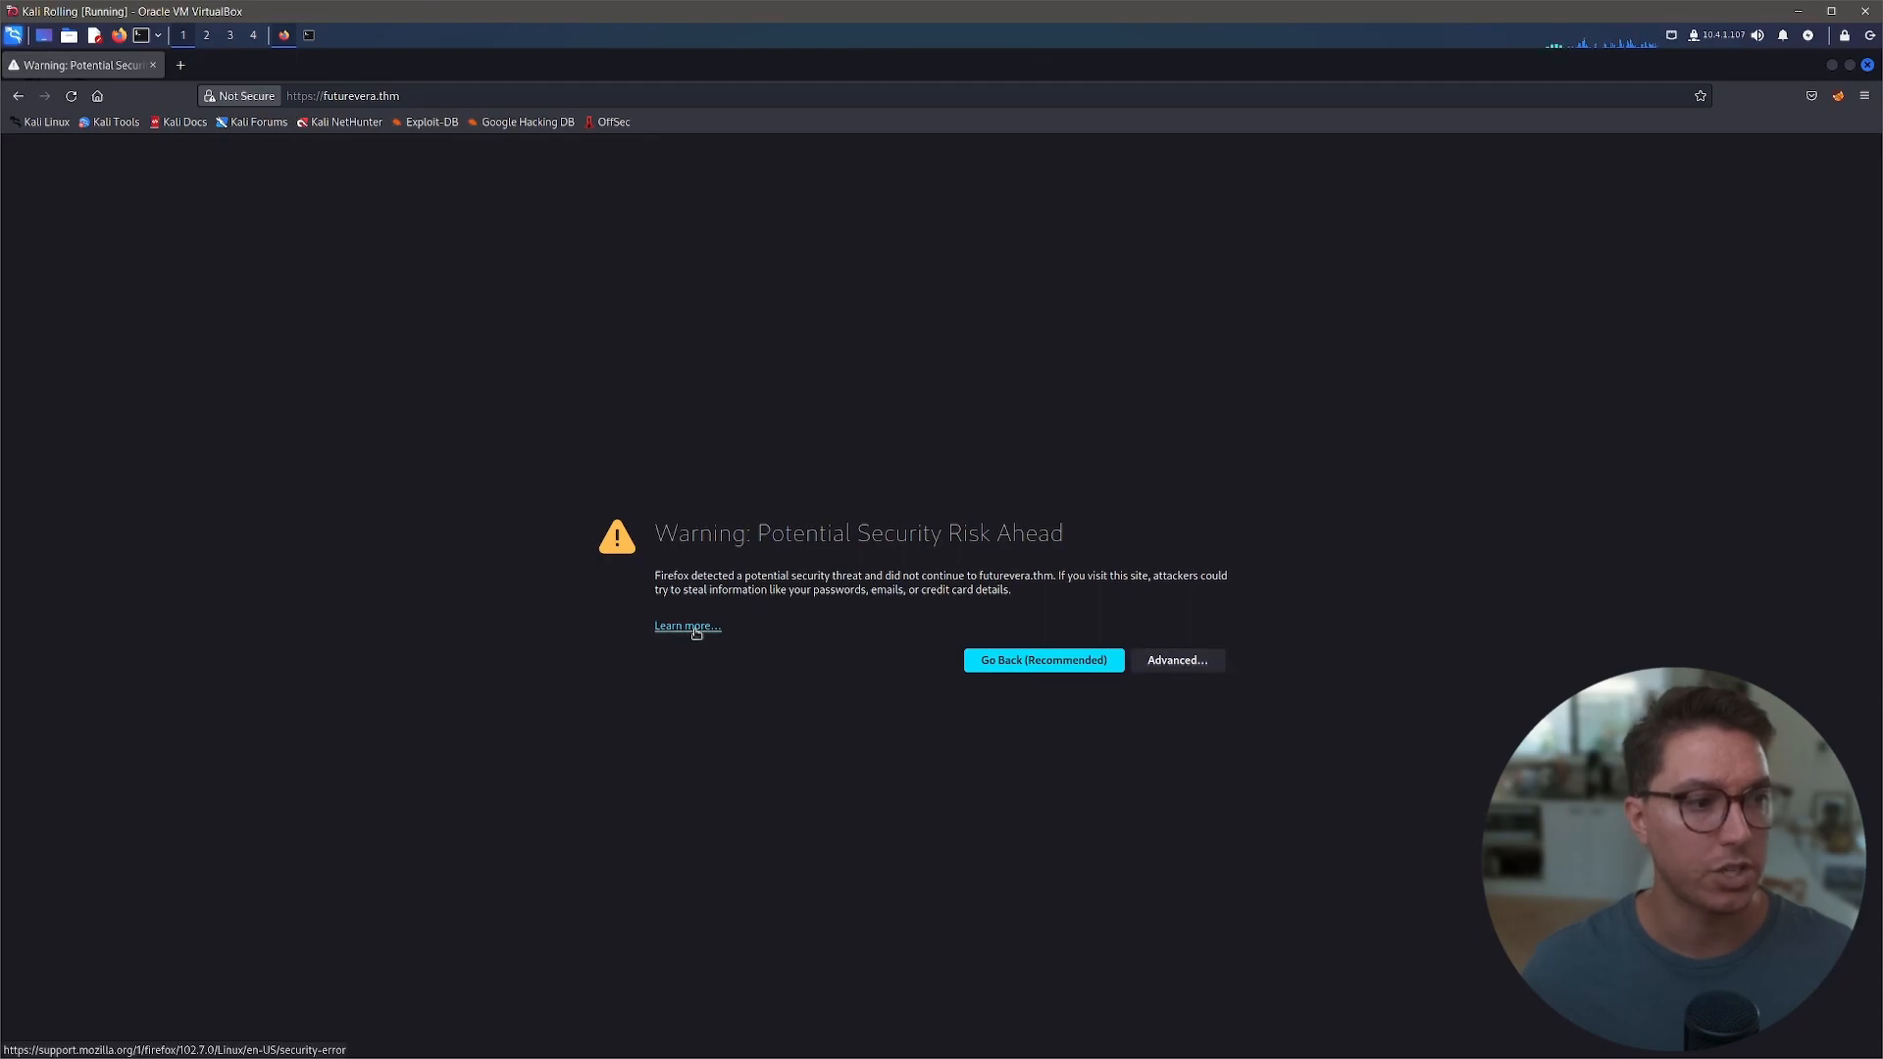
{"action": "left_click", "coordinate": [1175, 659]}
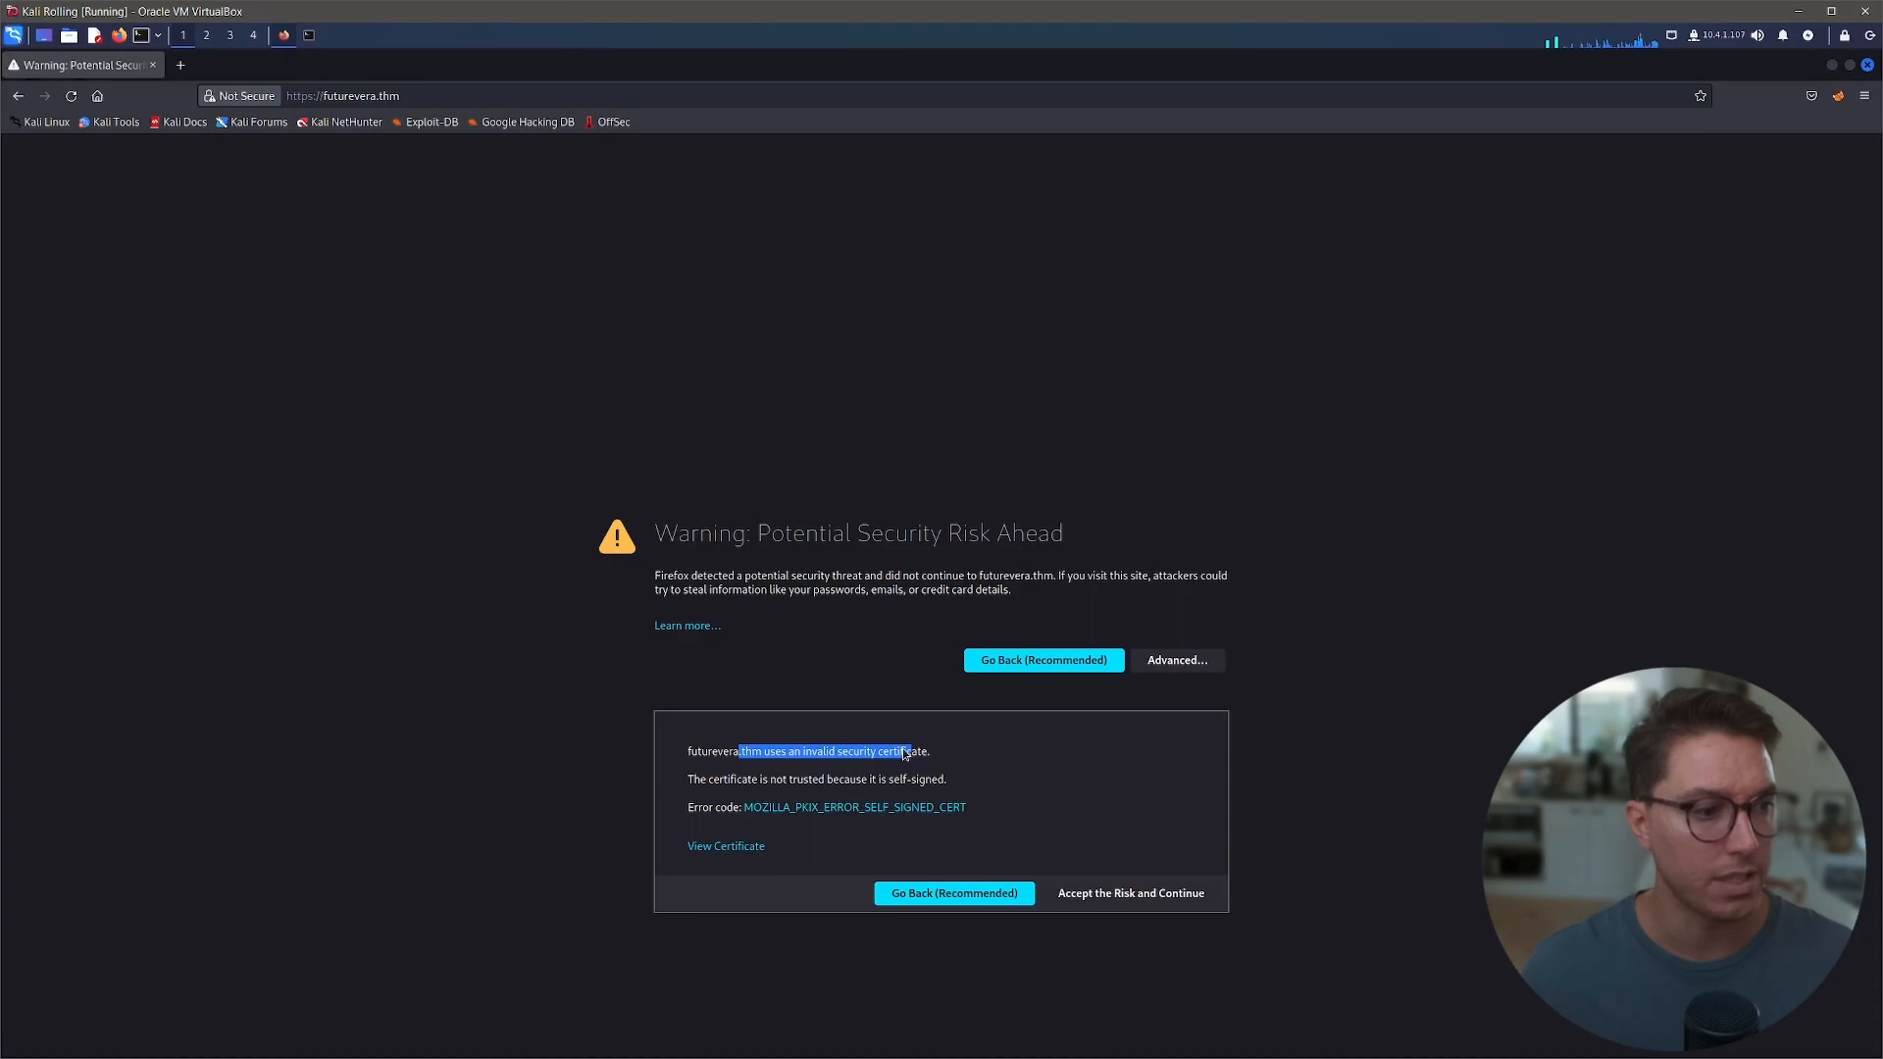
- Inspect the futurevera.thm certificate, accept the risk, and scroll the FutureVera homepage
{"action": "left_click", "coordinate": [726, 846]}
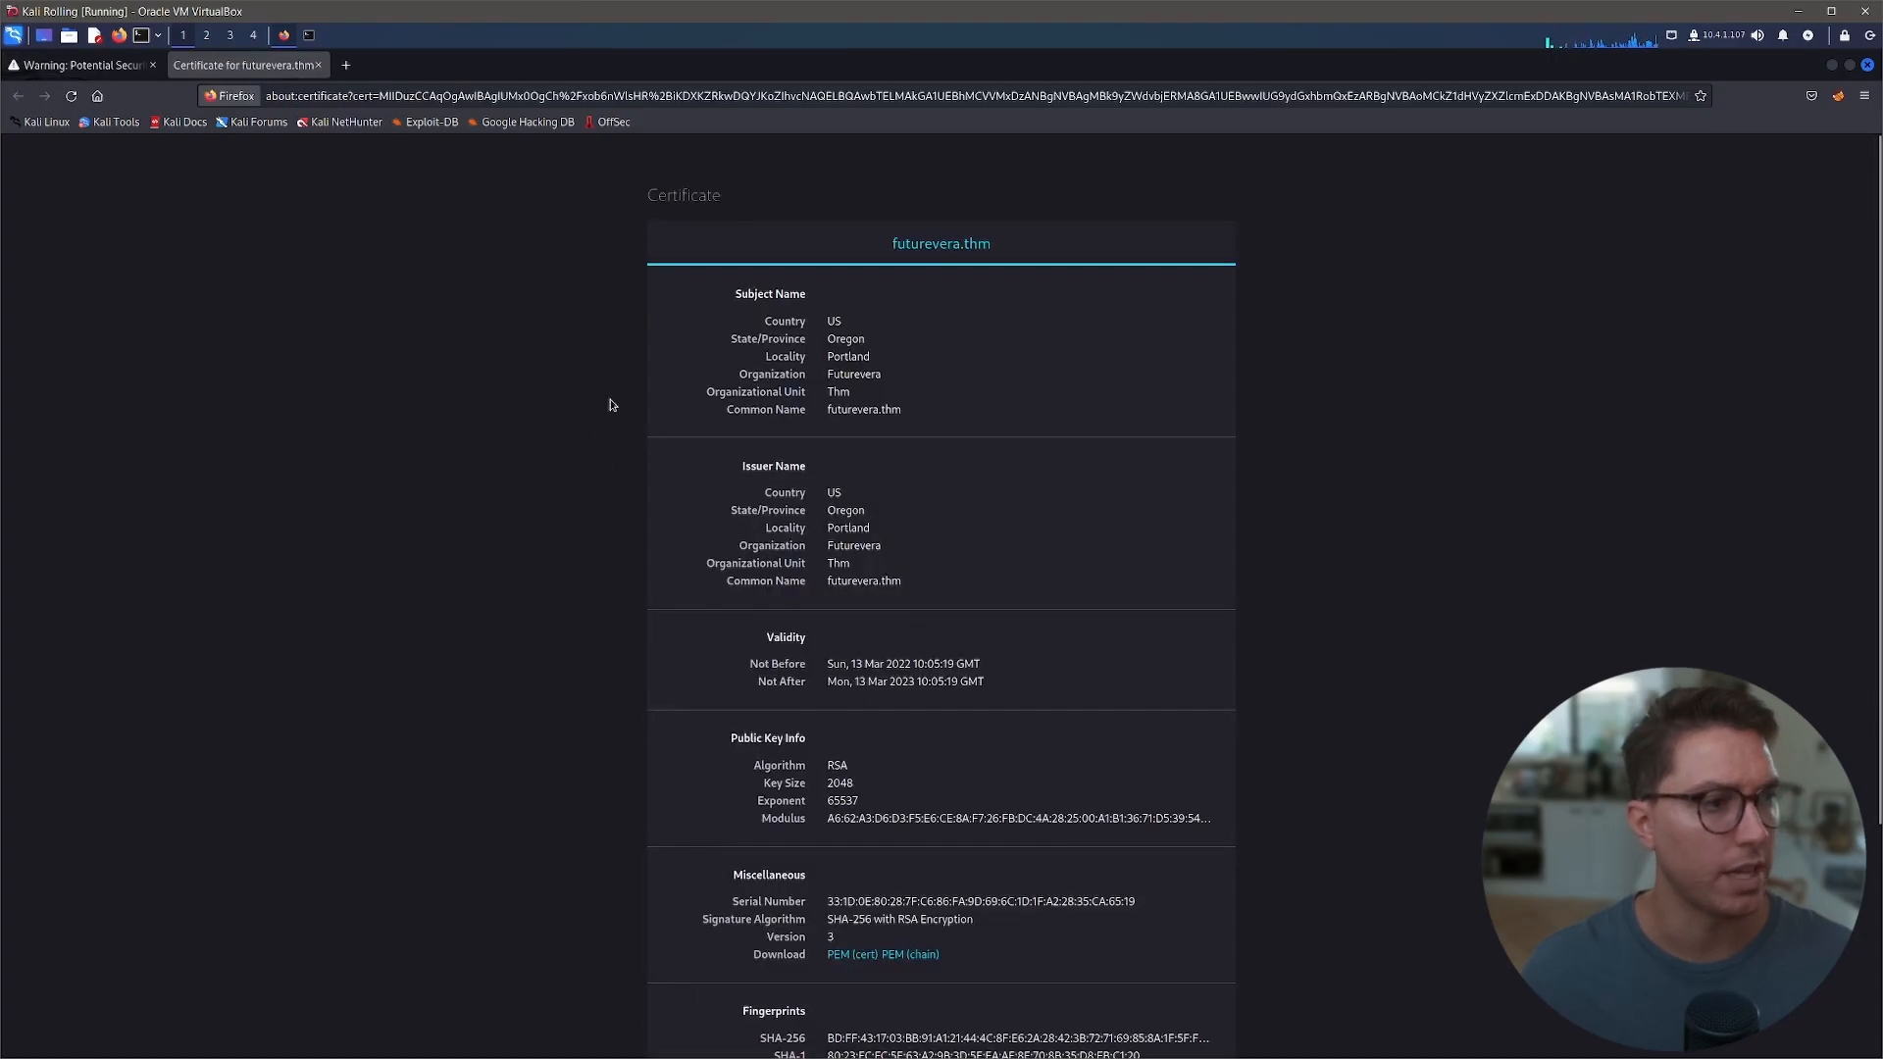
{"action": "mouse_move", "coordinate": [618, 484]}
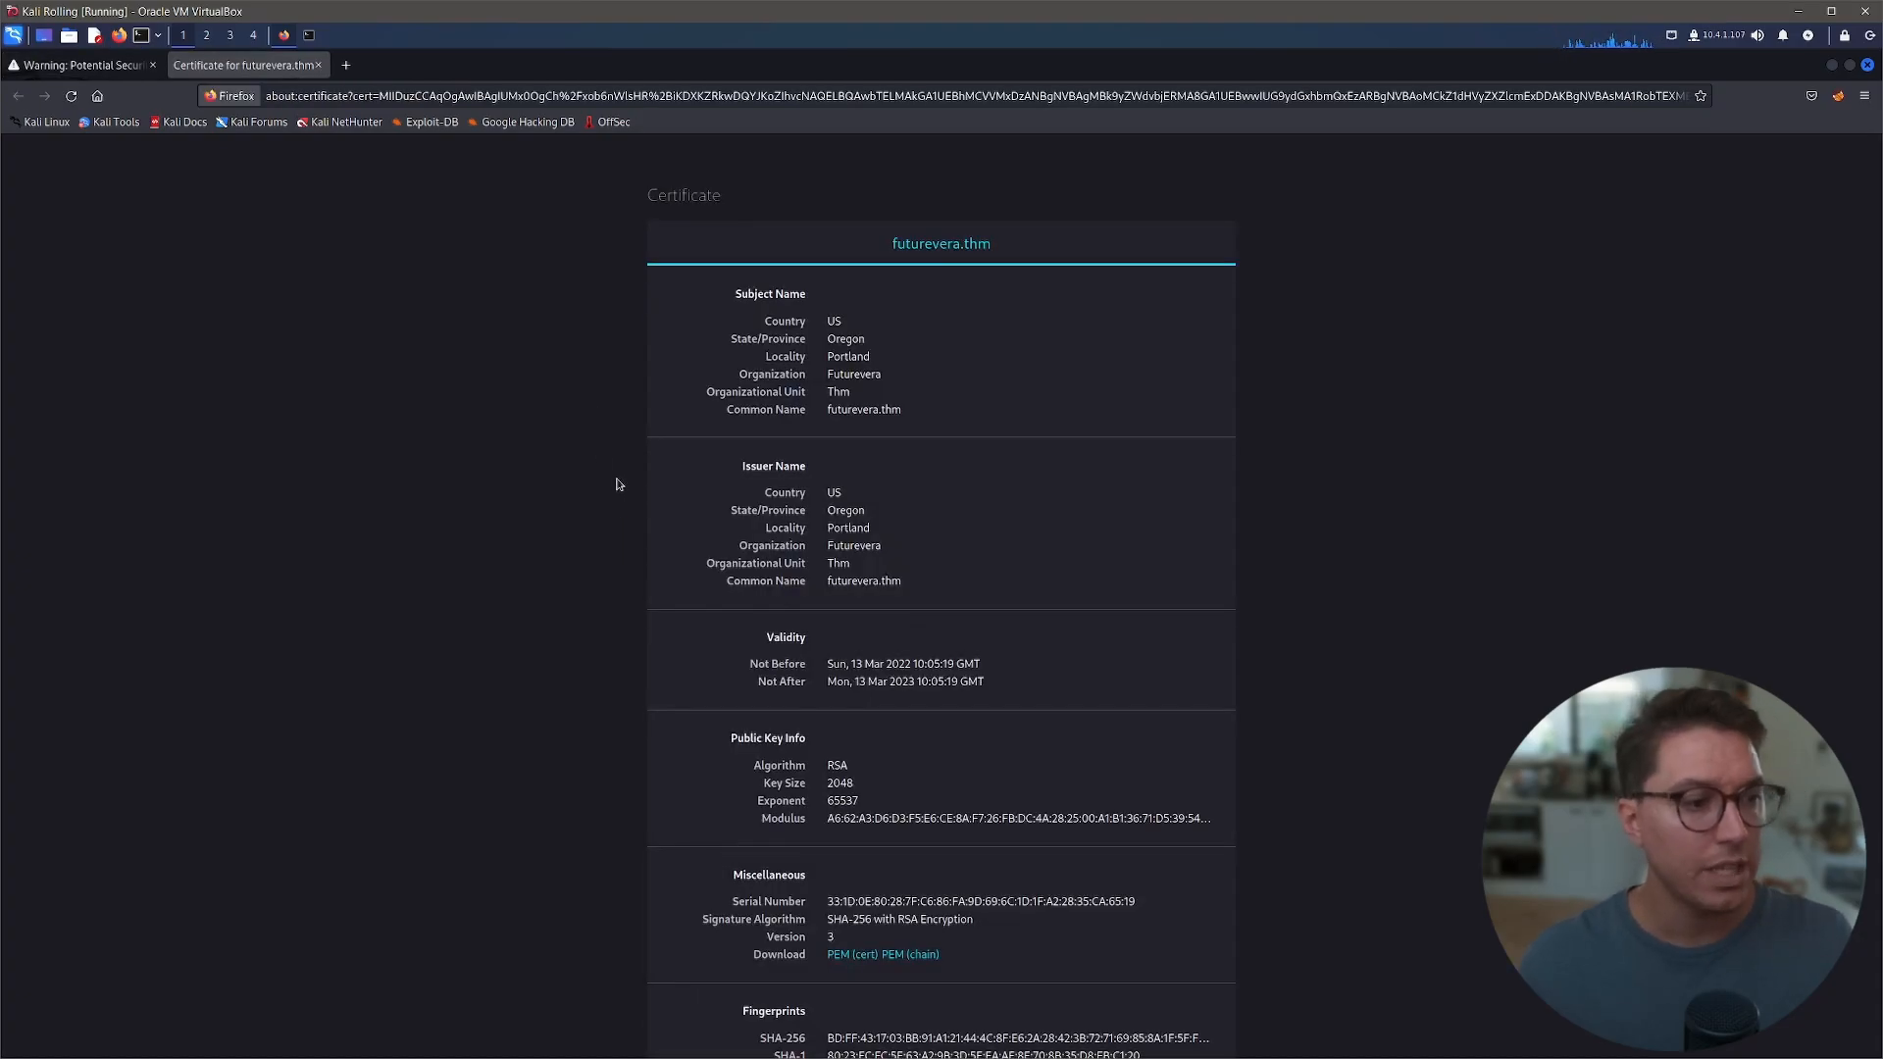
{"action": "scroll", "scroll_direction": "down", "scroll_amount": 3}
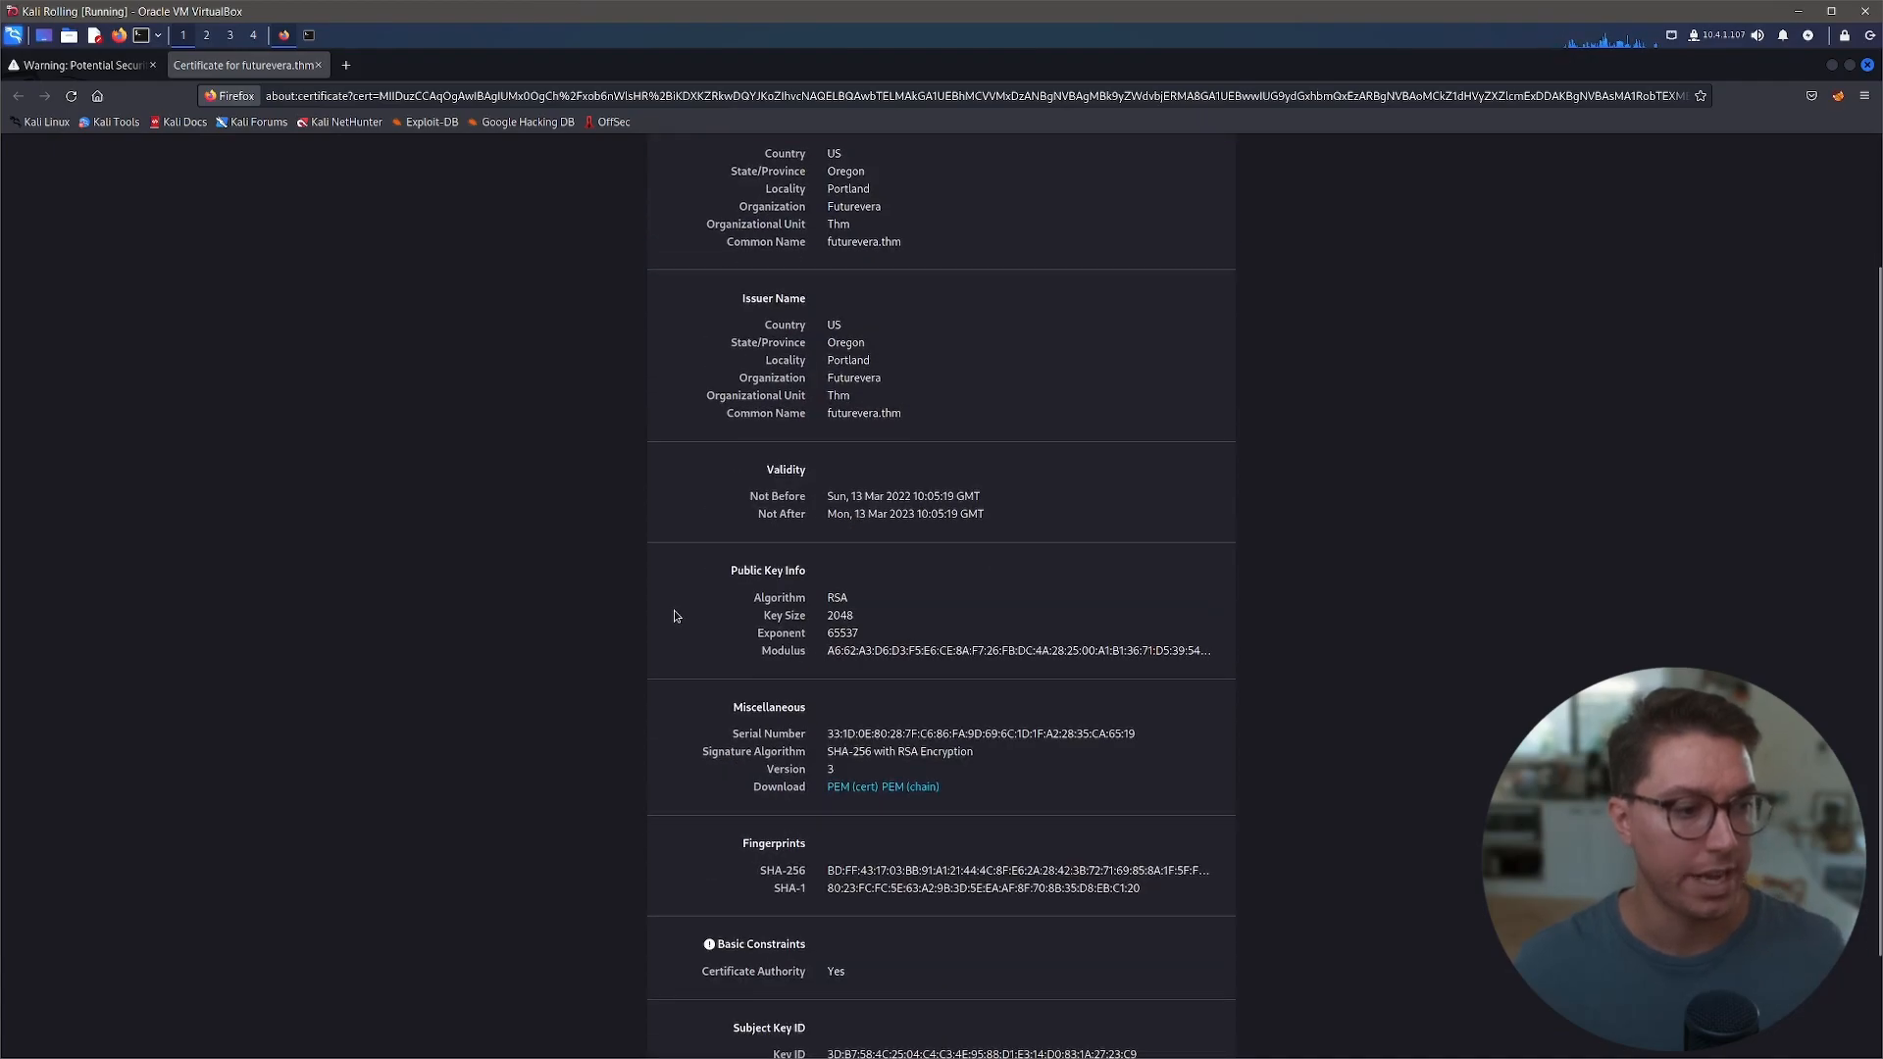
{"action": "left_click", "coordinate": [79, 65]}
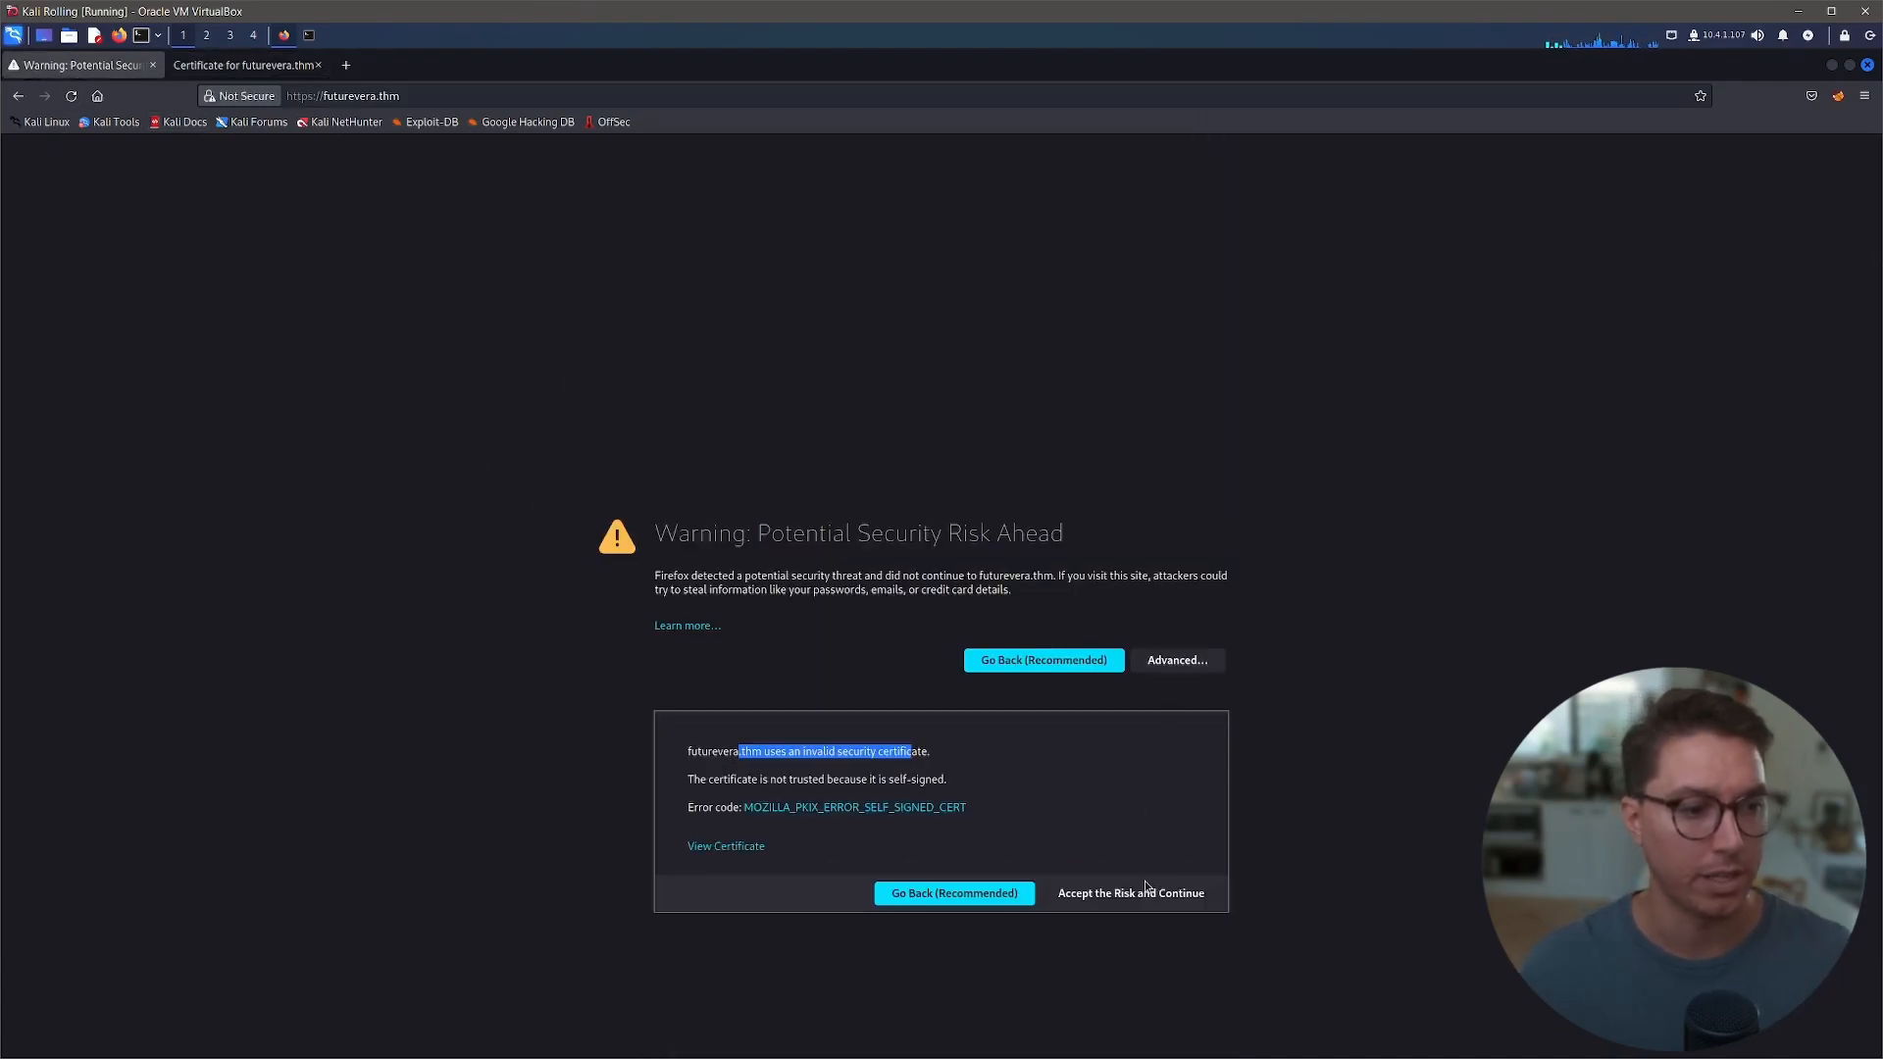
{"action": "left_click", "coordinate": [1129, 893]}
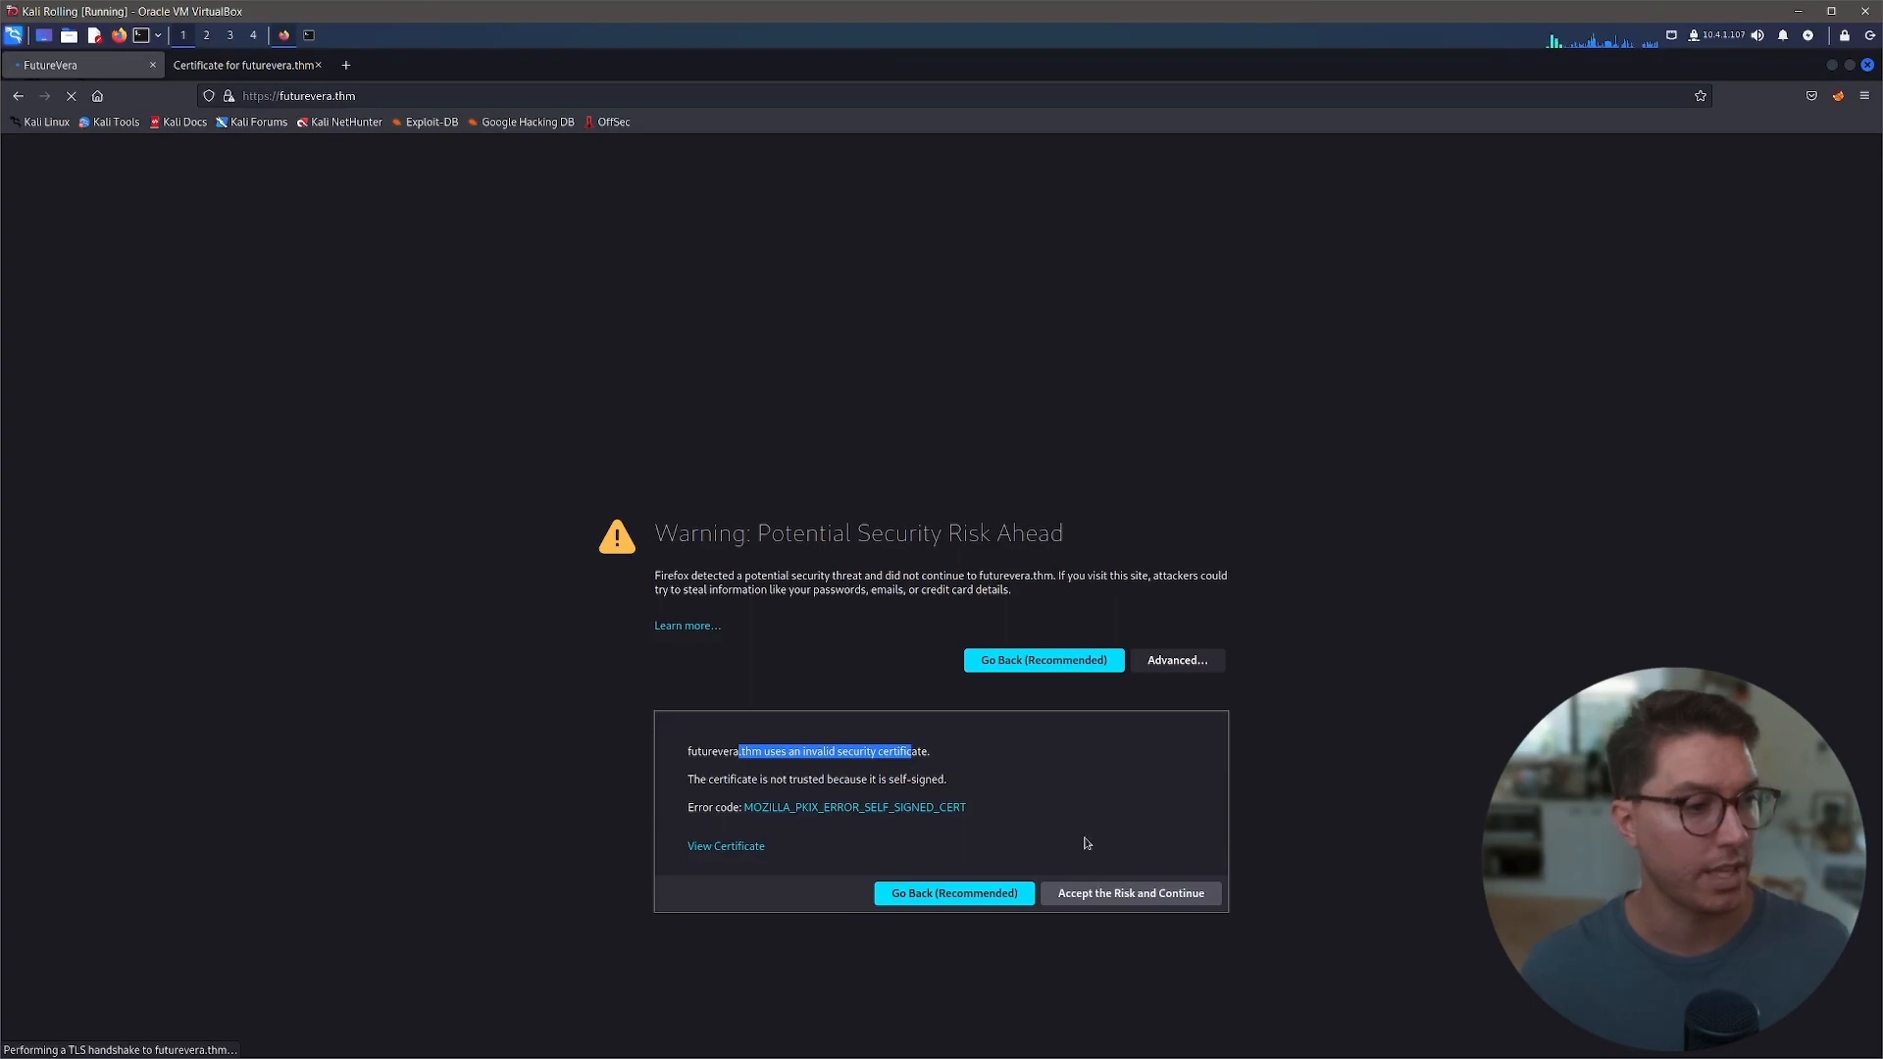
{"action": "left_click", "coordinate": [1128, 893]}
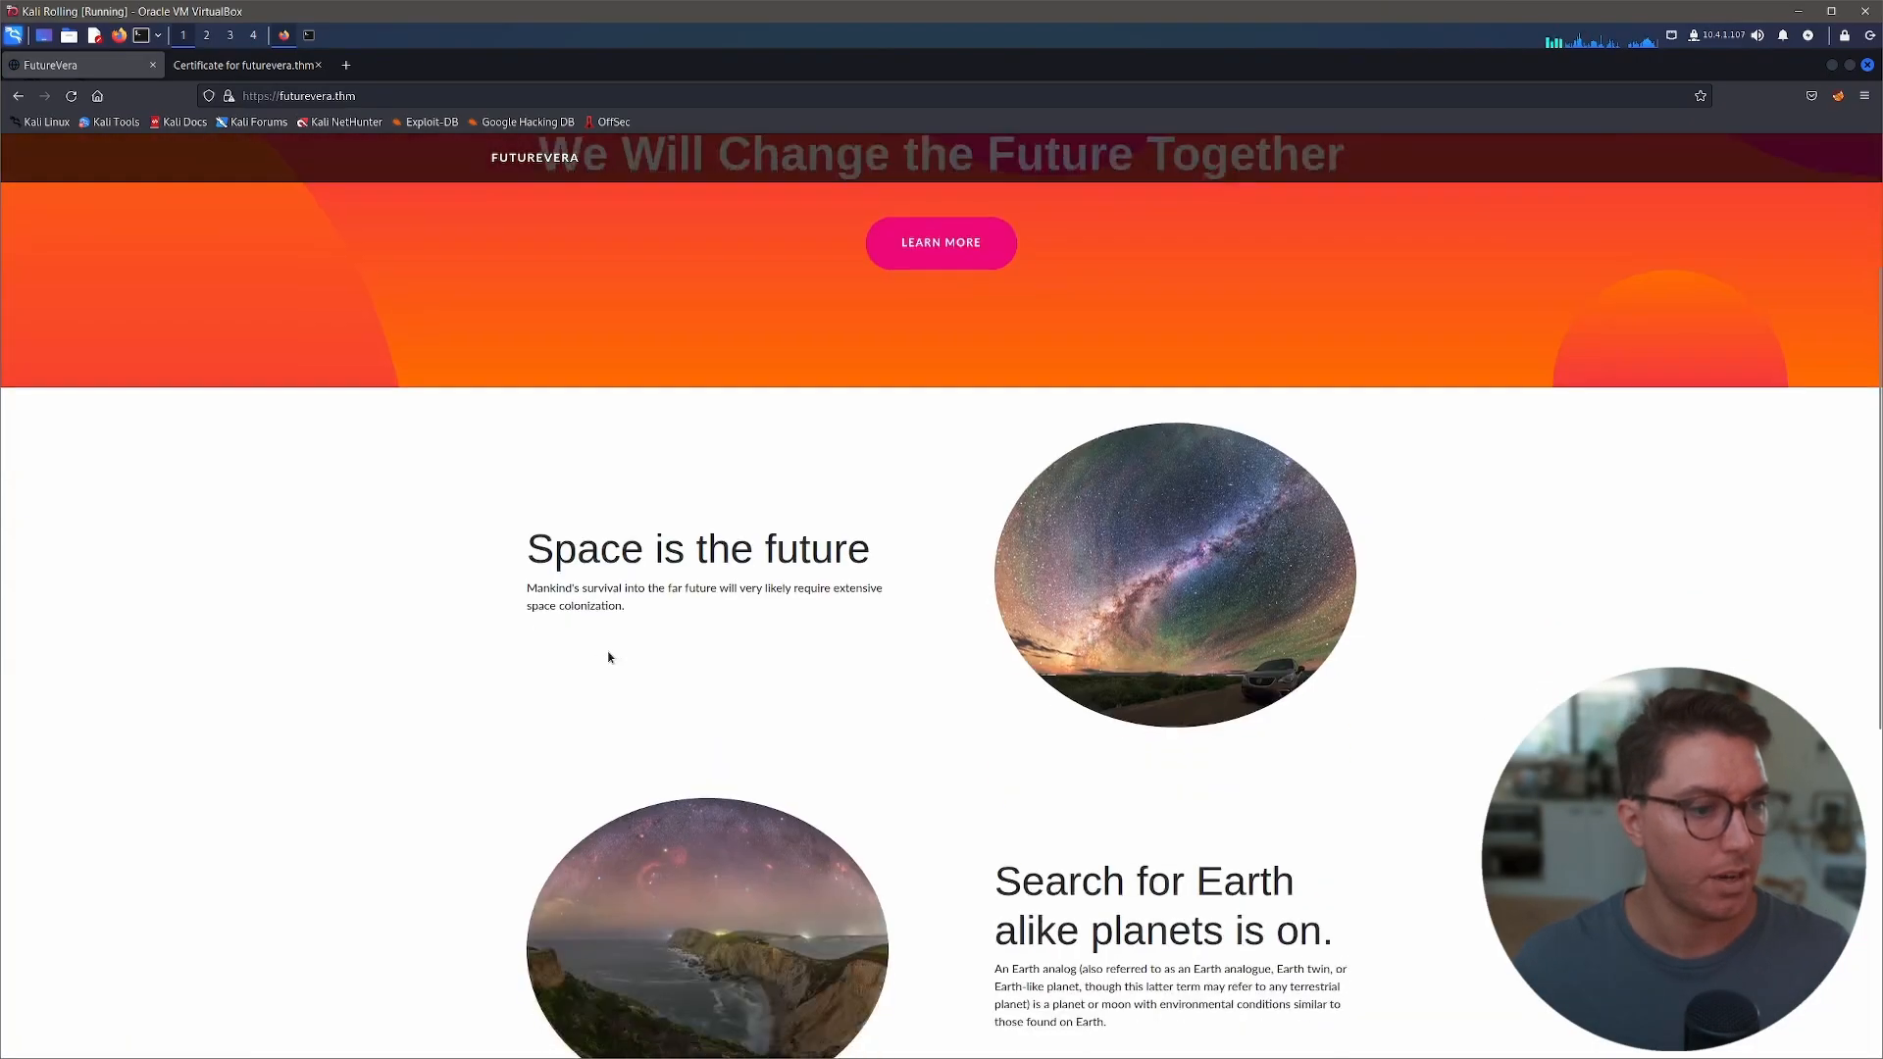
{"action": "scroll", "scroll_direction": "down", "scroll_amount": 3}
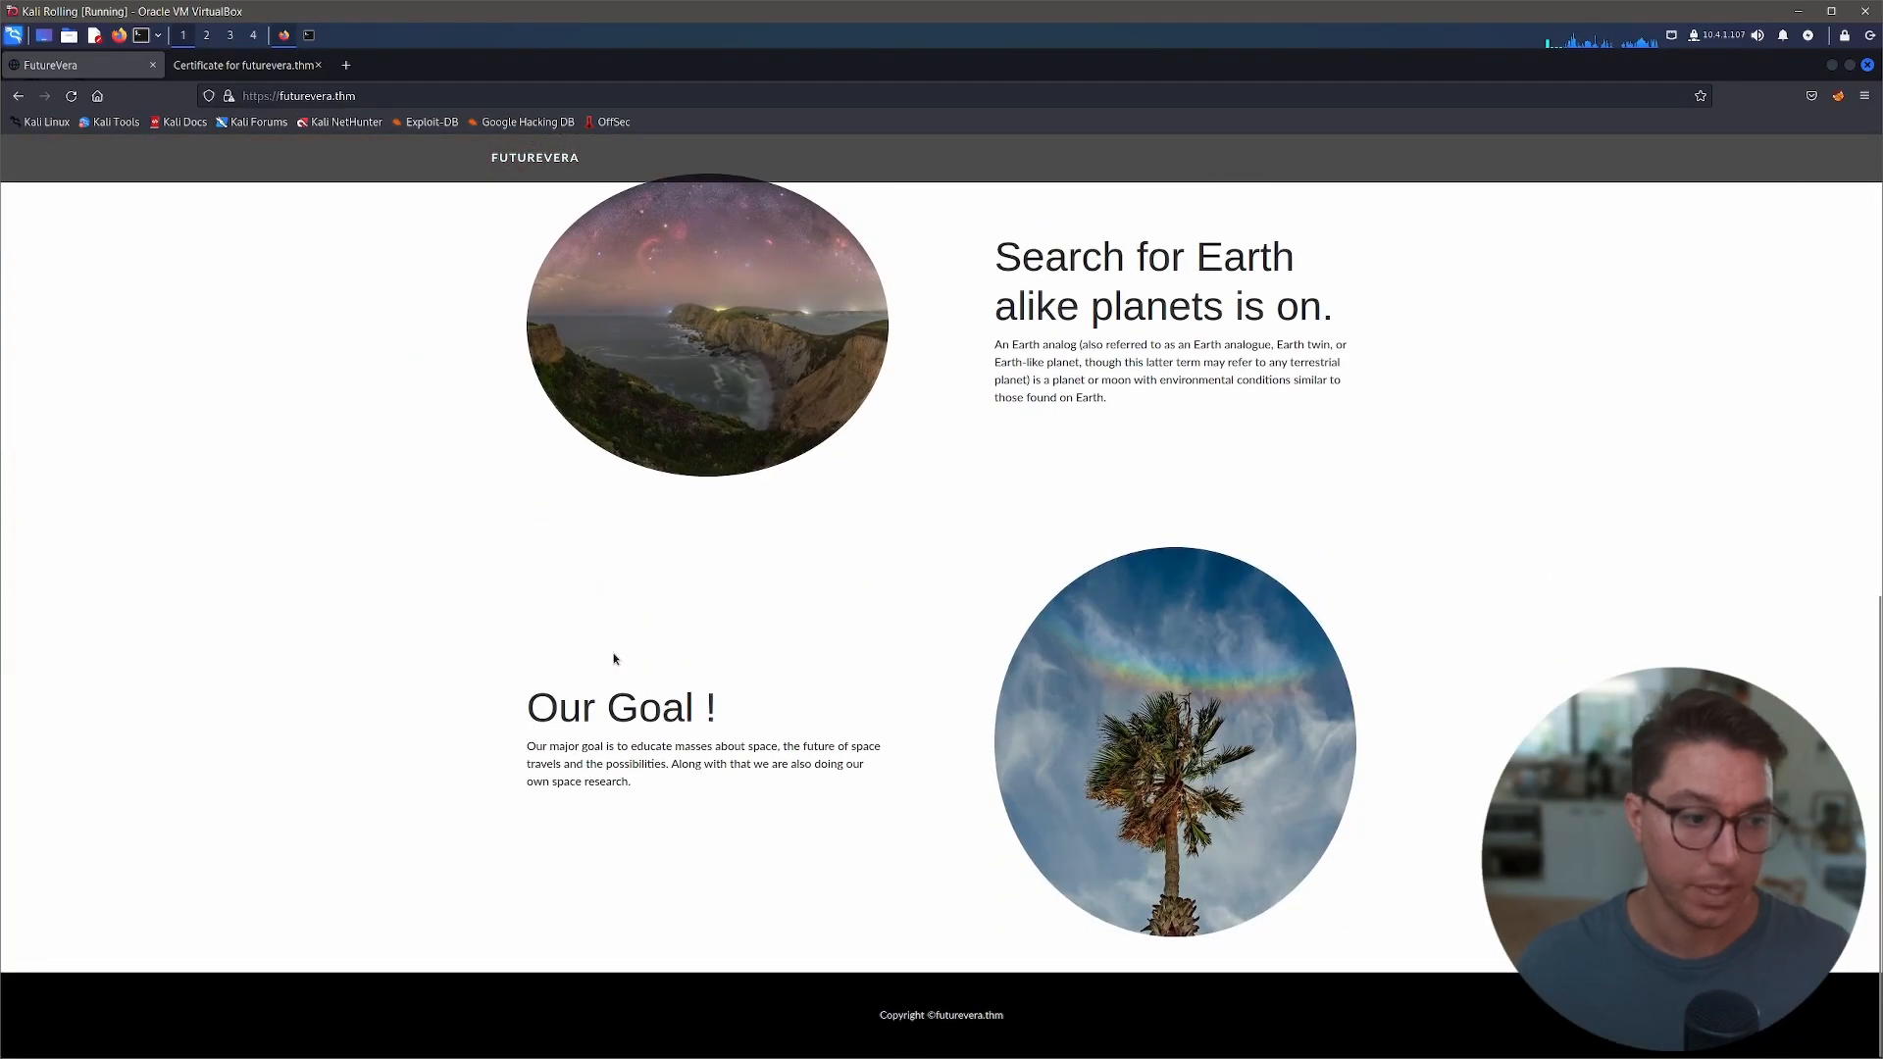
{"action": "scroll", "scroll_direction": "up", "scroll_amount": 3}
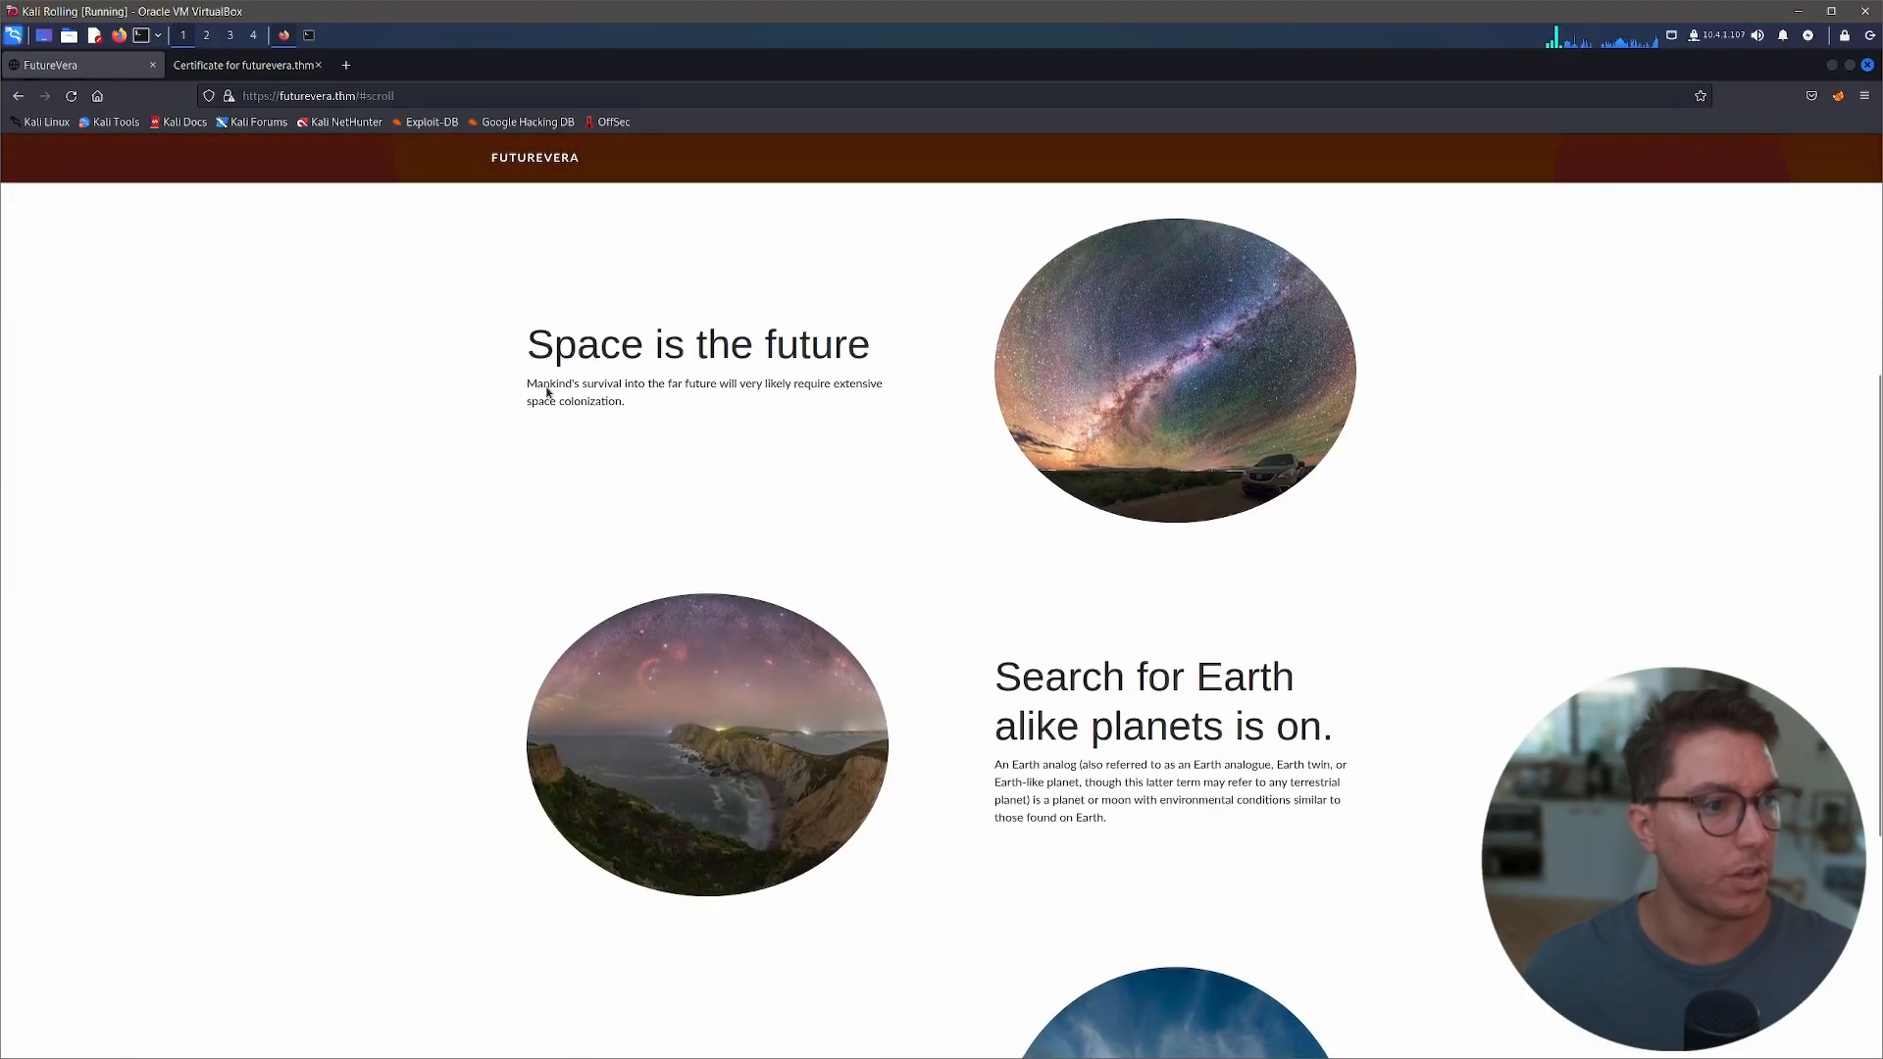
{"action": "scroll", "scroll_direction": "down", "scroll_amount": 3}
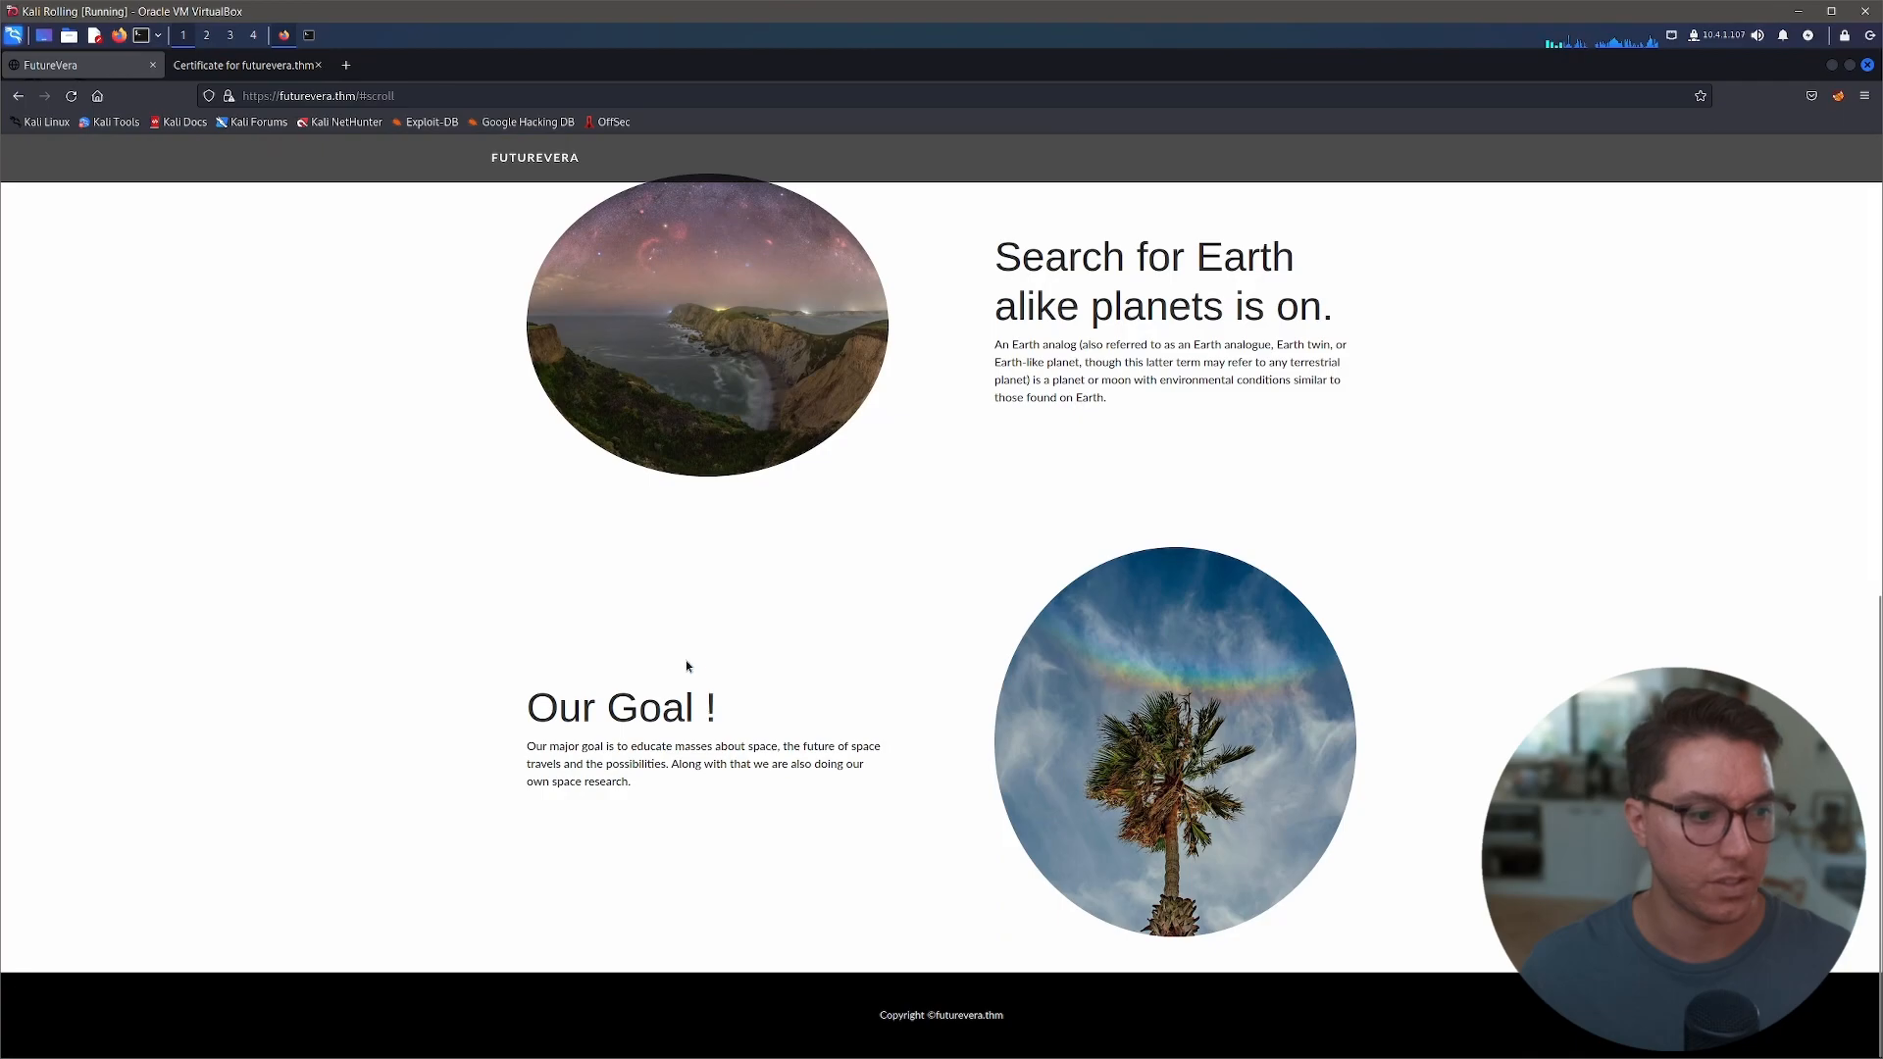
{"action": "mouse_move", "coordinate": [991, 518]}
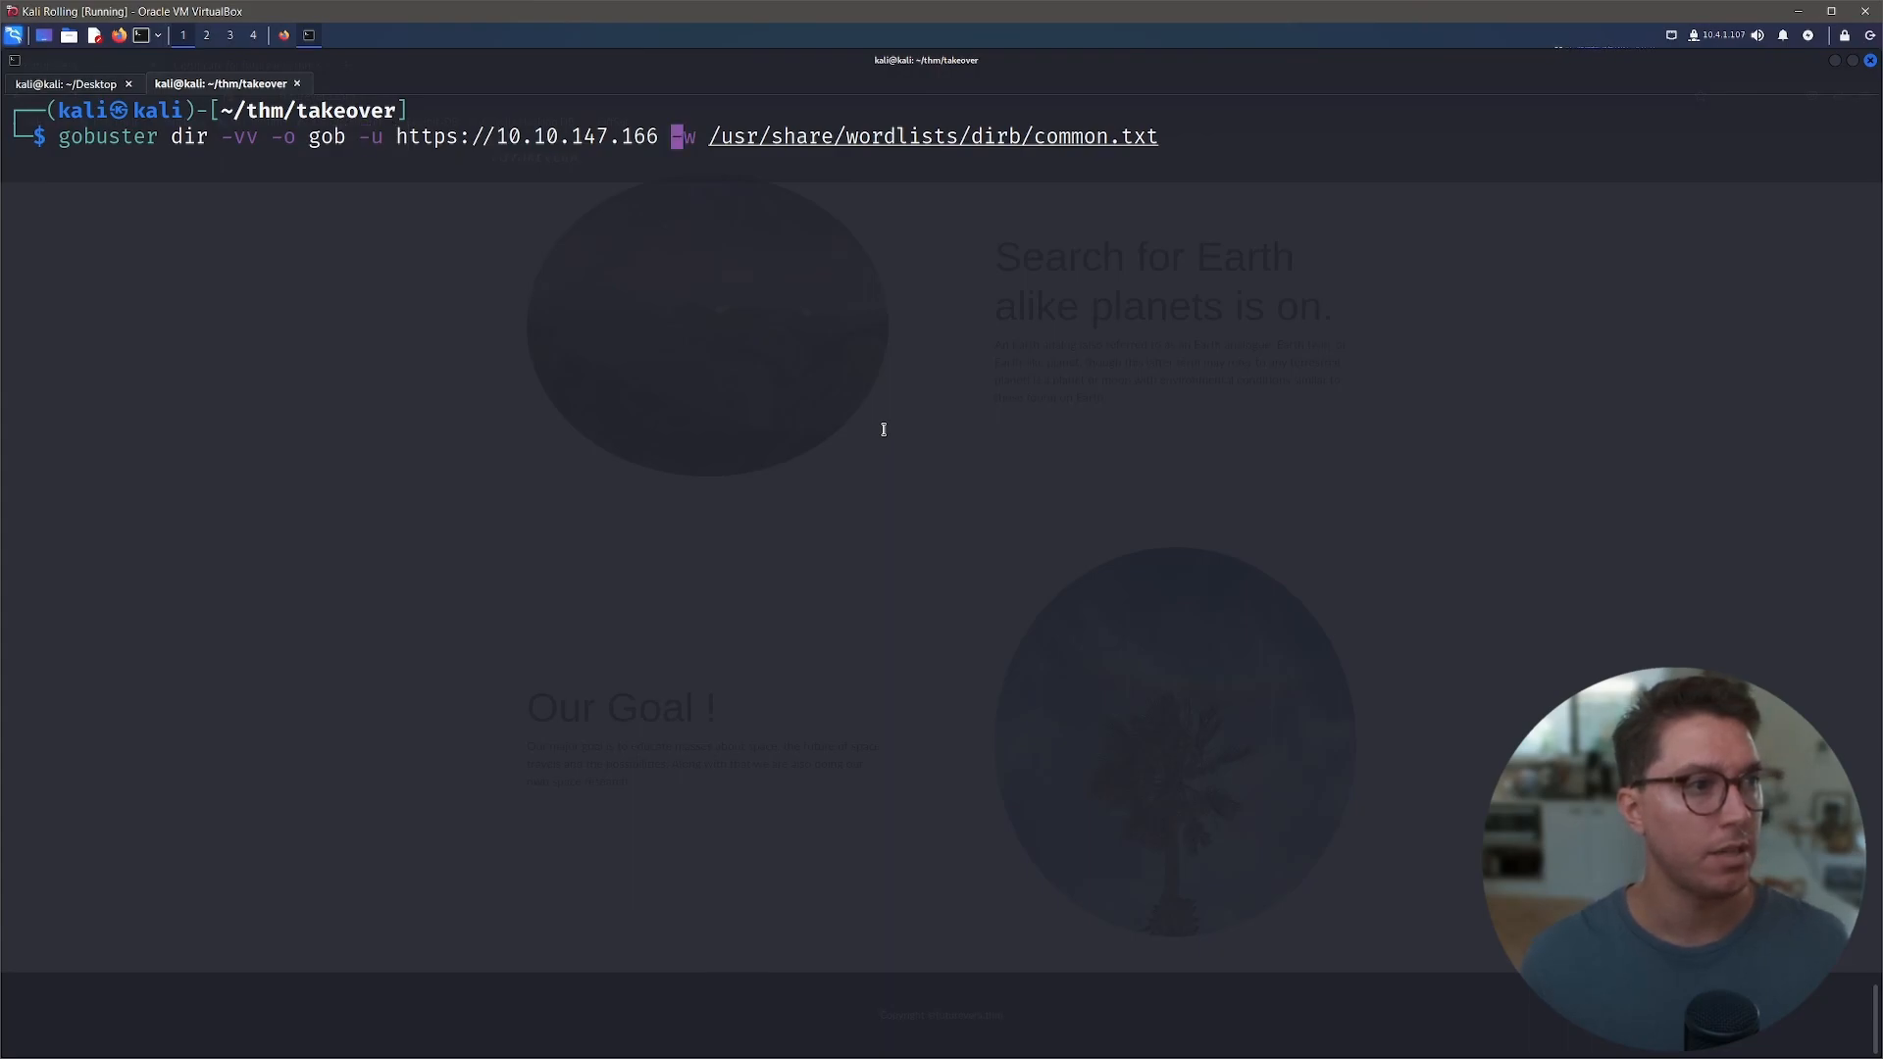
{"action": "key", "text": "End"}
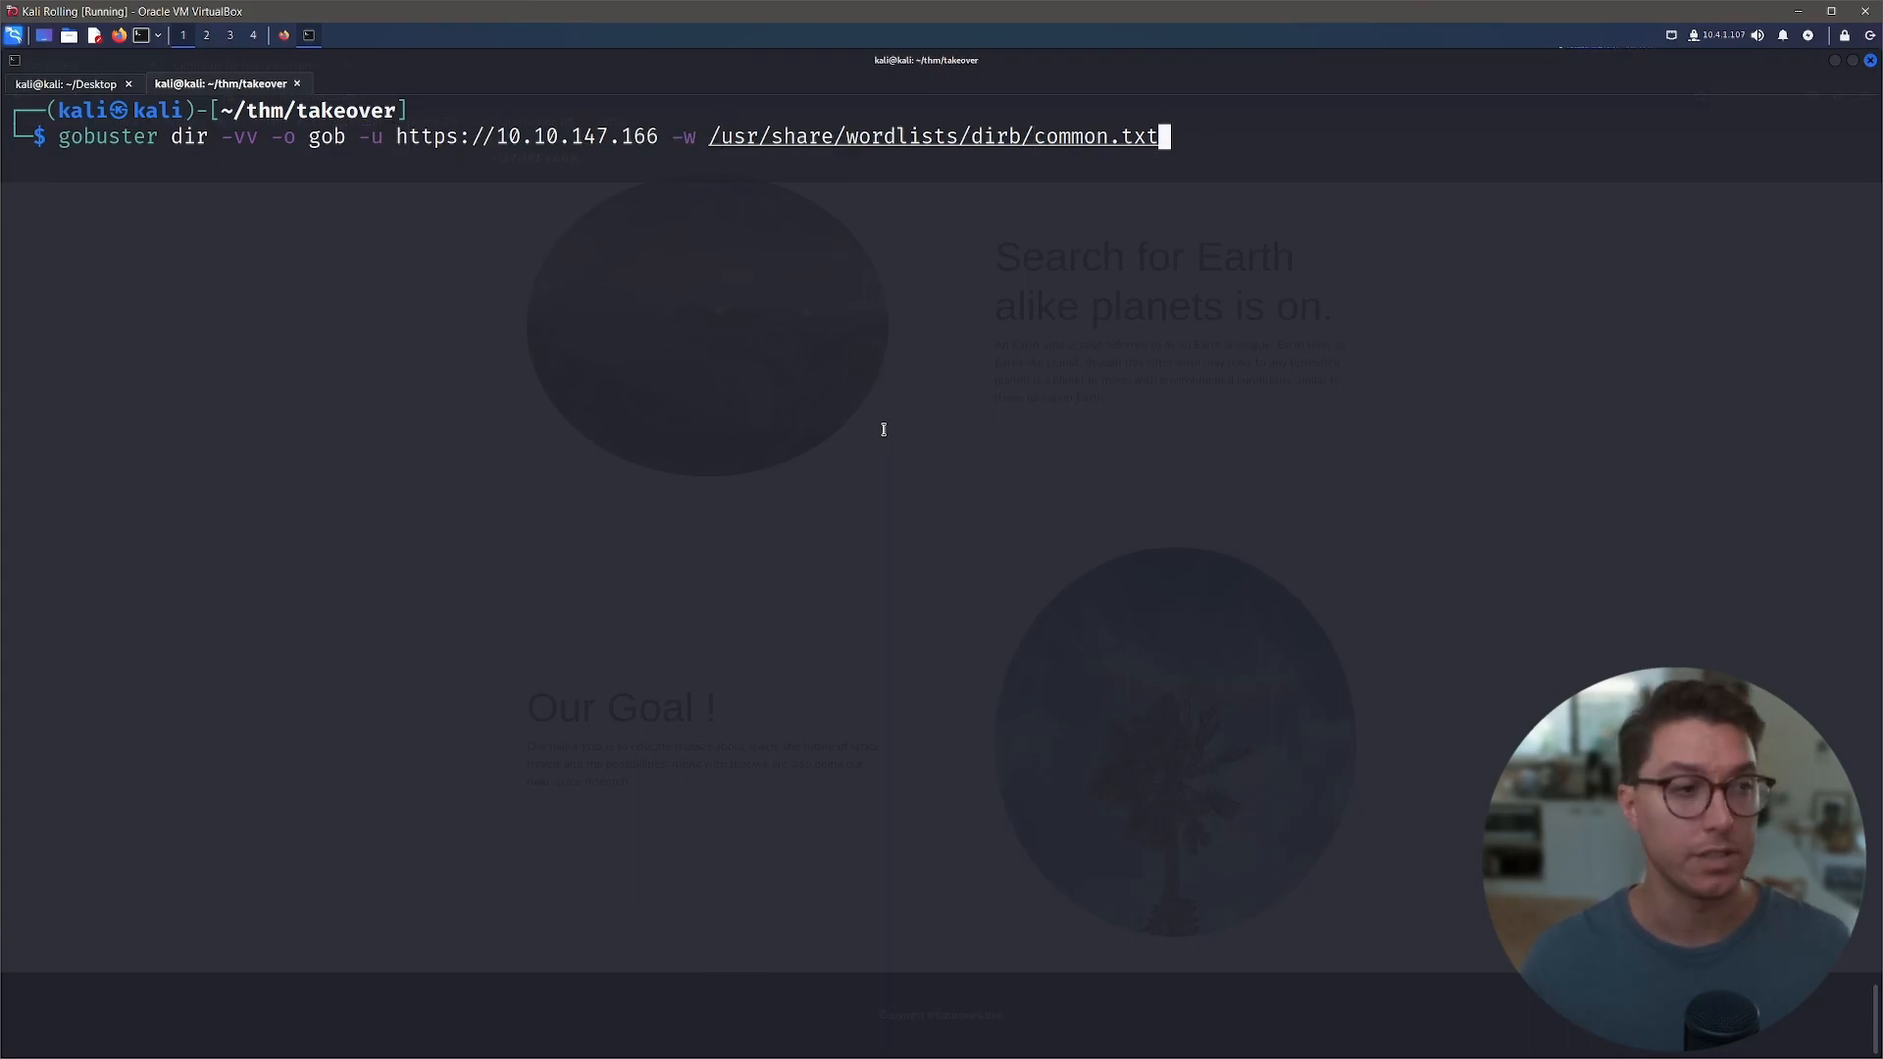
{"action": "key", "text": "Return"}
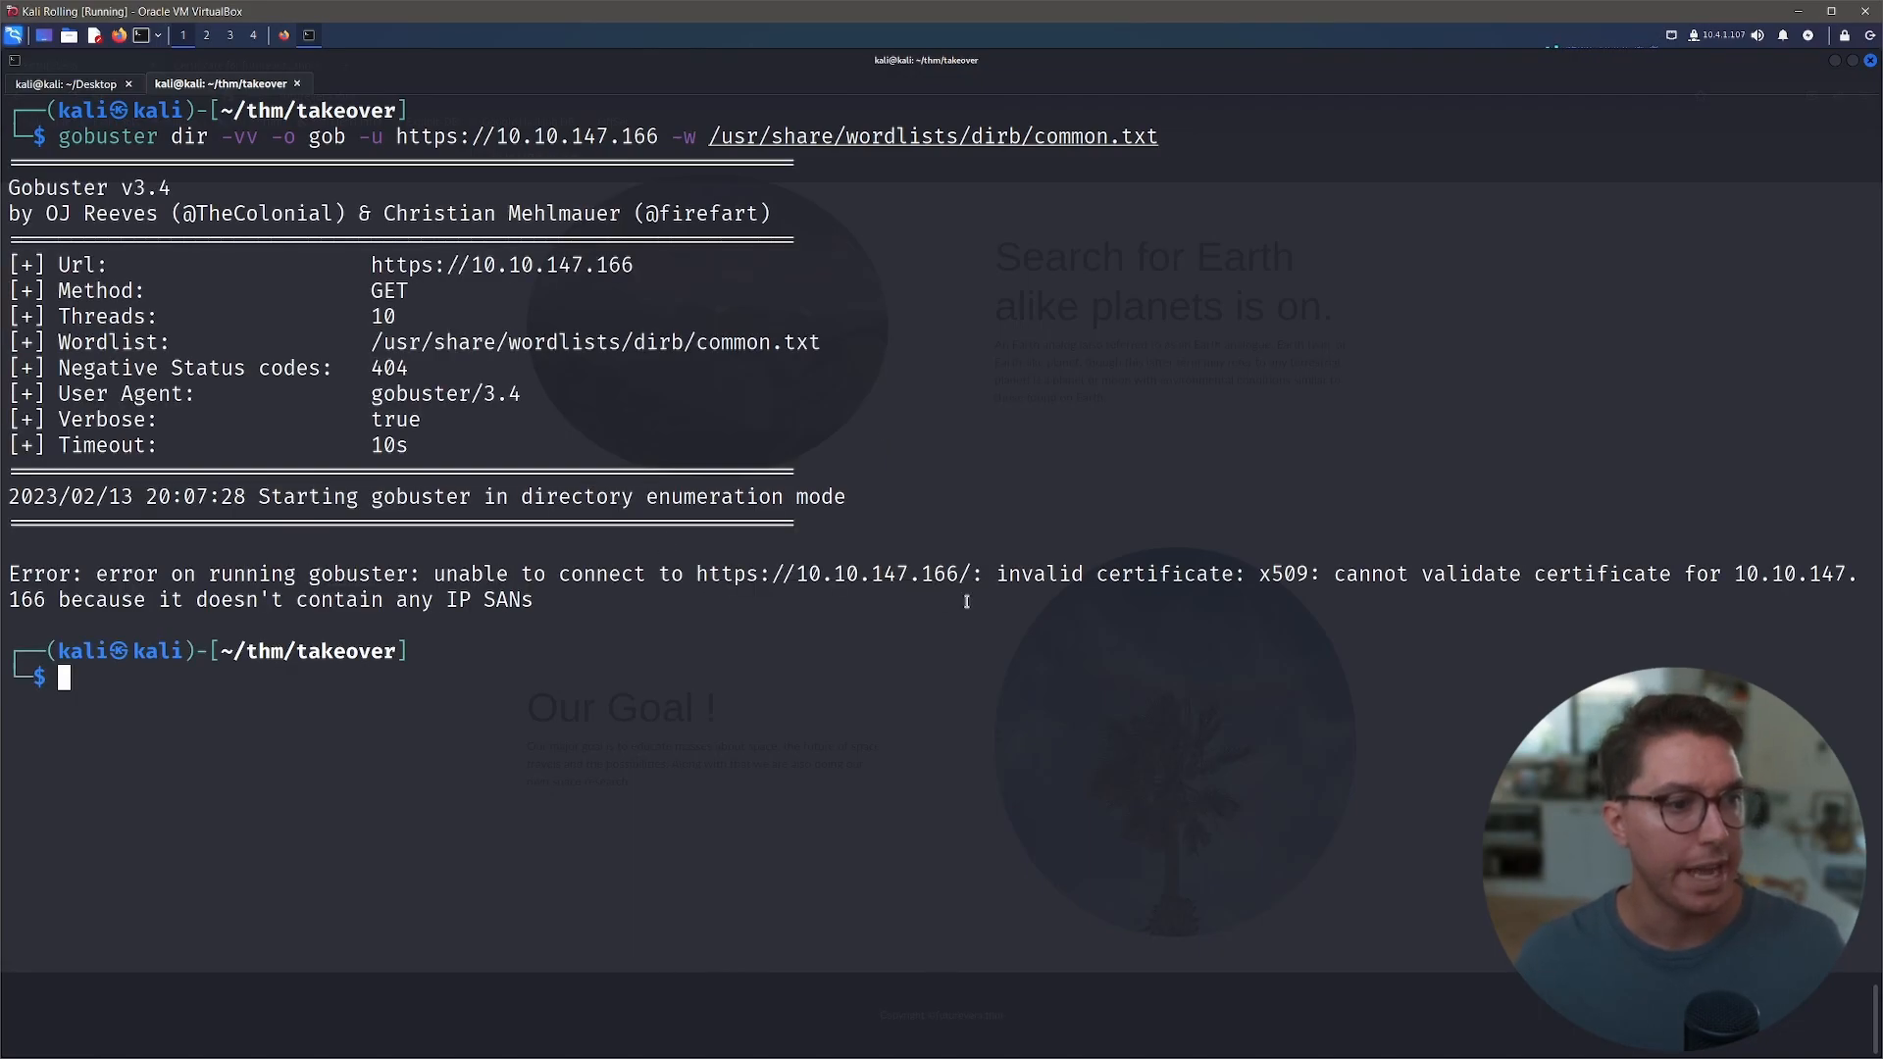
{"action": "mouse_move", "coordinate": [1207, 646]}
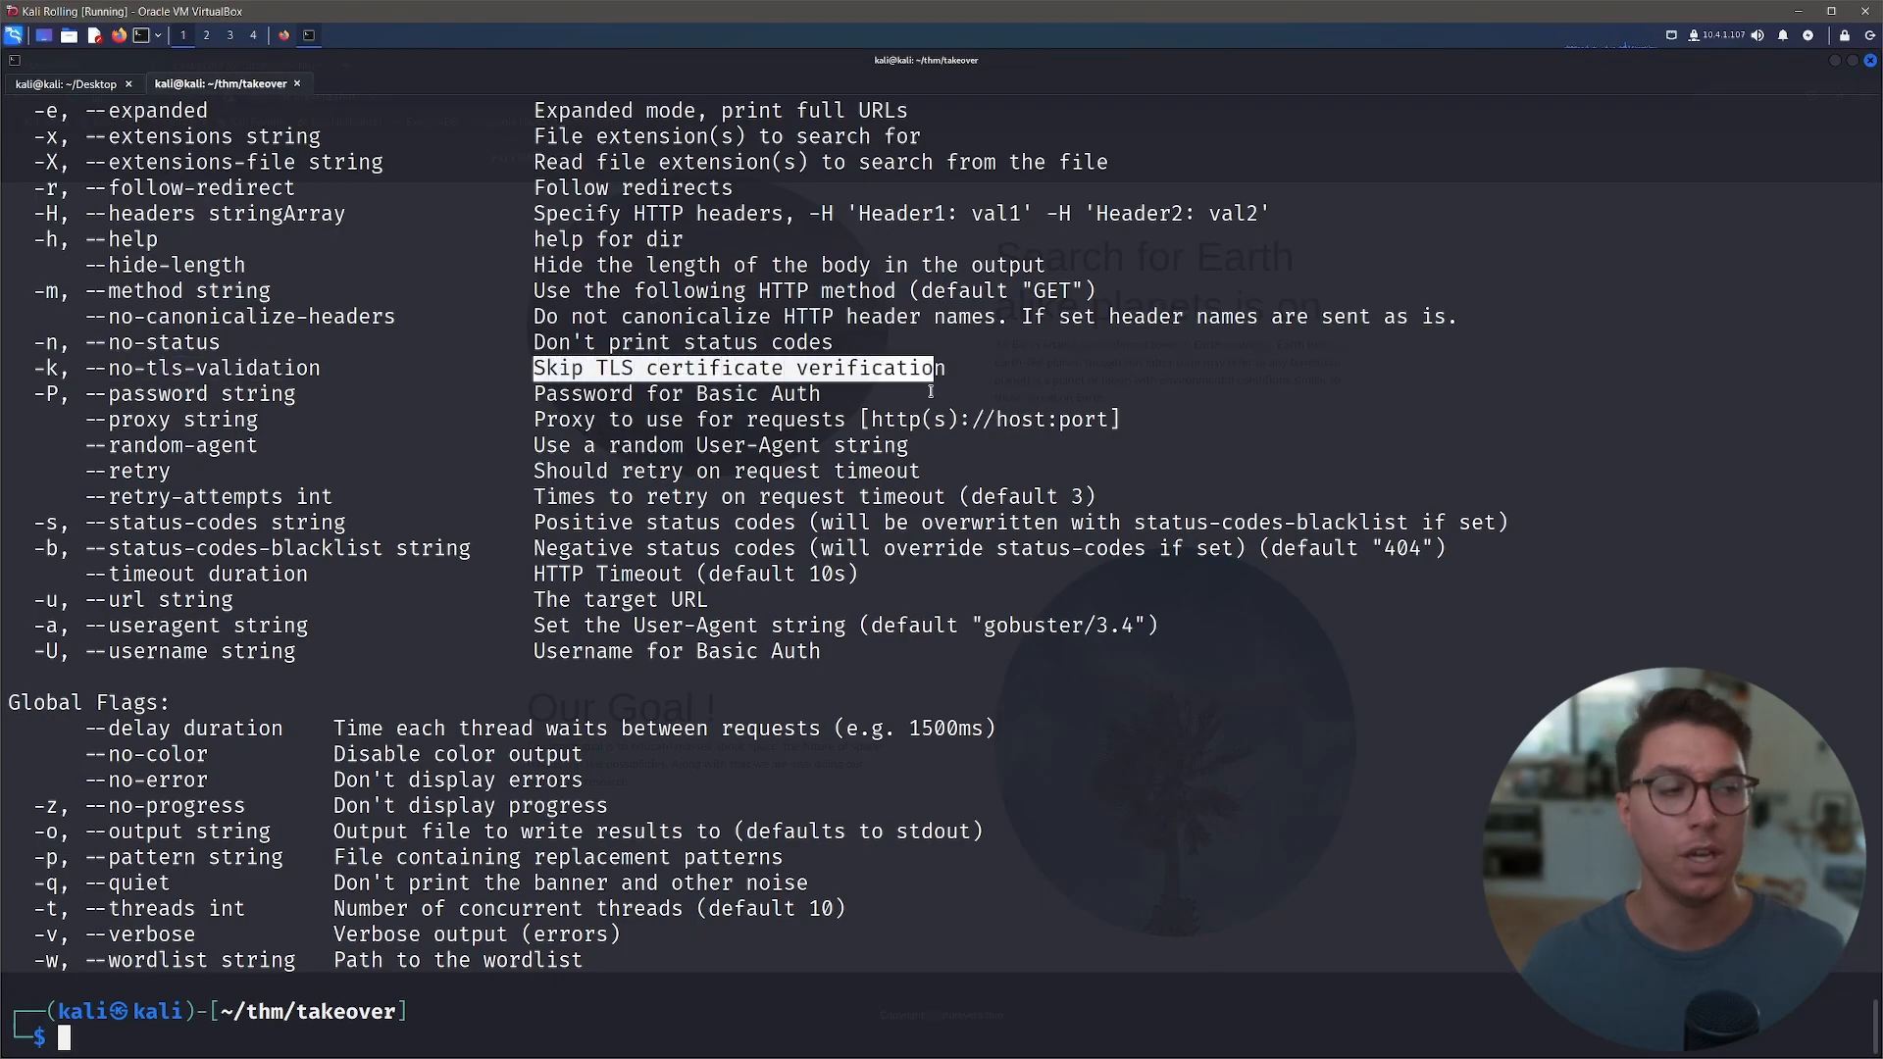
{"action": "type", "text": "gobuster -h"}
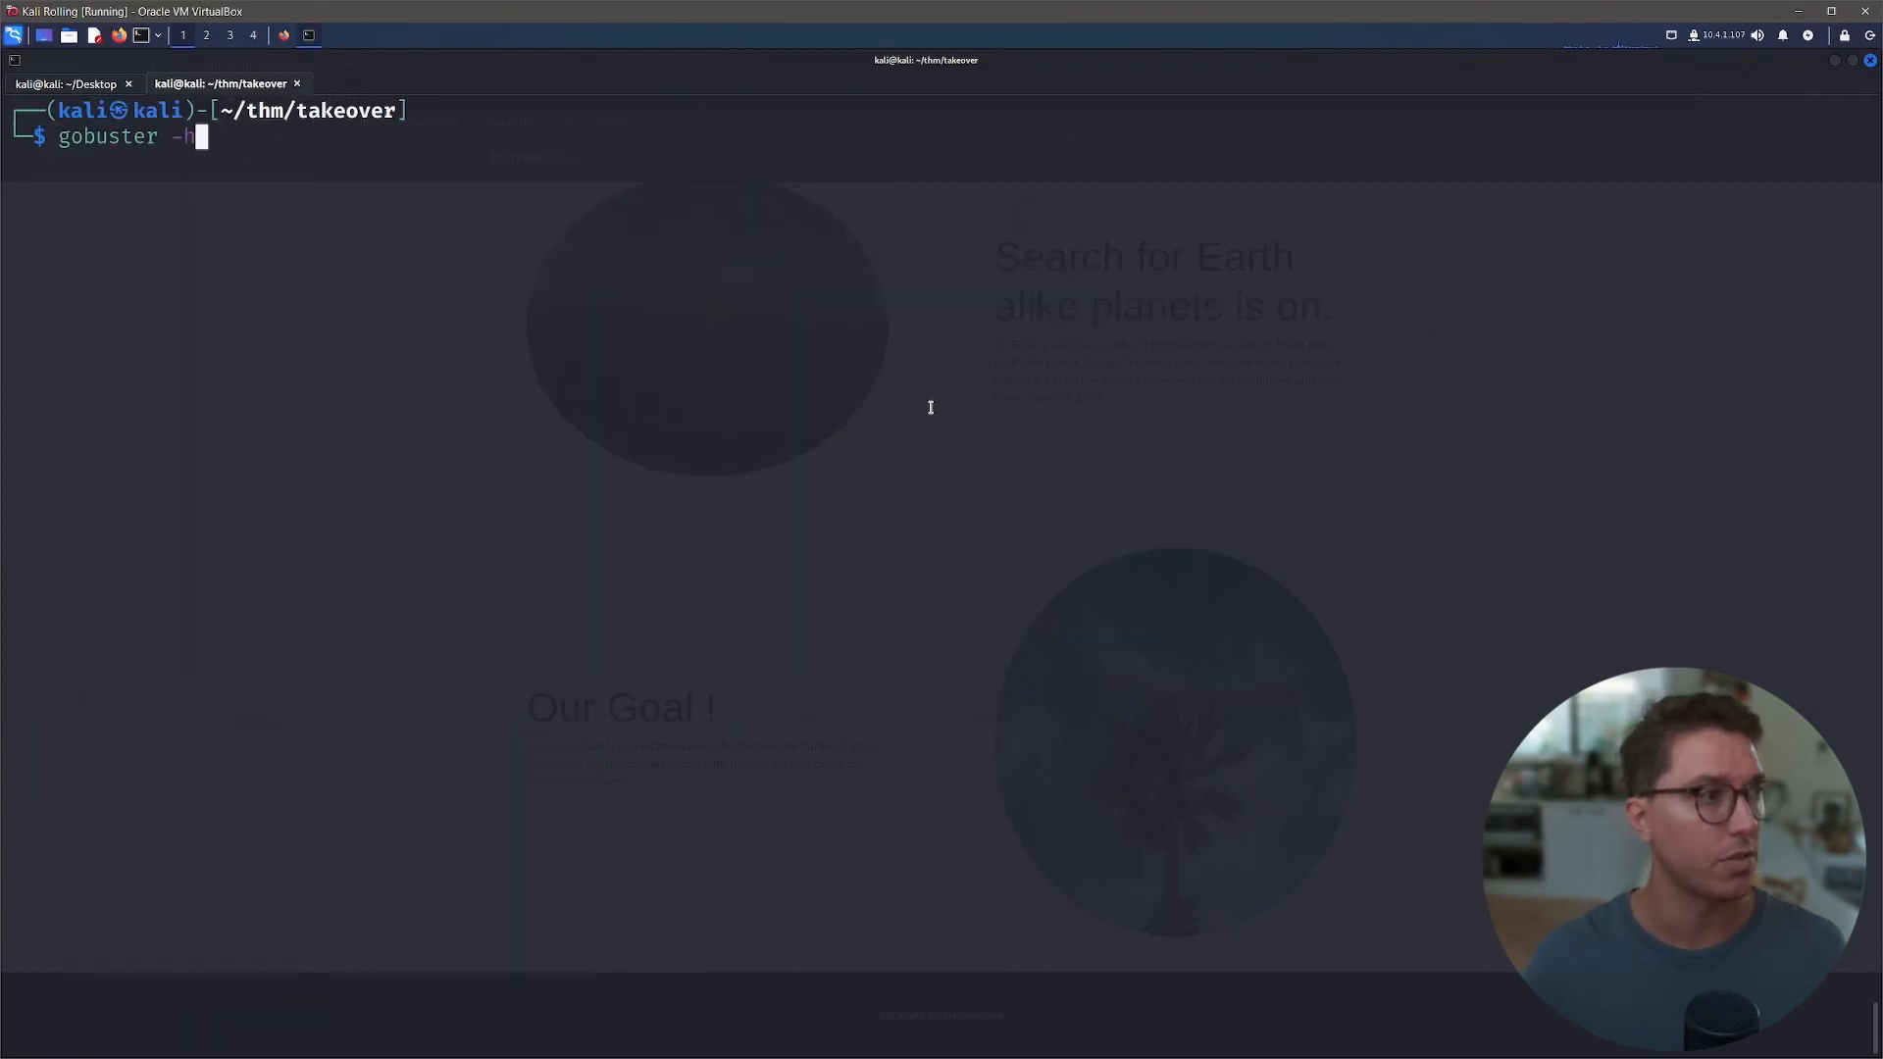
{"action": "type", "text": "dir -vv -o gob -u https://10.10.147.166 -w /usr/share/wordlists/dirb/common.txt -k"}
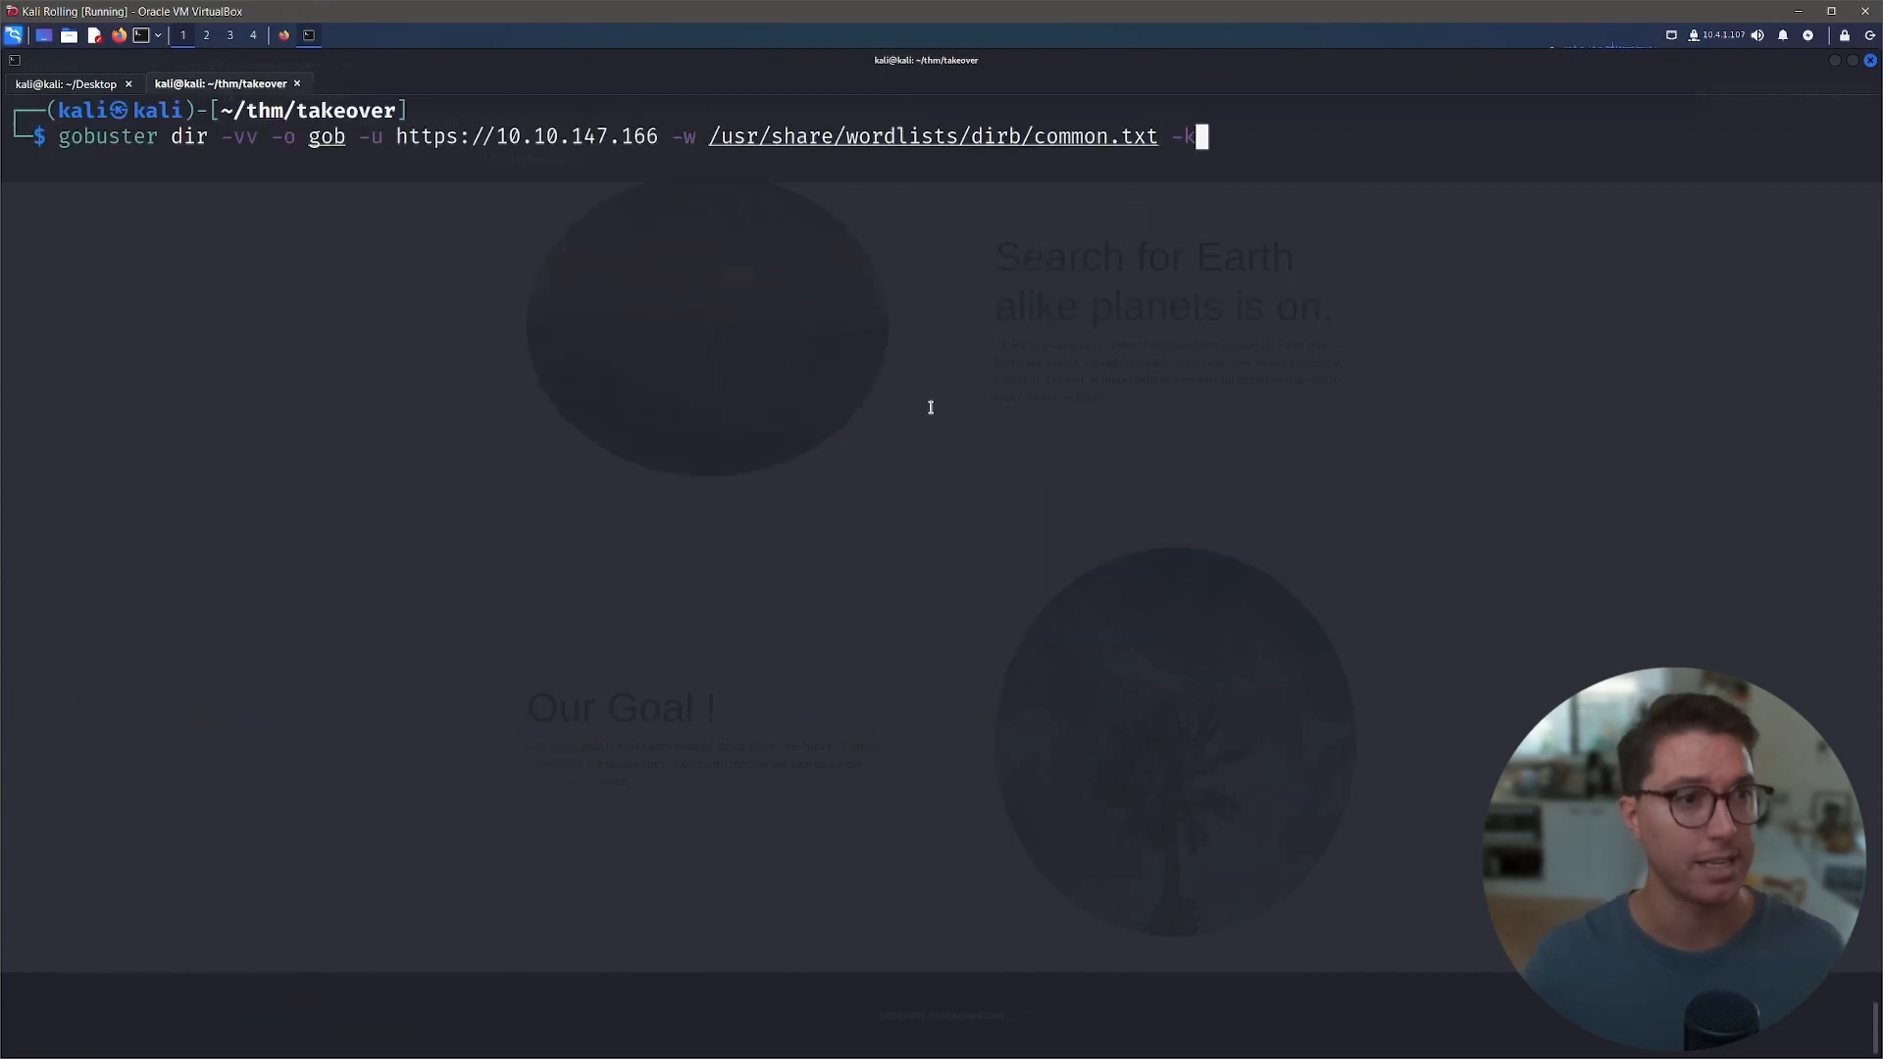
{"action": "key", "text": "Return"}
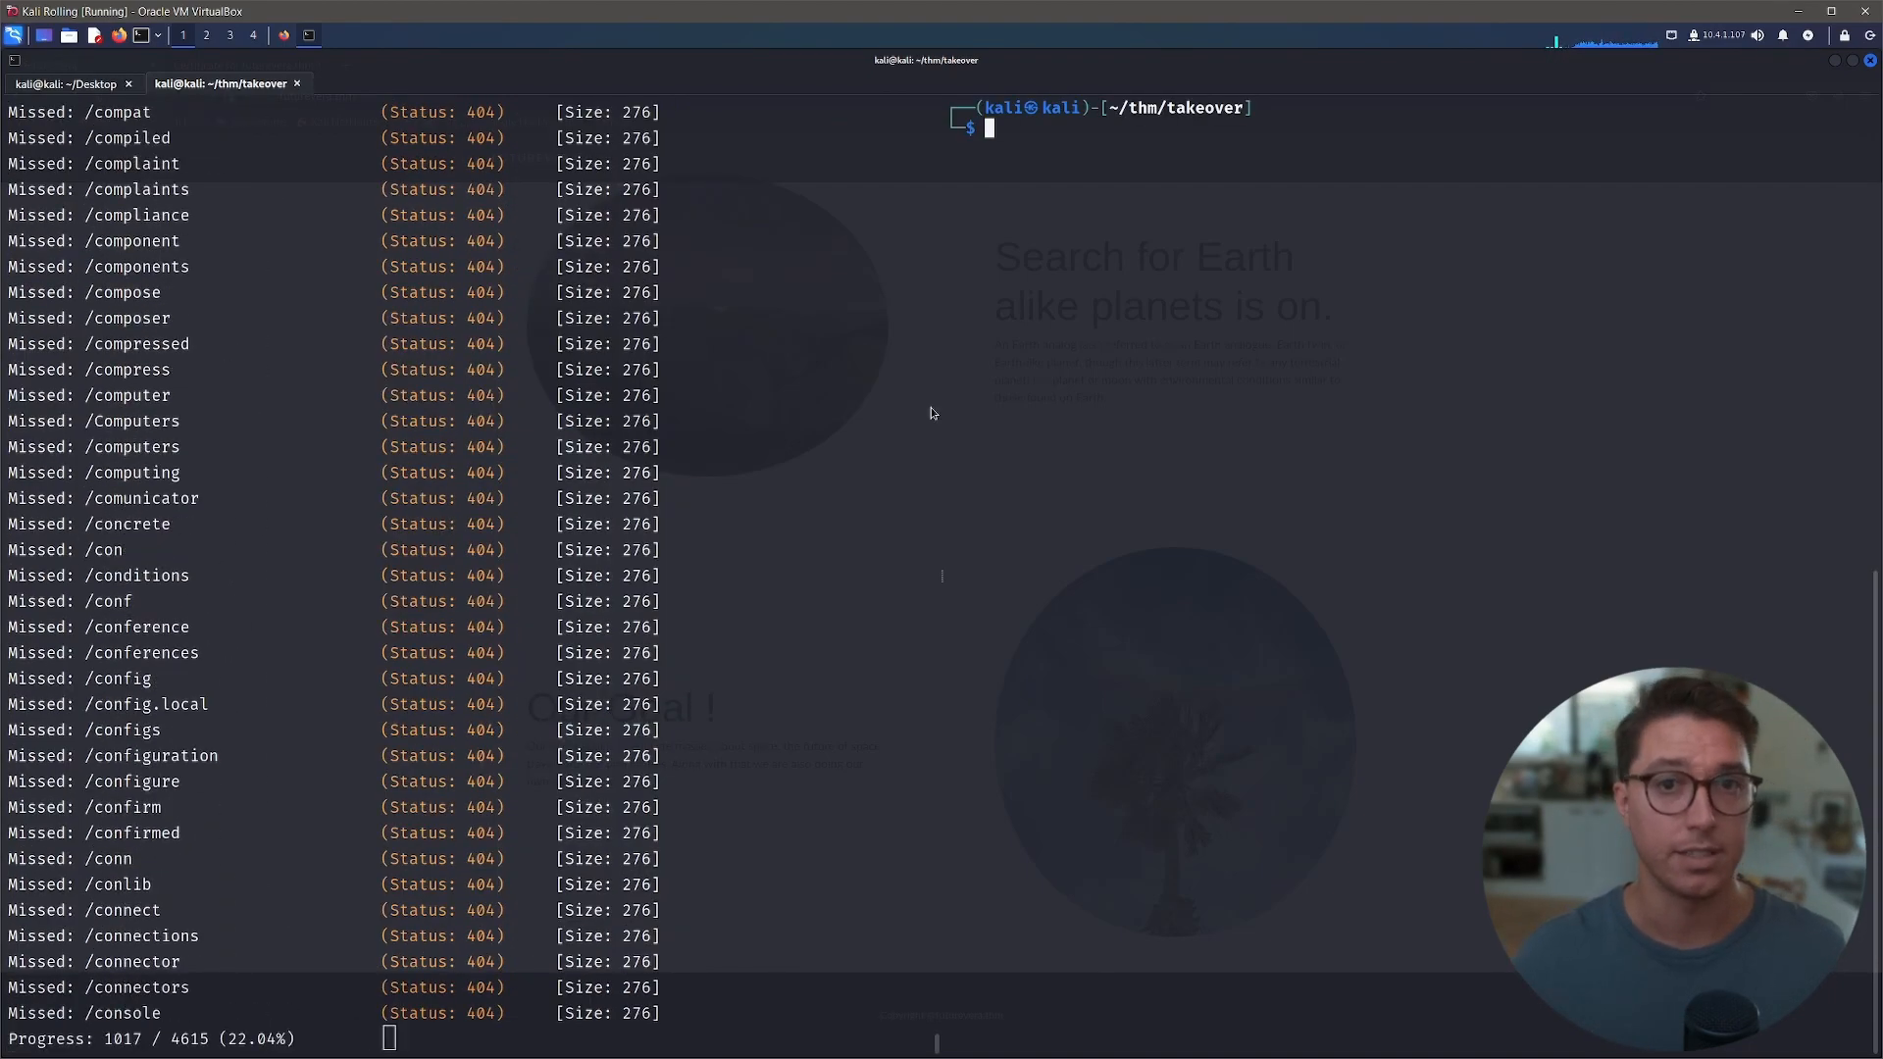
- Try a gobuster subdomain scan with --append-domains, then retype it as gobuster vhost
{"action": "type", "text": "gobuster"}
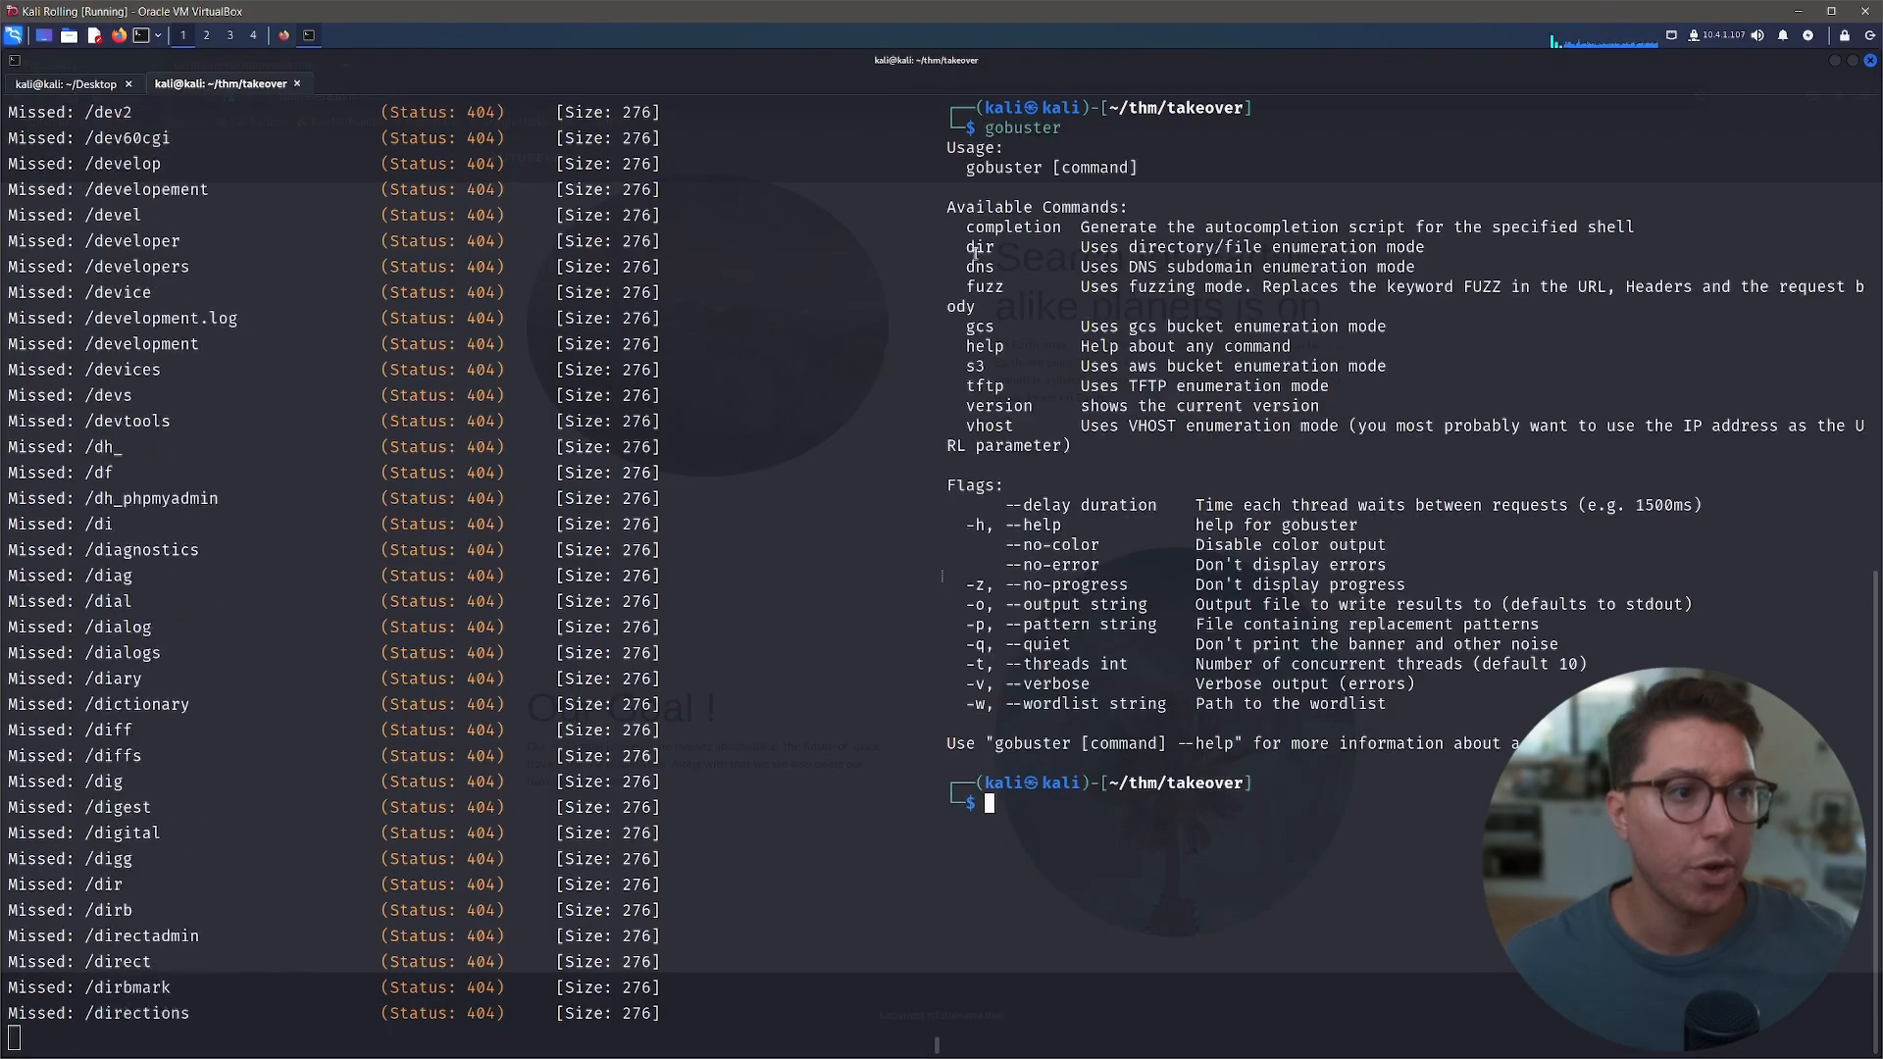
{"action": "scroll", "scroll_direction": "down", "scroll_amount": 3}
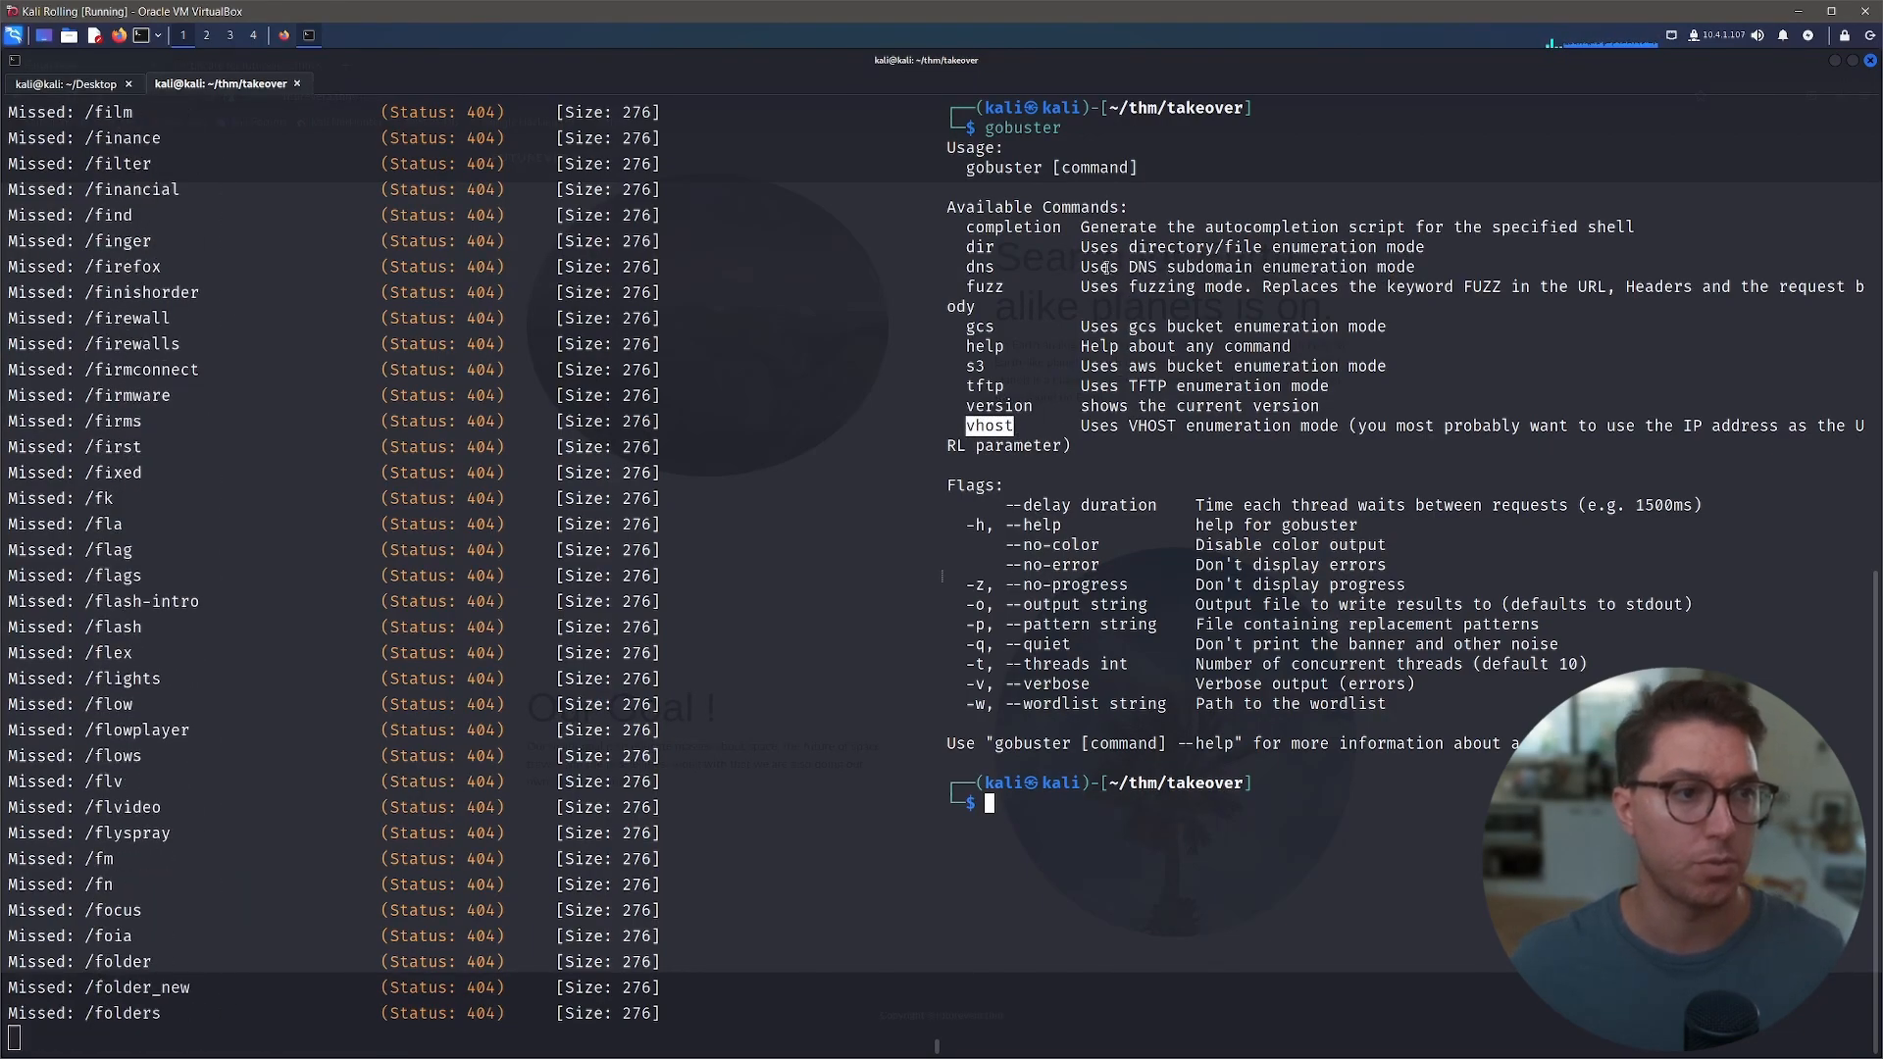
{"action": "scroll", "scroll_direction": "down", "scroll_amount": 3}
{"action": "type", "text": "gobuster"}
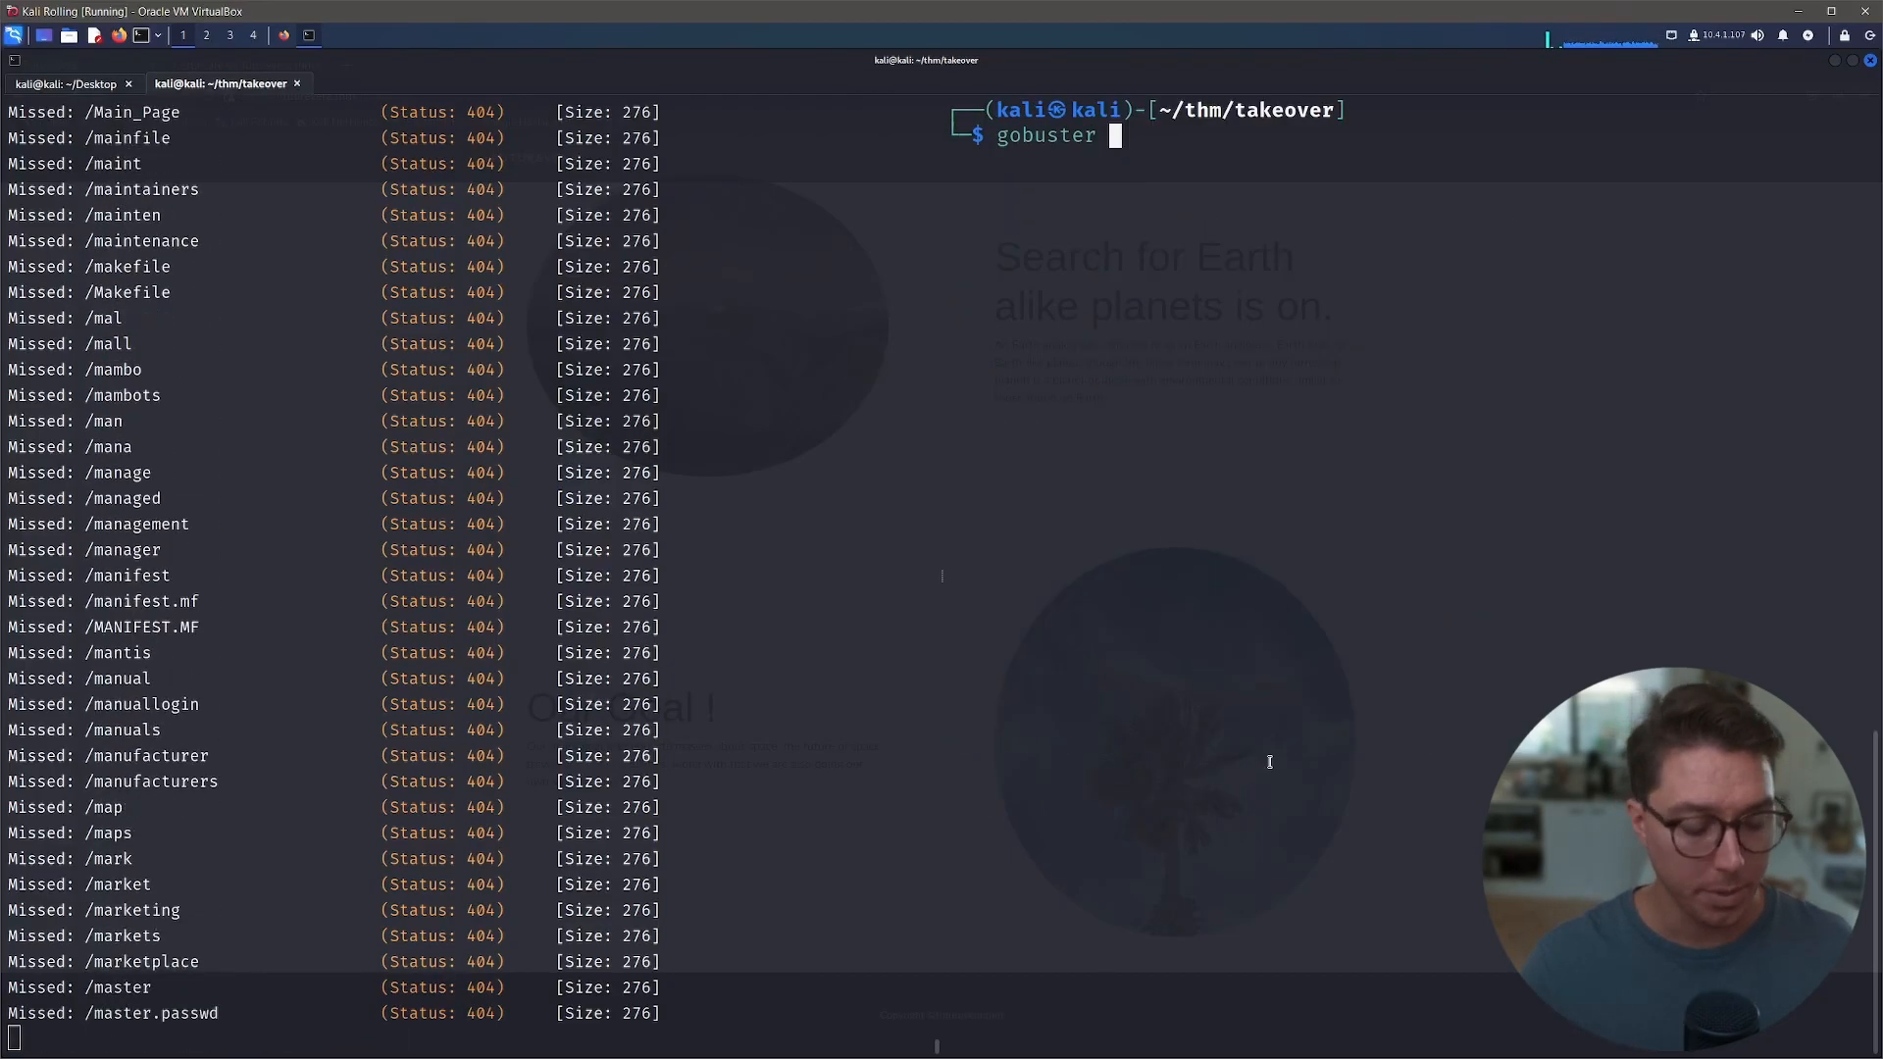
{"action": "type", "text": "-vv -o sub-gob -k"}
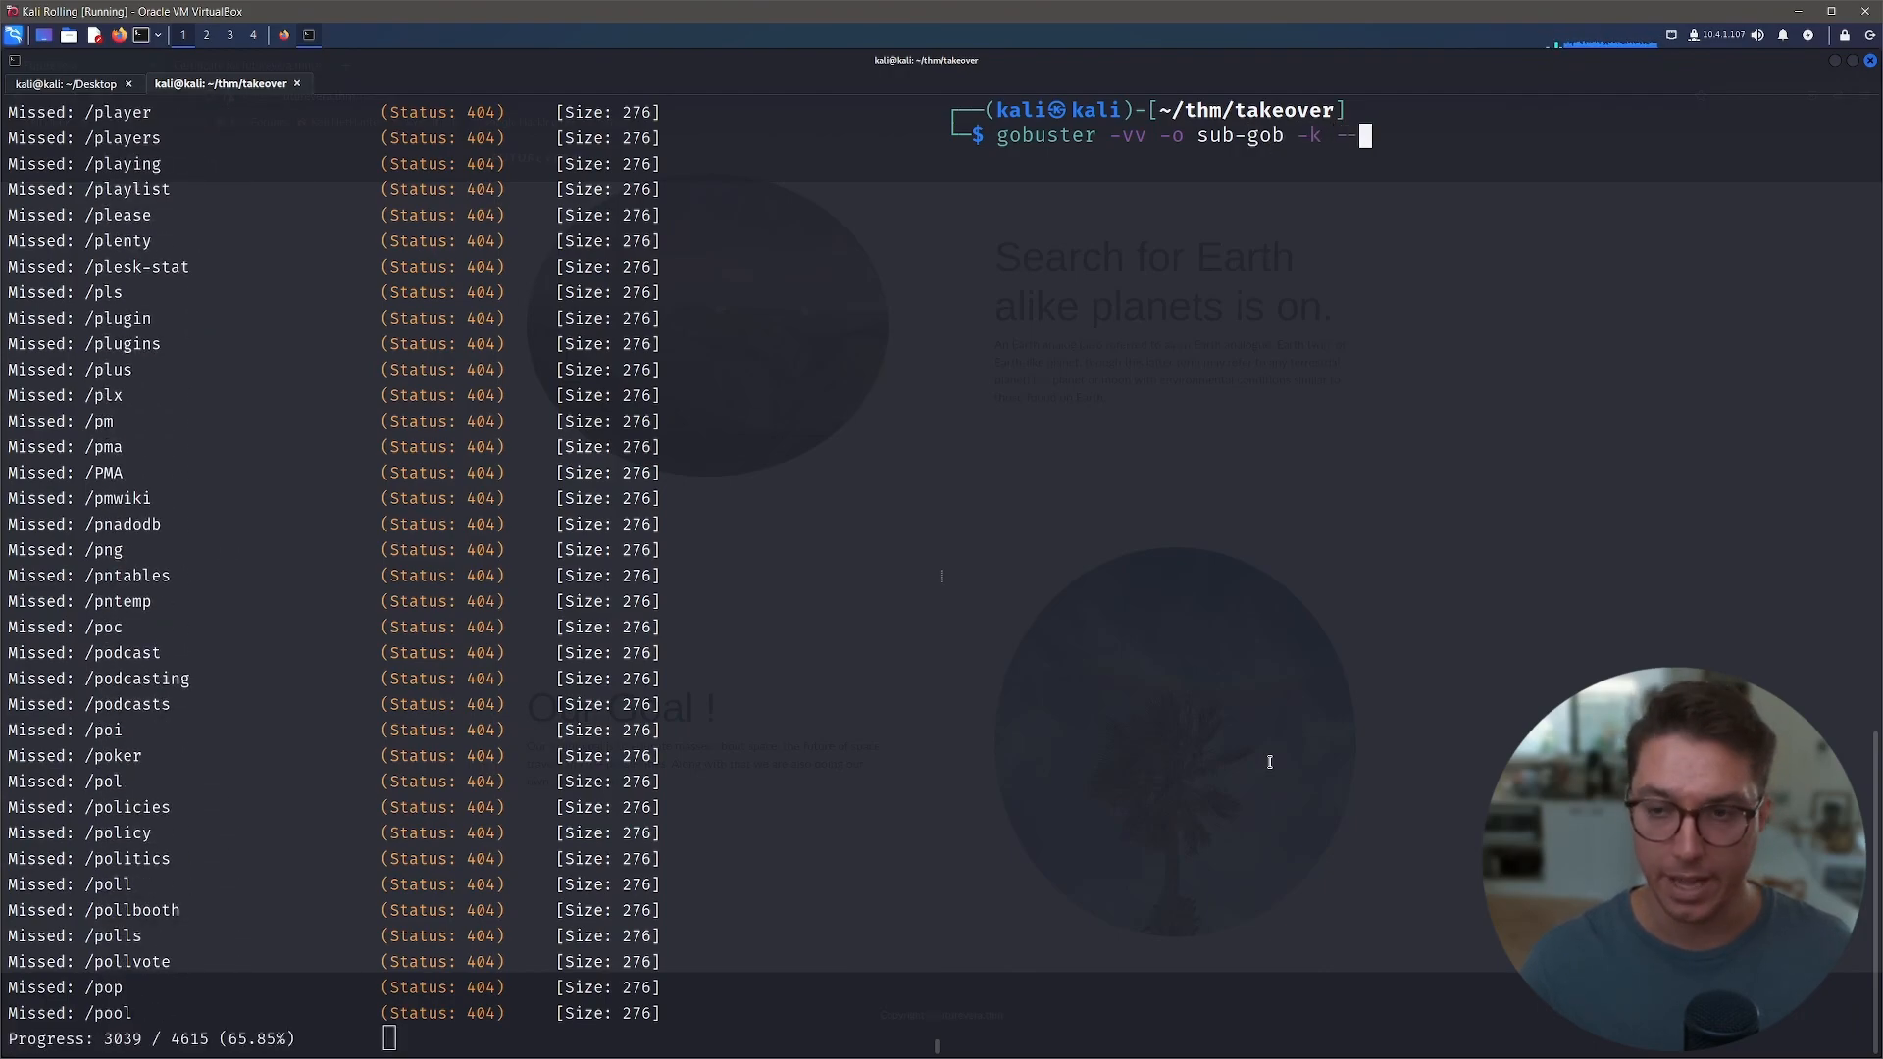
{"action": "type", "text": "--append-domains -u https://10.10.147.166"}
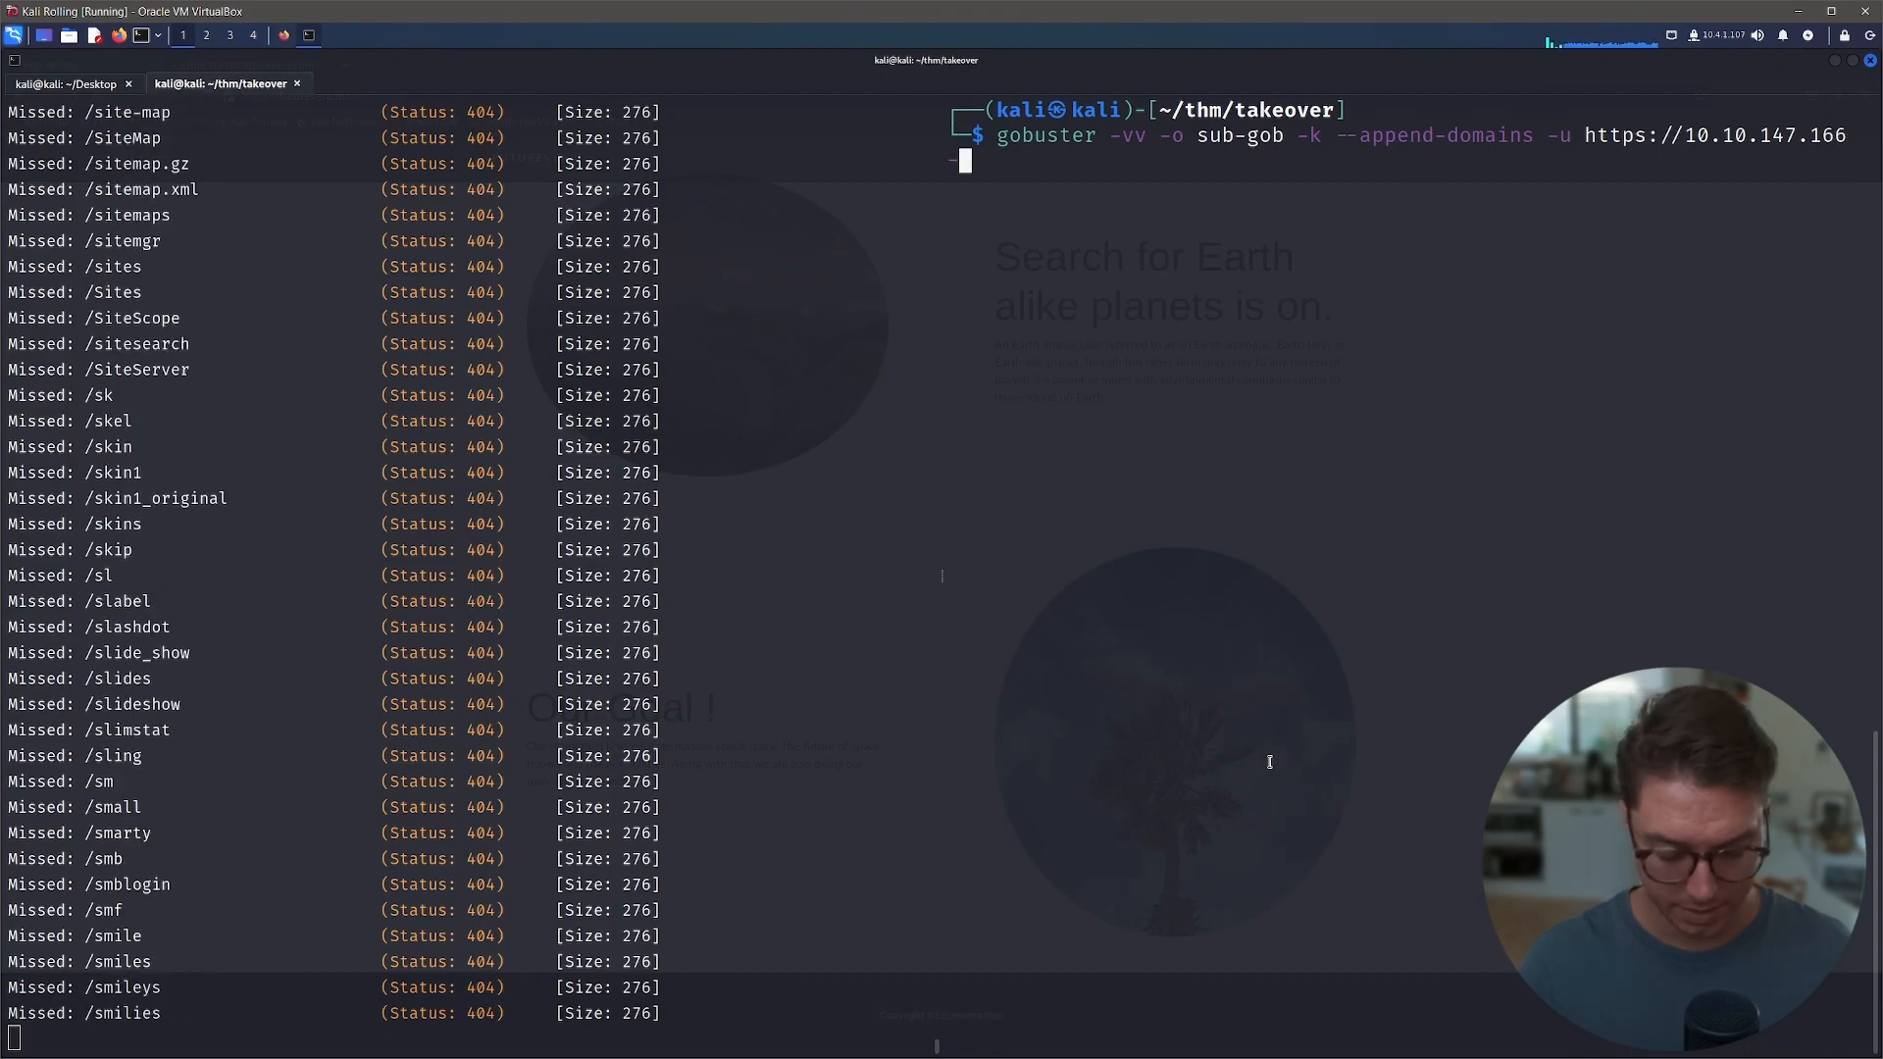
{"action": "type", "text": "-w /usr/share/wordlists/dirb/common.txt"}
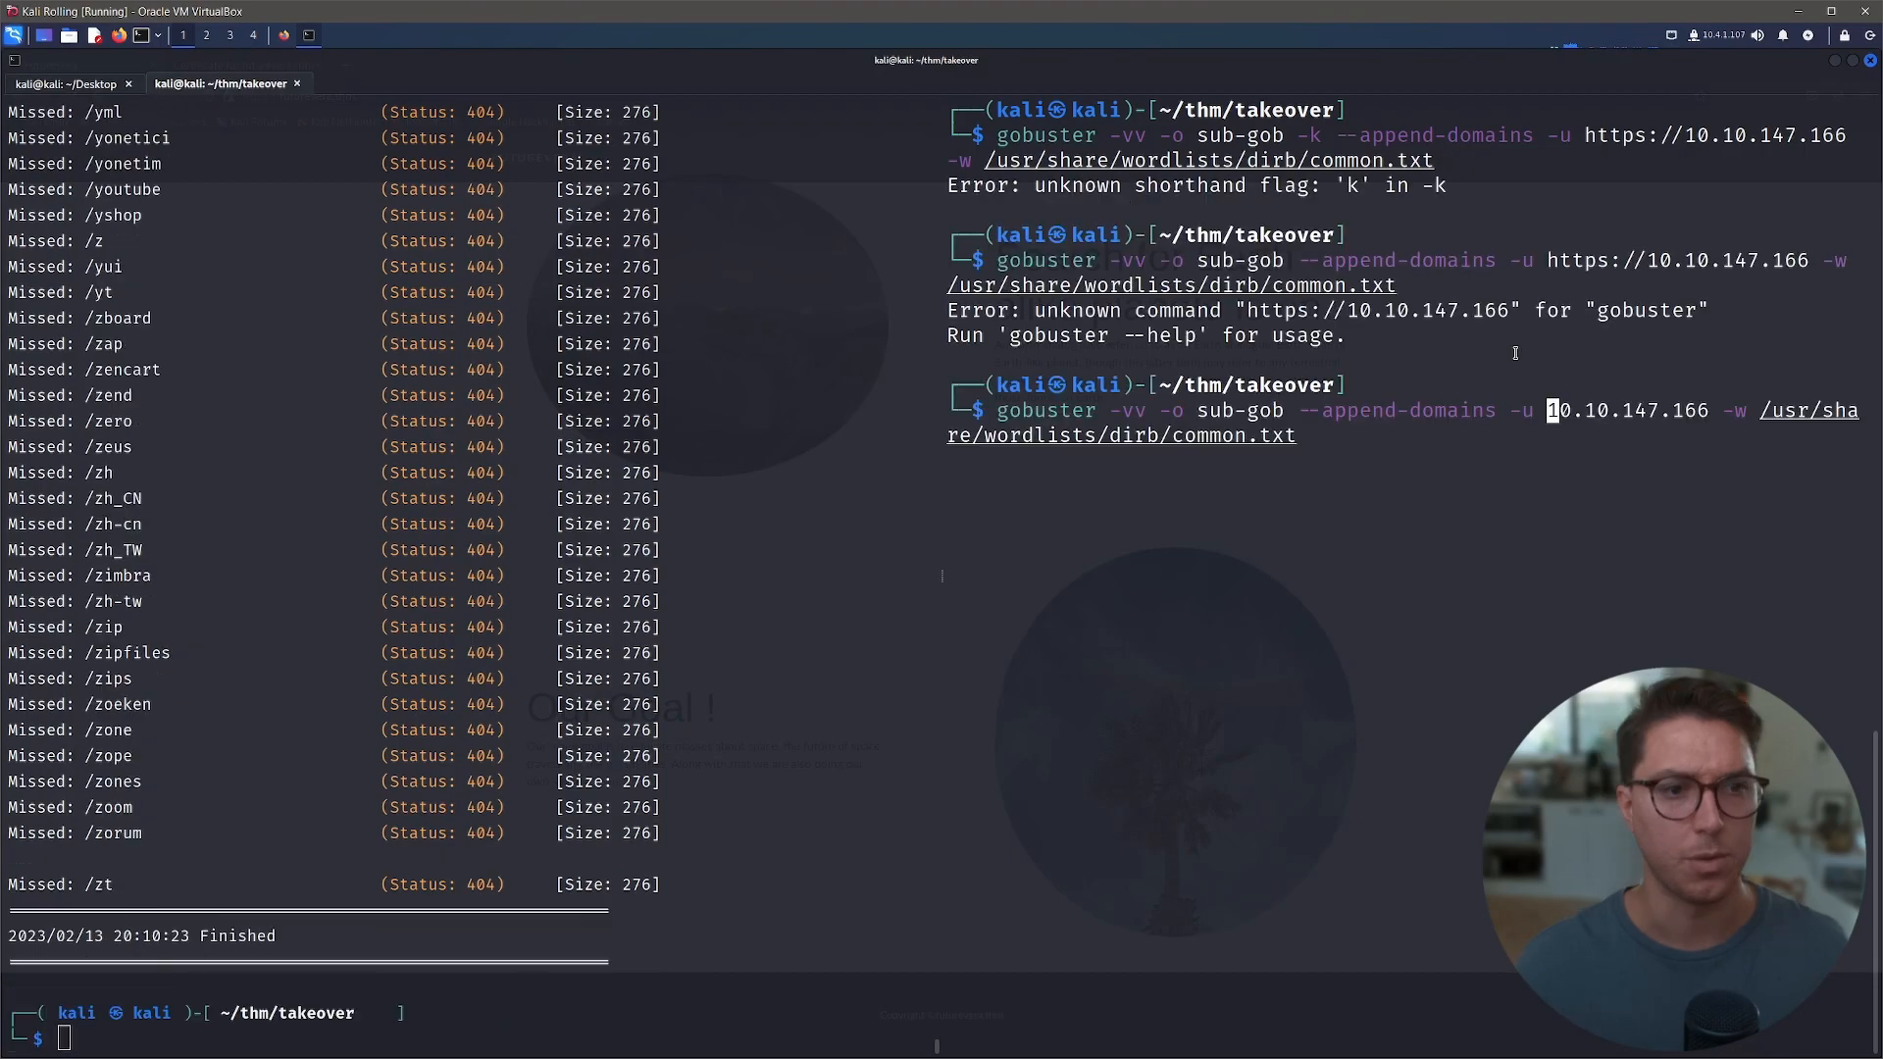
{"action": "key", "text": "Return"}
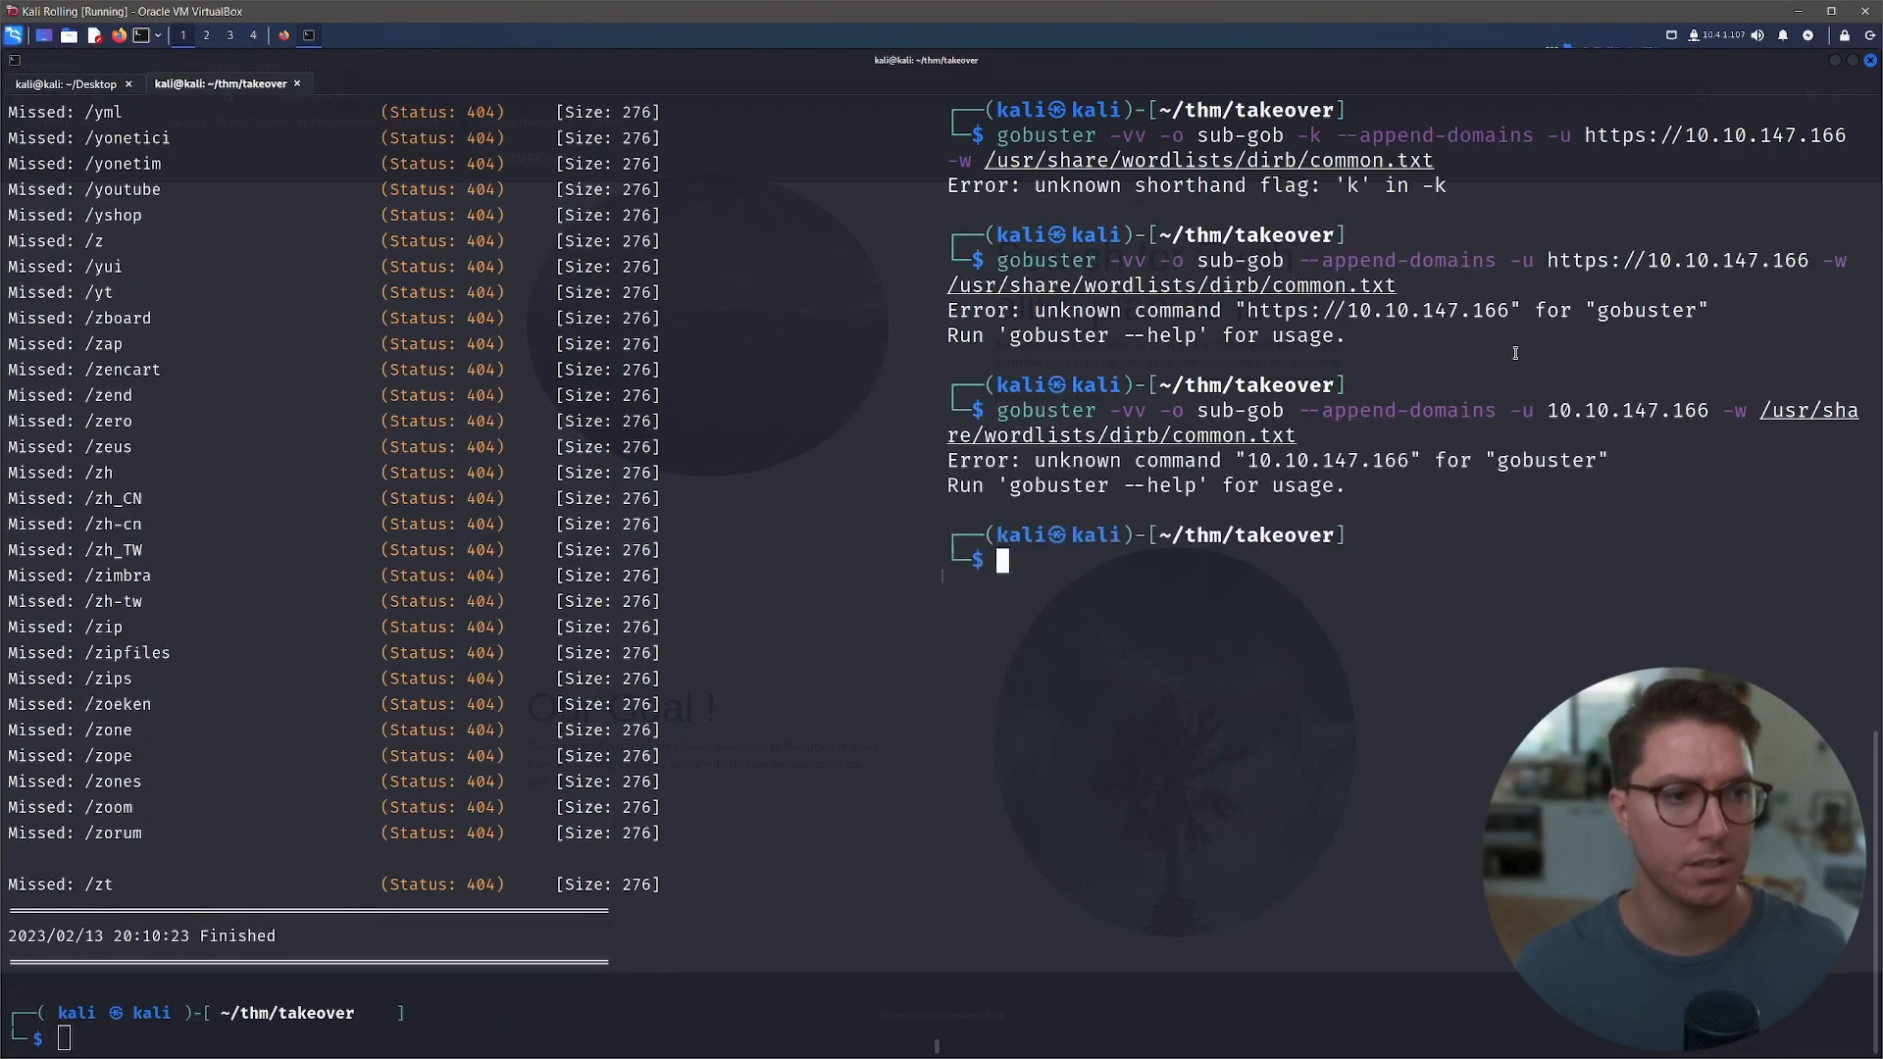
{"action": "type", "text": "gobuster vhost -vv -o sub-gob --append-domains -u 10.10.147.166 -w /usr/share/wordlists/dirb/common.txt"}
{"action": "left_click", "coordinate": [471, 1024]}
{"action": "type", "text": "grep"}
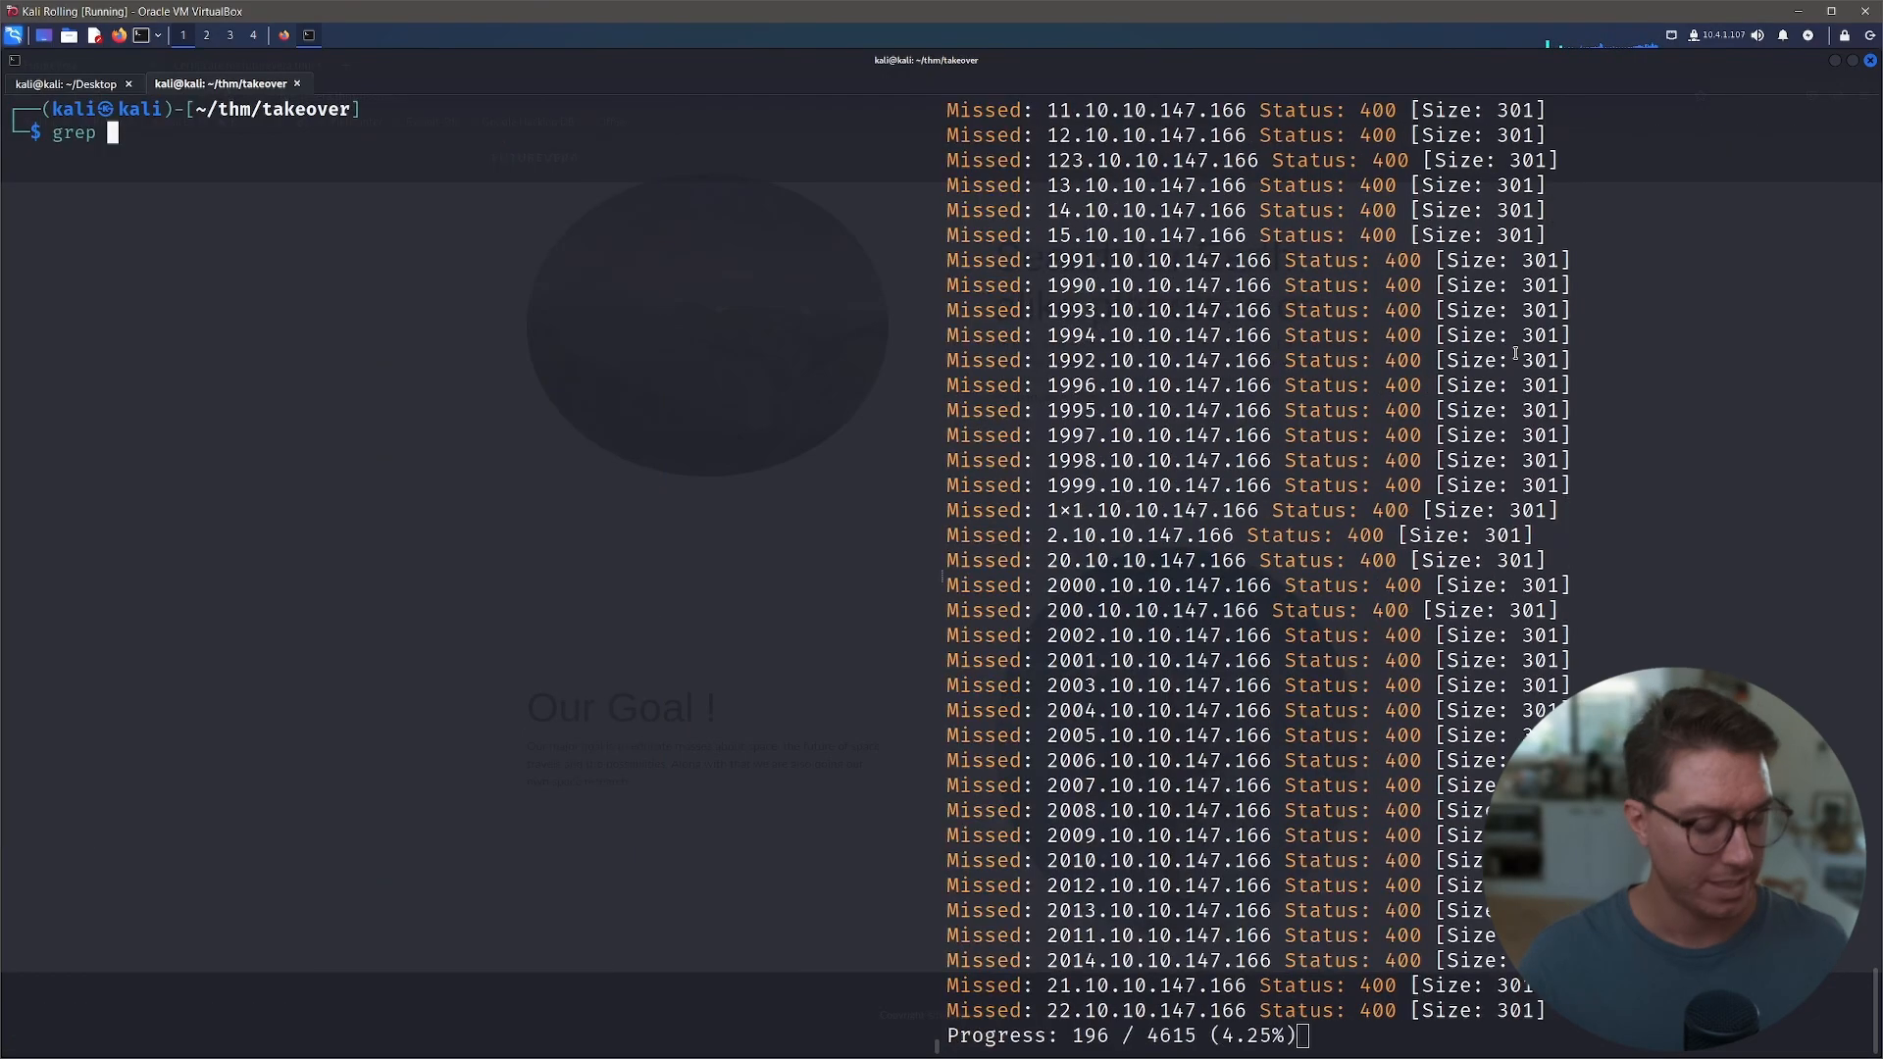
- Grep Found entries from gob (/assets, /css, /js, /index.html) and type sudo apt seclists
{"action": "type", "text": "Found gob"}
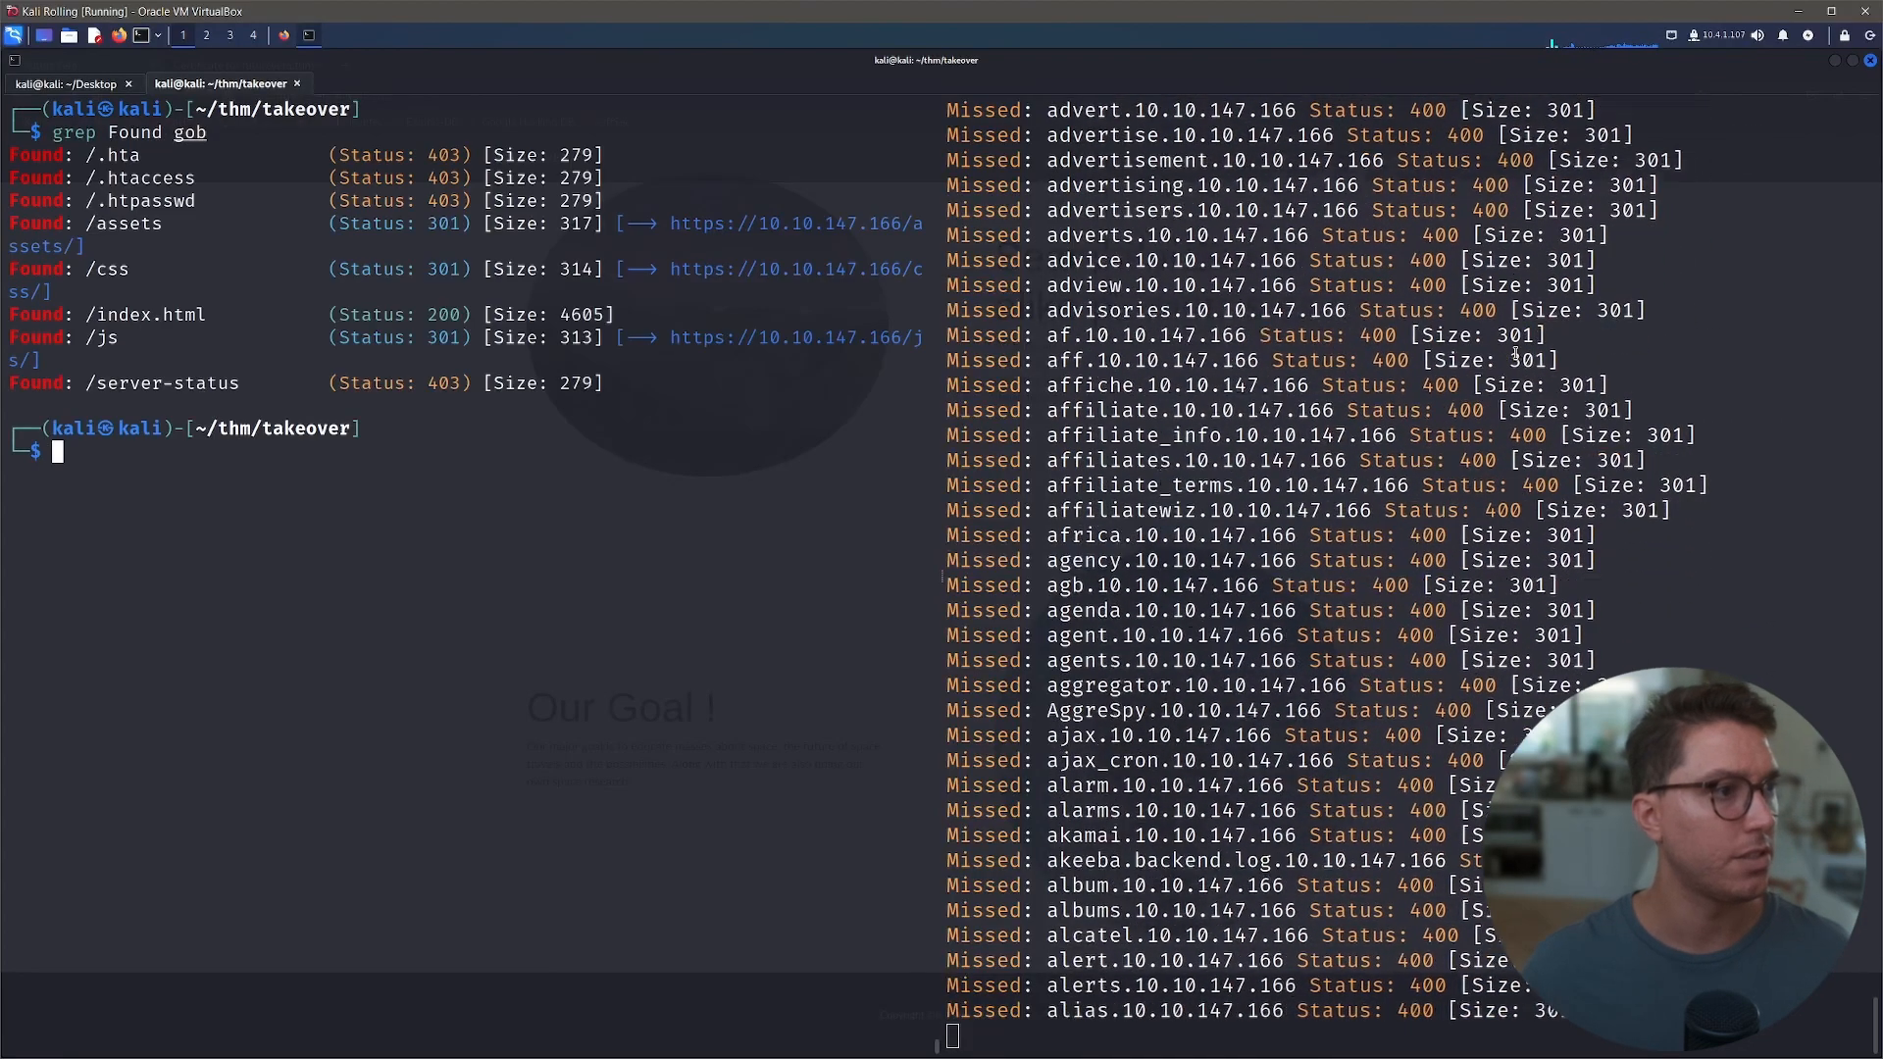
{"action": "scroll", "scroll_direction": "down", "scroll_amount": 3}
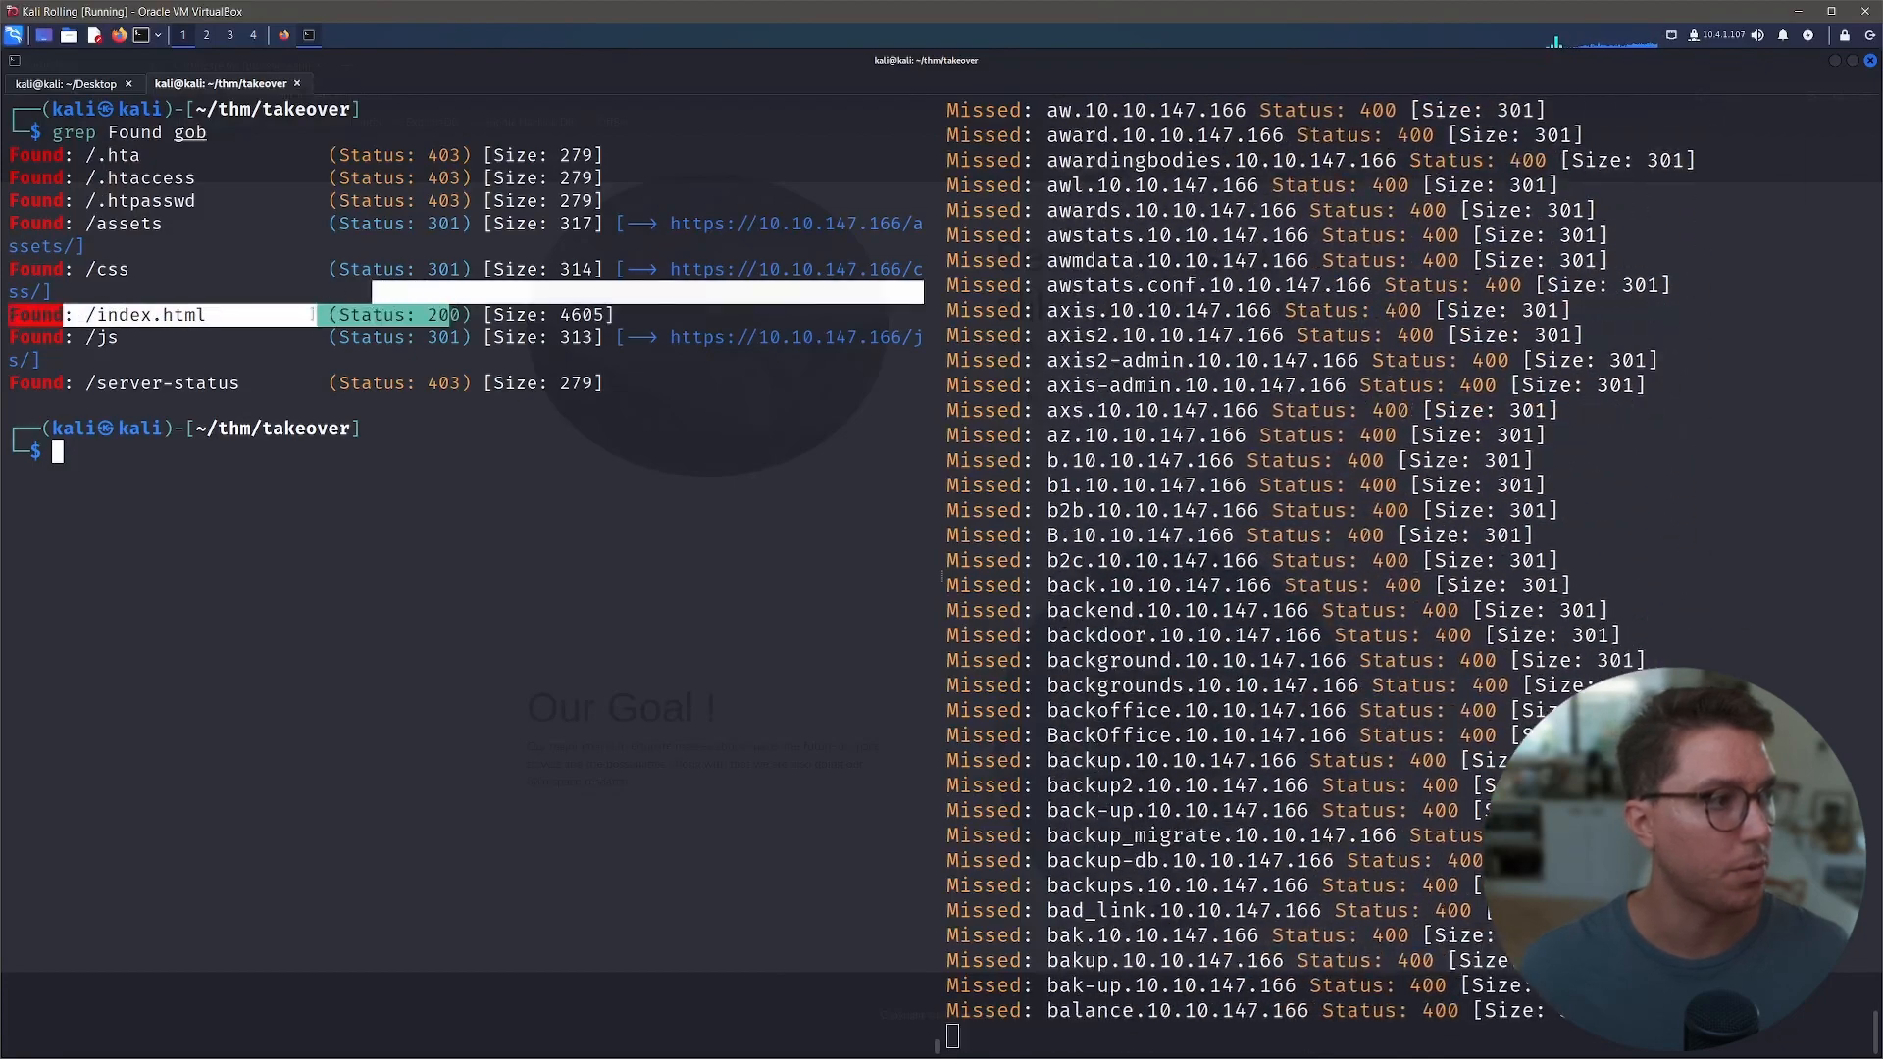
{"action": "scroll", "scroll_direction": "down", "scroll_amount": 3}
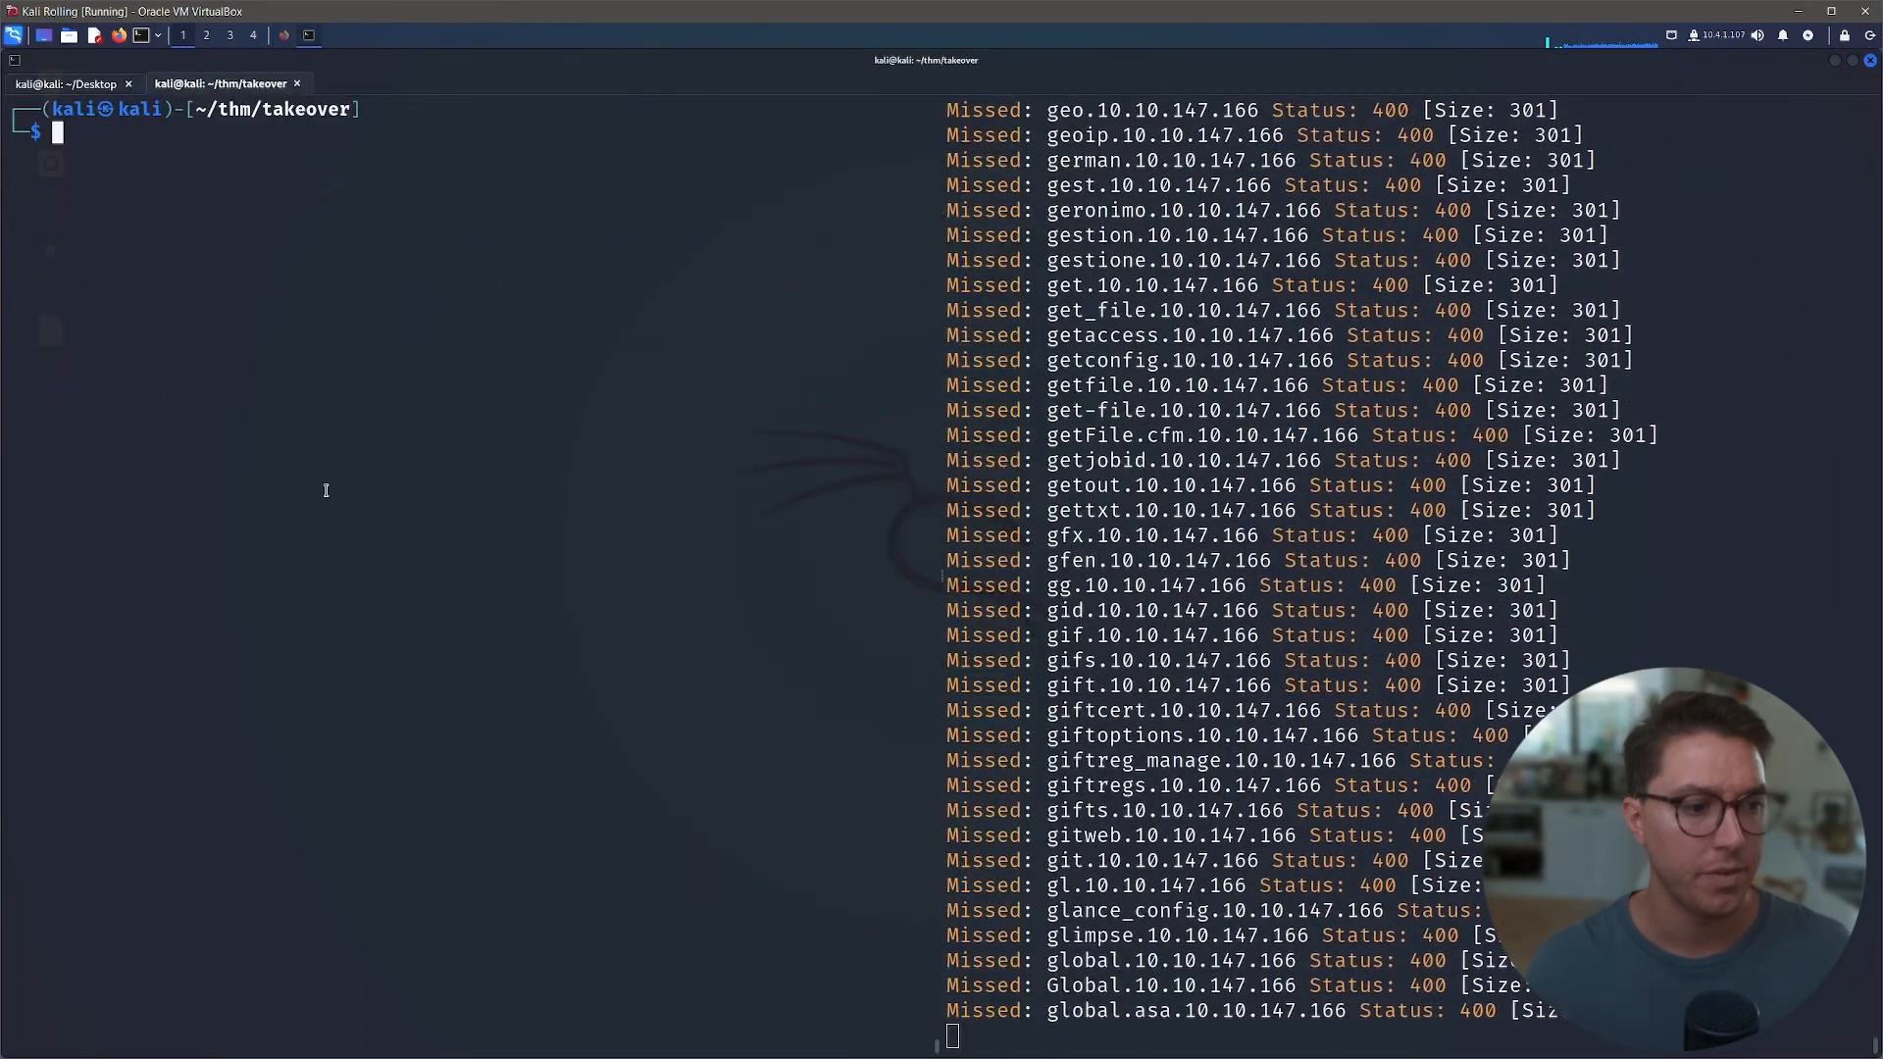
{"action": "scroll", "scroll_direction": "down", "scroll_amount": 3}
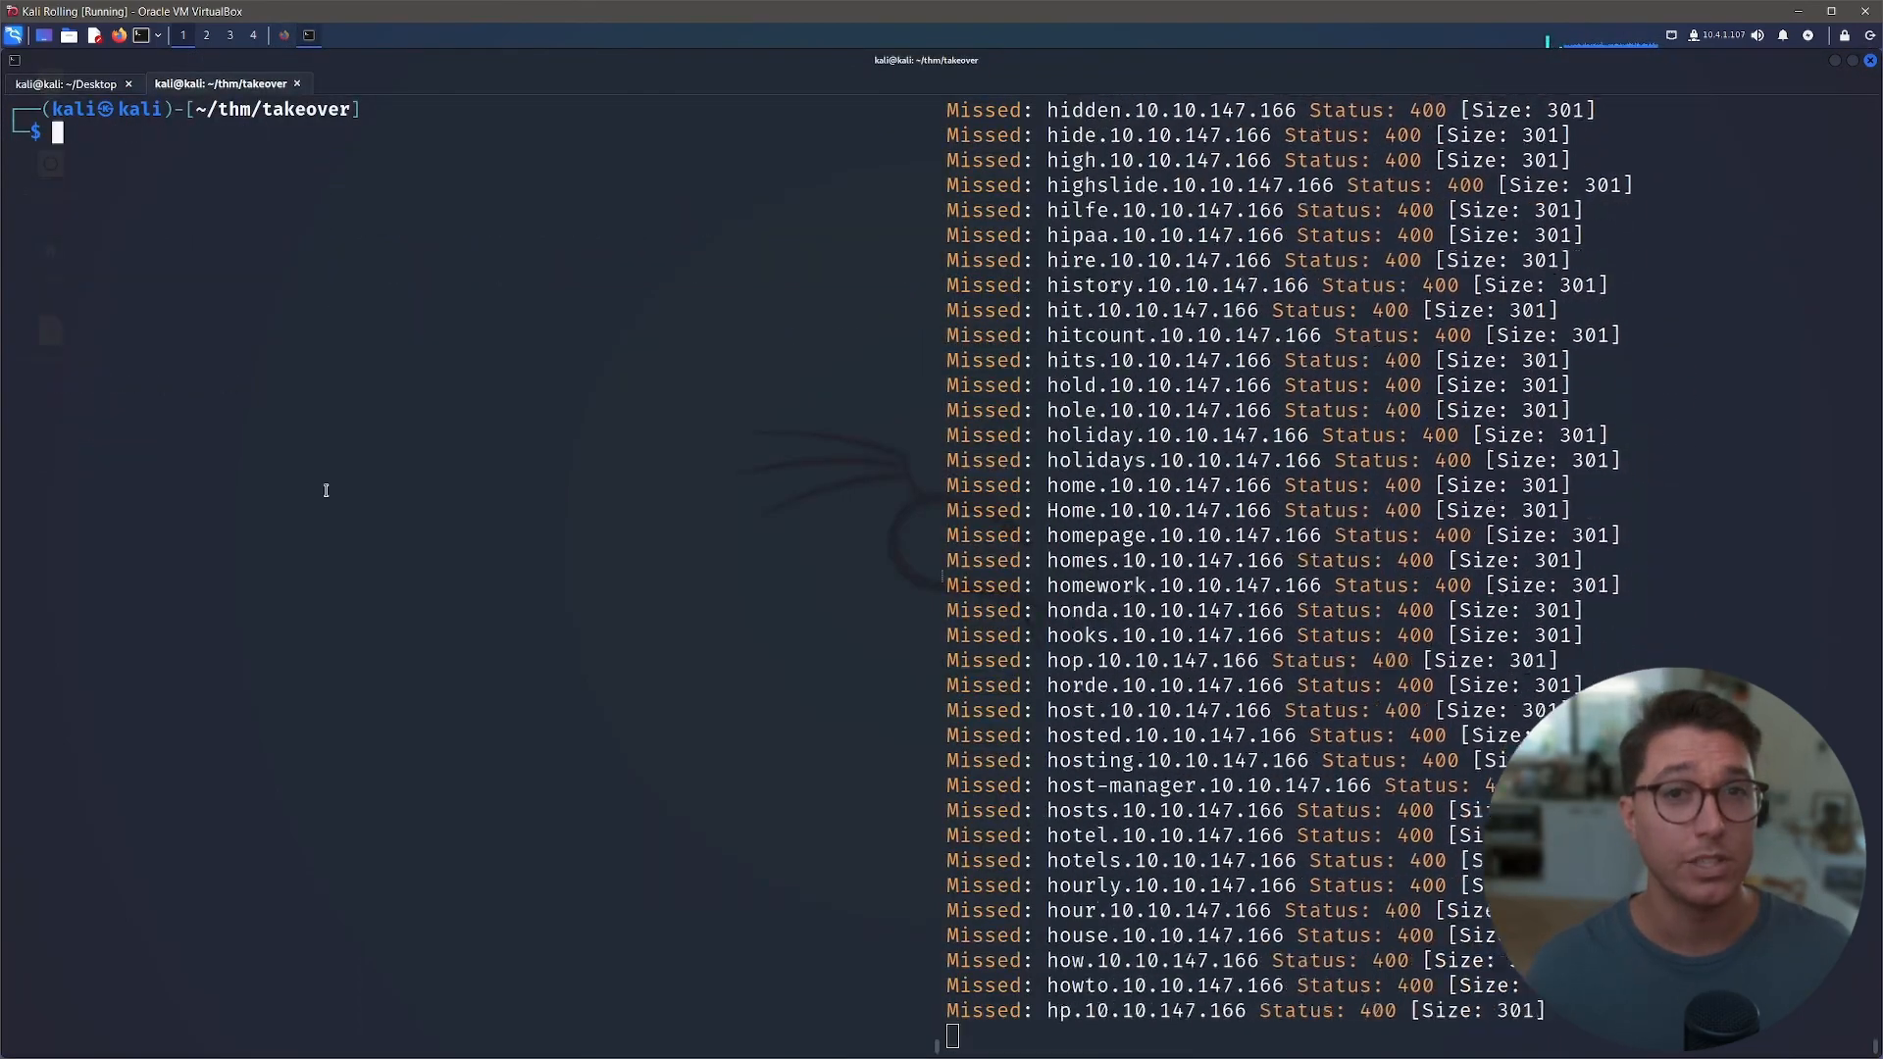
{"action": "type", "text": "sudo apt seclists"}
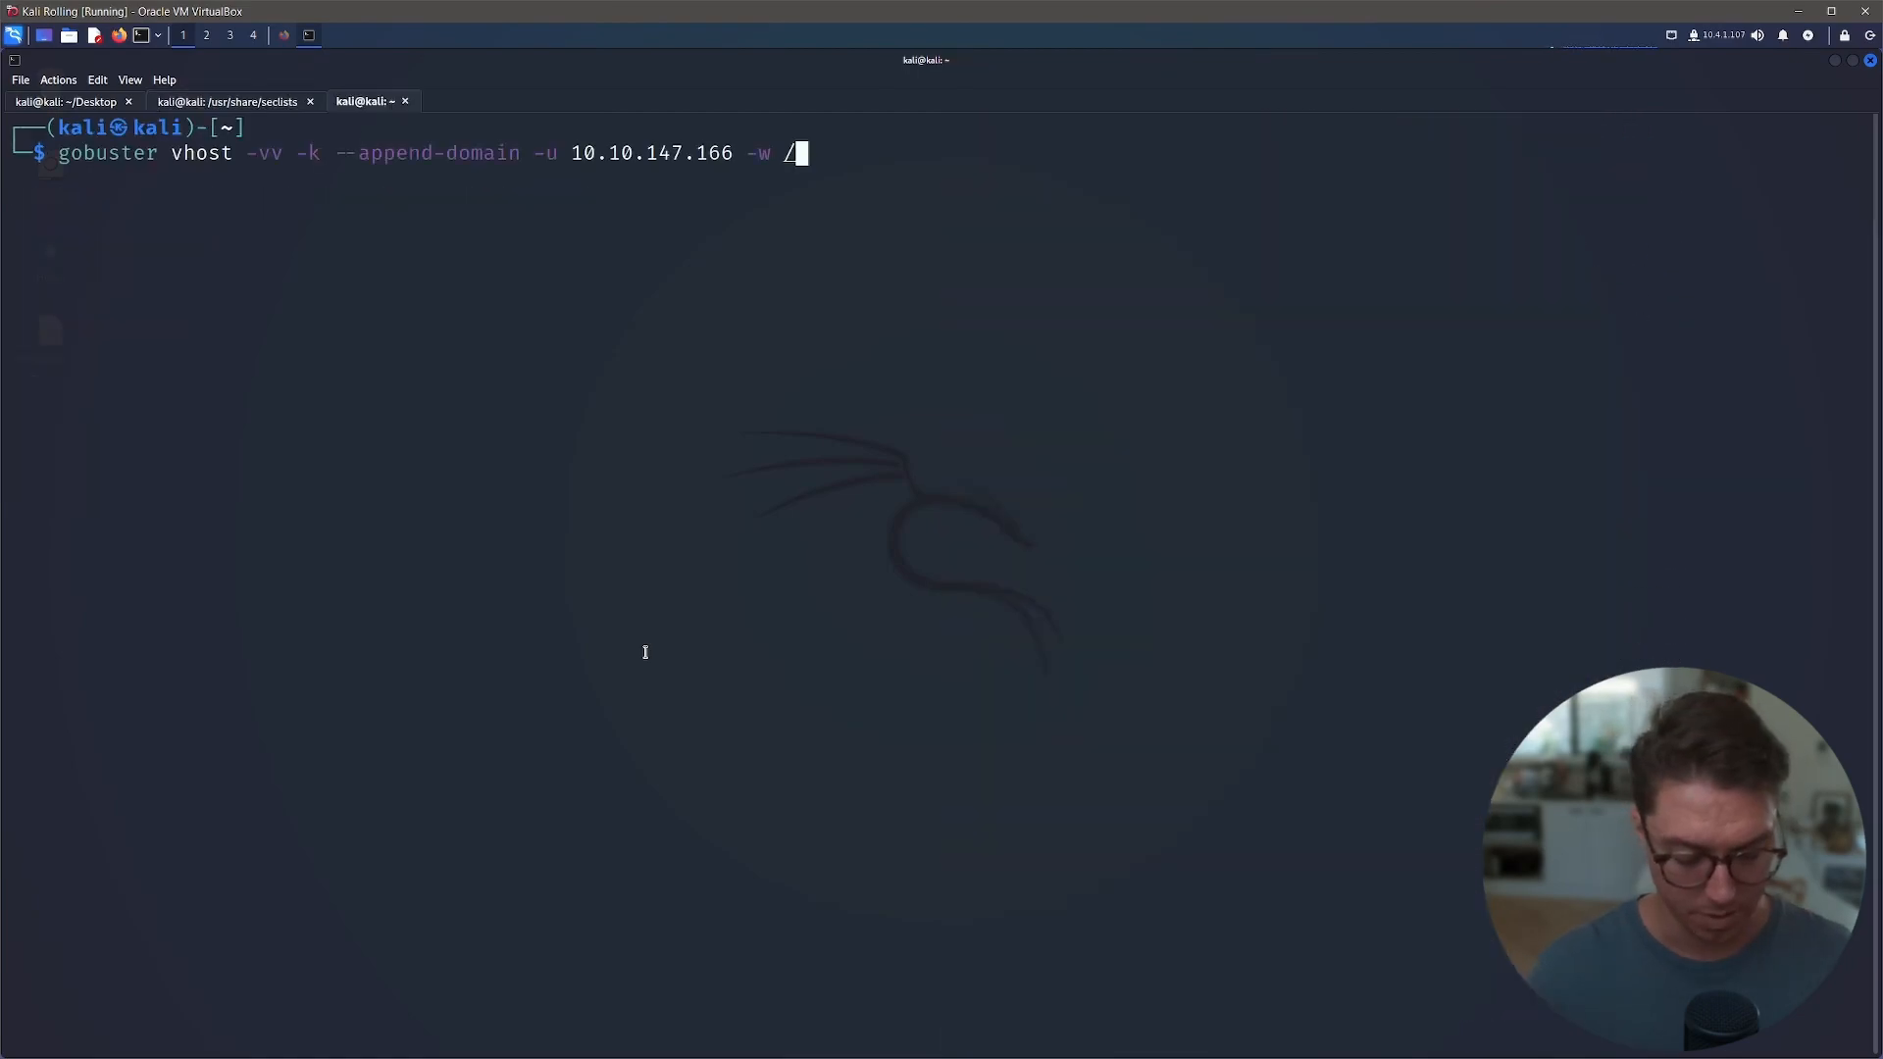
- Run a gobuster vhost scan of futurevera.thm with the seclists common.txt wordlist, output sub-gob2
{"action": "type", "text": "usr/share/seclists/Discovery/Web-Content/common.txt"}
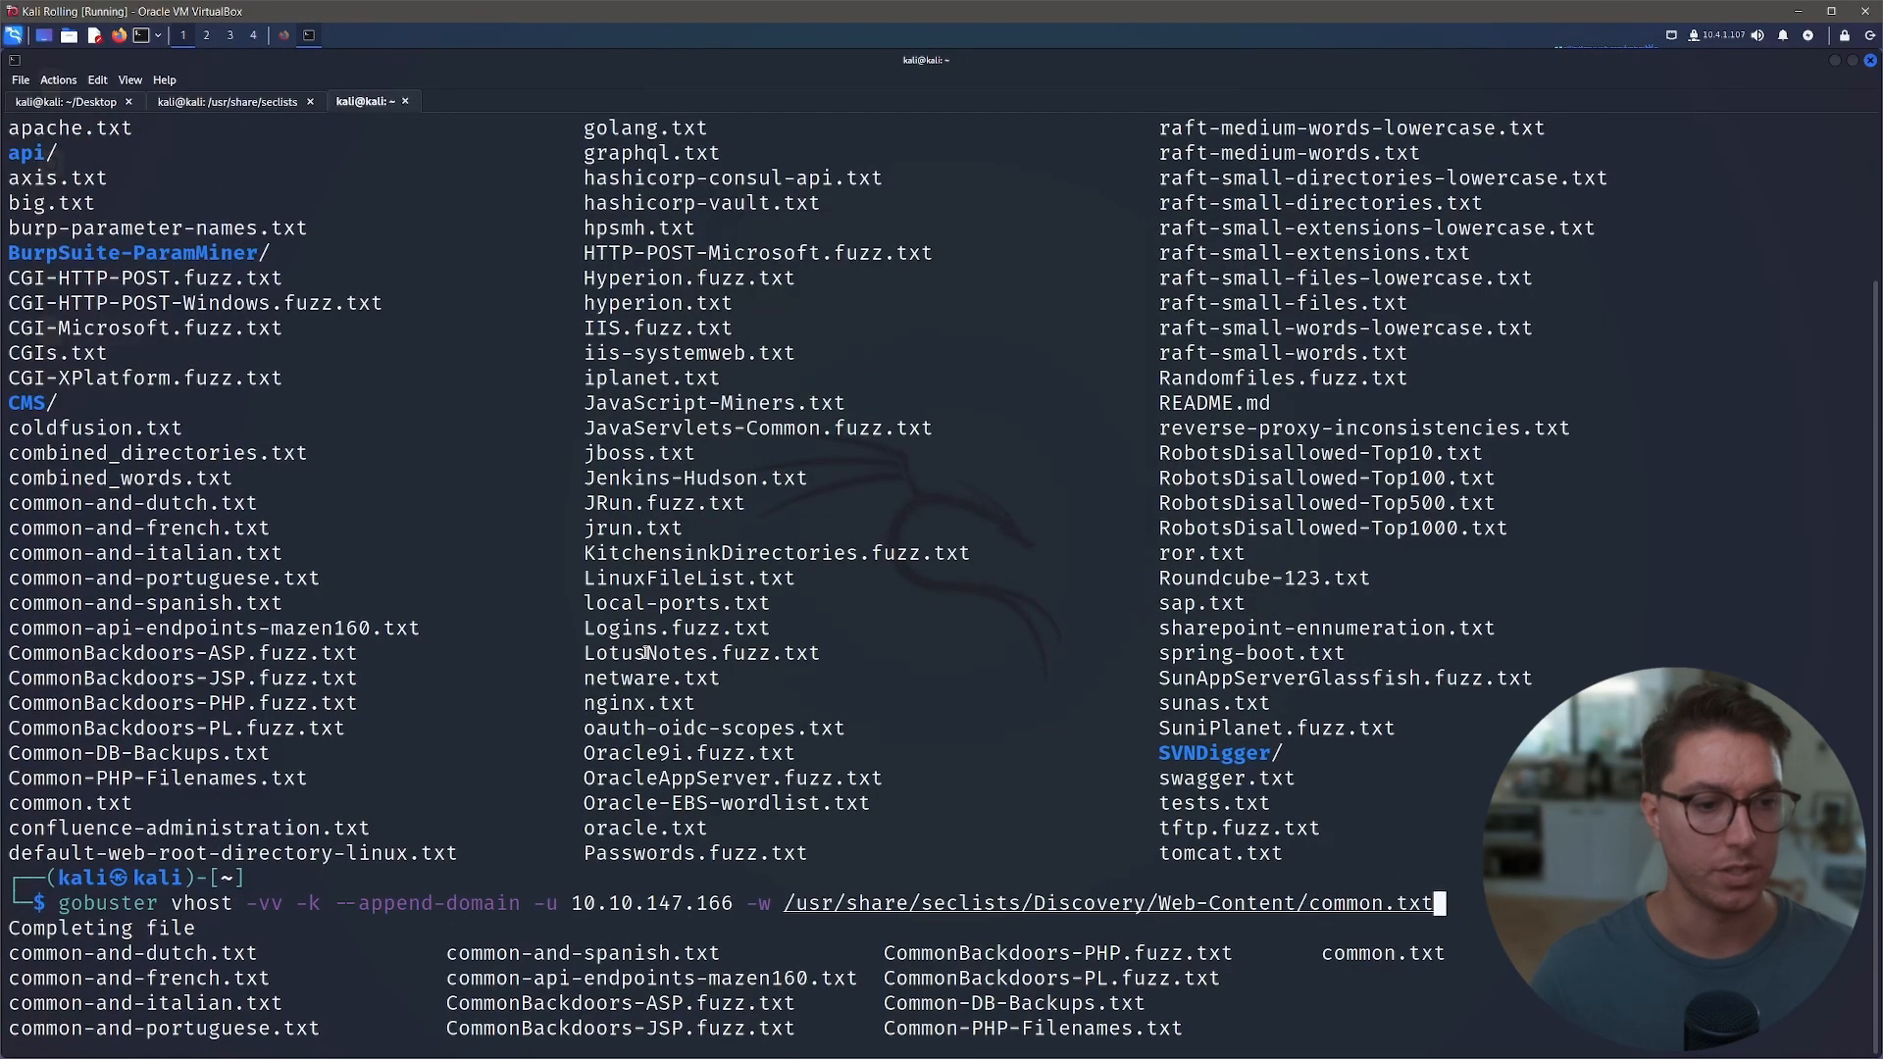
{"action": "type", "text": "-o sub-gob2"}
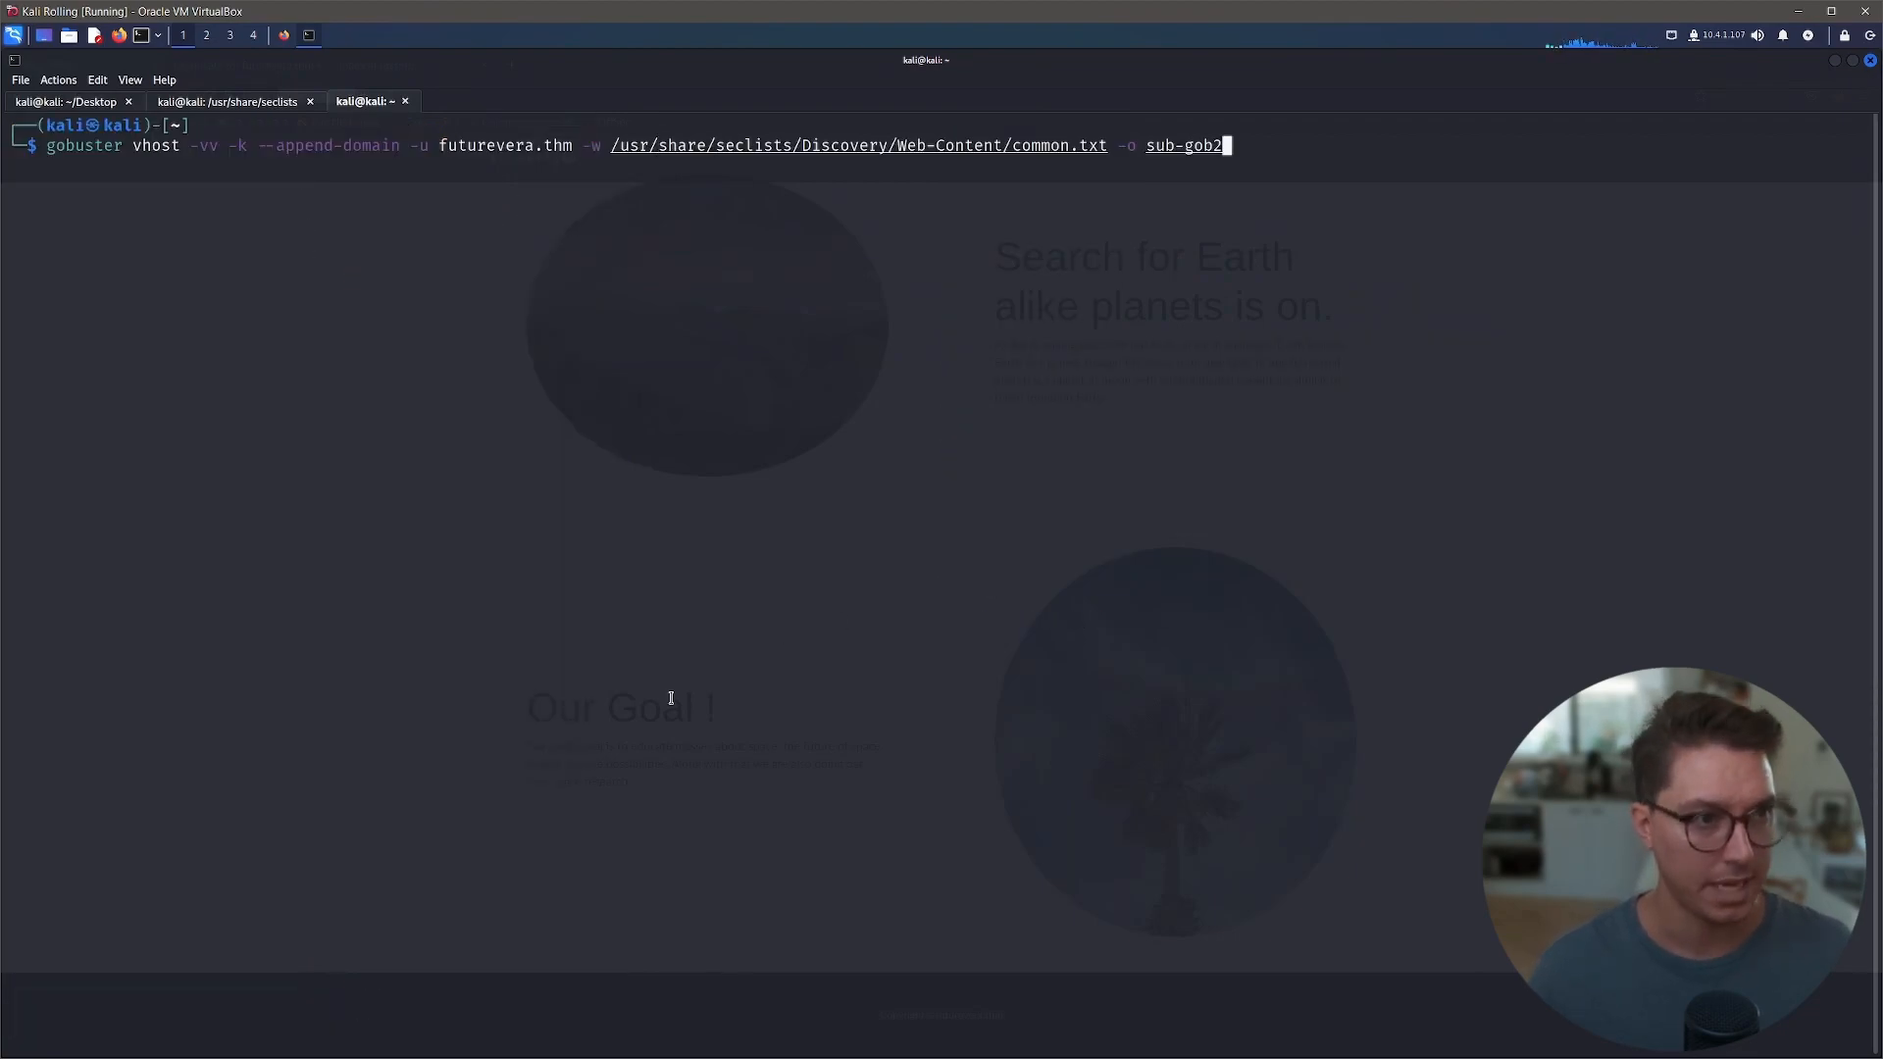
{"action": "key", "text": "Return"}
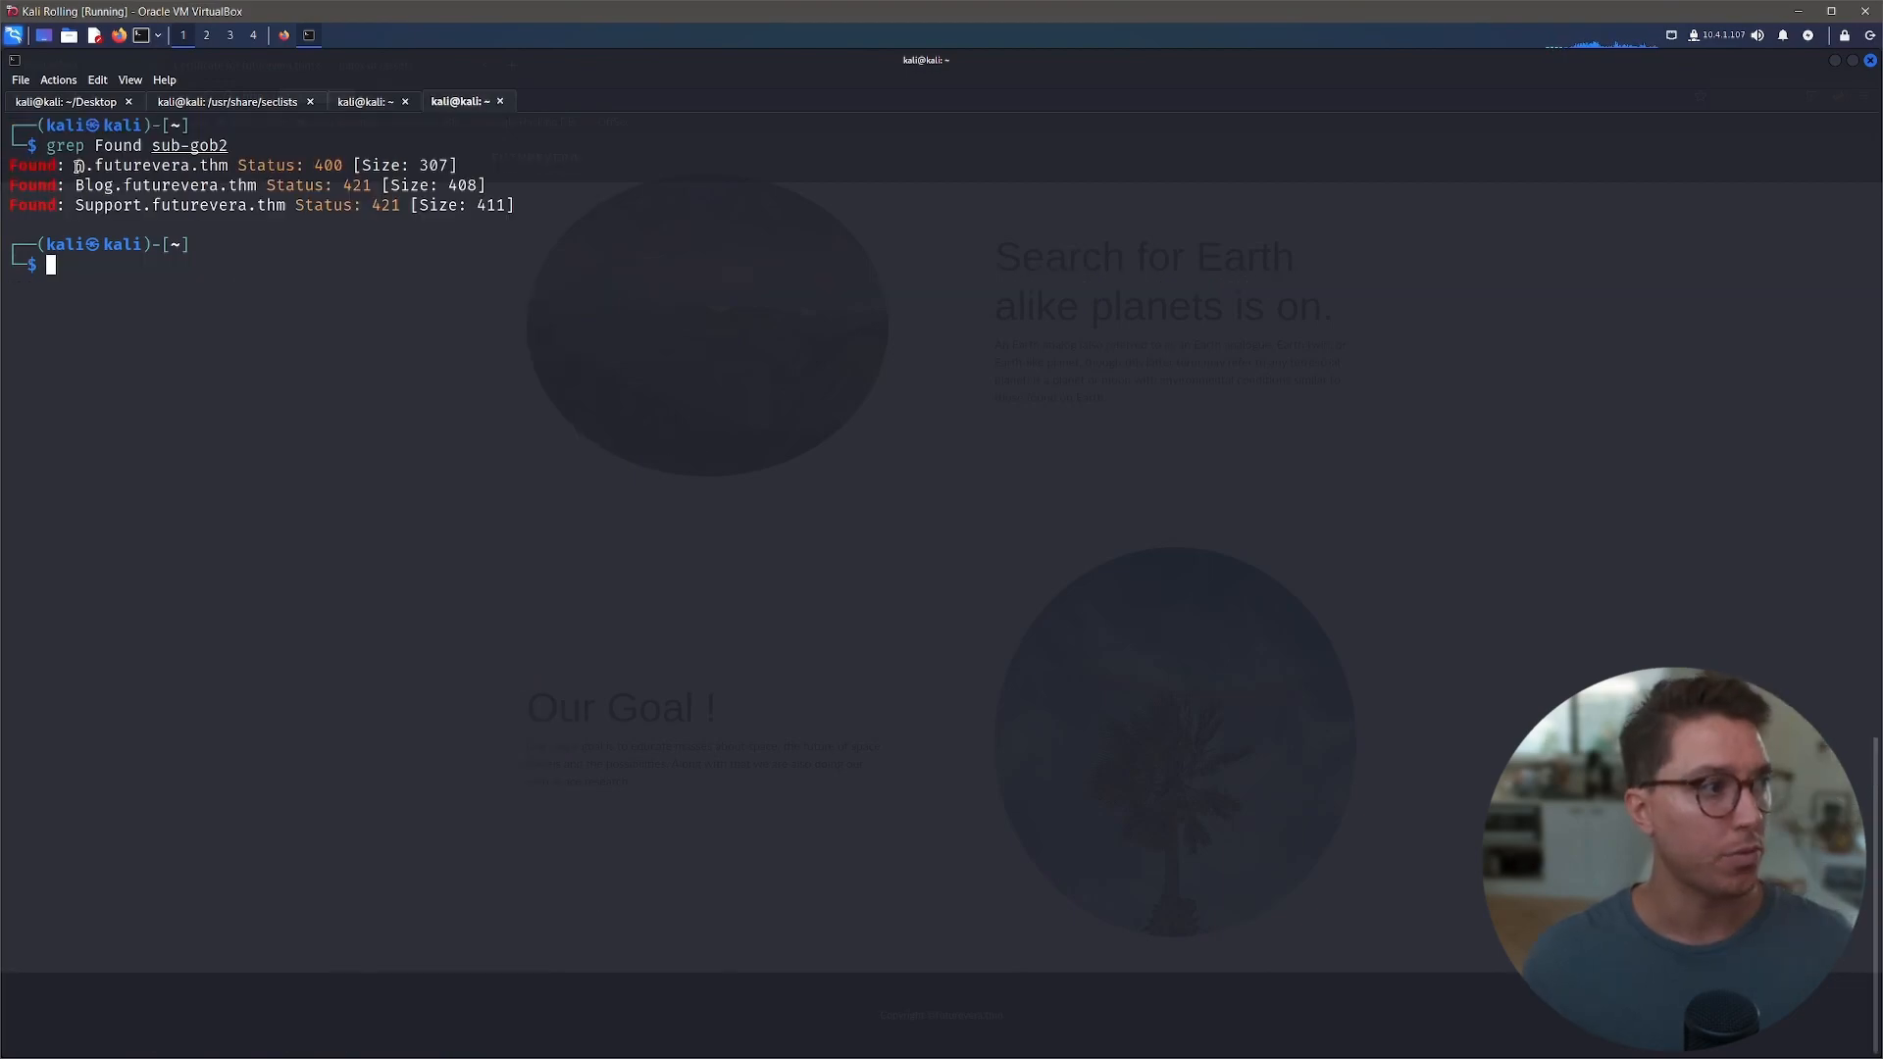
- Select a found subdomain name from the sub-gob2 grep results to copy it
{"action": "double_click", "coordinate": [192, 144]}
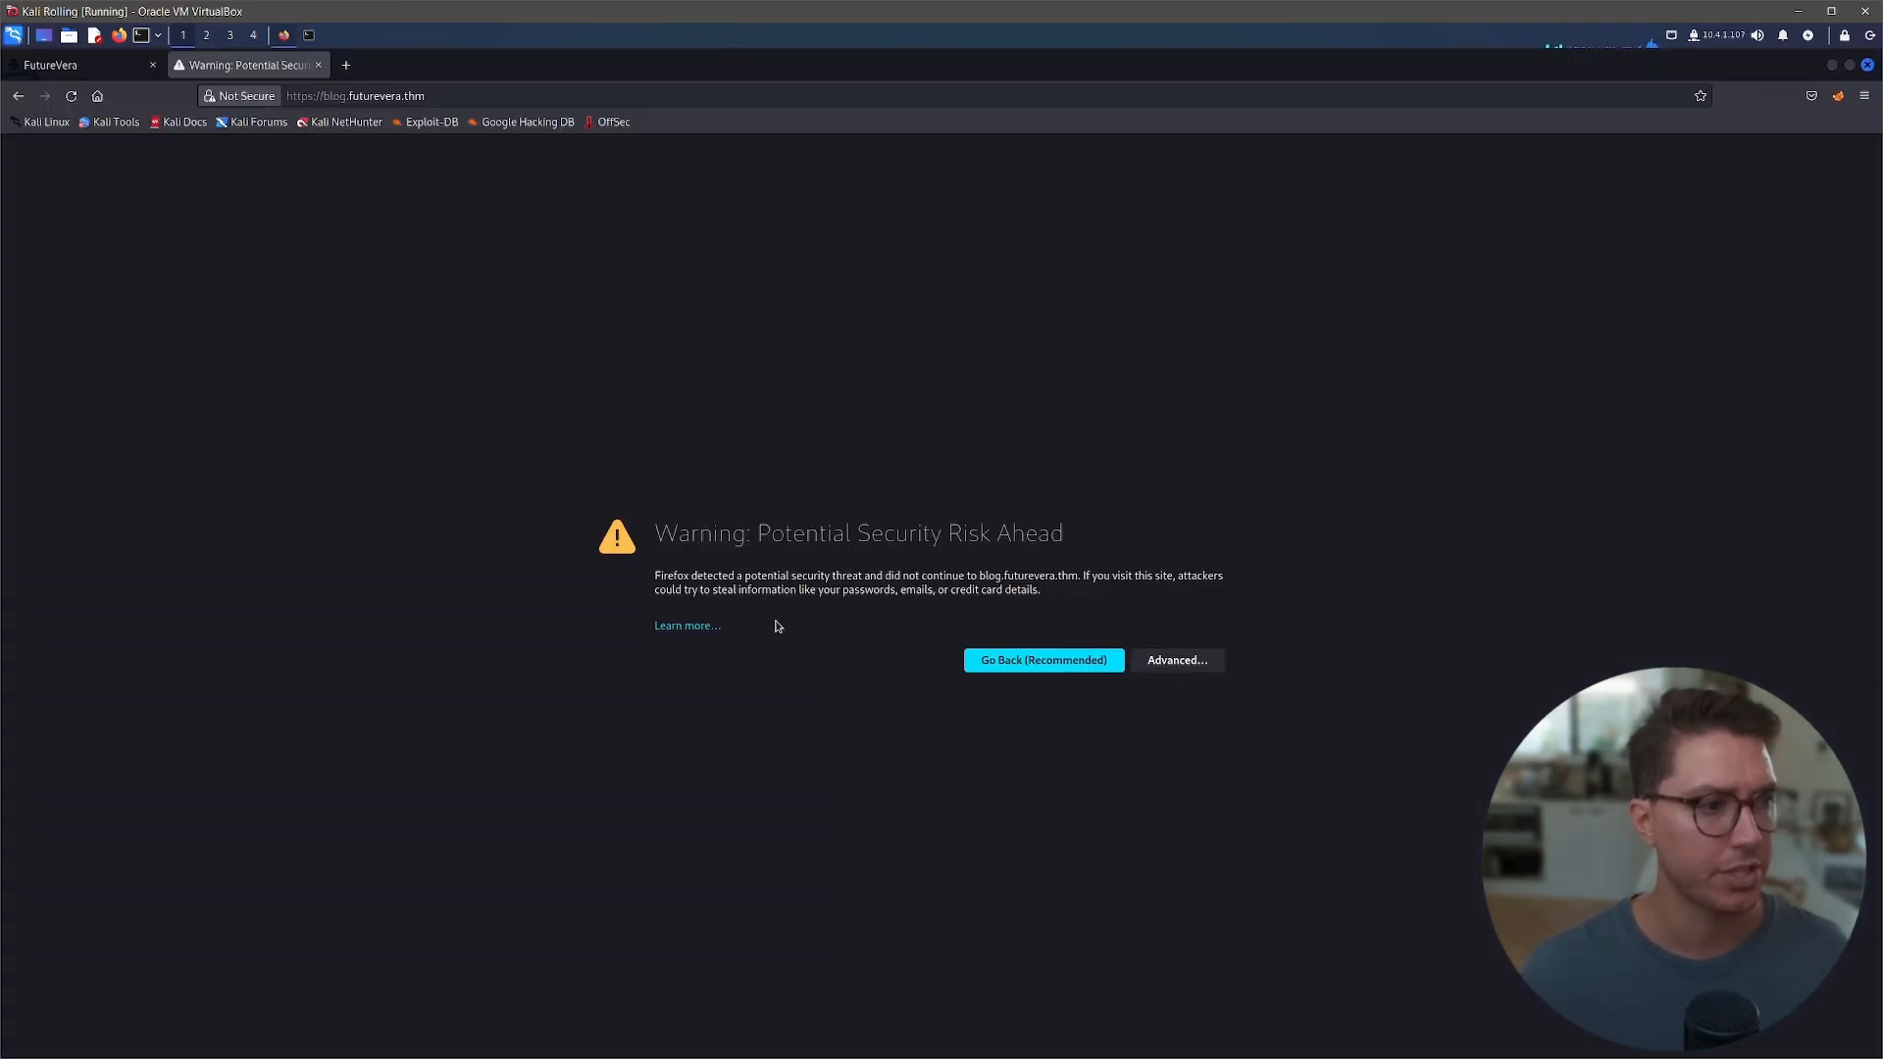
- Open the support.futurevera.thm certificate and select the secrethelpdesk934752 Subject Alt Name
{"action": "left_click", "coordinate": [1174, 659]}
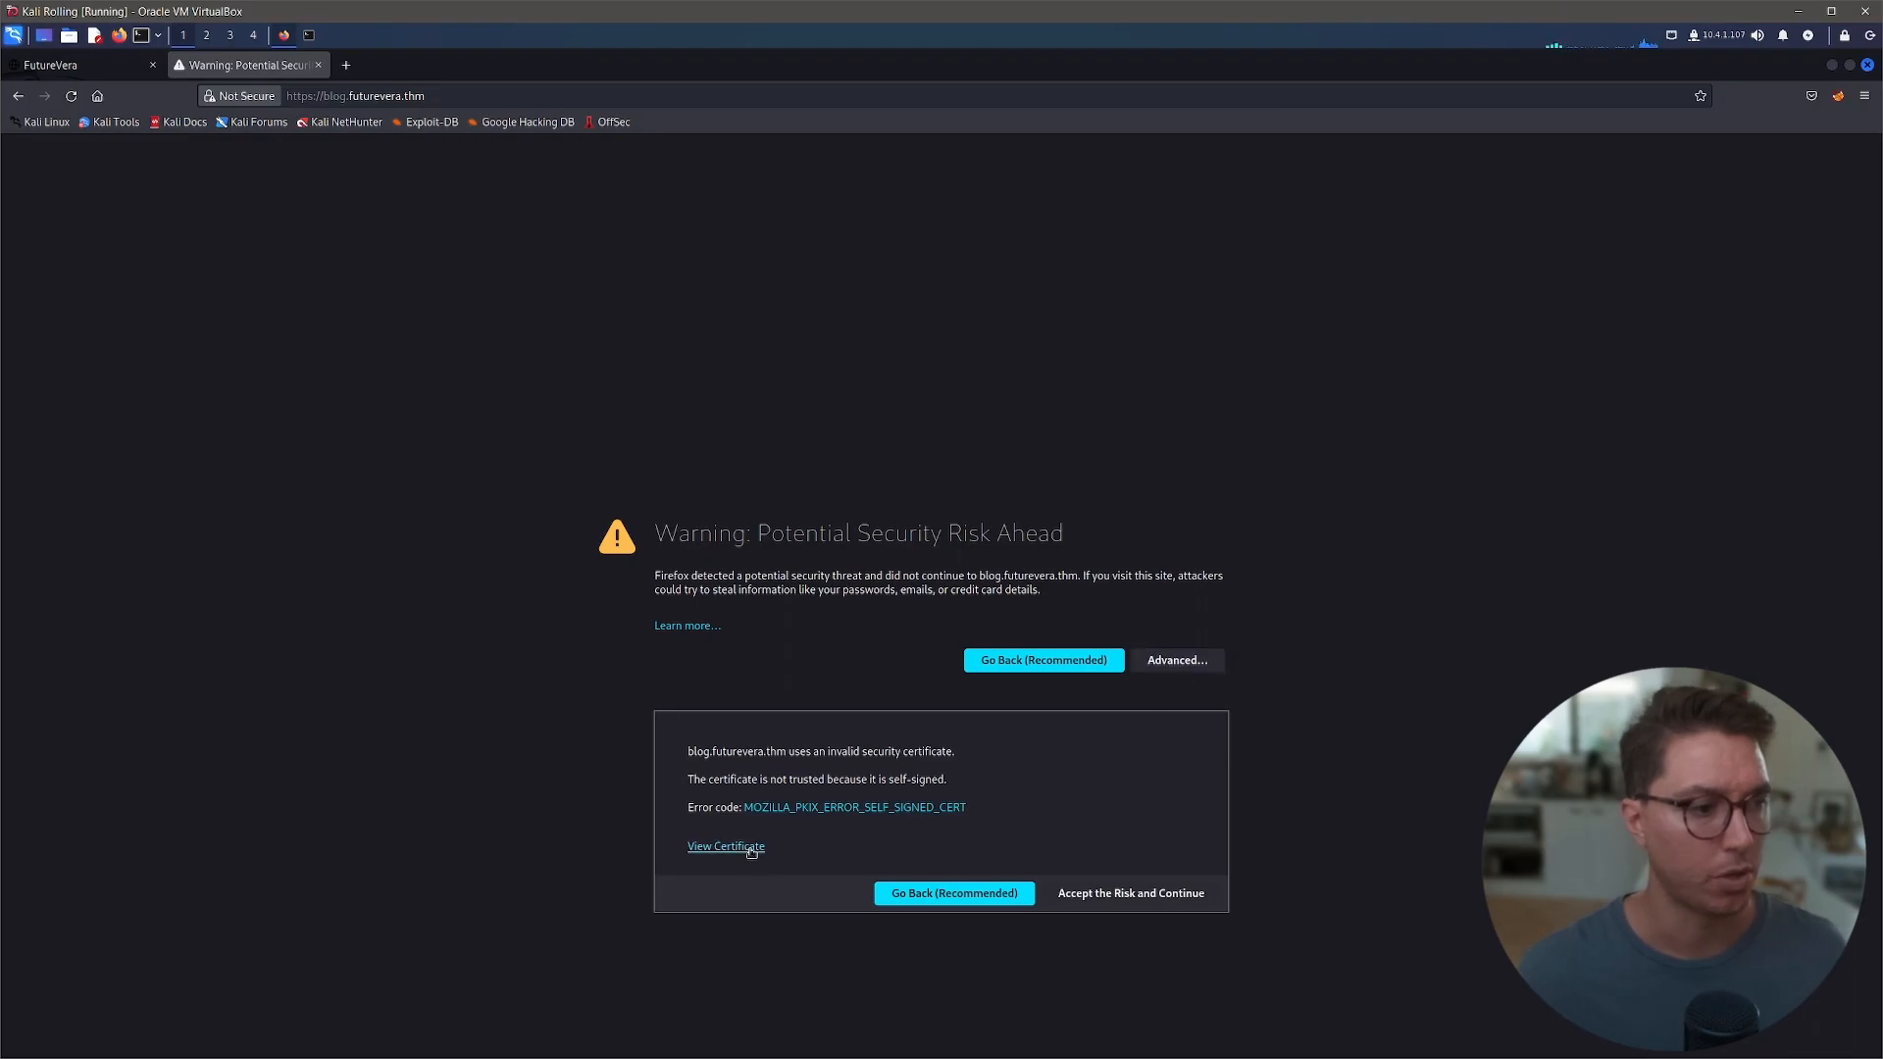
{"action": "left_click", "coordinate": [723, 845]}
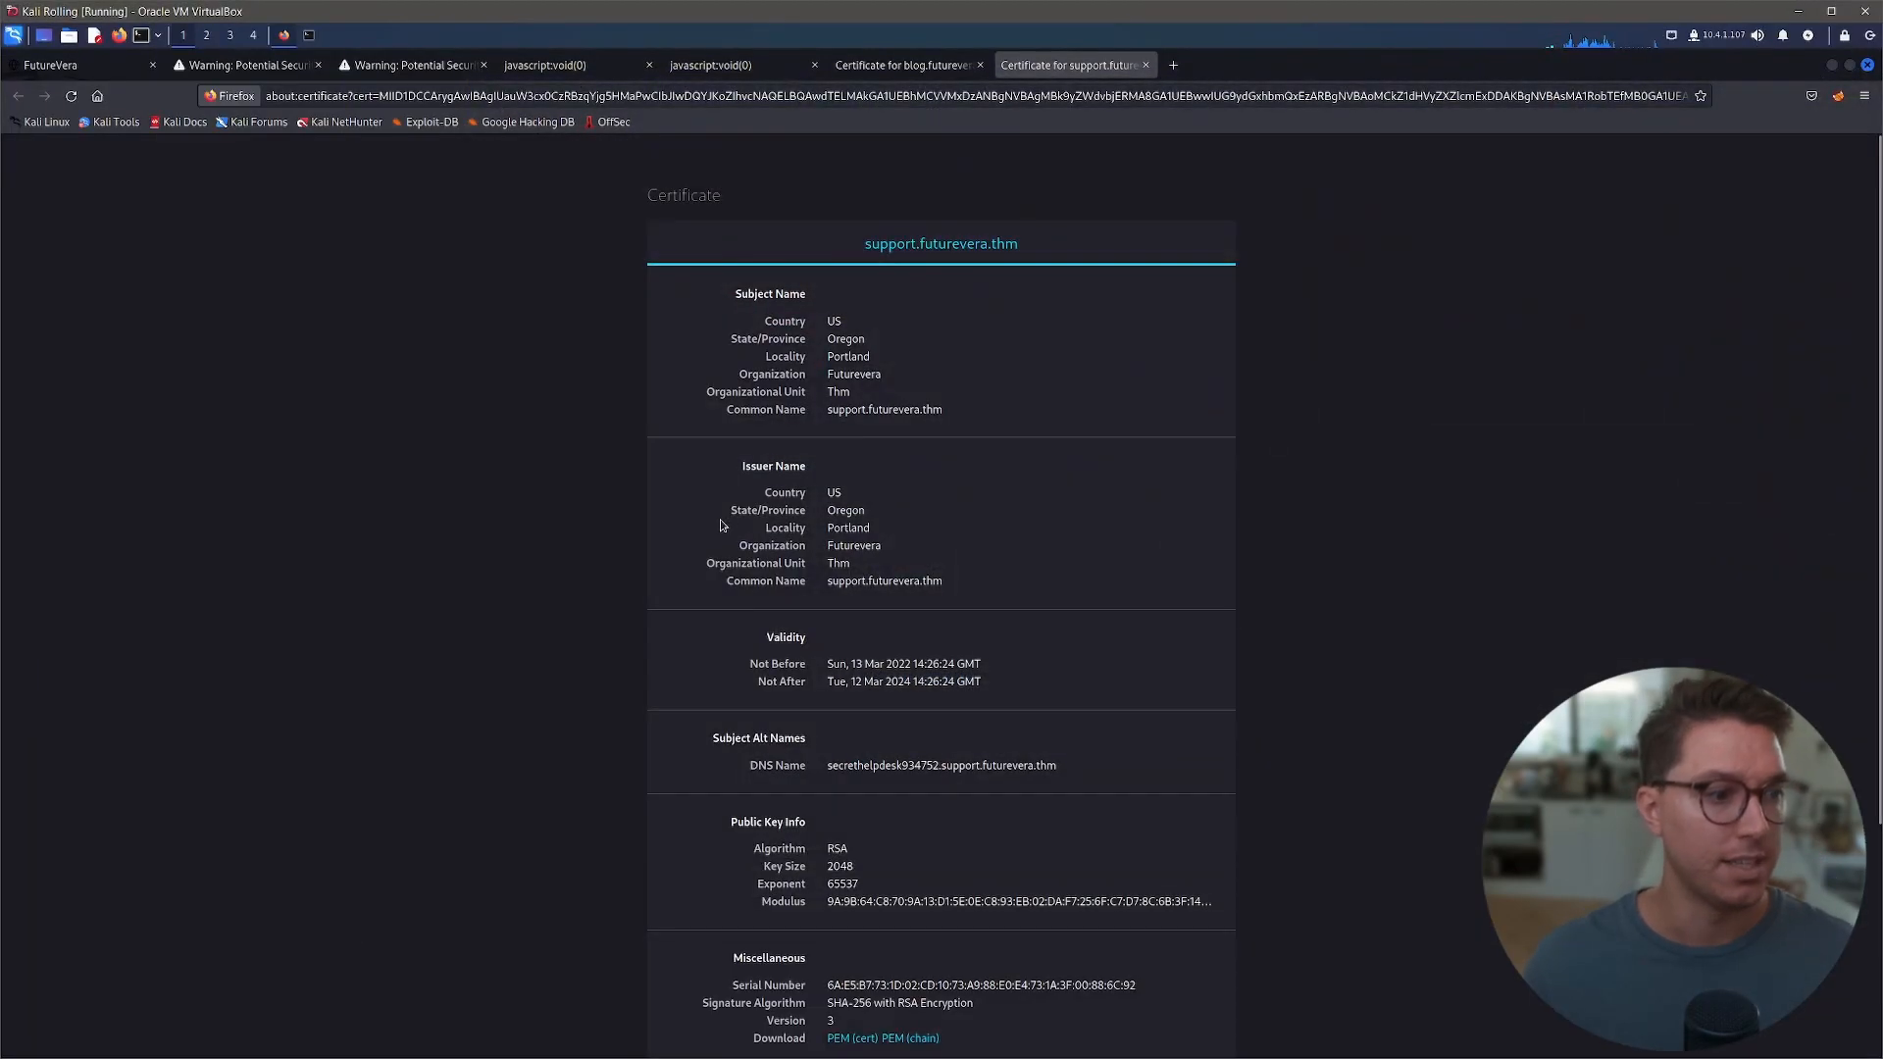
{"action": "mouse_move", "coordinate": [683, 314]}
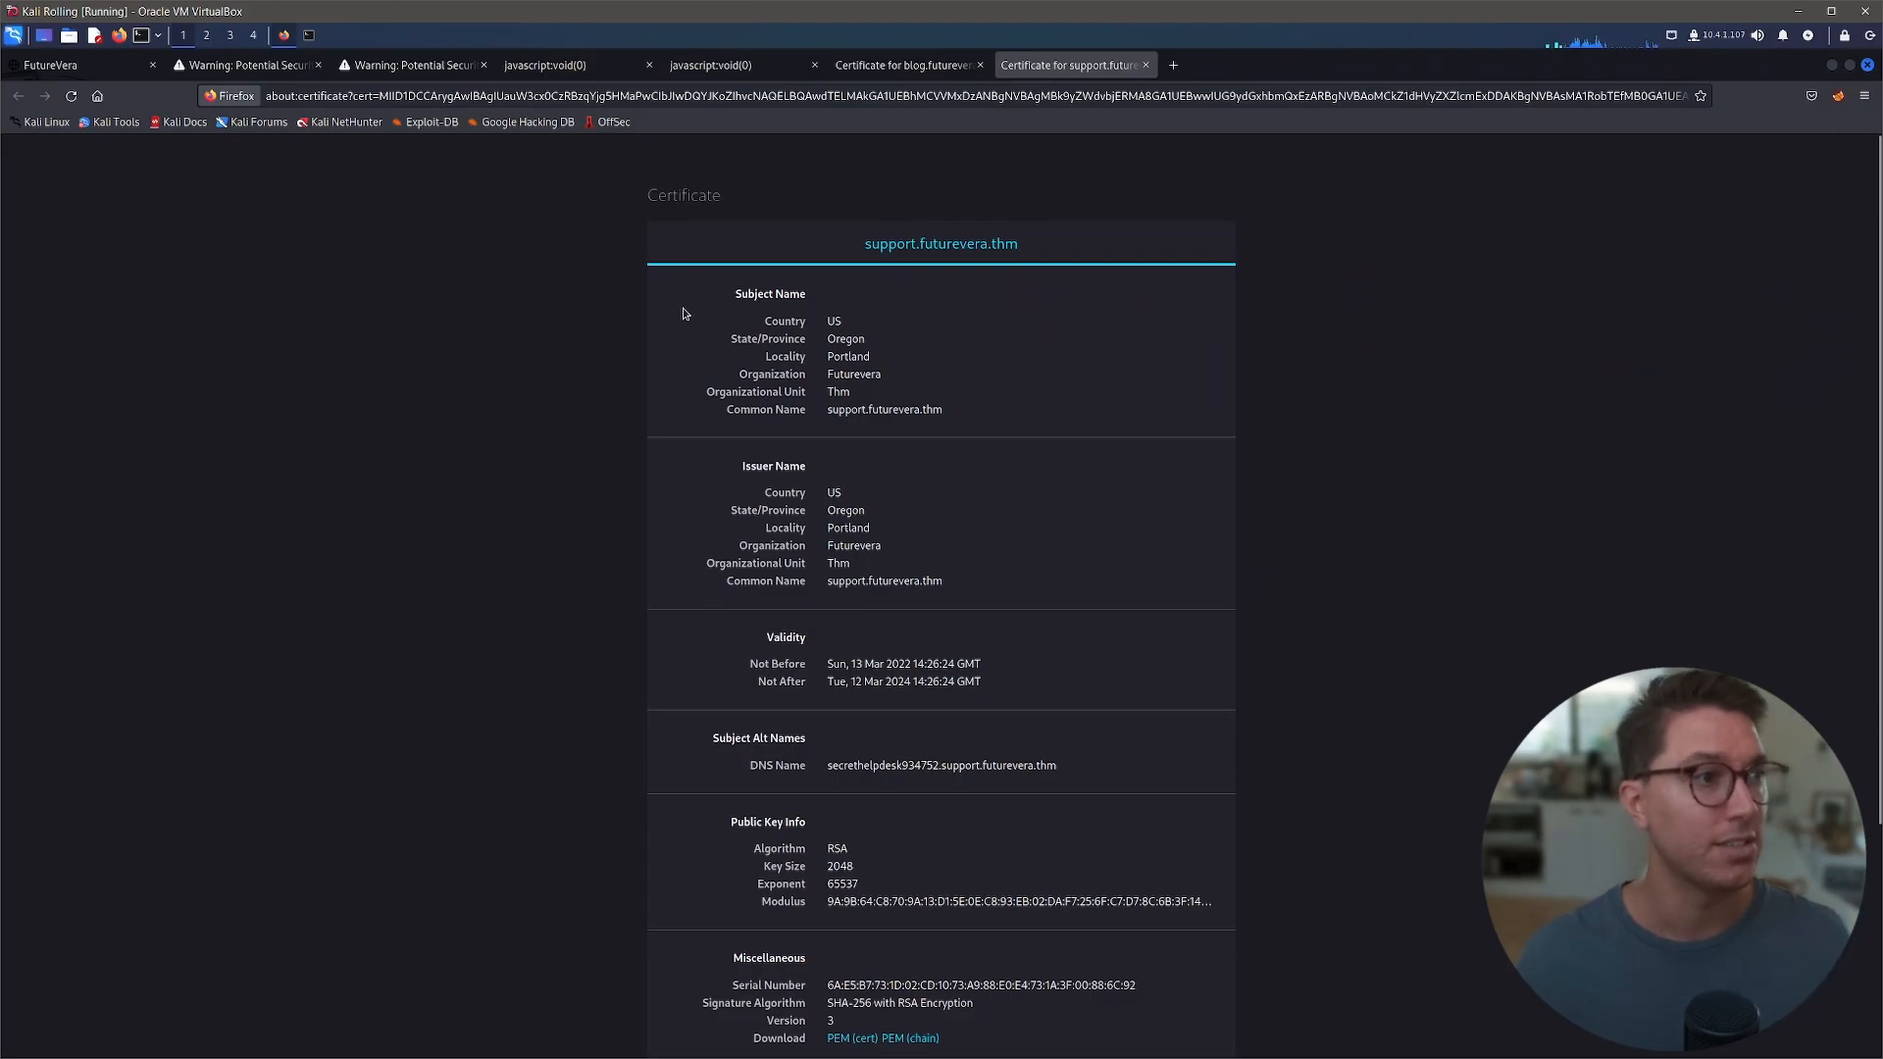
{"action": "mouse_move", "coordinate": [774, 386]}
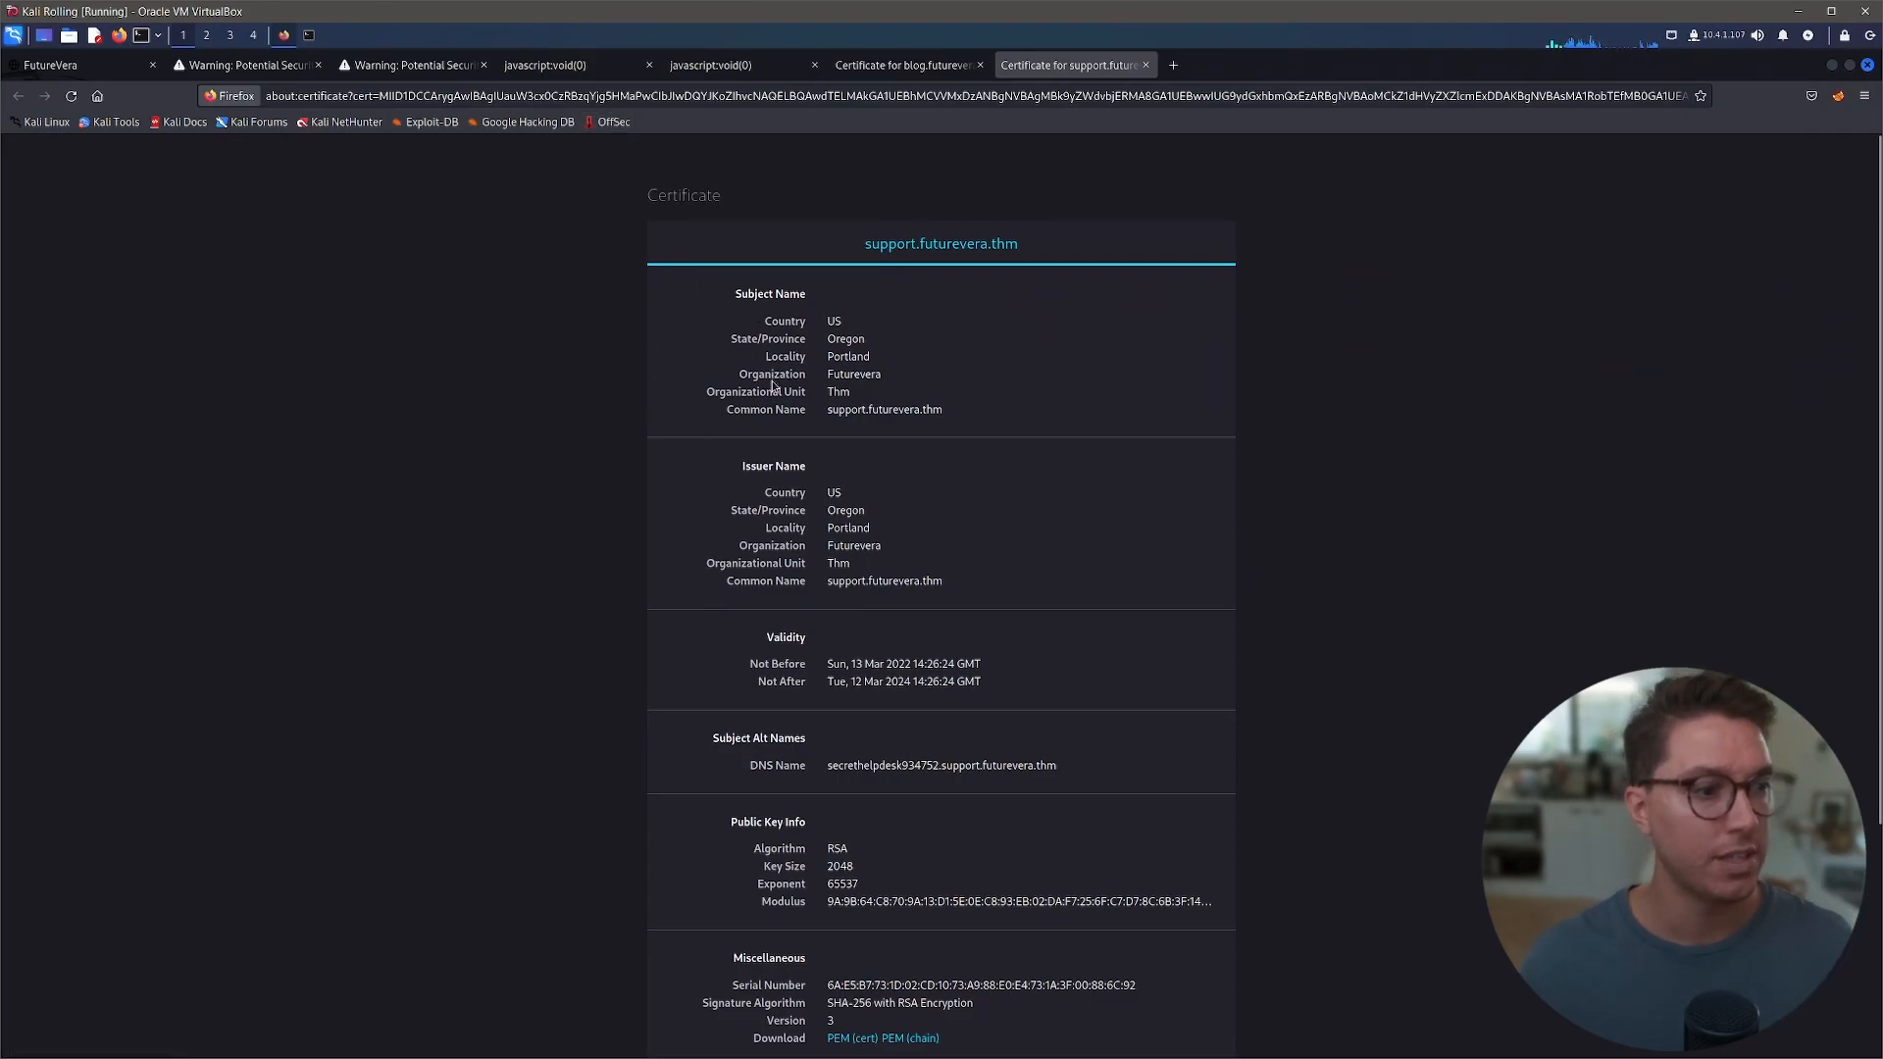
{"action": "scroll", "scroll_direction": "down", "scroll_amount": 3}
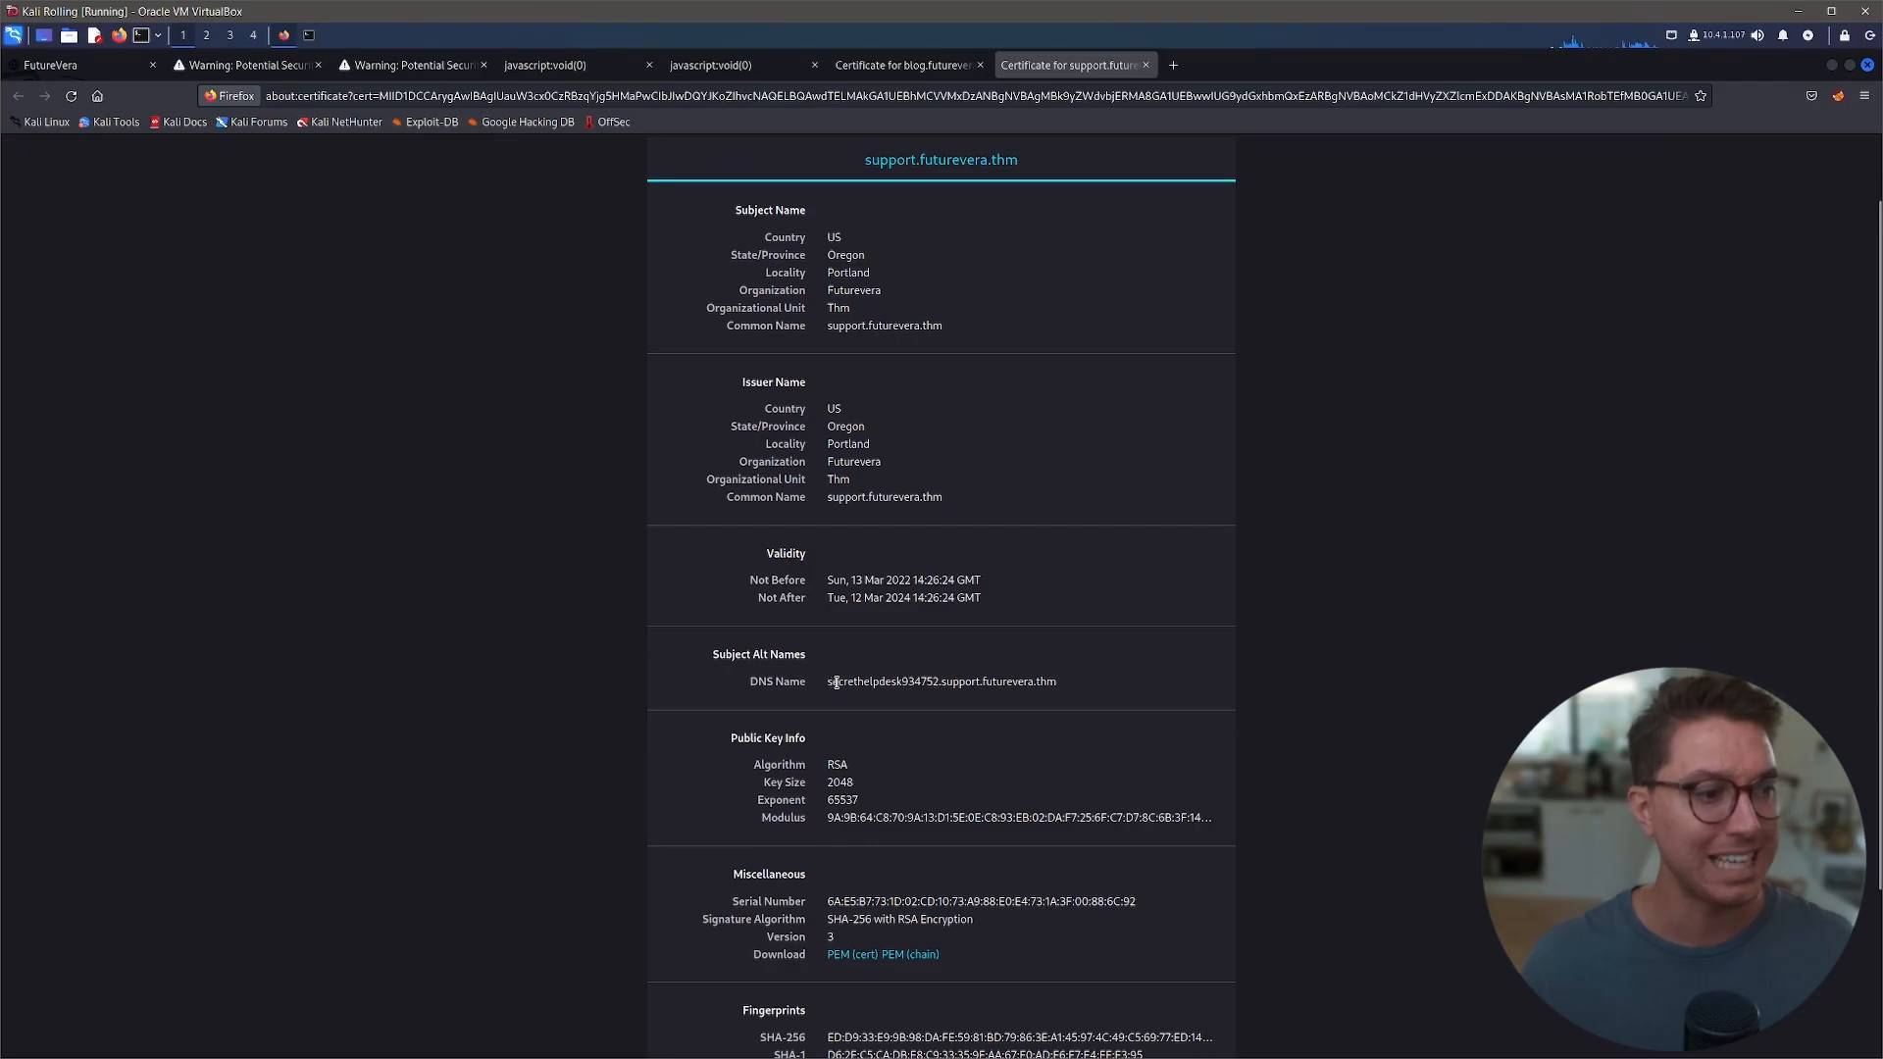
{"action": "double_click", "coordinate": [859, 680]}
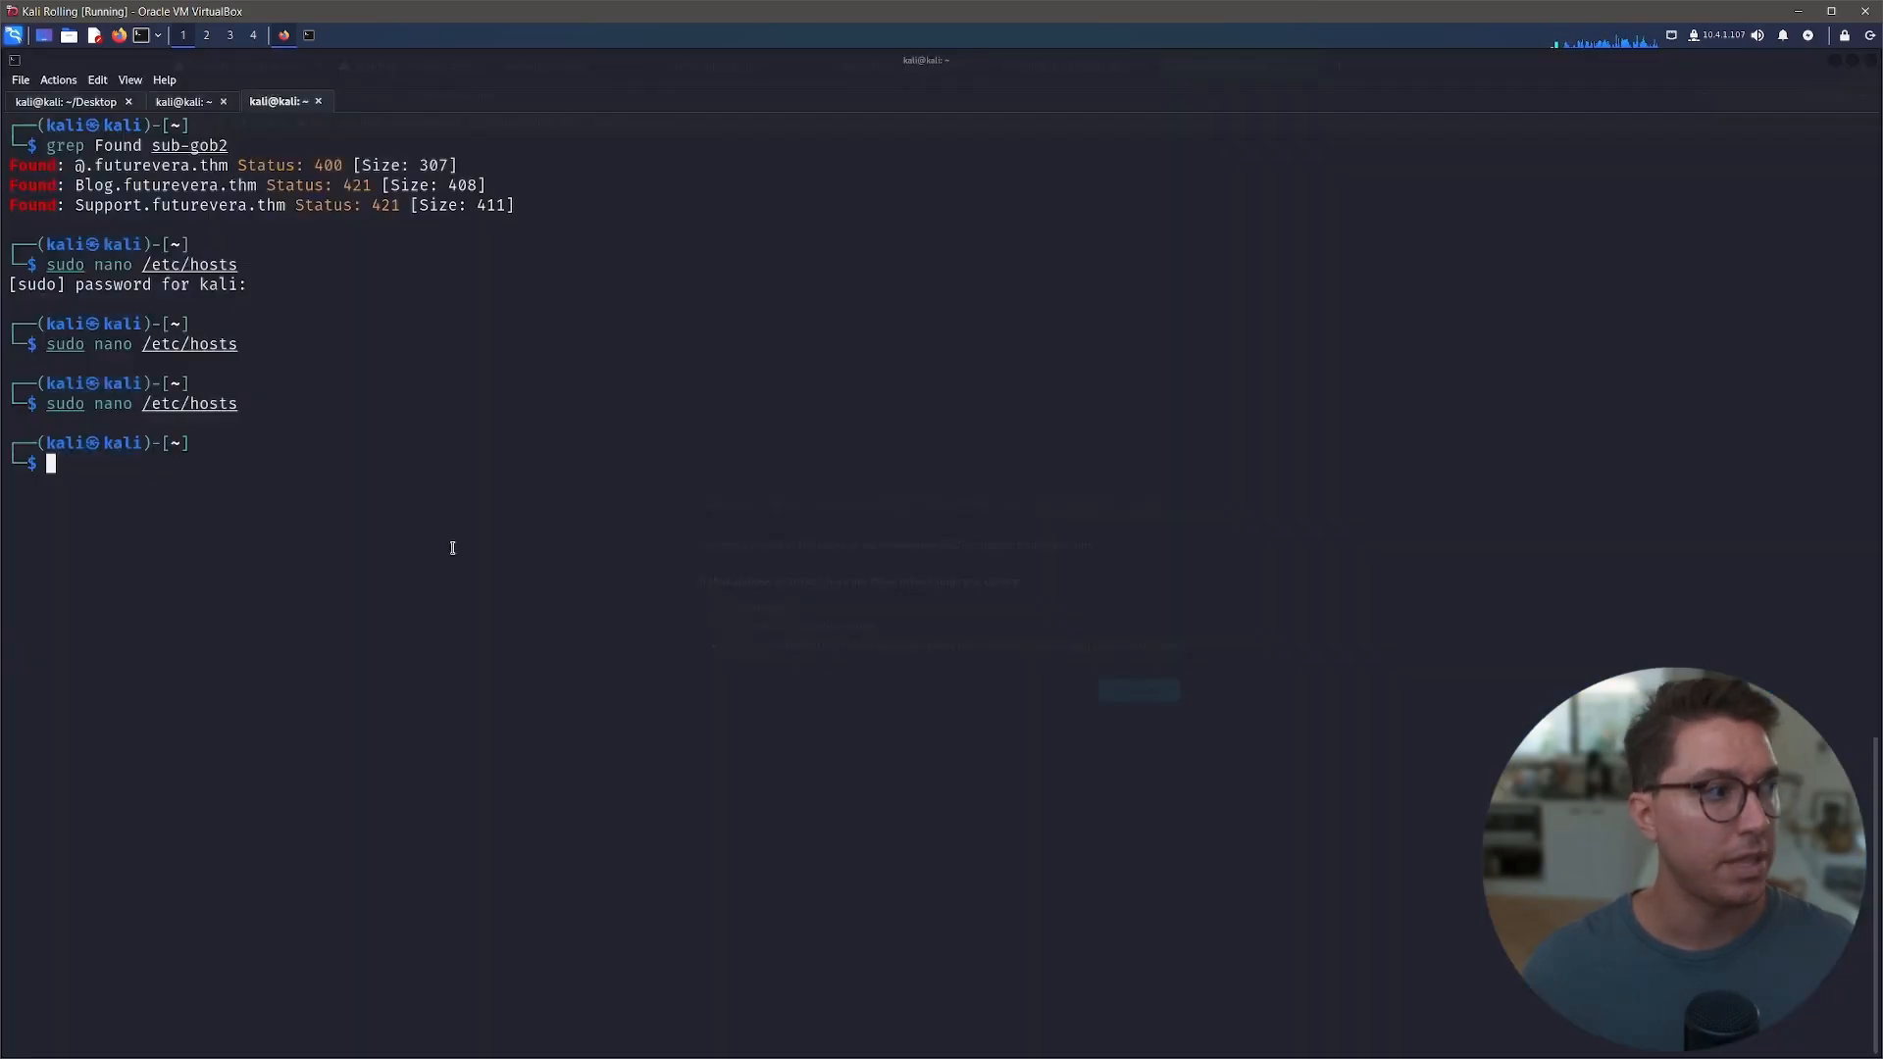
- Add 10.10.147.166 secrethelpdesk934752.support.futurevera.thm to /etc/hosts in nano and save
{"action": "key", "text": "Return"}
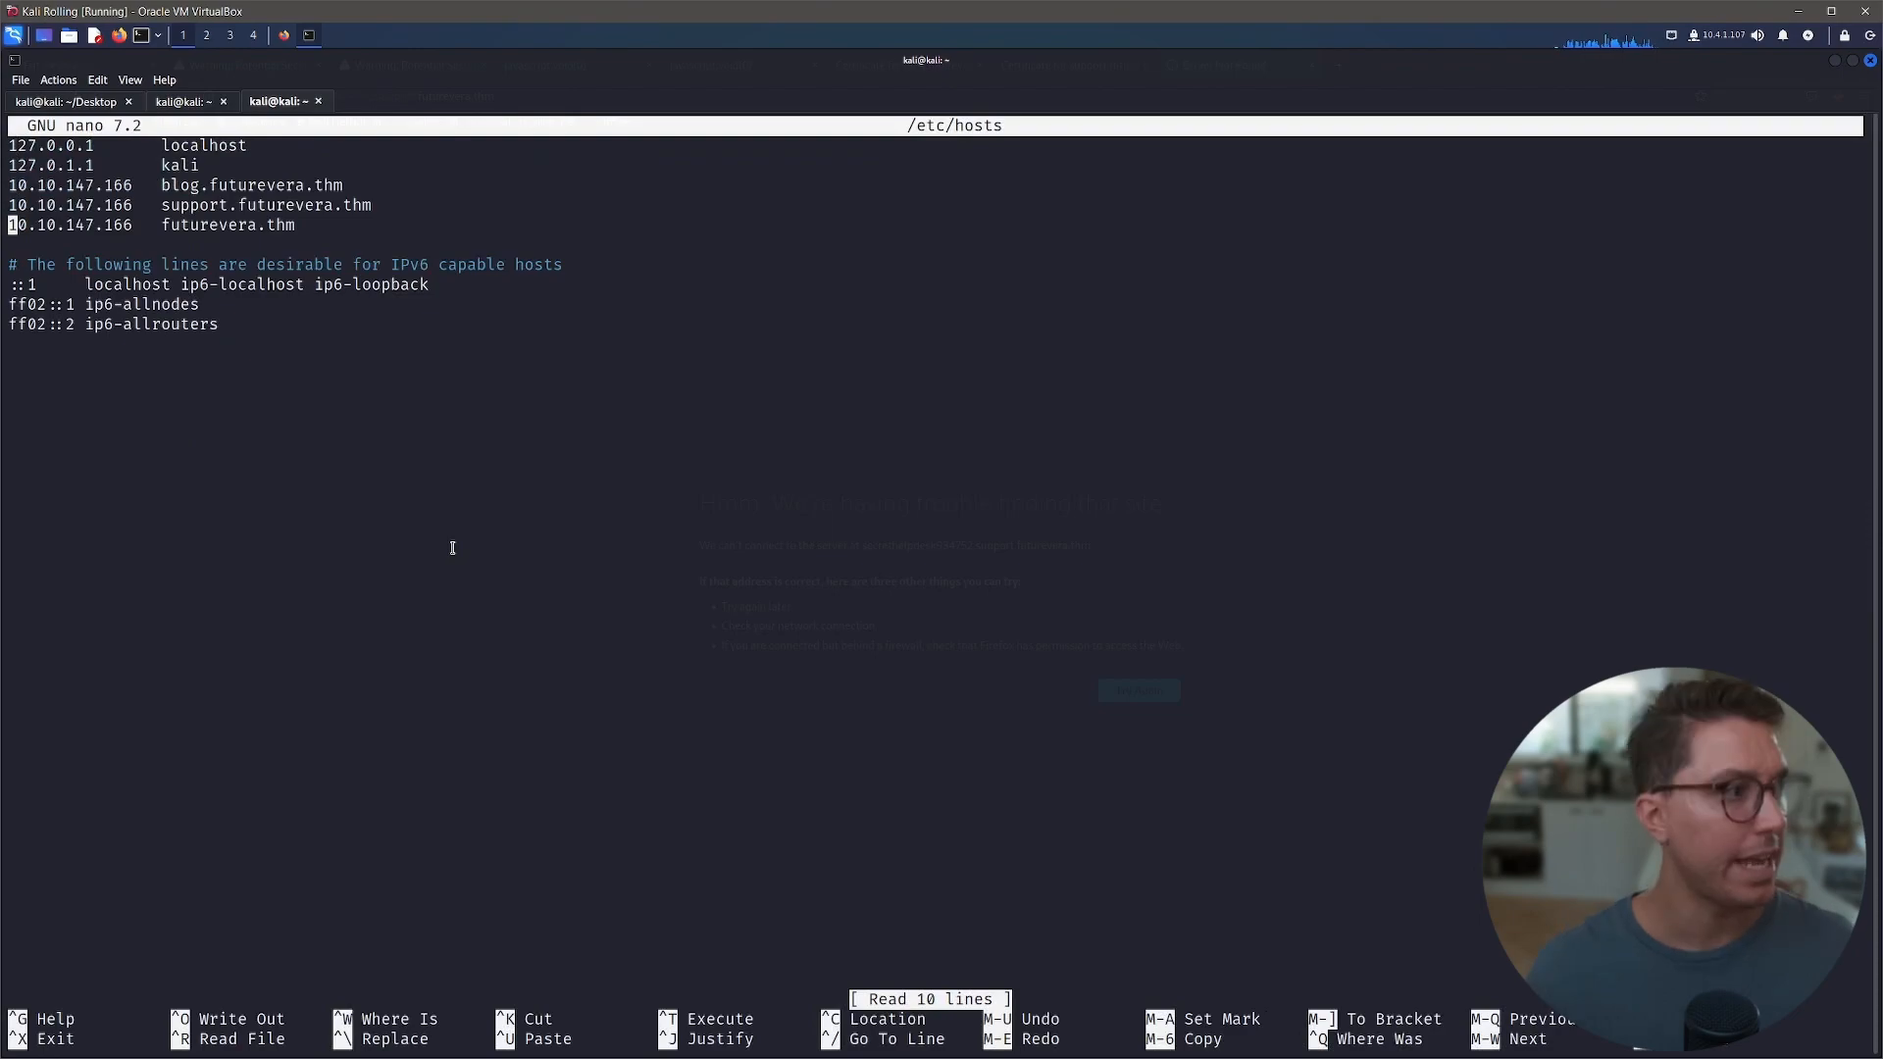
{"action": "type", "text": "secrethelpdesk934752.support.futurevera.thm"}
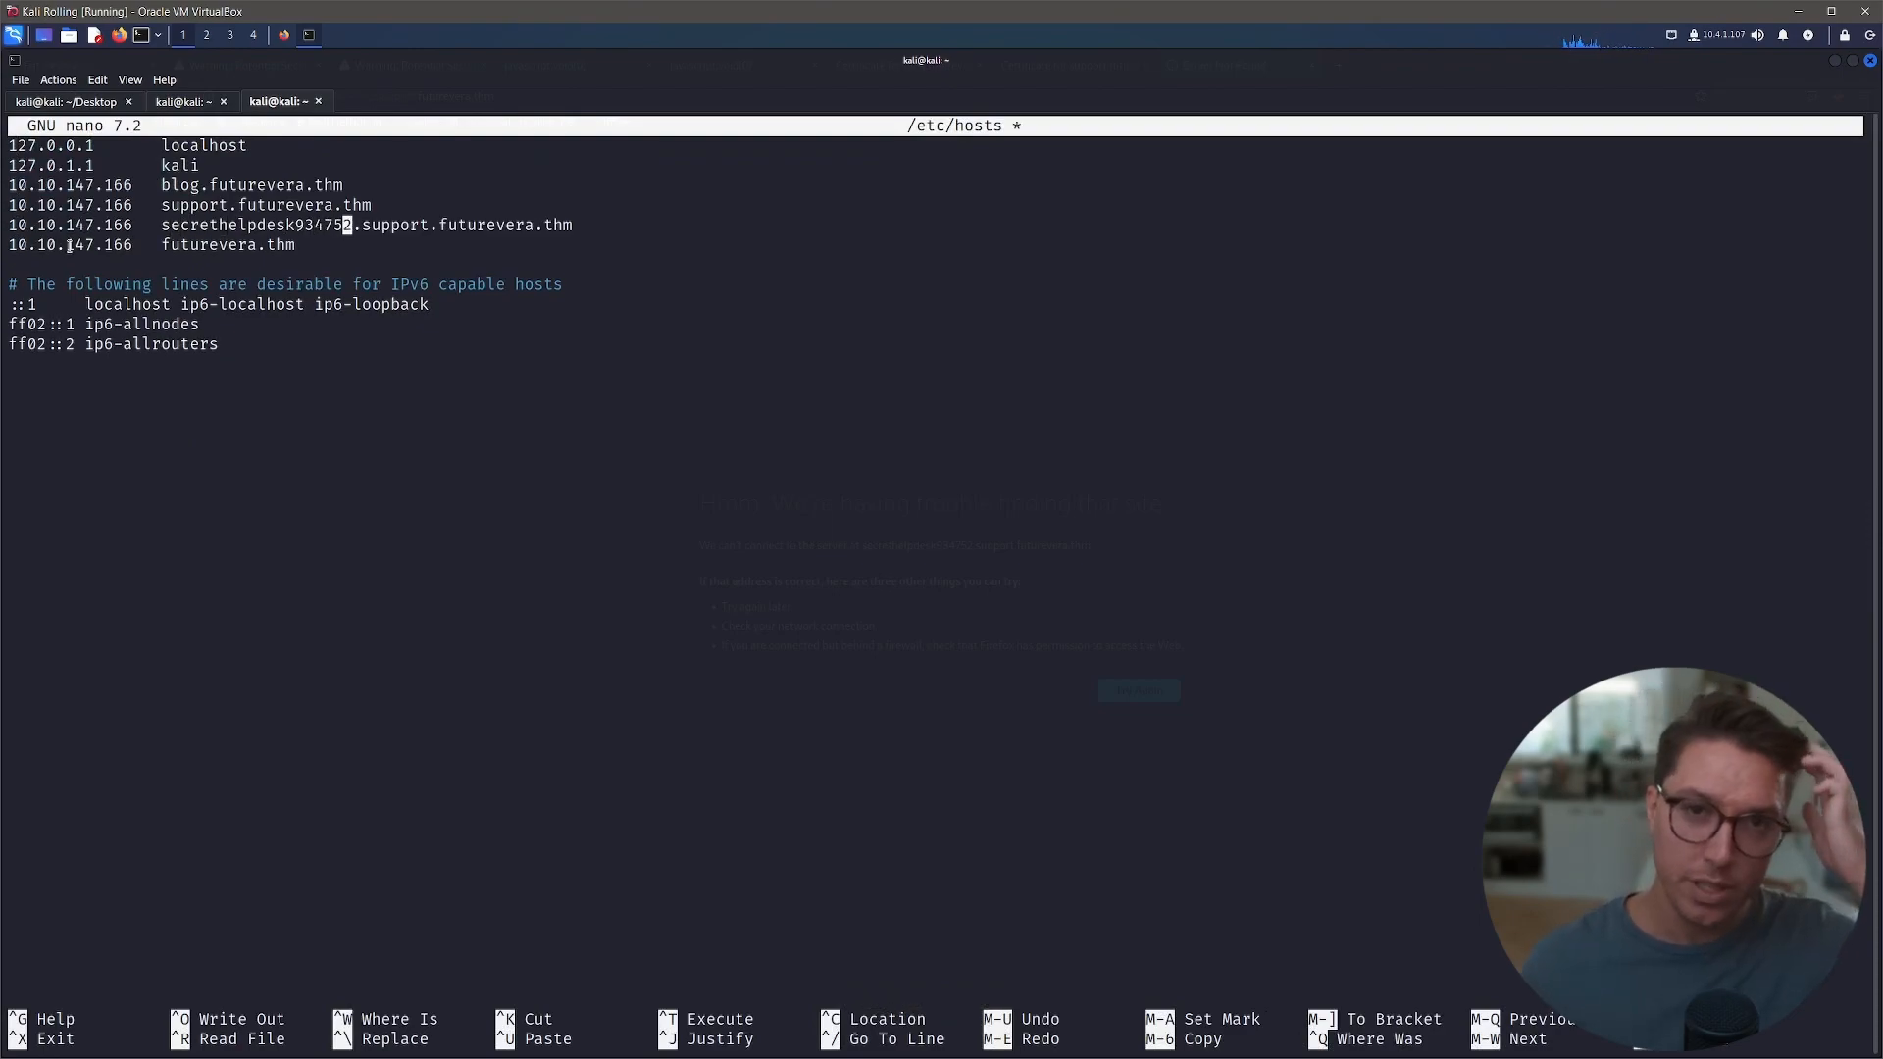
{"action": "key", "text": "ctrl+o"}
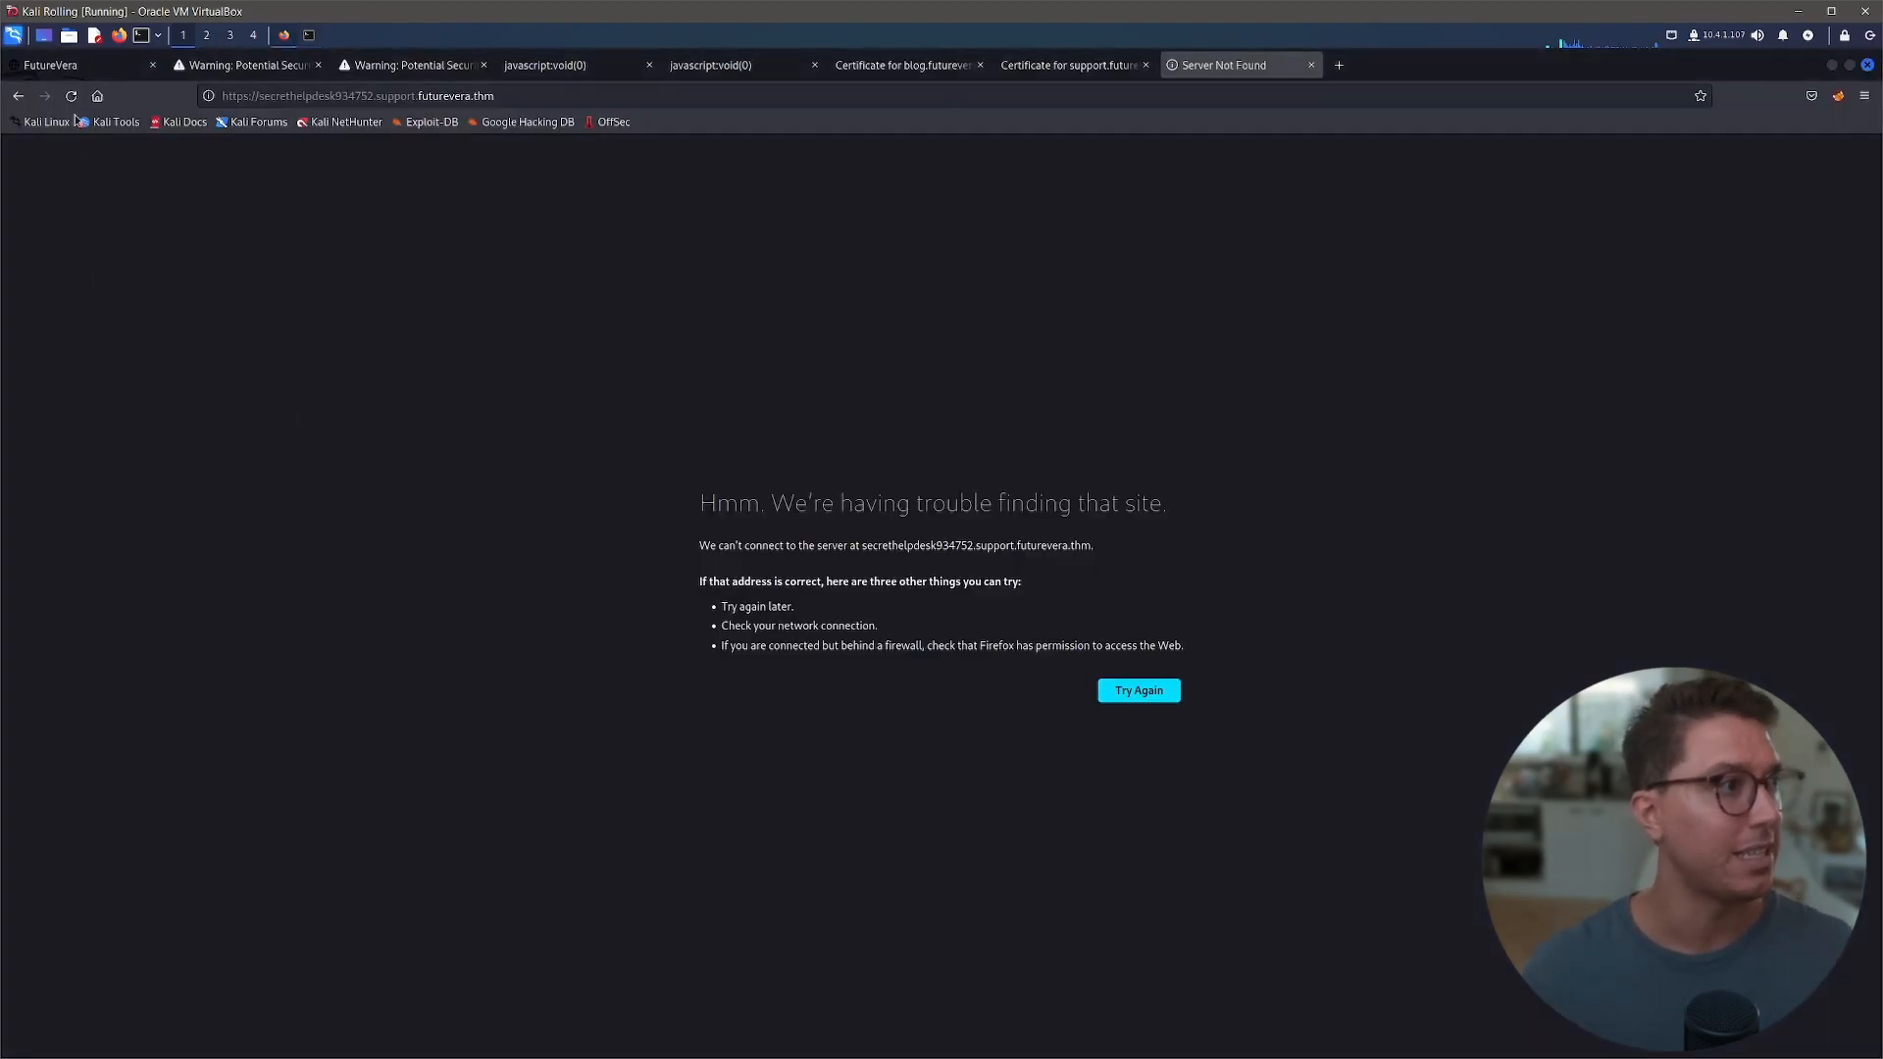
- Load the secrethelpdesk934752 subdomain, which fails, and view the futurevera.thm certificate
{"action": "left_click", "coordinate": [1136, 689]}
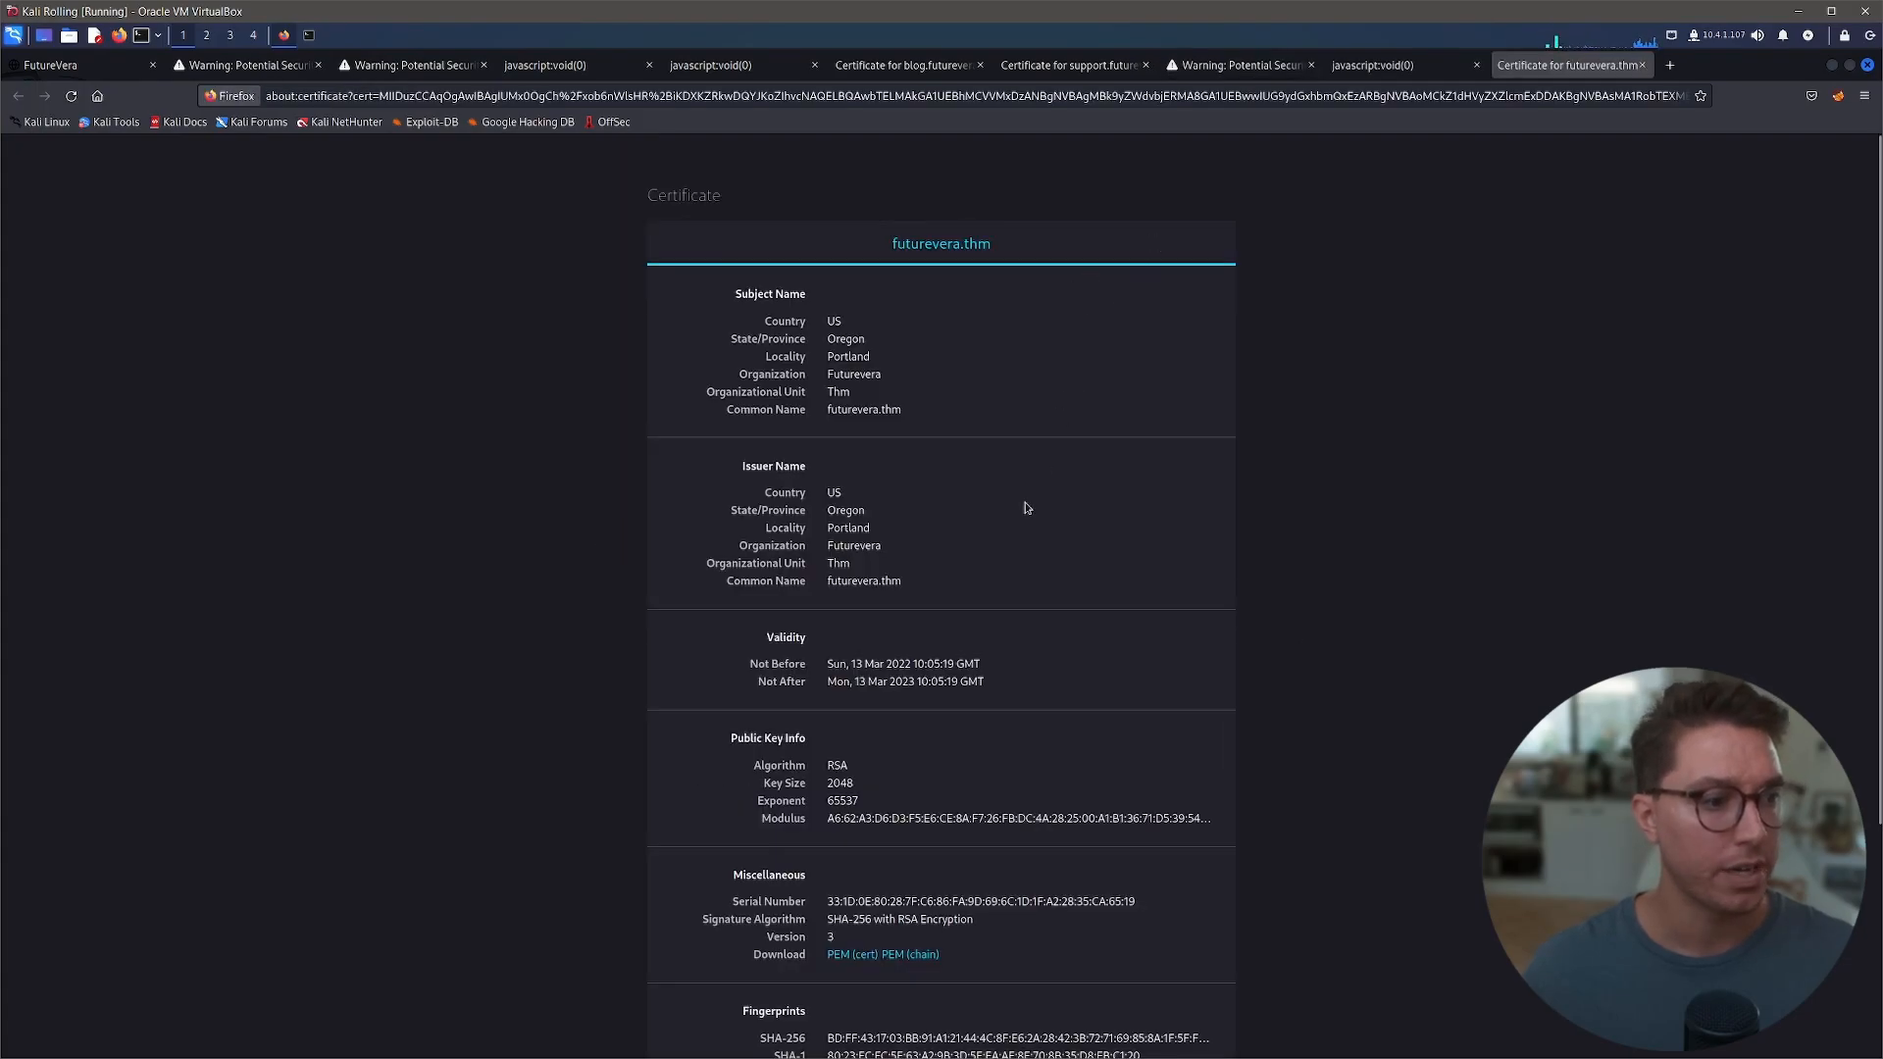
{"action": "scroll", "scroll_direction": "up", "scroll_amount": 3}
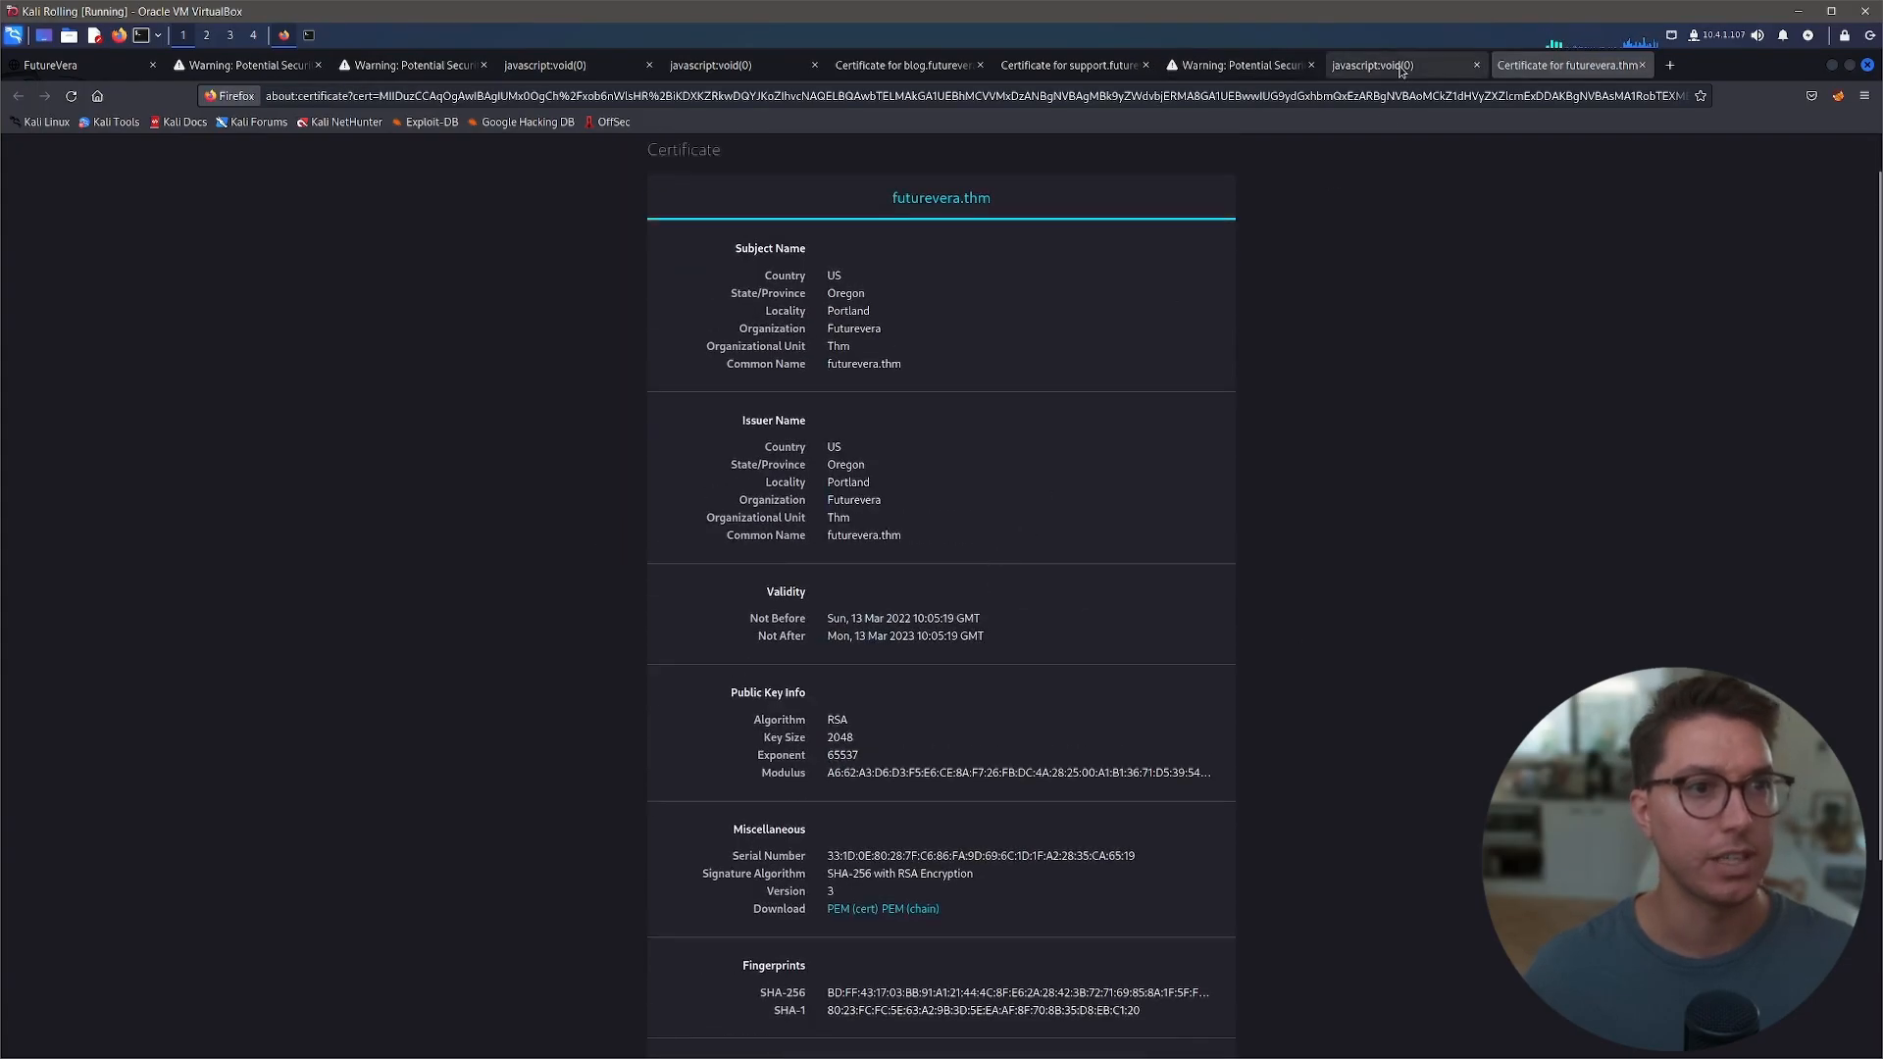